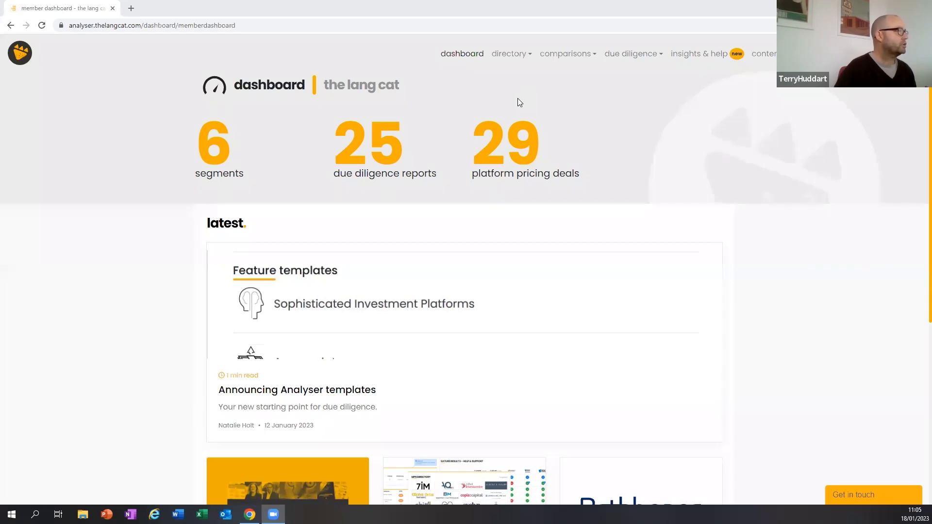
{"action": "mouse_move", "coordinate": [559, 61]}
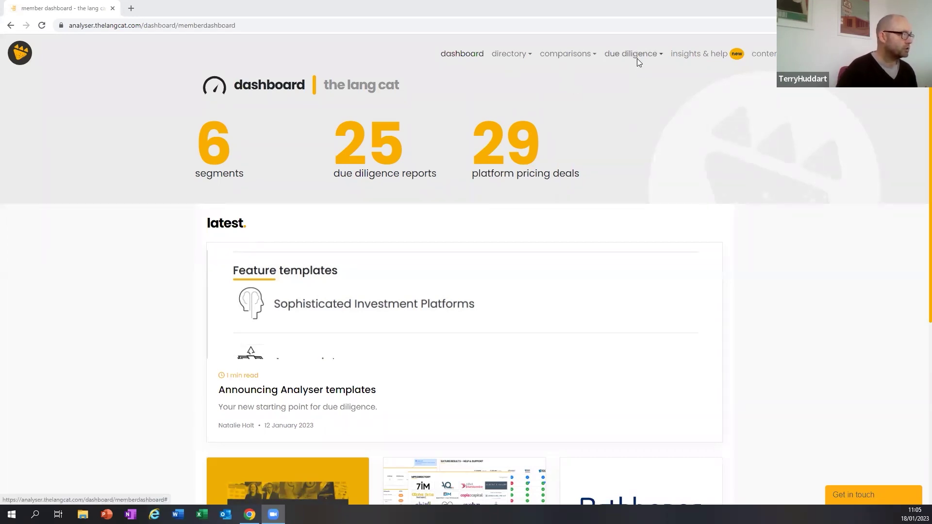
{"action": "mouse_move", "coordinate": [626, 96]}
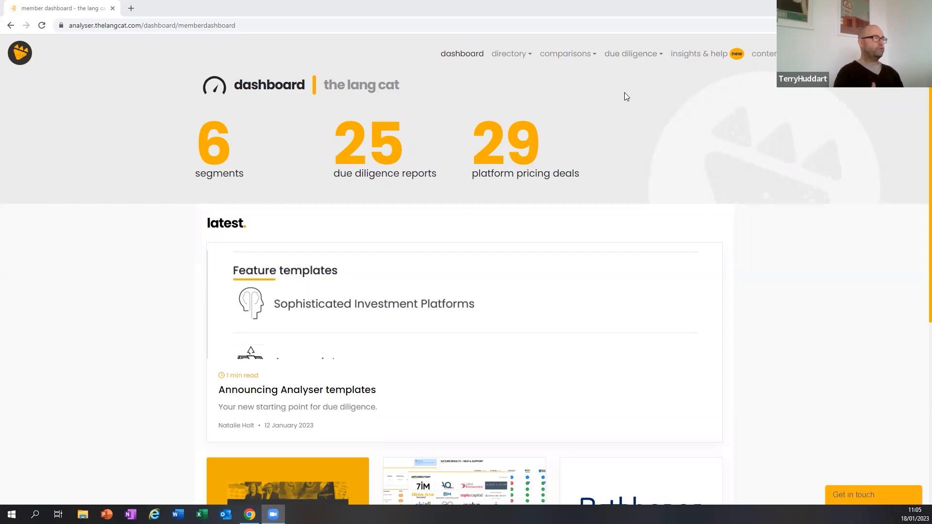
{"action": "mouse_move", "coordinate": [696, 57]}
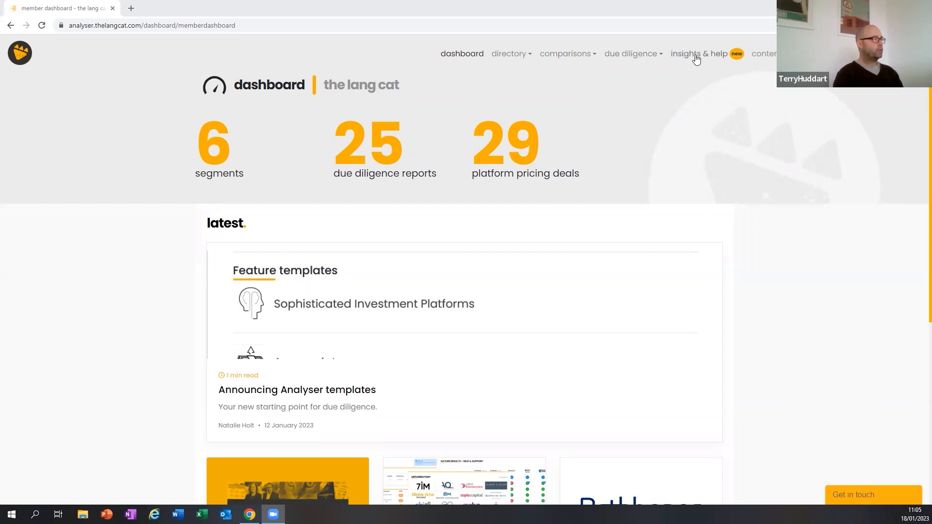
Open the Insights and Help page from the top navigation bar
{"action": "left_click", "coordinate": [695, 53]}
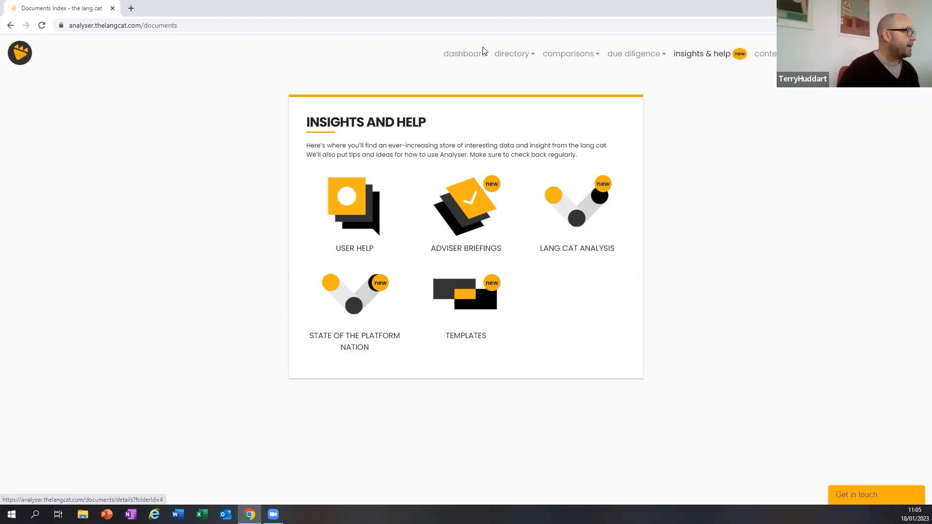
{"action": "left_click", "coordinate": [463, 53]}
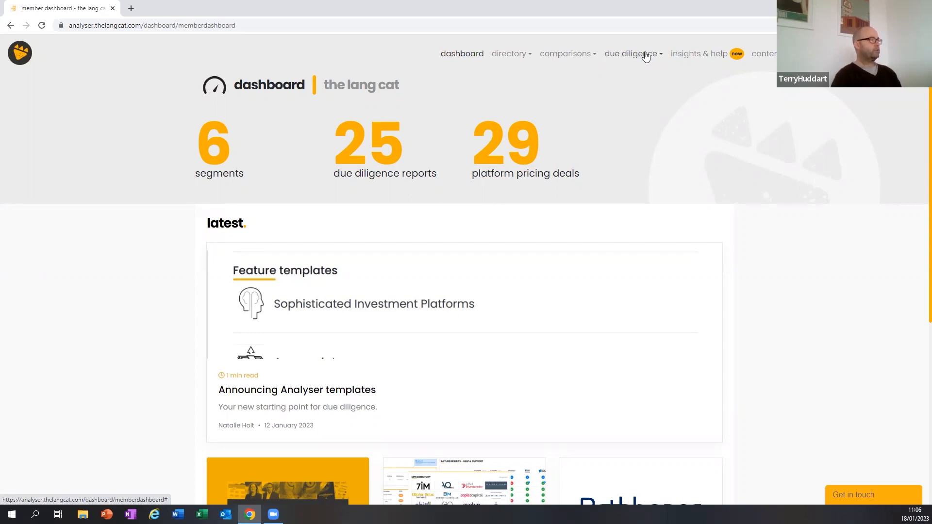
{"action": "mouse_move", "coordinate": [574, 59]}
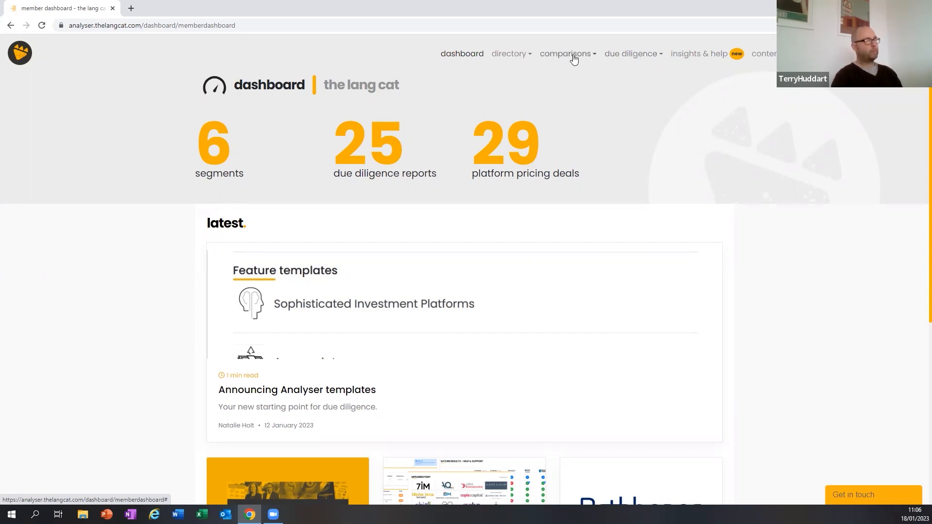
{"action": "mouse_move", "coordinate": [702, 115]}
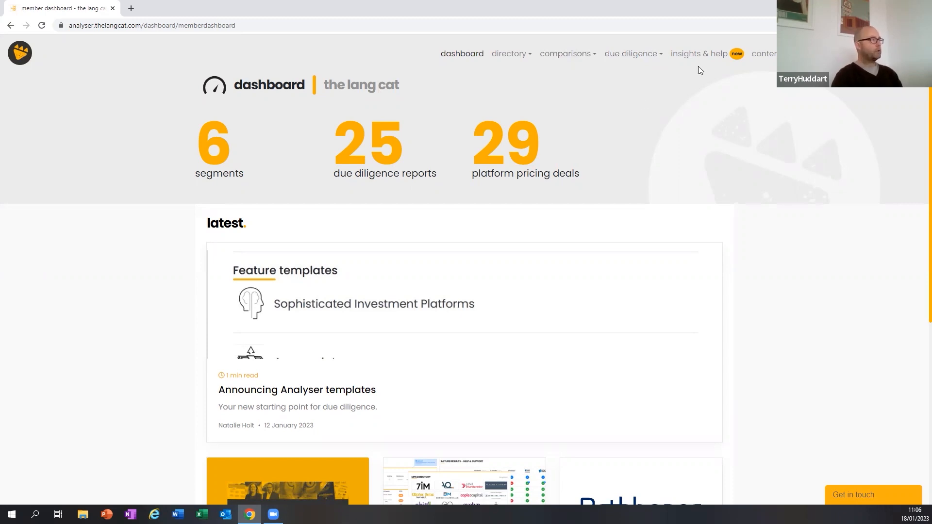
{"action": "left_click", "coordinate": [702, 54]}
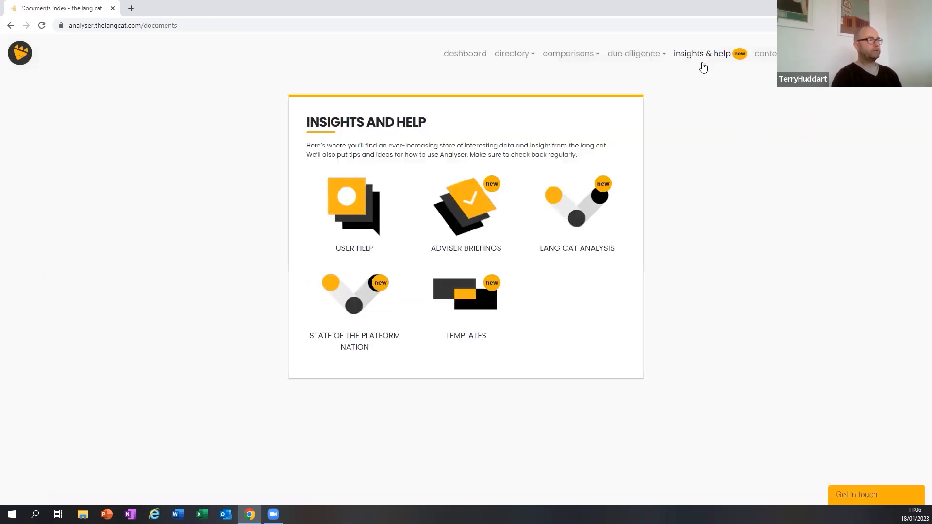
{"action": "mouse_move", "coordinate": [478, 284]}
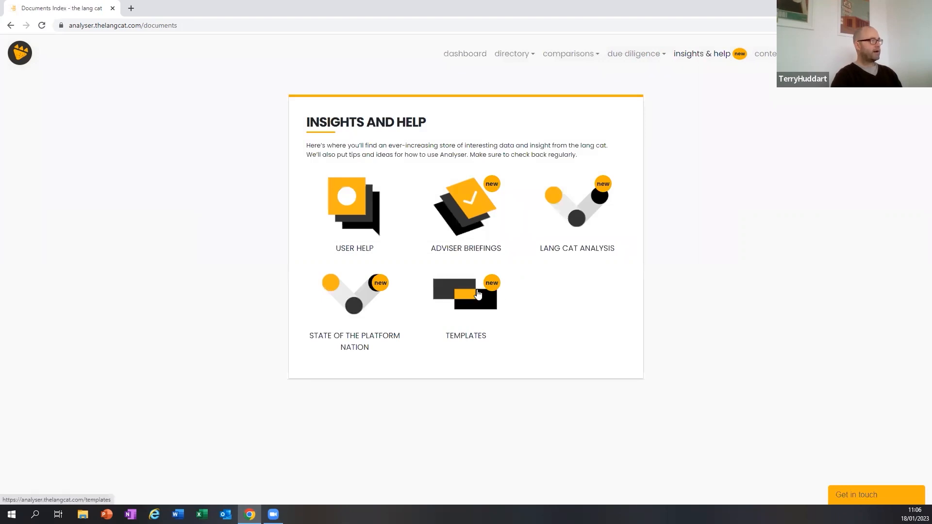
Open the Platform Templates collection and pick the Sophisticated Investment Platforms feature template
{"action": "left_click", "coordinate": [465, 295]}
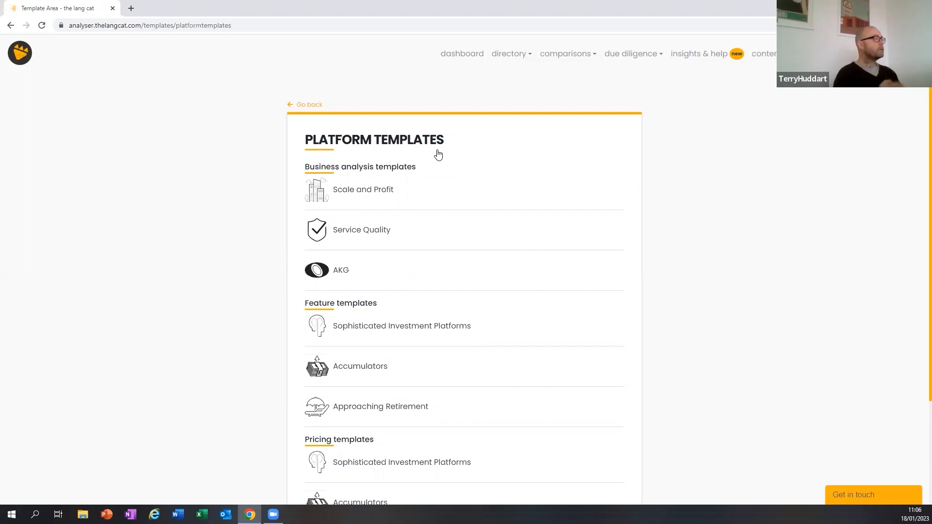
{"action": "mouse_move", "coordinate": [439, 206]}
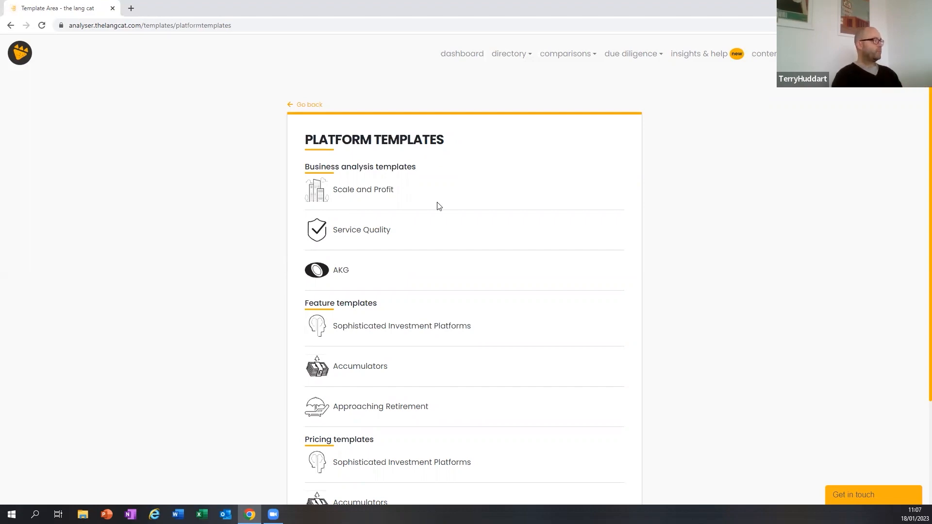
{"action": "scroll", "scroll_direction": "down", "scroll_amount": 3}
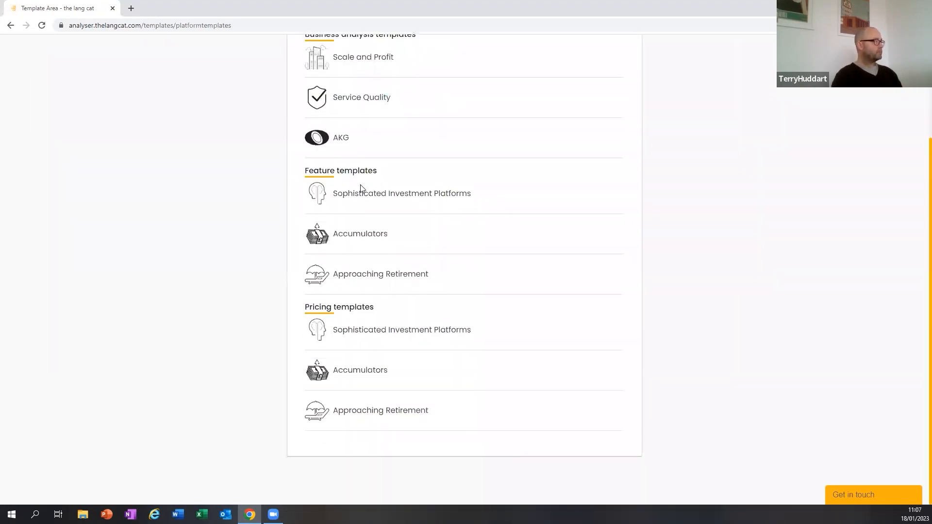
{"action": "left_click", "coordinate": [401, 193]}
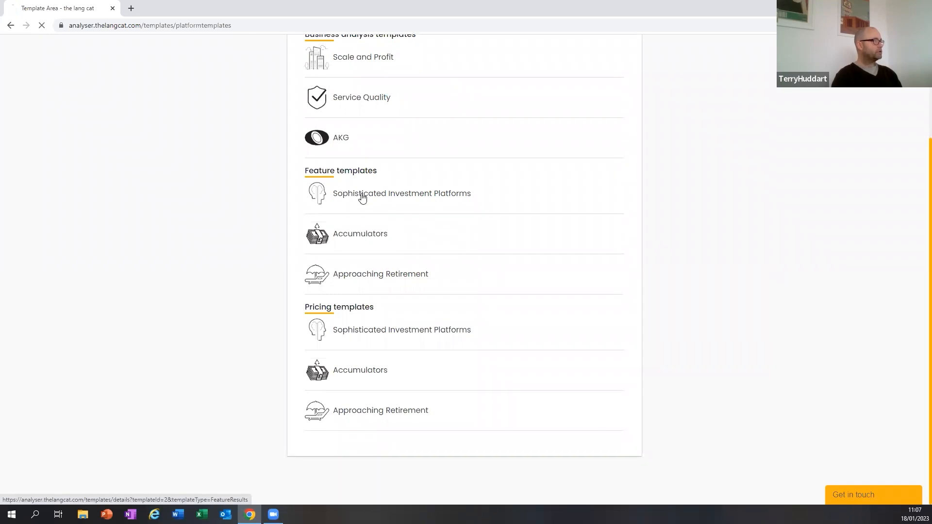
Open the Sophisticated Investment Platforms feature screening template
{"action": "left_click", "coordinate": [402, 194]}
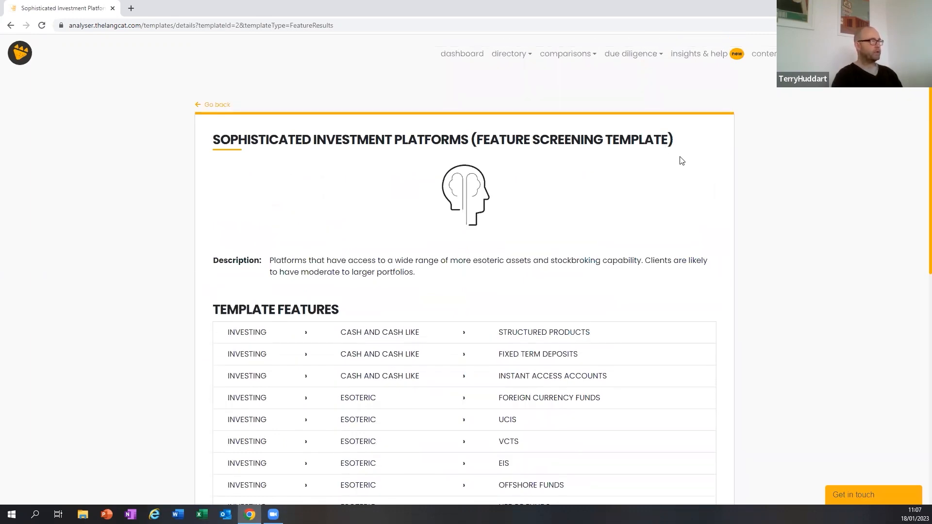
{"action": "mouse_move", "coordinate": [674, 87]}
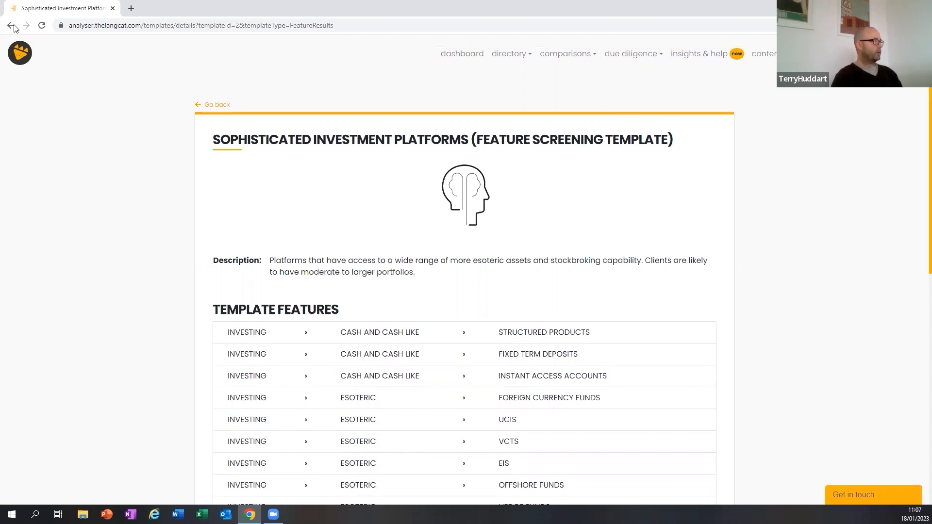
Return to the Platform Templates list and show the due diligence menu options
{"action": "left_click", "coordinate": [12, 25]}
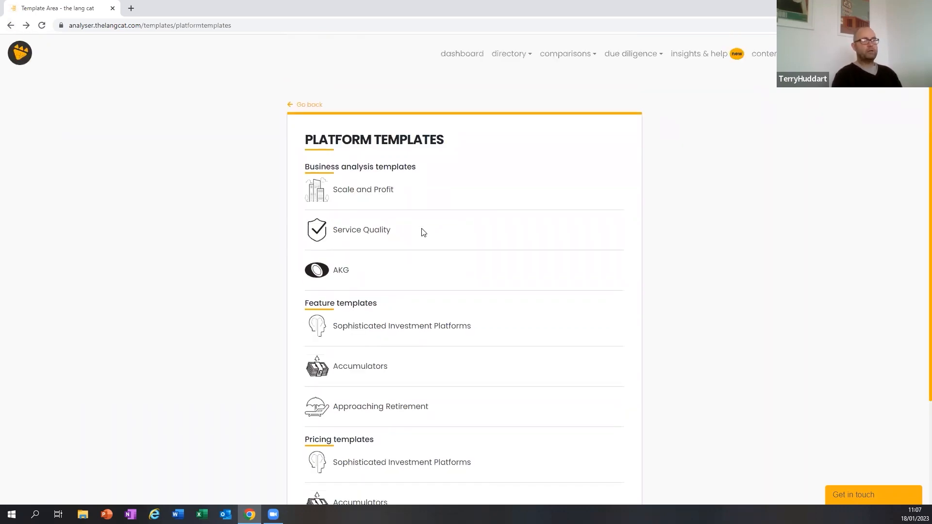
{"action": "mouse_move", "coordinate": [491, 126]}
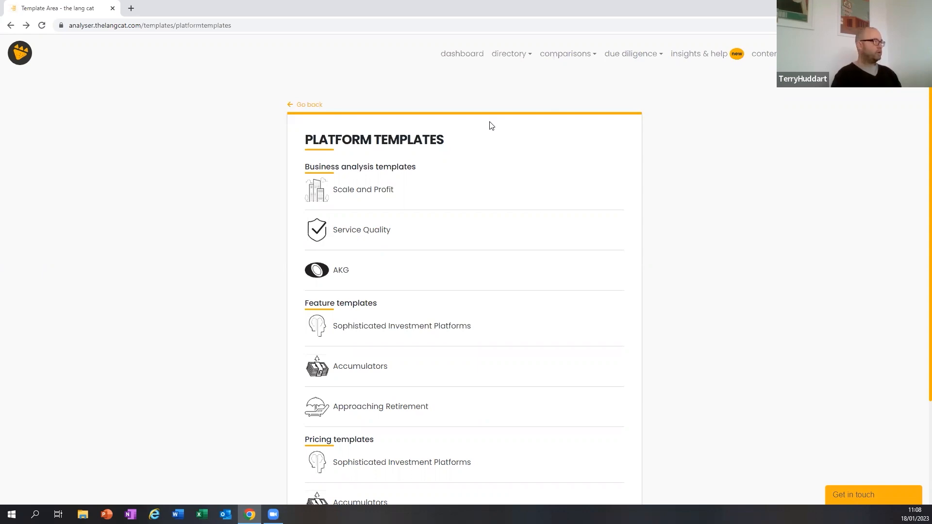
{"action": "scroll", "scroll_direction": "down", "scroll_amount": 3}
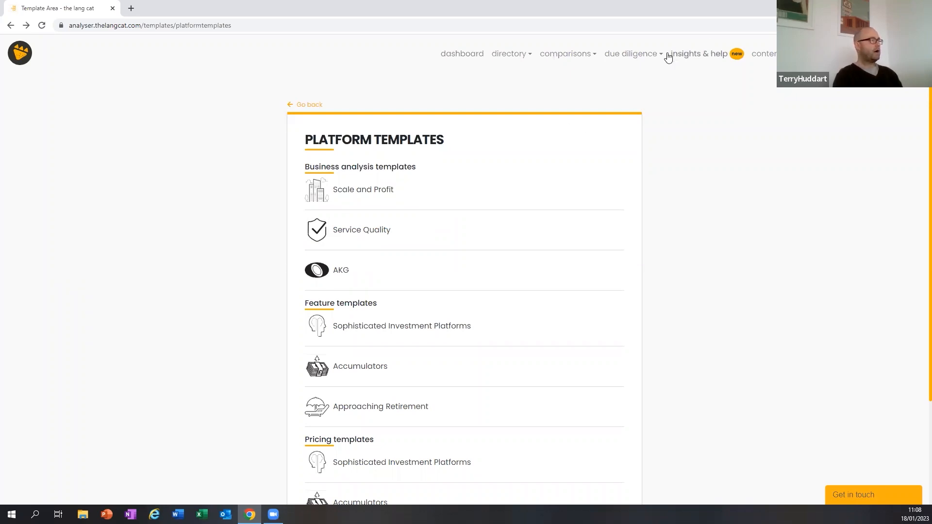
{"action": "left_click", "coordinate": [630, 53]}
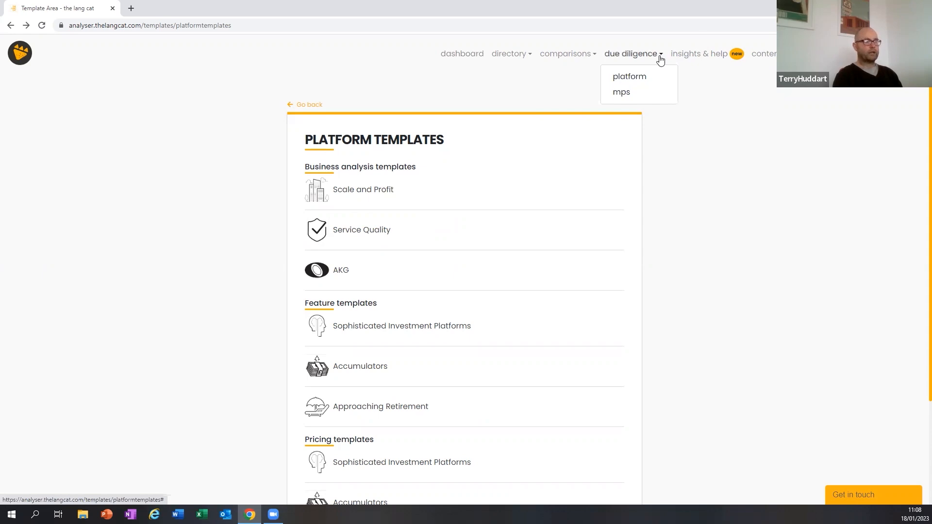
{"action": "mouse_move", "coordinate": [638, 80]}
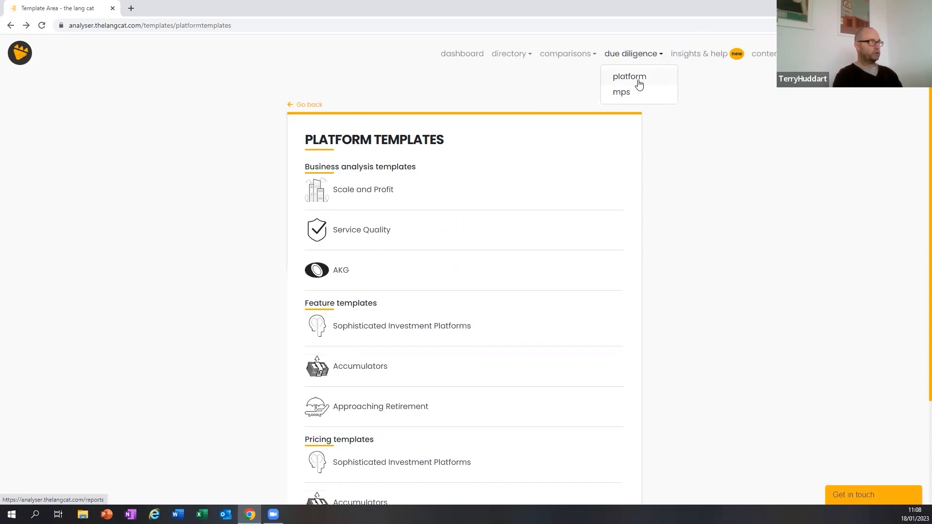
{"action": "mouse_move", "coordinate": [637, 78]}
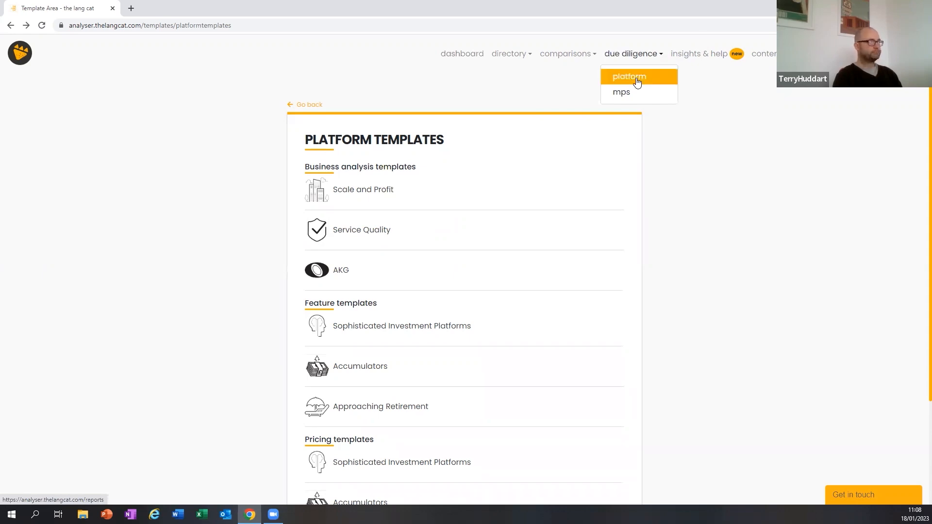
Open Platform Due Diligence and choose the long dog accumulation report from Incomplete Reports
{"action": "left_click", "coordinate": [629, 76]}
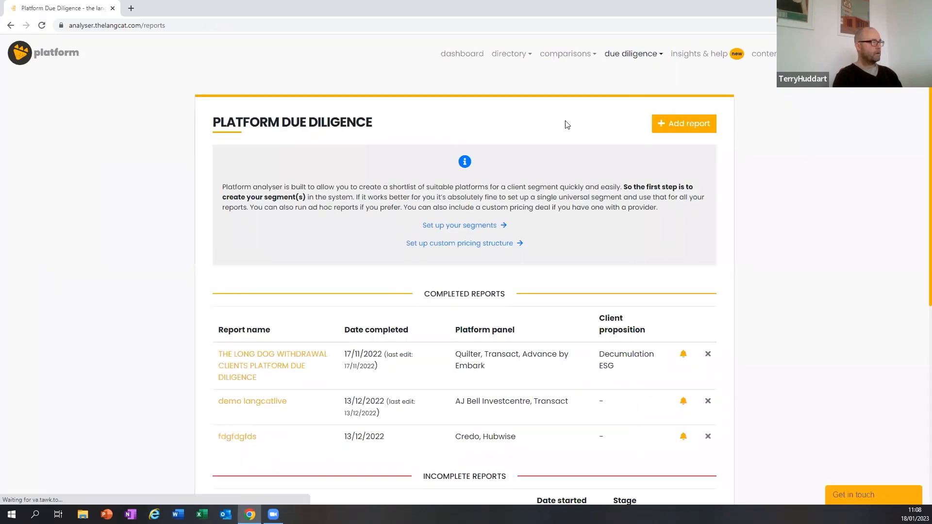
{"action": "scroll", "scroll_direction": "down", "scroll_amount": 3}
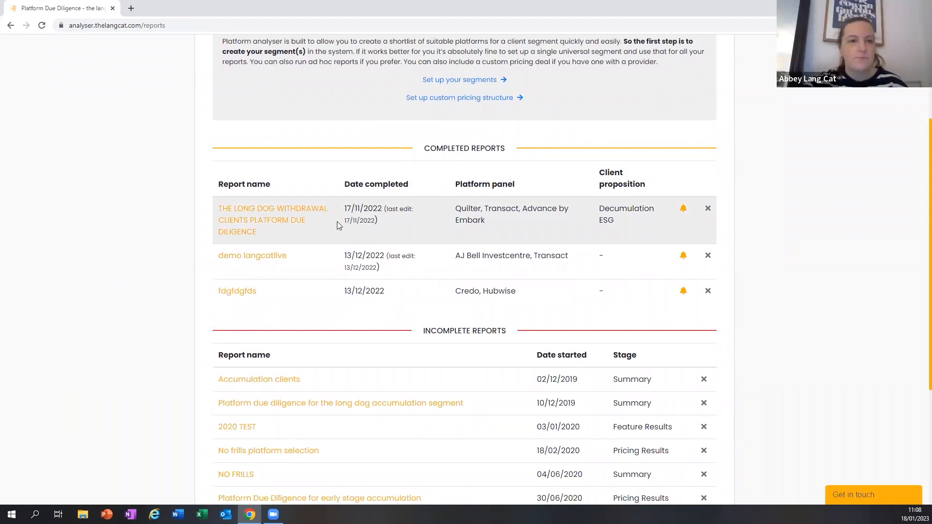
{"action": "scroll", "scroll_direction": "down", "scroll_amount": 3}
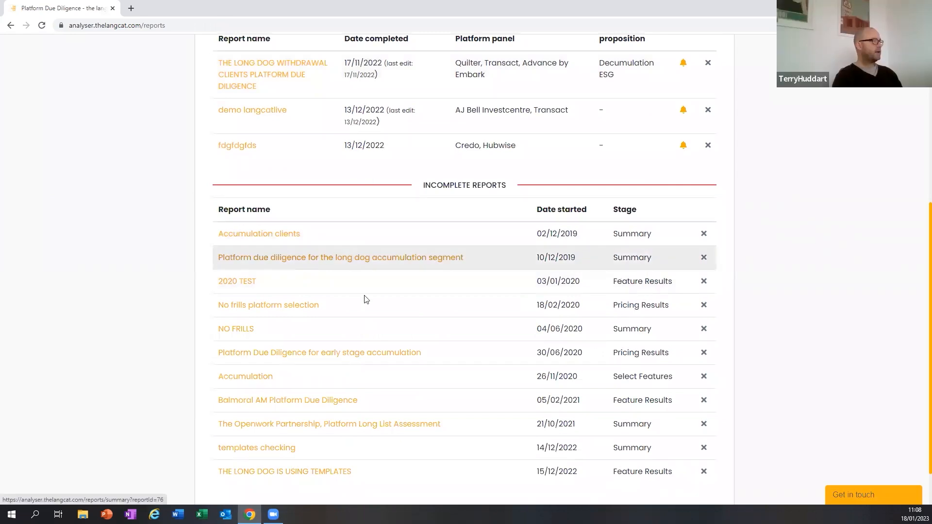
{"action": "mouse_move", "coordinate": [366, 299]}
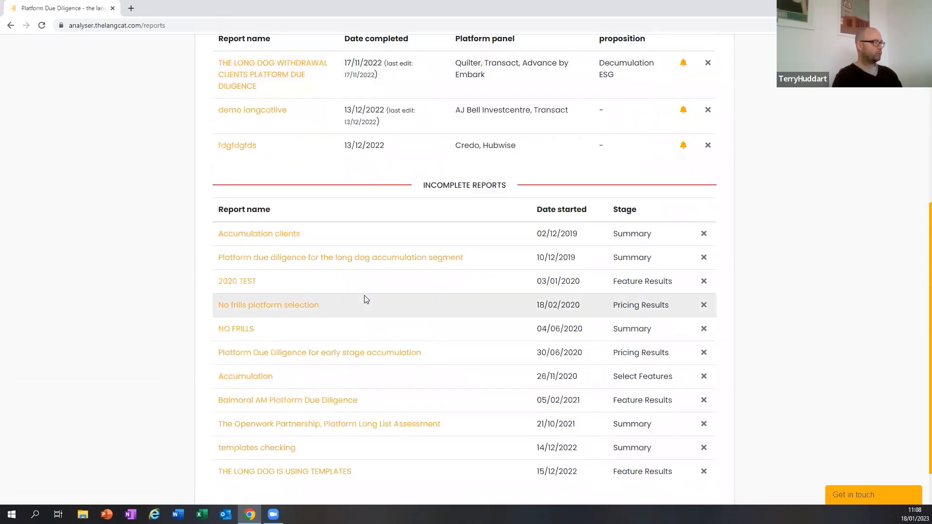
{"action": "left_click", "coordinate": [332, 258]}
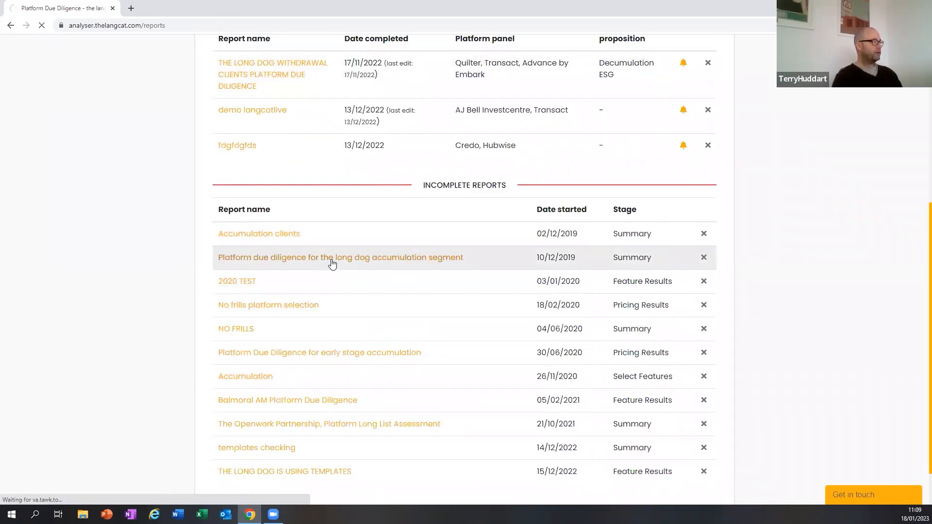
Open the 'Platform due diligence for the long dog accumulation segment' report
{"action": "left_click", "coordinate": [340, 257]}
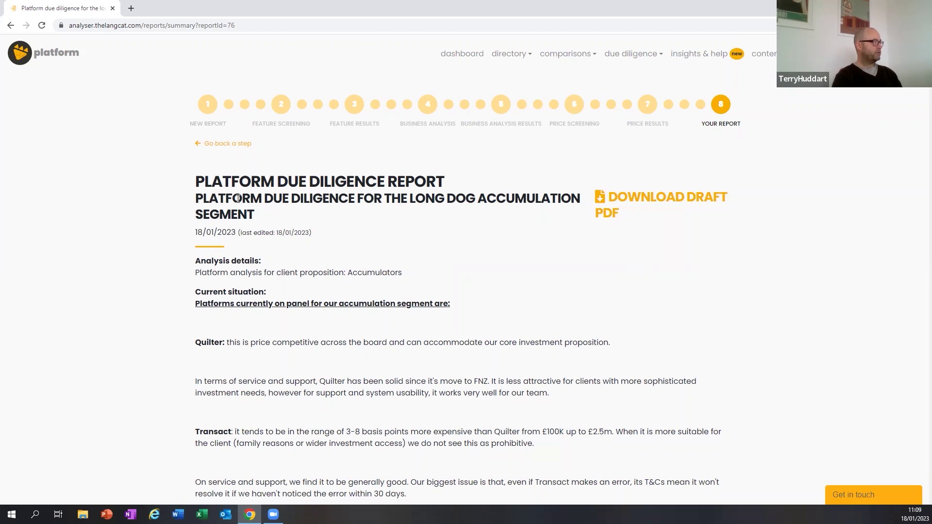
{"action": "mouse_move", "coordinate": [436, 154]}
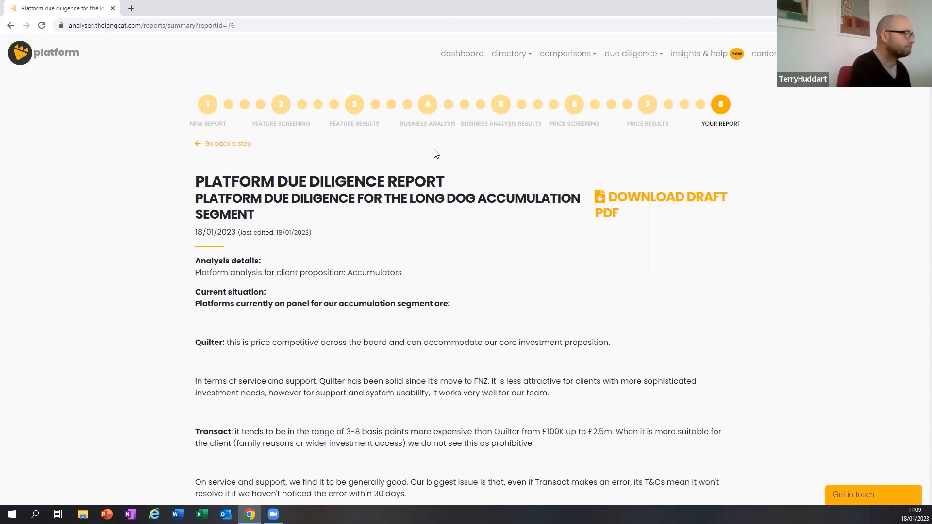
{"action": "mouse_move", "coordinate": [221, 127]}
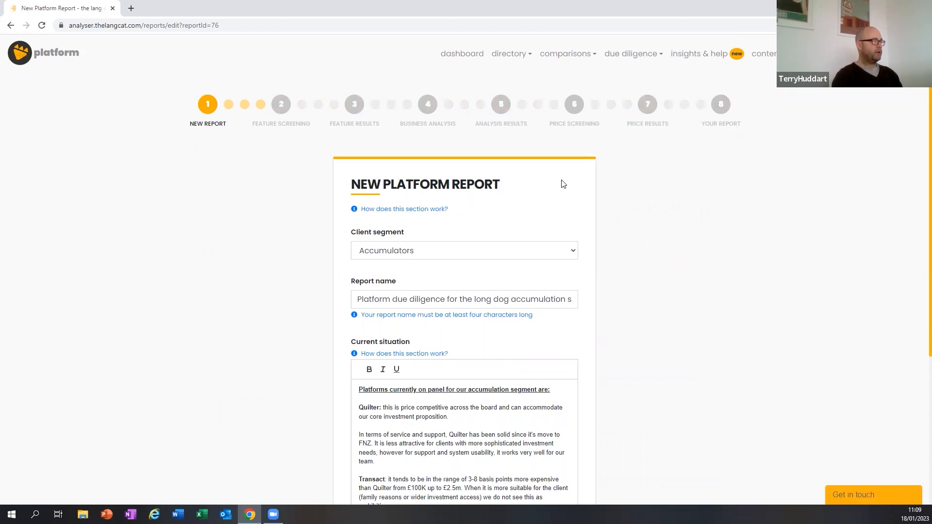
Go to the client segment list and view the Accumulators segment details
{"action": "left_click", "coordinate": [464, 251]}
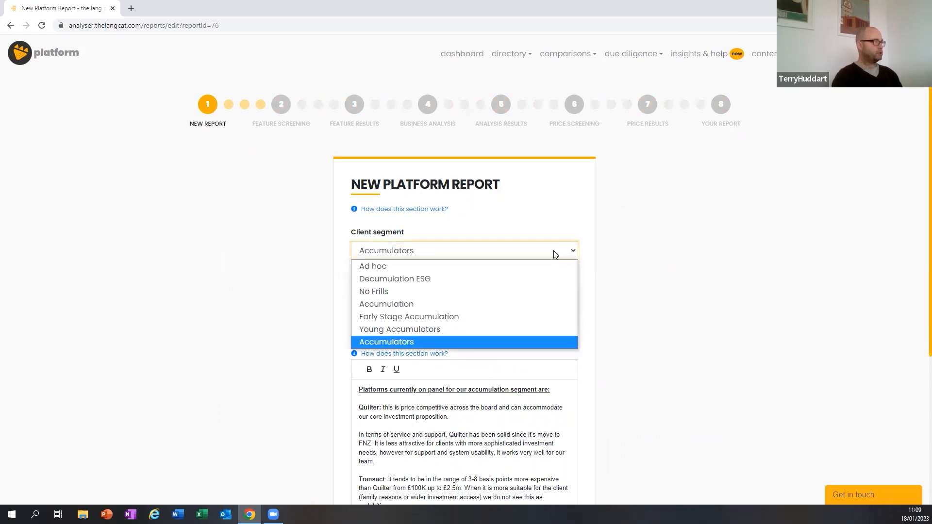
{"action": "left_click", "coordinate": [387, 342]}
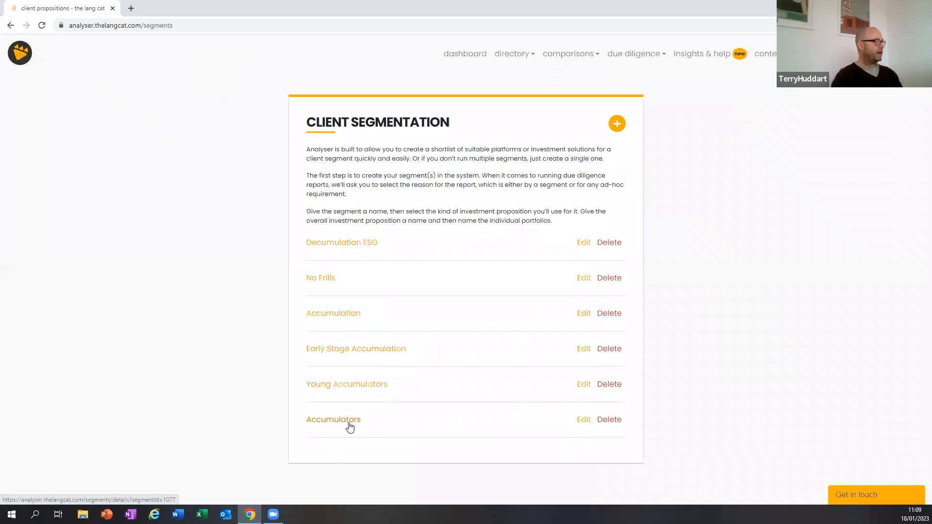
{"action": "left_click", "coordinate": [333, 420]}
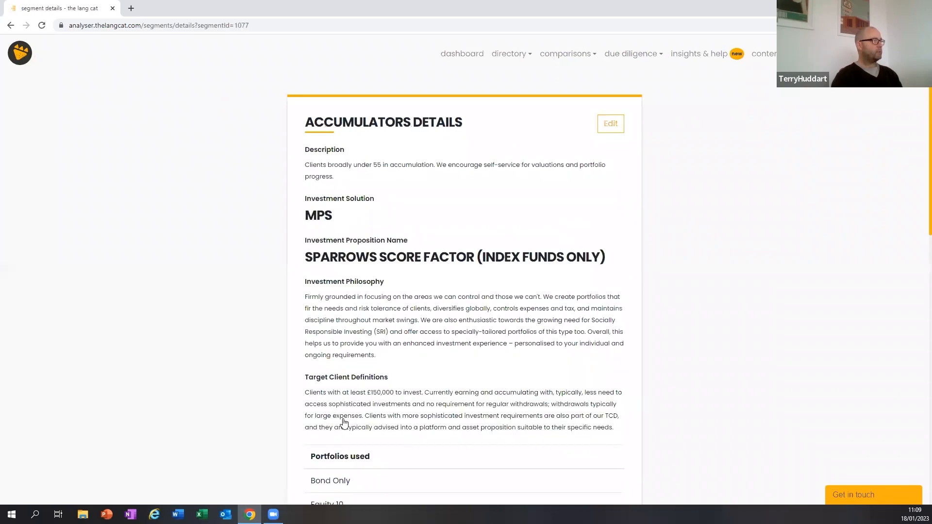
{"action": "mouse_move", "coordinate": [611, 125]}
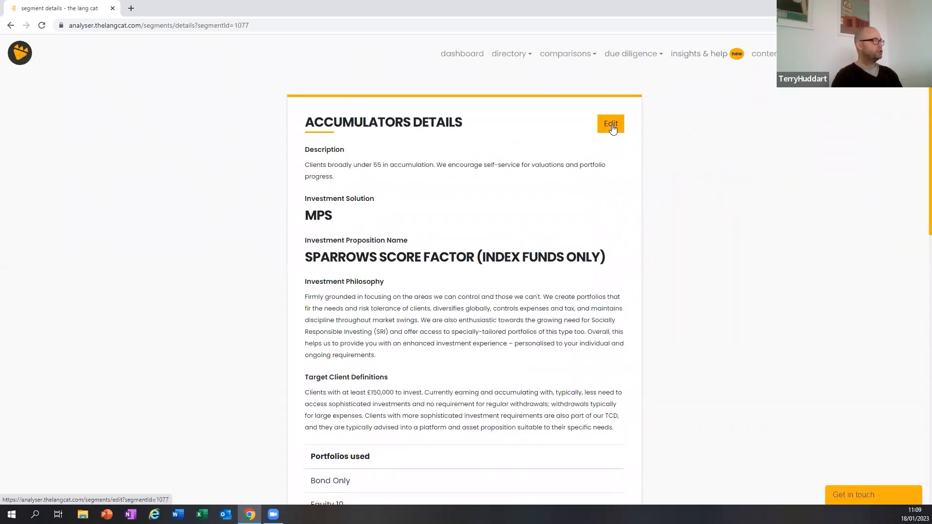
Edit the Accumulators segment, reviewing its description, philosophy and six portfolios
{"action": "left_click", "coordinate": [610, 124]}
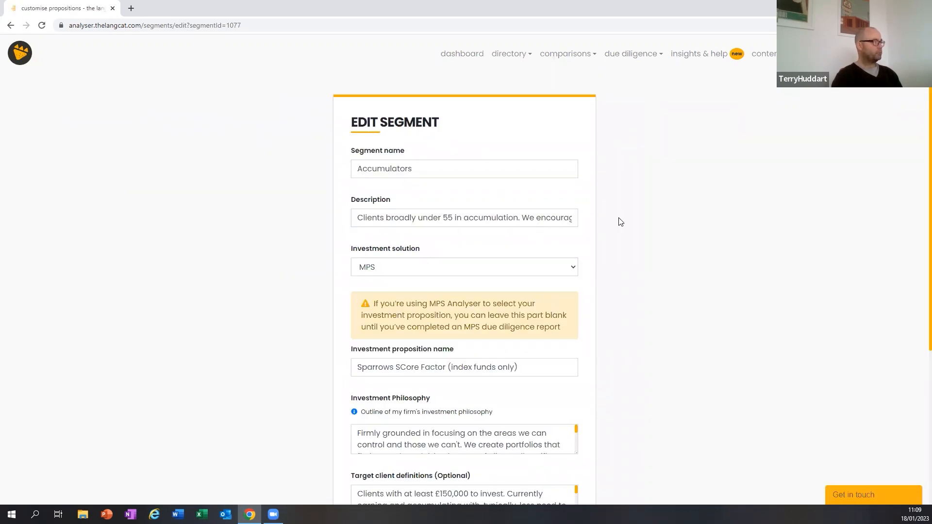
{"action": "left_click_drag", "start_coordinate": [357, 217], "coordinate": [490, 217]}
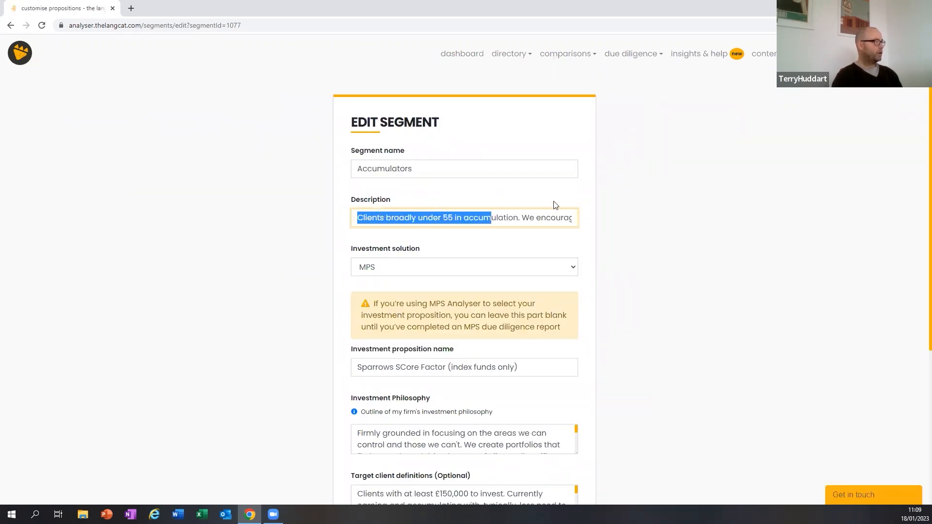
{"action": "scroll", "scroll_direction": "down", "scroll_amount": 3}
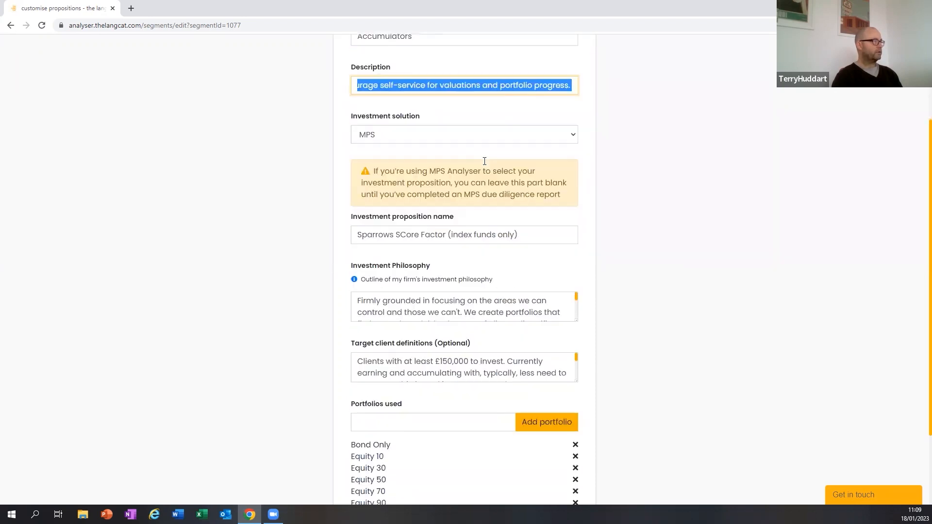
{"action": "scroll", "scroll_direction": "down", "scroll_amount": 3}
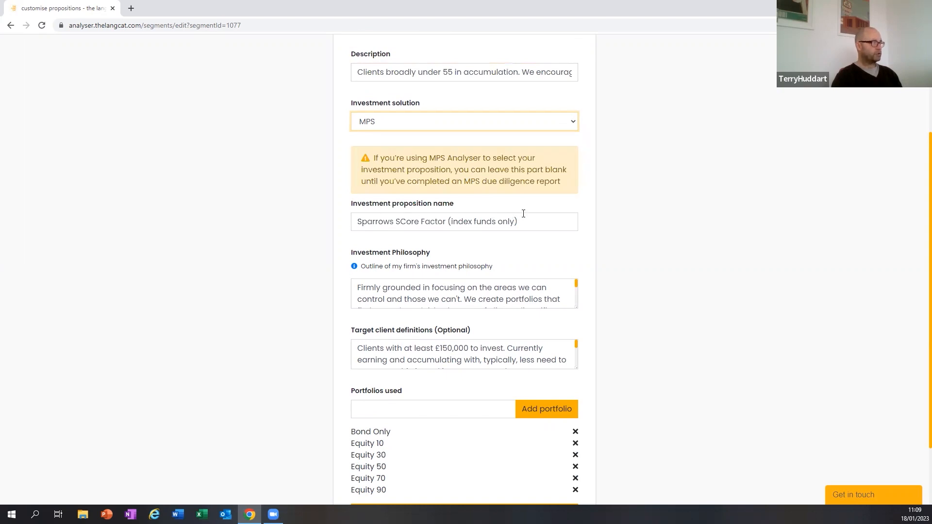
{"action": "mouse_move", "coordinate": [533, 218]}
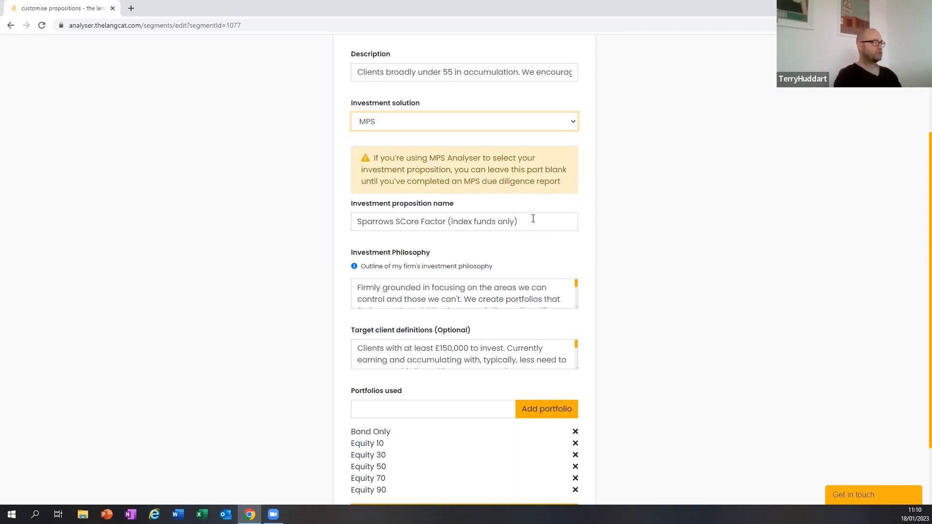
{"action": "scroll", "scroll_direction": "down", "scroll_amount": 3}
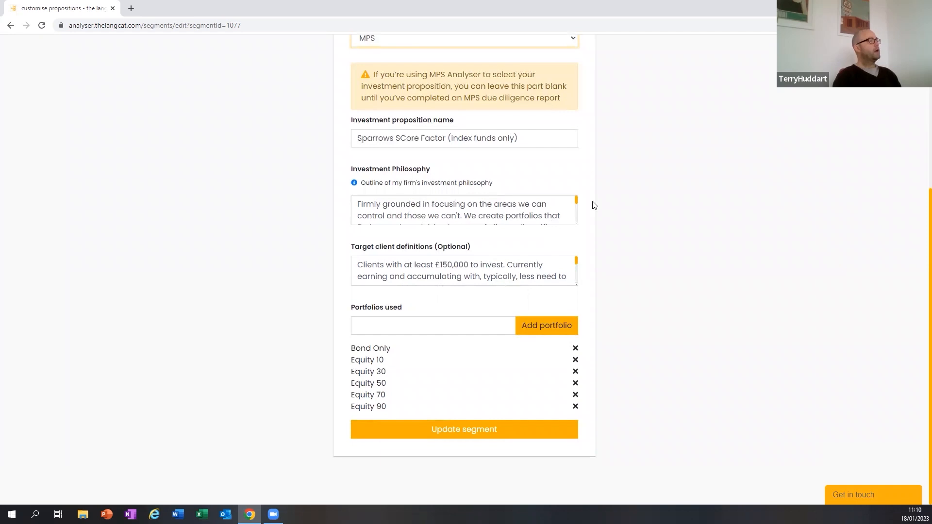
{"action": "left_click", "coordinate": [483, 211]}
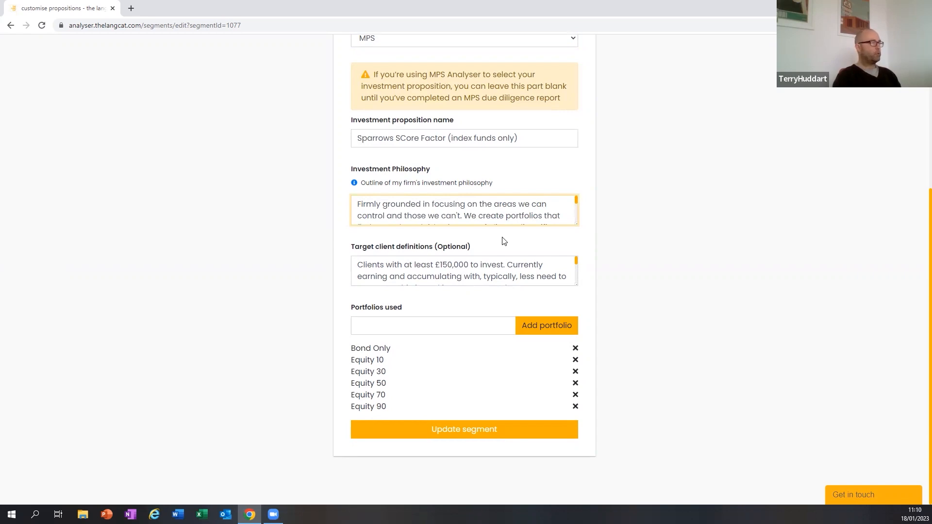
{"action": "mouse_move", "coordinate": [575, 263]}
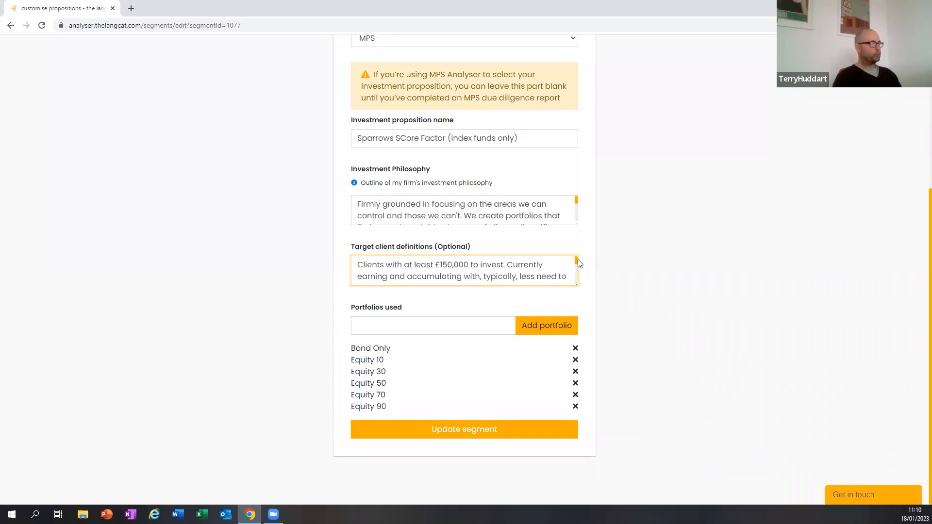
{"action": "scroll", "scroll_direction": "up", "scroll_amount": 3}
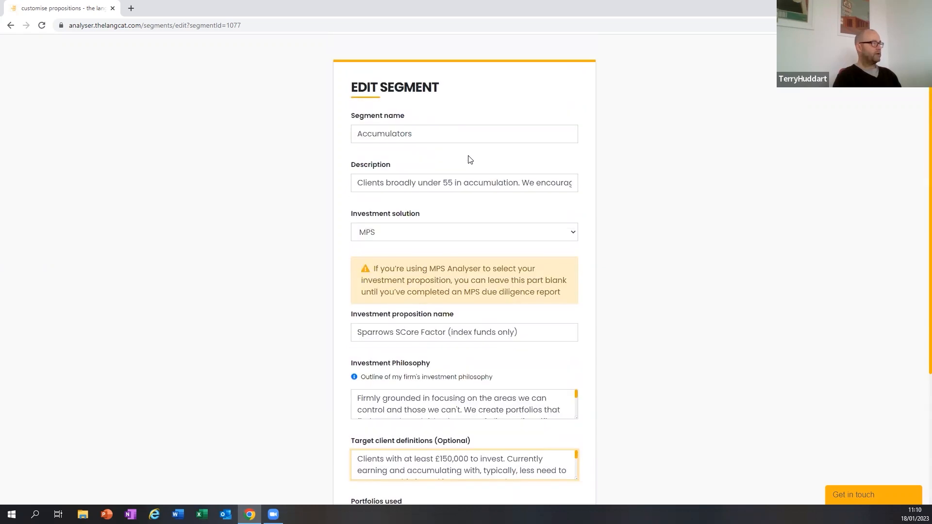
{"action": "scroll", "scroll_direction": "down", "scroll_amount": 3}
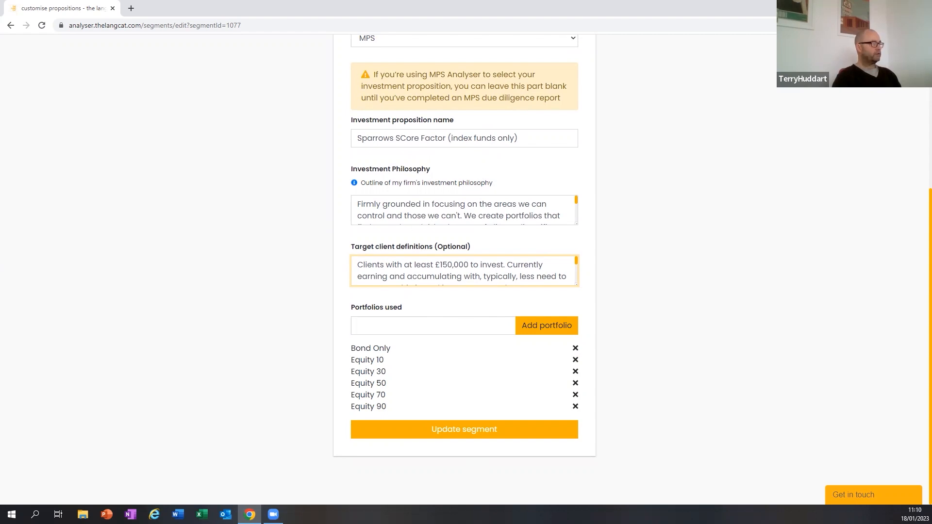
{"action": "mouse_move", "coordinate": [433, 375]}
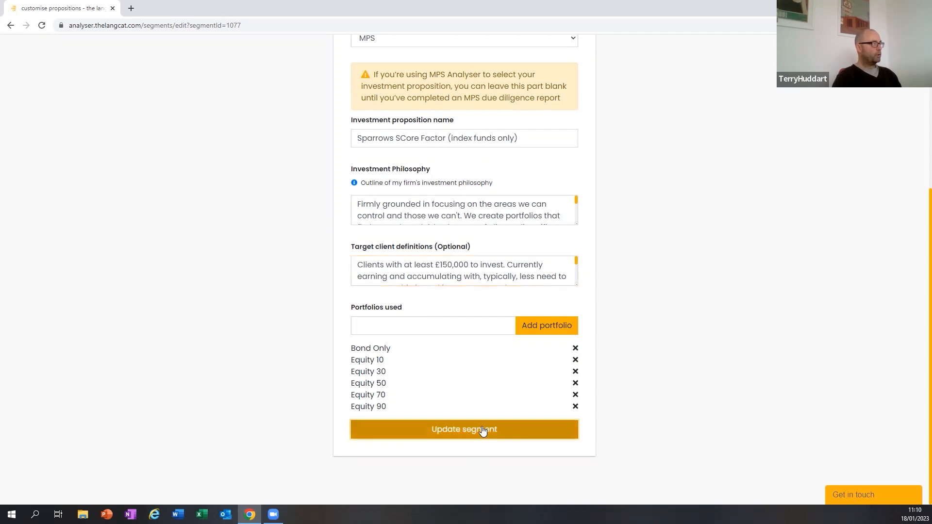
Save the Accumulators segment changes with Update segment
{"action": "left_click", "coordinate": [464, 429]}
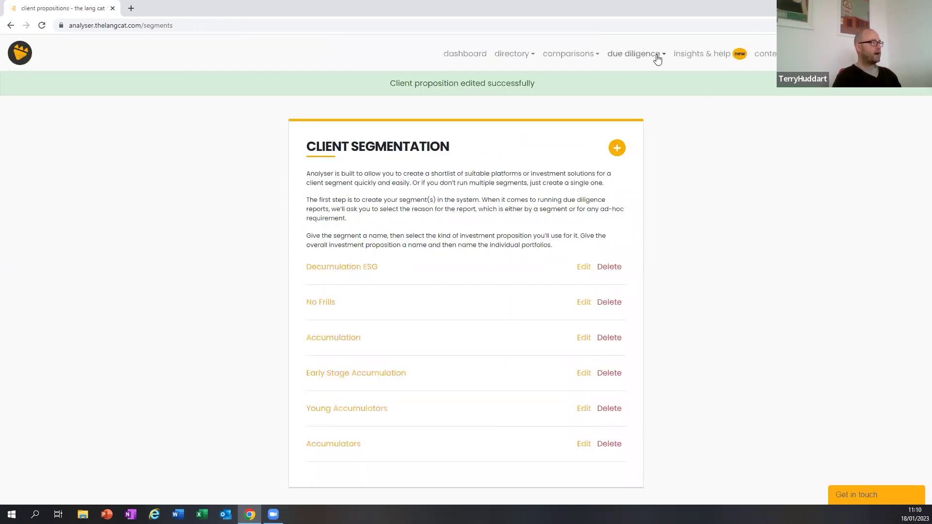
{"action": "left_click", "coordinate": [633, 54]}
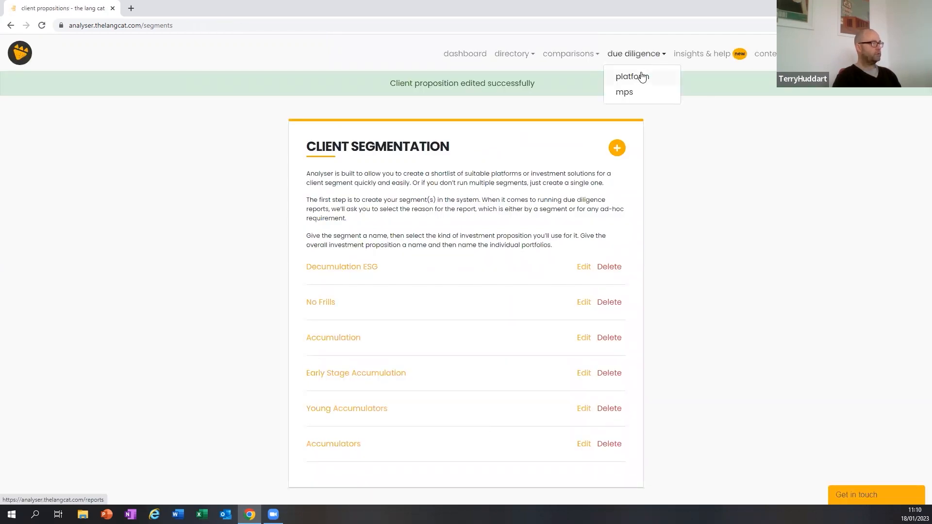
Reopen the due diligence report, step back to New Report for Accumulators, and continue
{"action": "left_click", "coordinate": [632, 77]}
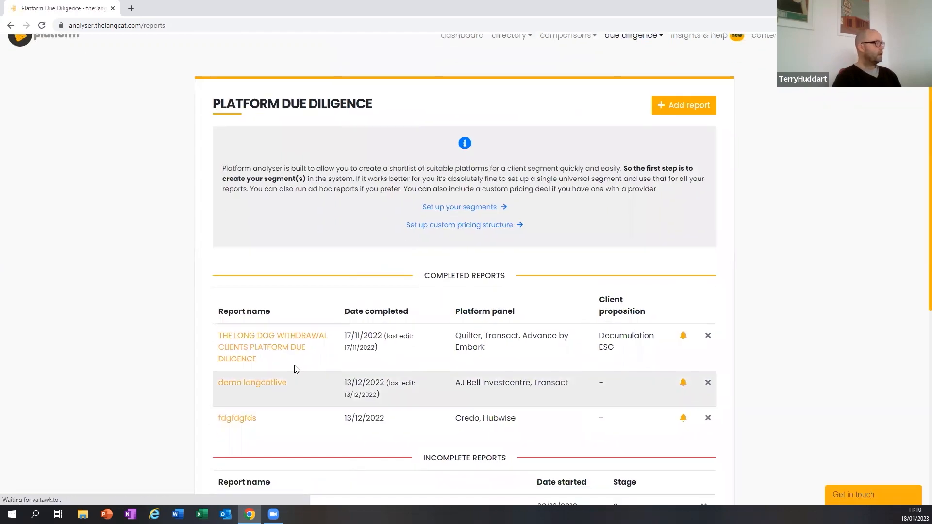
{"action": "scroll", "scroll_direction": "down", "scroll_amount": 3}
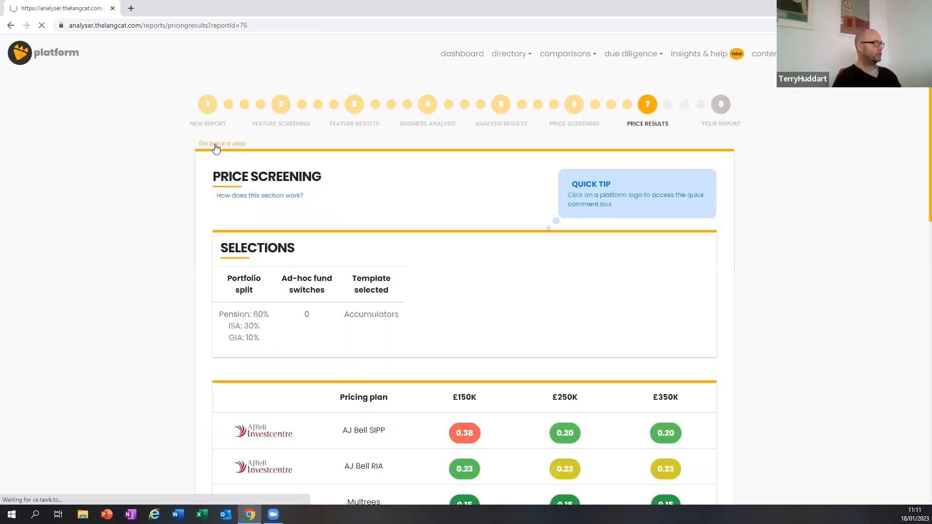
{"action": "left_click", "coordinate": [222, 143]}
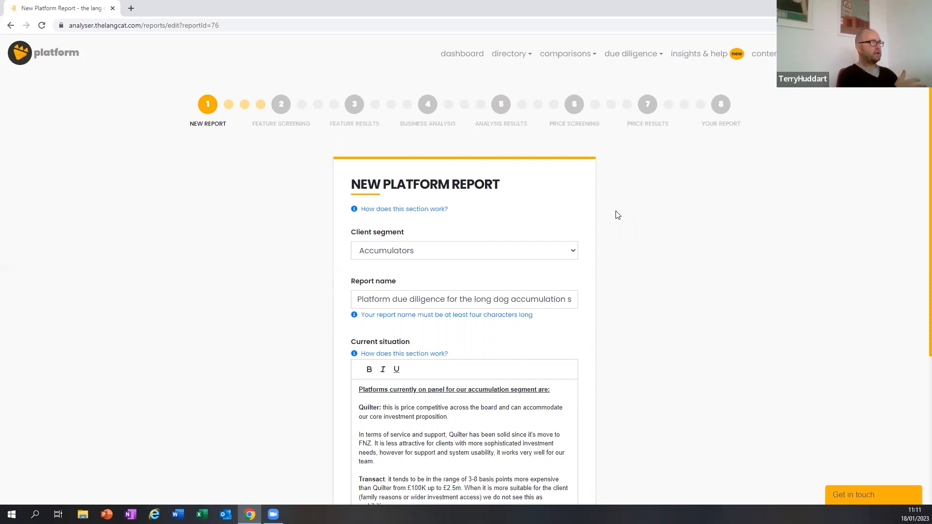
{"action": "scroll", "scroll_direction": "down", "scroll_amount": 3}
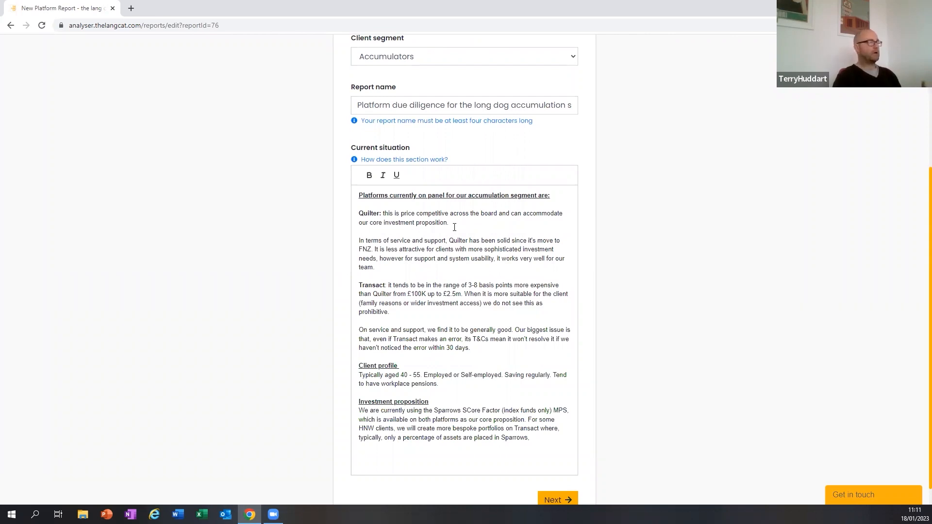
{"action": "scroll", "scroll_direction": "down", "scroll_amount": 3}
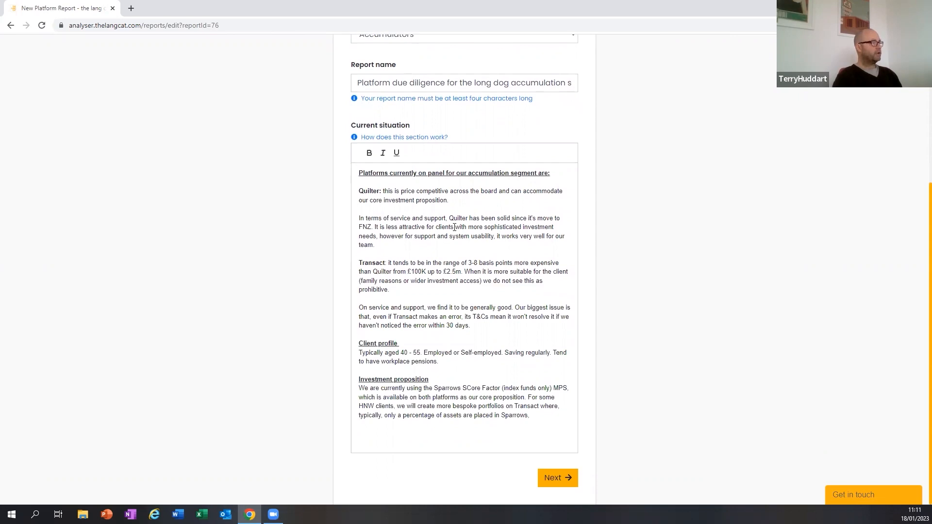
{"action": "mouse_move", "coordinate": [421, 304]}
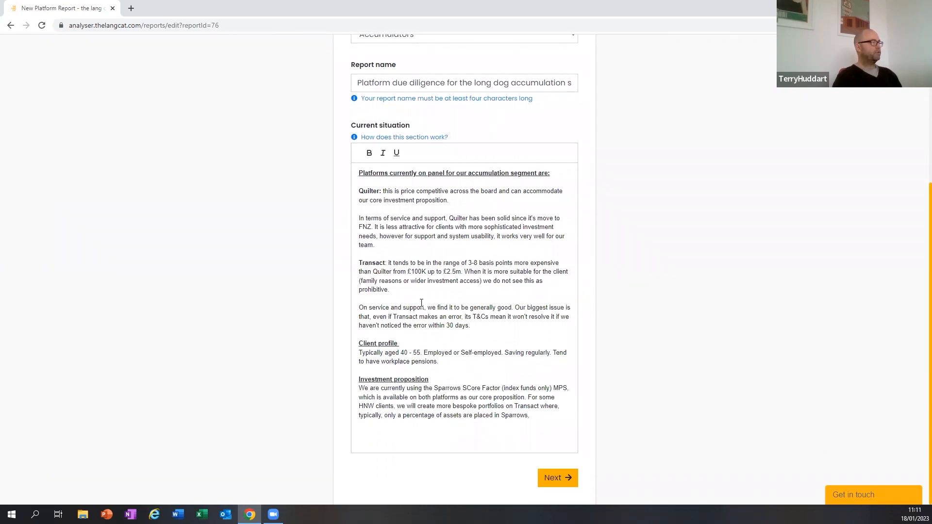
{"action": "mouse_move", "coordinate": [383, 272]}
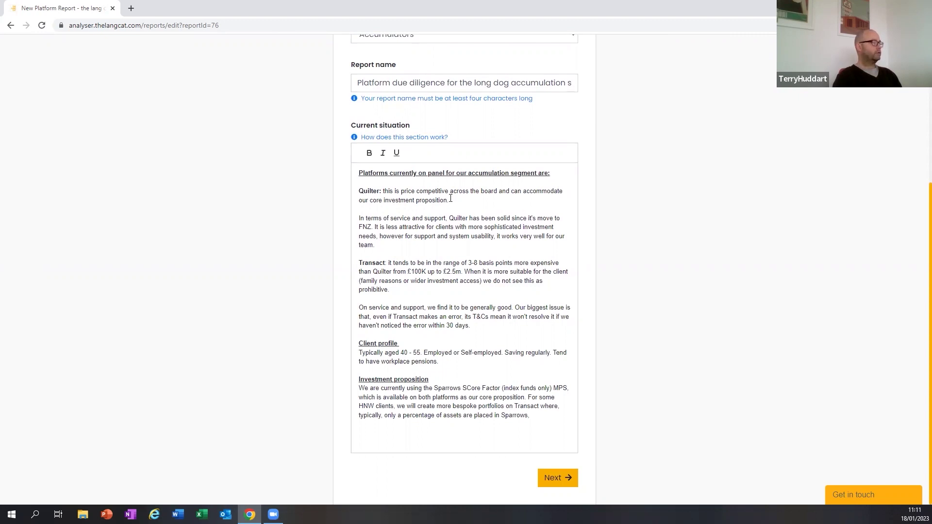
{"action": "mouse_move", "coordinate": [453, 209]}
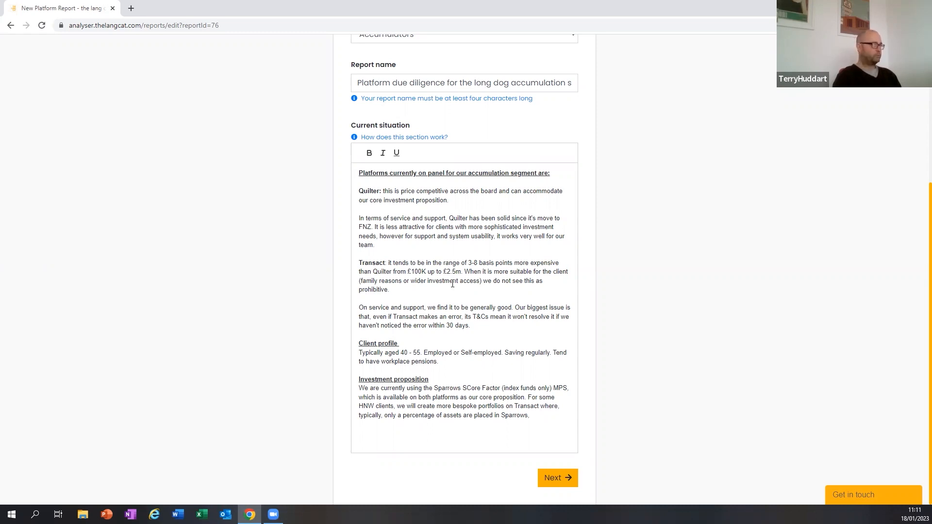
{"action": "mouse_move", "coordinate": [462, 240]}
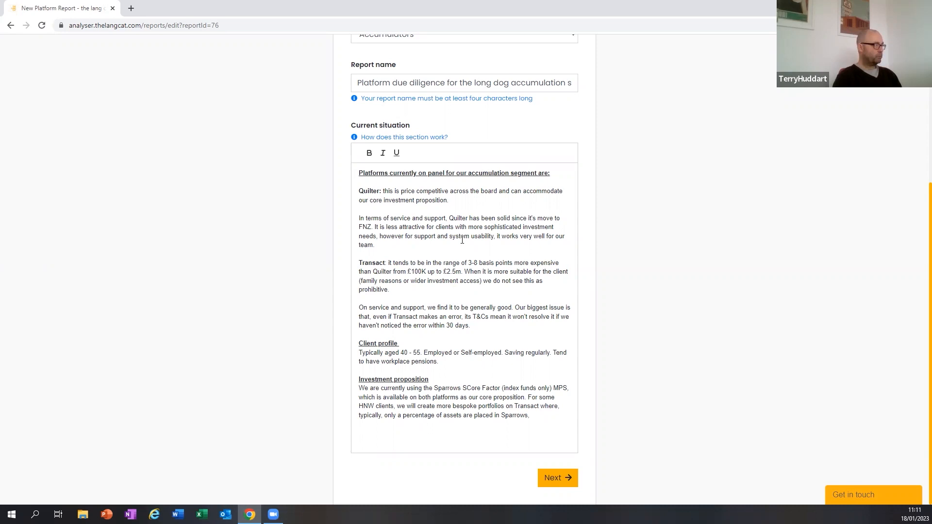
{"action": "mouse_move", "coordinate": [447, 399]}
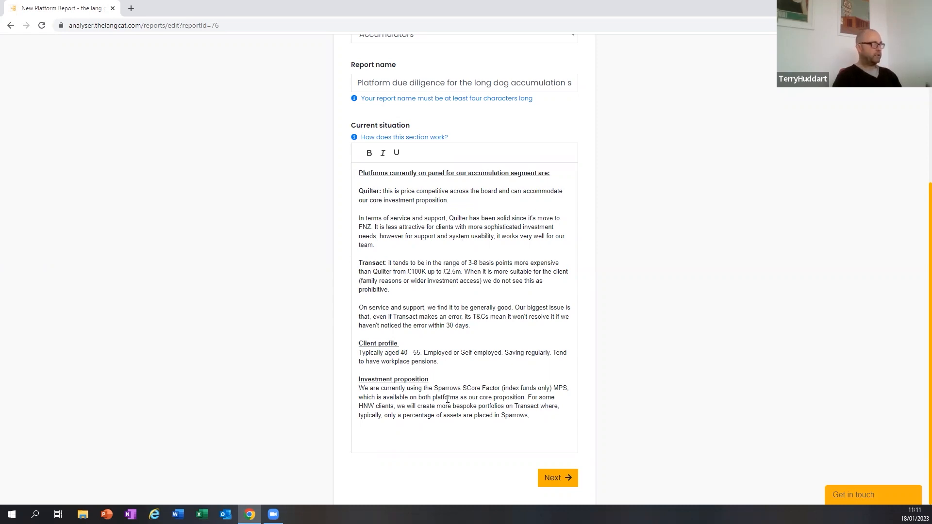
{"action": "left_click", "coordinate": [557, 478]}
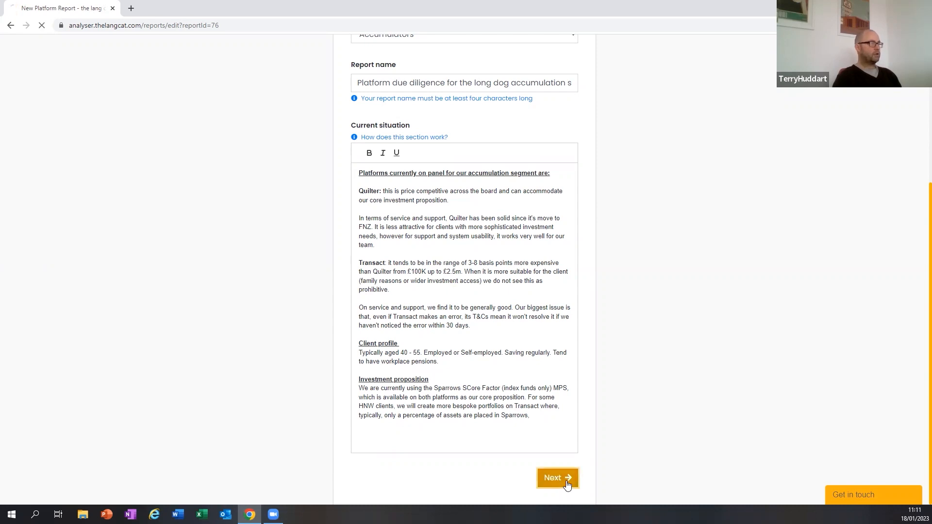
{"action": "left_click", "coordinate": [556, 477]}
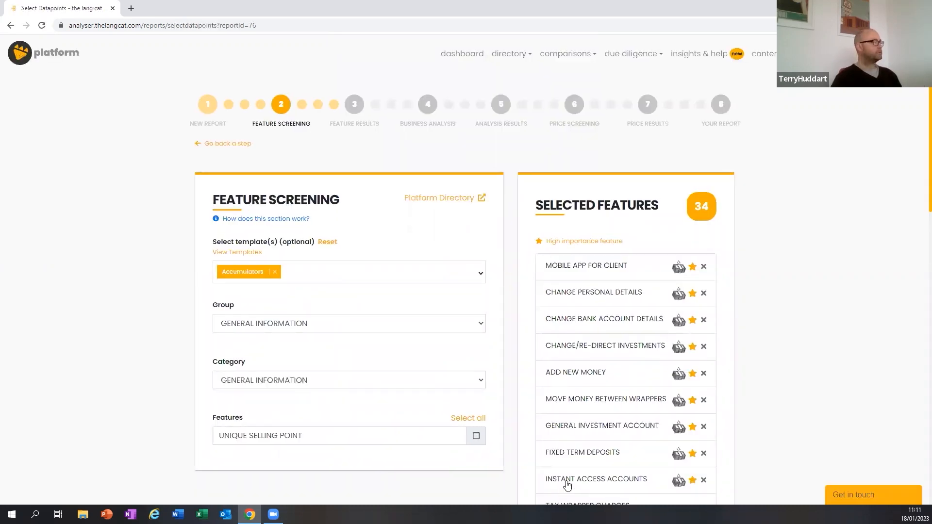
{"action": "mouse_move", "coordinate": [495, 266]}
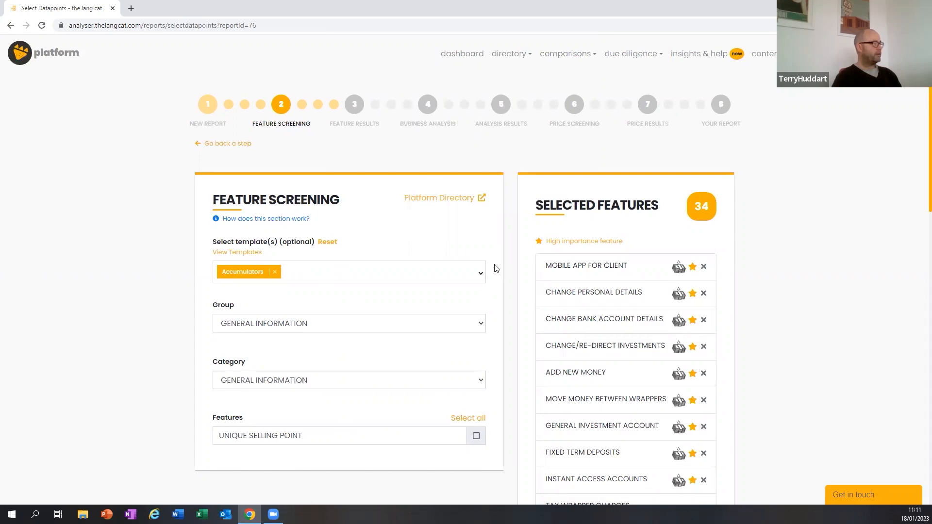
{"action": "left_click", "coordinate": [383, 272]}
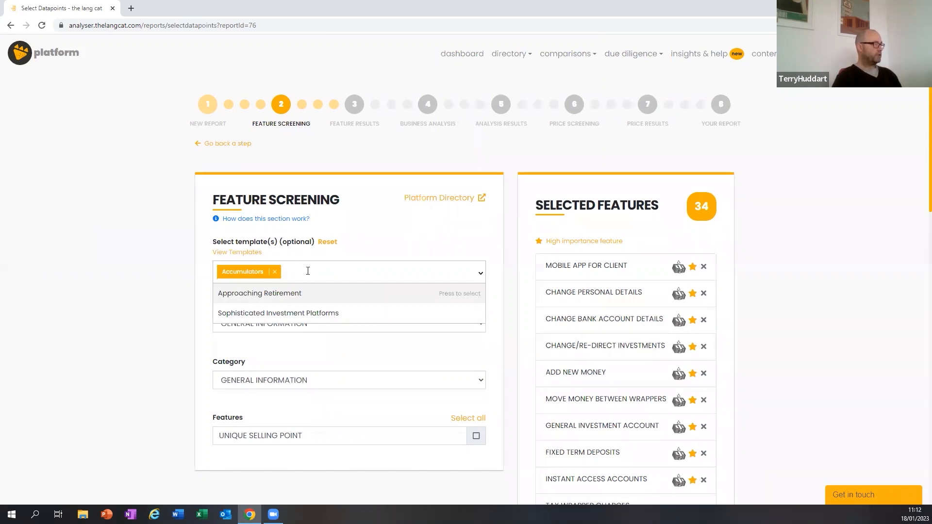
{"action": "mouse_move", "coordinate": [418, 227]}
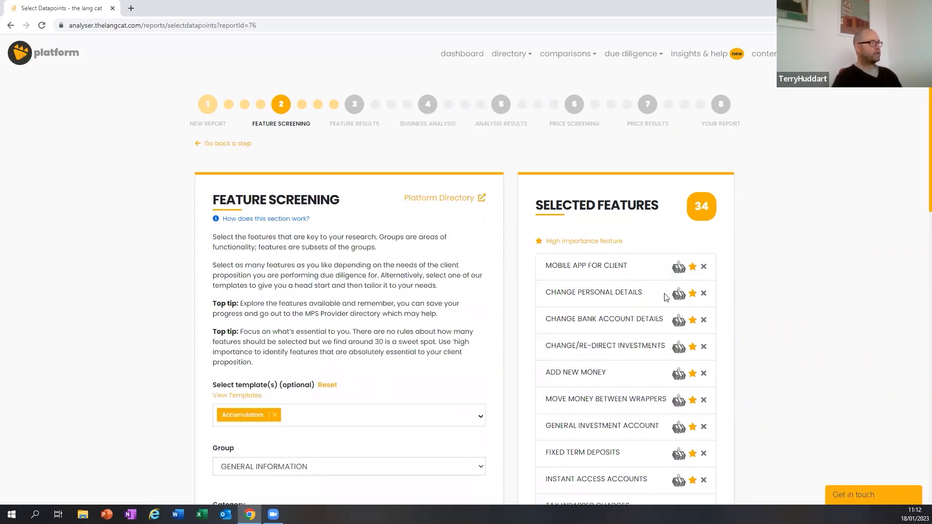
{"action": "scroll", "scroll_direction": "down", "scroll_amount": 3}
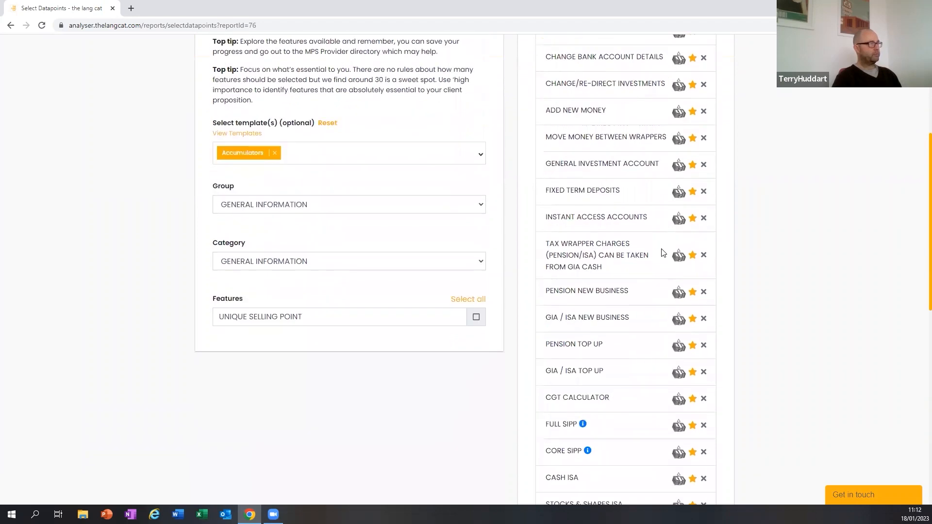
{"action": "scroll", "scroll_direction": "down", "scroll_amount": 3}
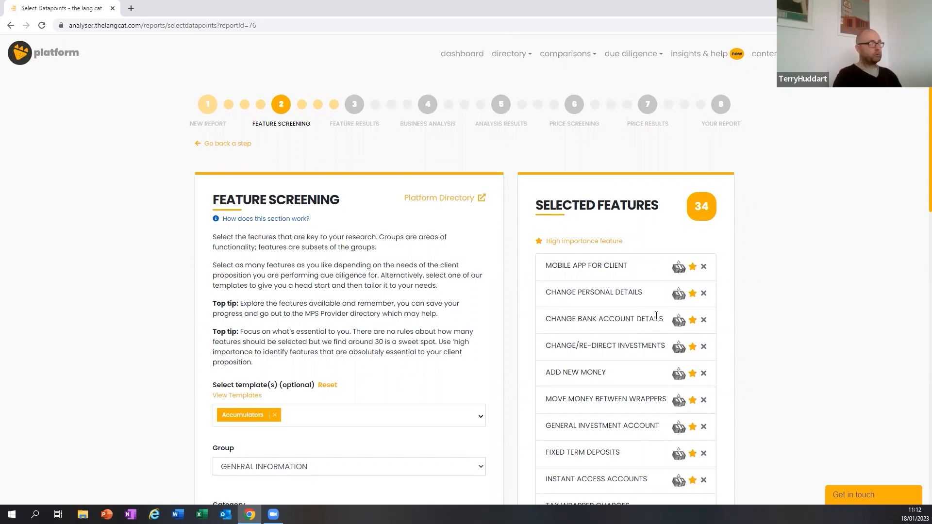
{"action": "mouse_move", "coordinate": [668, 274]}
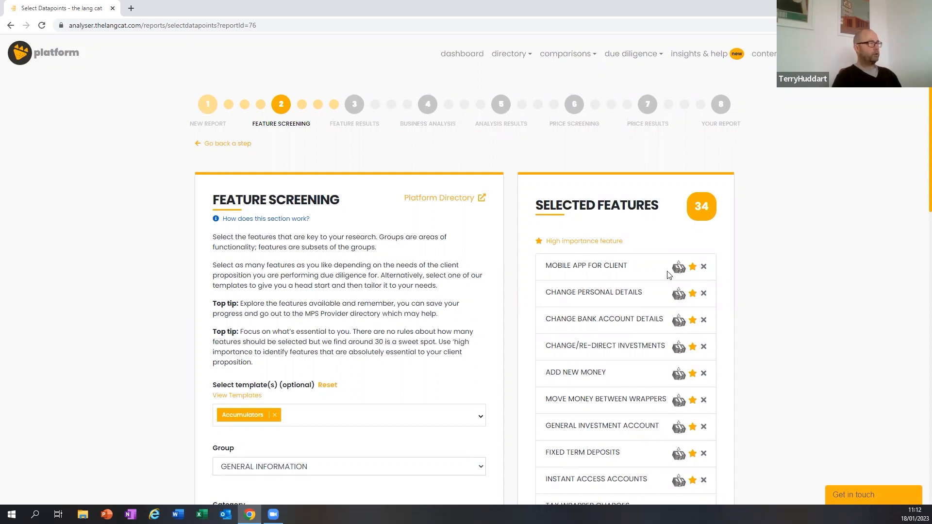
{"action": "mouse_move", "coordinate": [720, 264]}
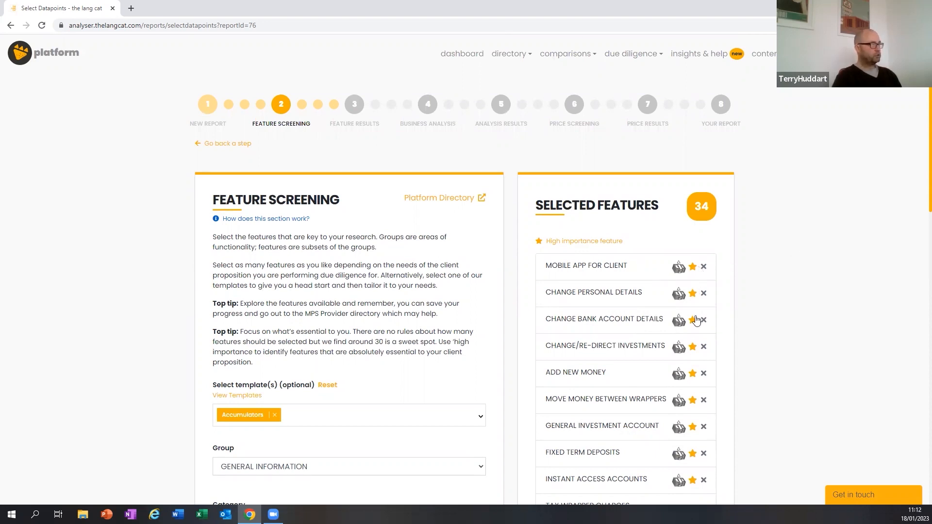
{"action": "scroll", "scroll_direction": "down", "scroll_amount": 3}
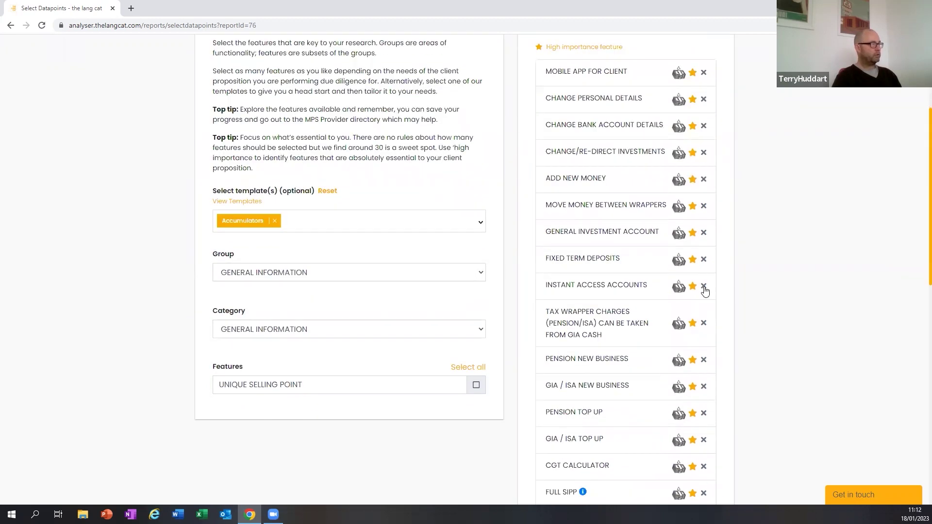
{"action": "scroll", "scroll_direction": "down", "scroll_amount": 3}
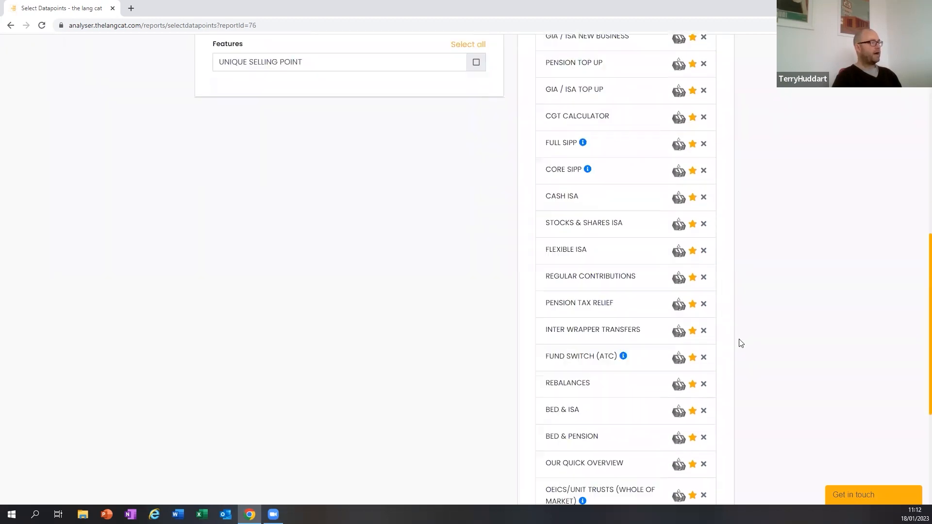
{"action": "scroll", "scroll_direction": "down", "scroll_amount": 3}
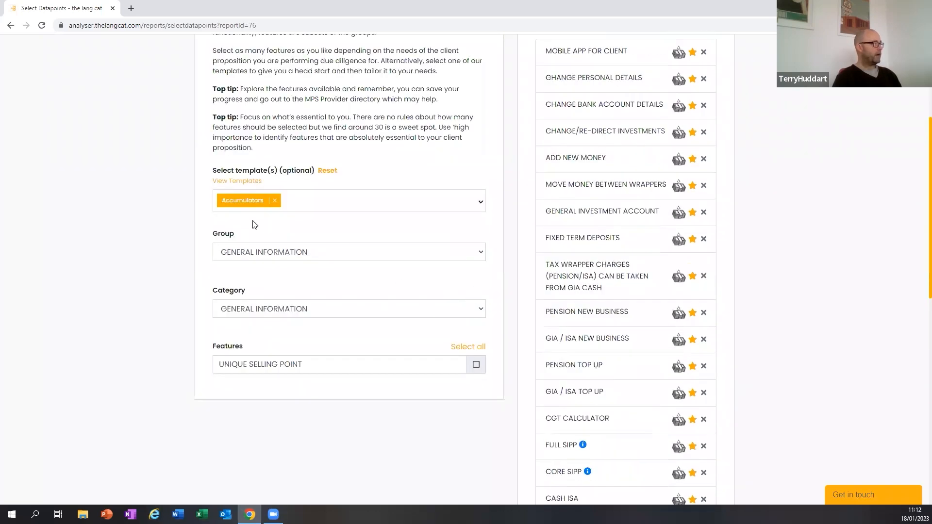
Switch the feature Group dropdown to Pension and Income to list its income features
{"action": "left_click", "coordinate": [348, 252]}
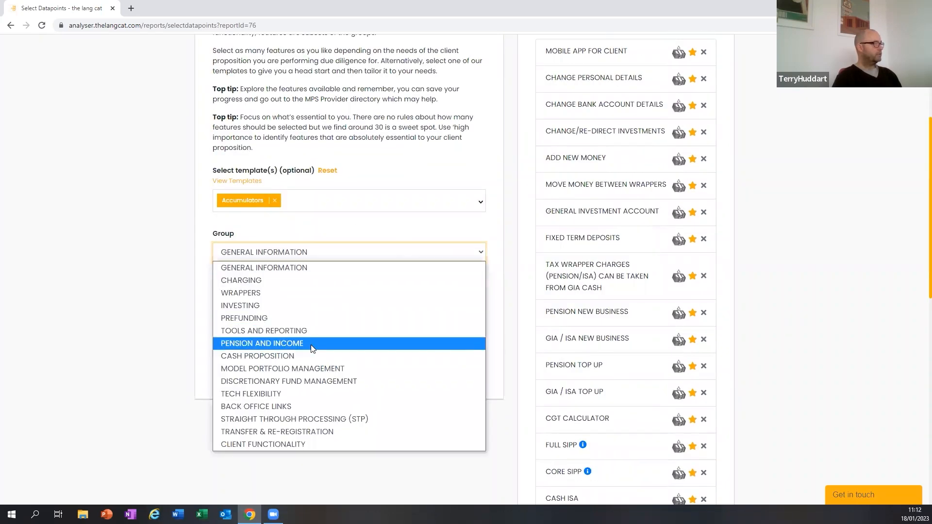
{"action": "left_click", "coordinate": [261, 343]}
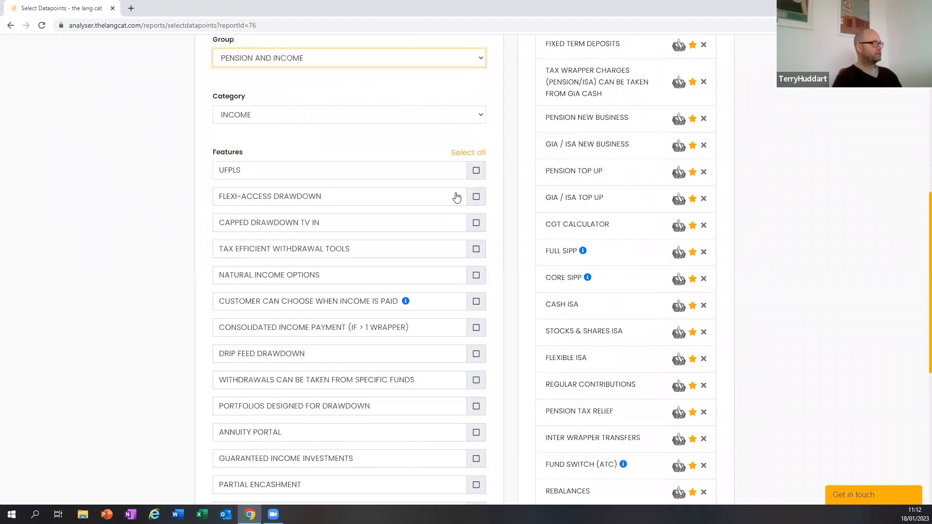
{"action": "left_click", "coordinate": [476, 275]}
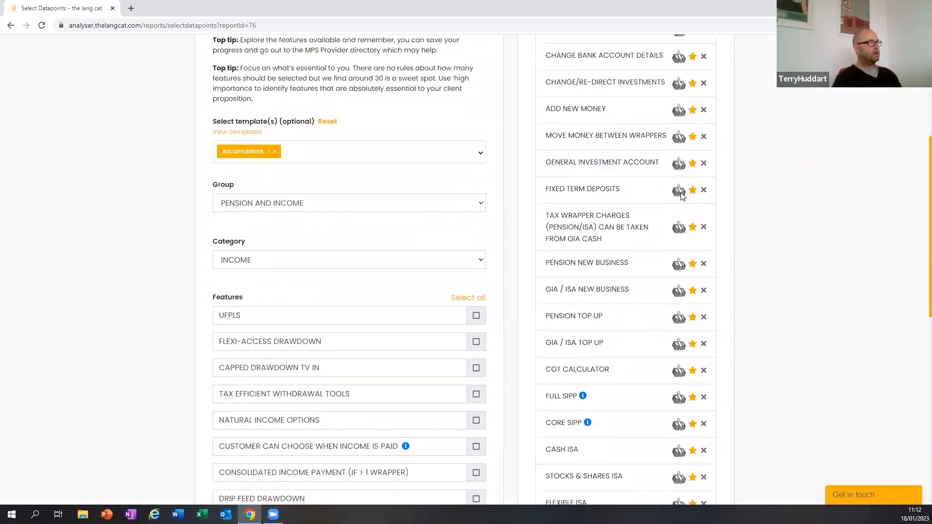
{"action": "scroll", "scroll_direction": "up", "scroll_amount": 3}
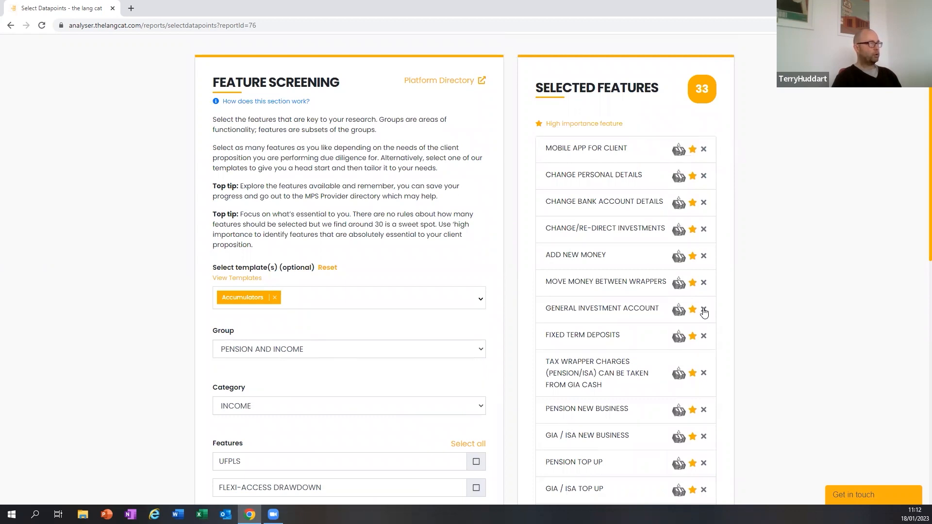
{"action": "scroll", "scroll_direction": "down", "scroll_amount": 3}
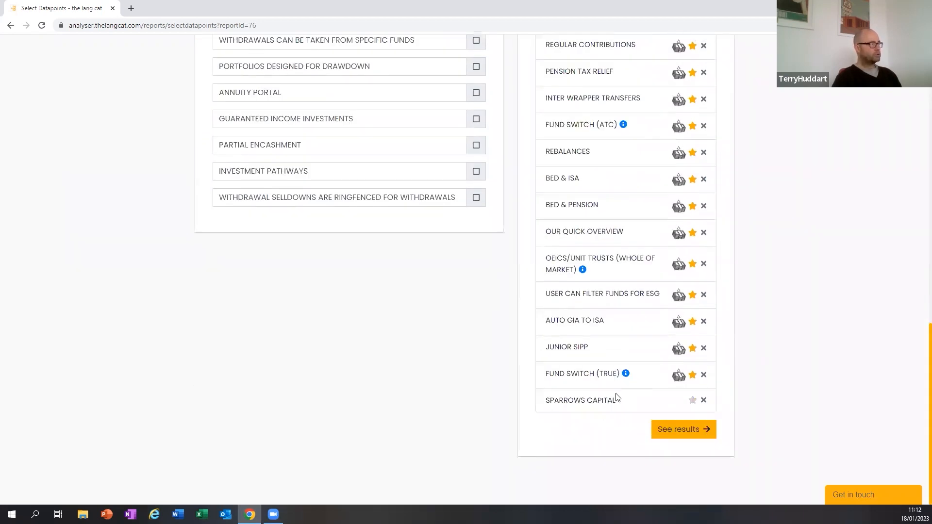
{"action": "mouse_move", "coordinate": [685, 407]}
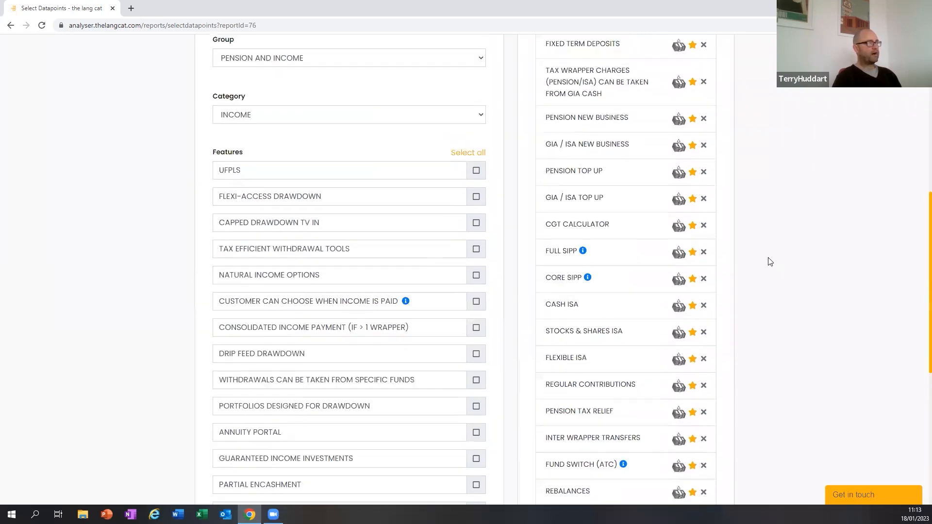
Dismiss the template choices without adding another and scroll down toward See results
{"action": "scroll", "scroll_direction": "down", "scroll_amount": 3}
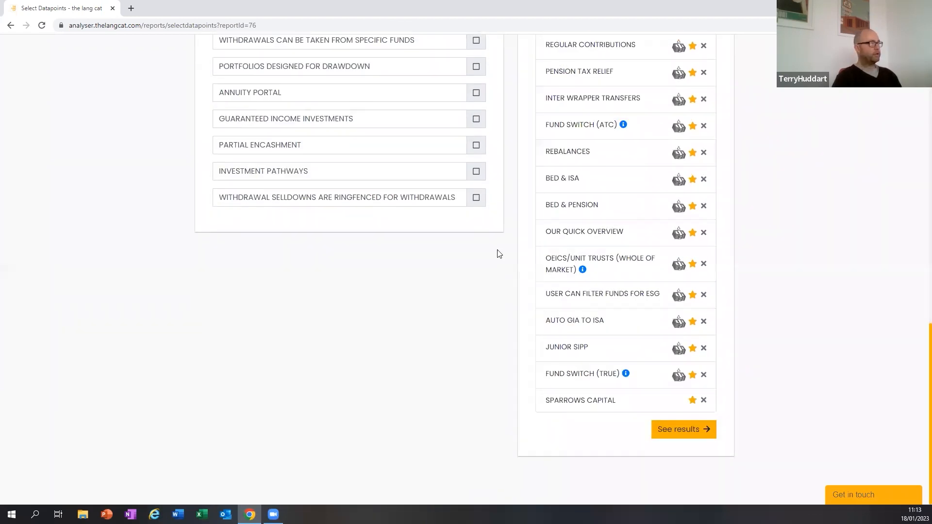
{"action": "scroll", "scroll_direction": "up", "scroll_amount": 3}
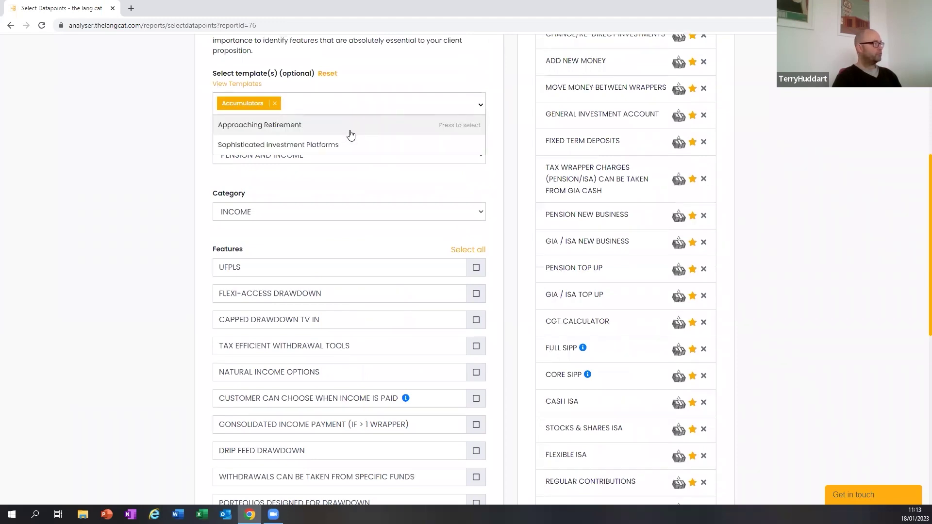
{"action": "mouse_move", "coordinate": [331, 145]}
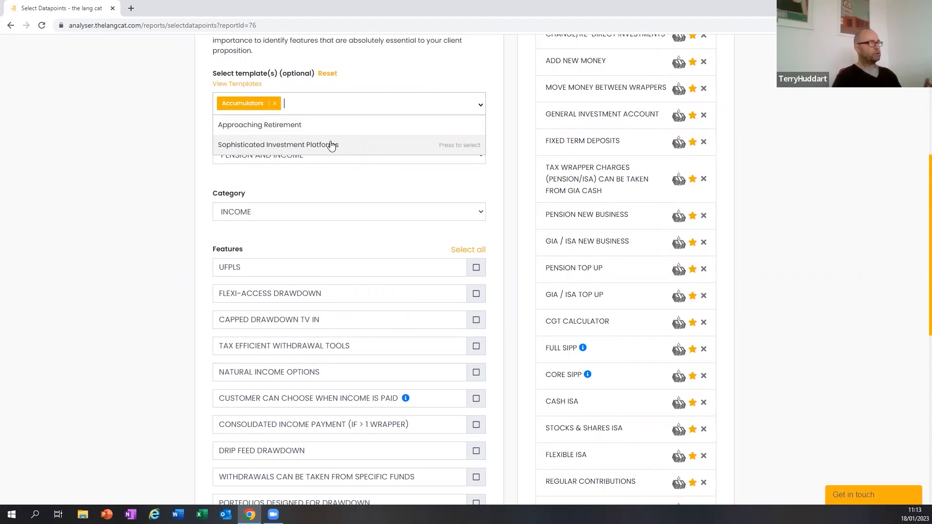
{"action": "mouse_move", "coordinate": [449, 5]}
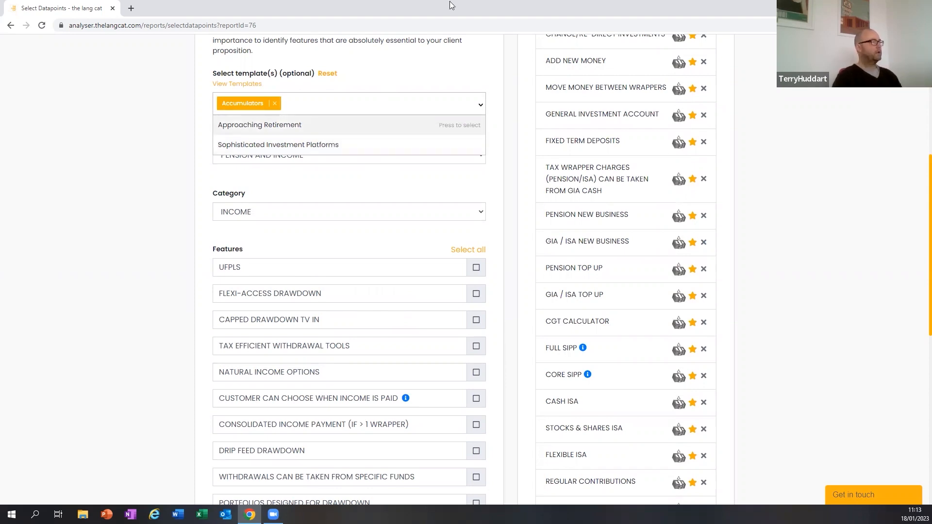
{"action": "left_click", "coordinate": [419, 70]}
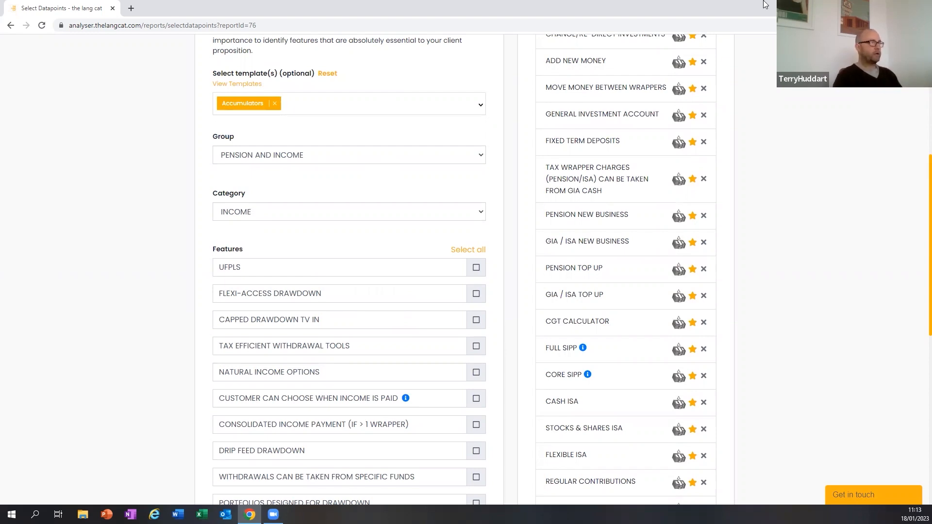
{"action": "scroll", "scroll_direction": "down", "scroll_amount": 3}
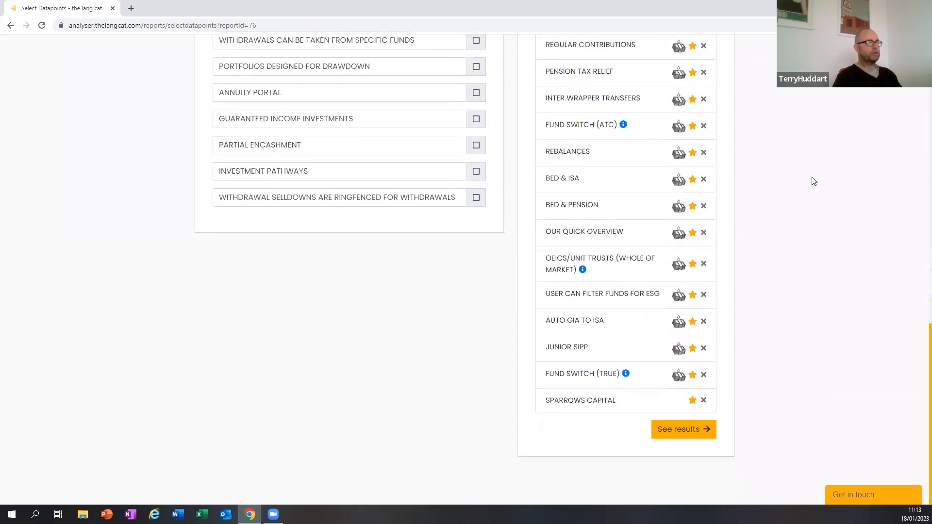
{"action": "mouse_move", "coordinate": [648, 97]}
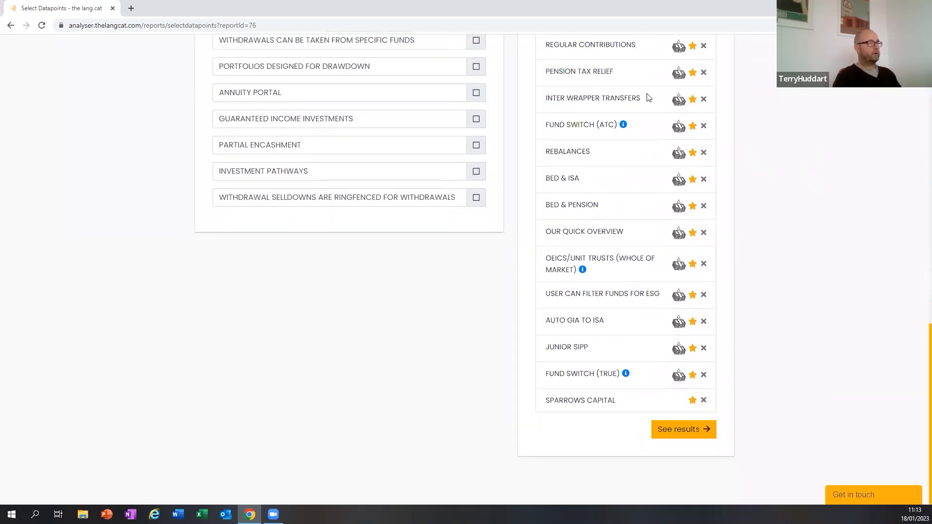
{"action": "mouse_move", "coordinate": [727, 436]}
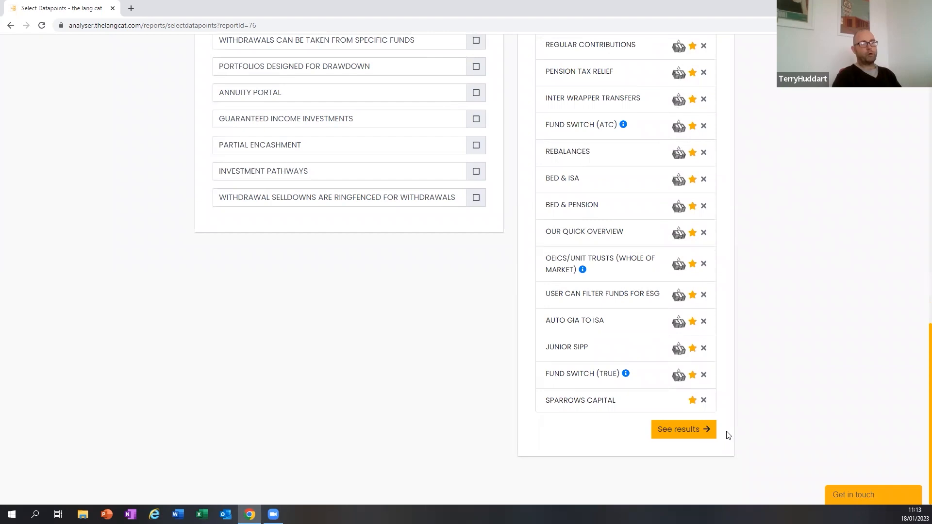
{"action": "mouse_move", "coordinate": [684, 430]}
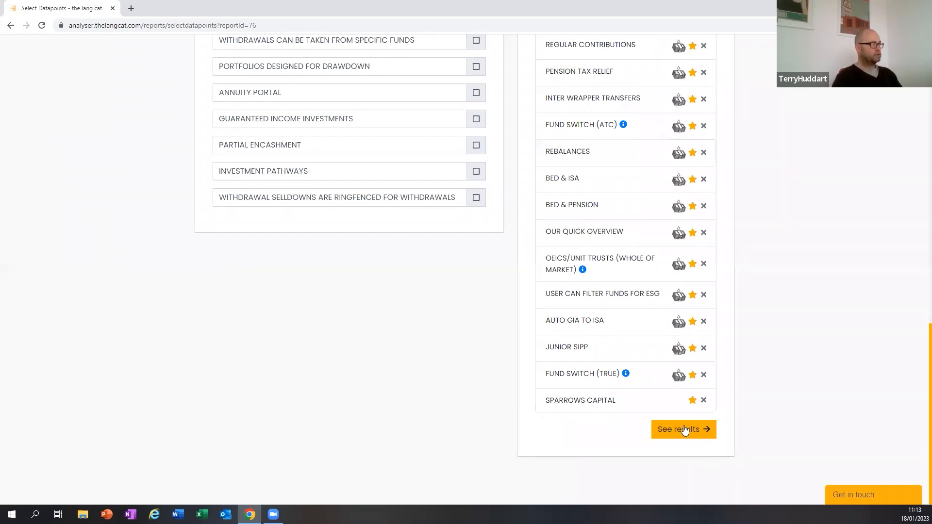
Load Feature Results and scroll to the compatibility table, led by True Potential at 84%
{"action": "left_click", "coordinate": [684, 429]}
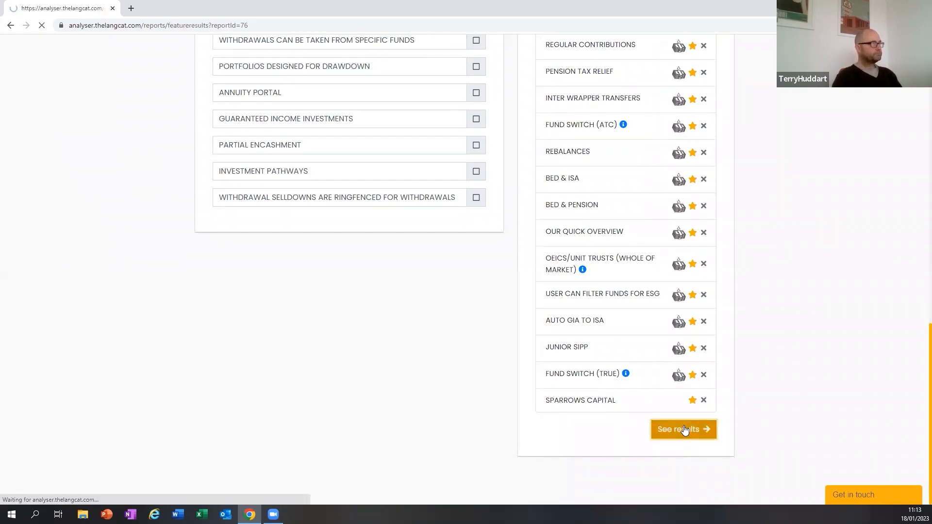
{"action": "left_click", "coordinate": [683, 429]}
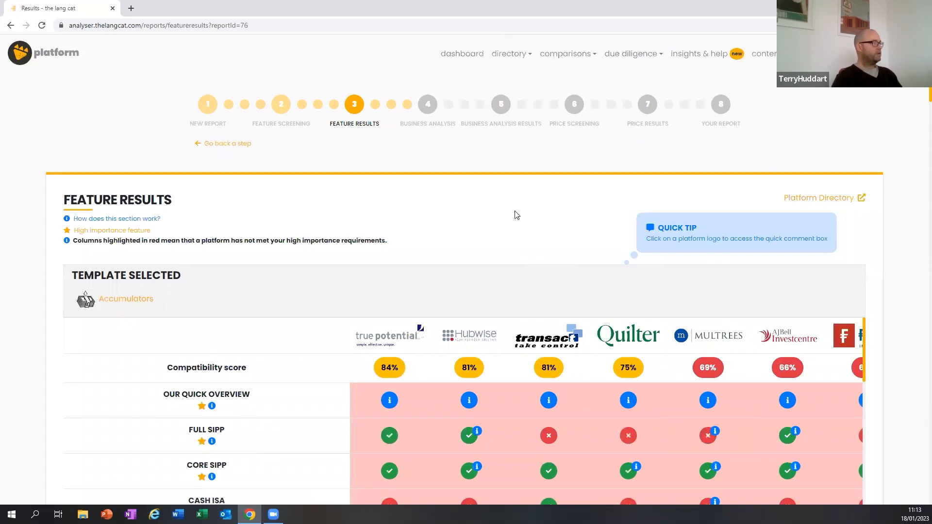
{"action": "scroll", "scroll_direction": "down", "scroll_amount": 3}
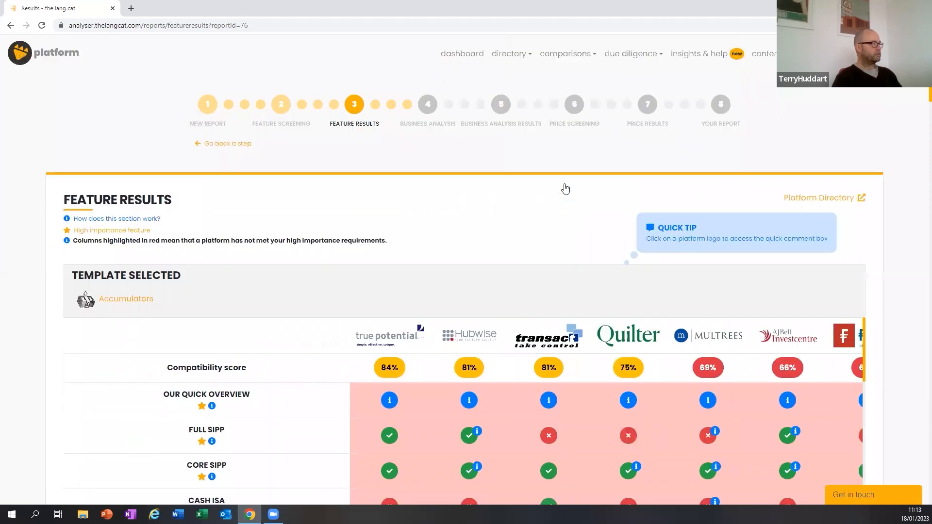
{"action": "scroll", "scroll_direction": "down", "scroll_amount": 3}
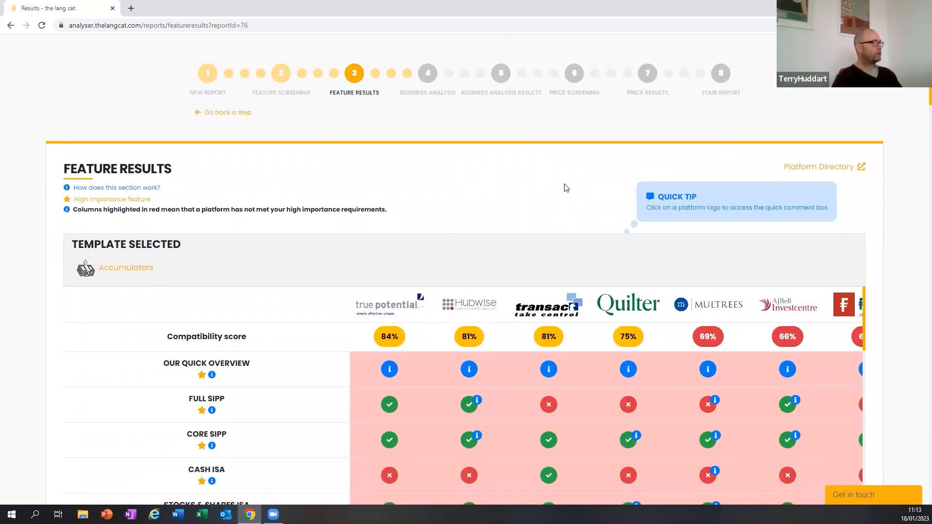
{"action": "scroll", "scroll_direction": "down", "scroll_amount": 3}
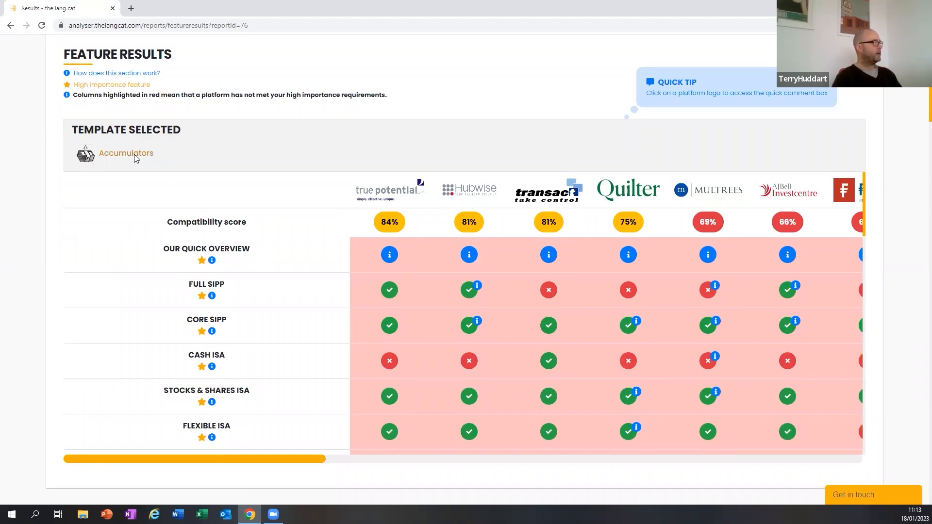
{"action": "left_click", "coordinate": [126, 153]}
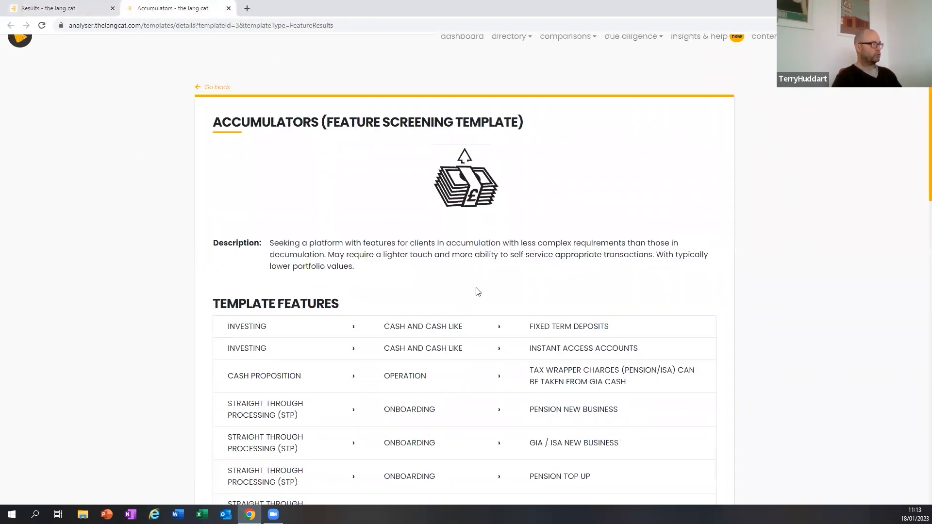
{"action": "scroll", "scroll_direction": "down", "scroll_amount": 3}
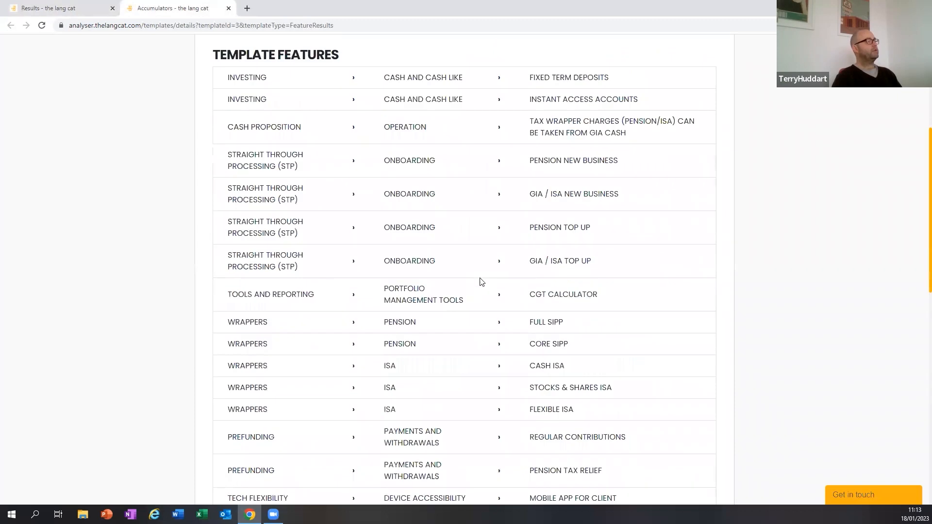
{"action": "scroll", "scroll_direction": "up", "scroll_amount": 3}
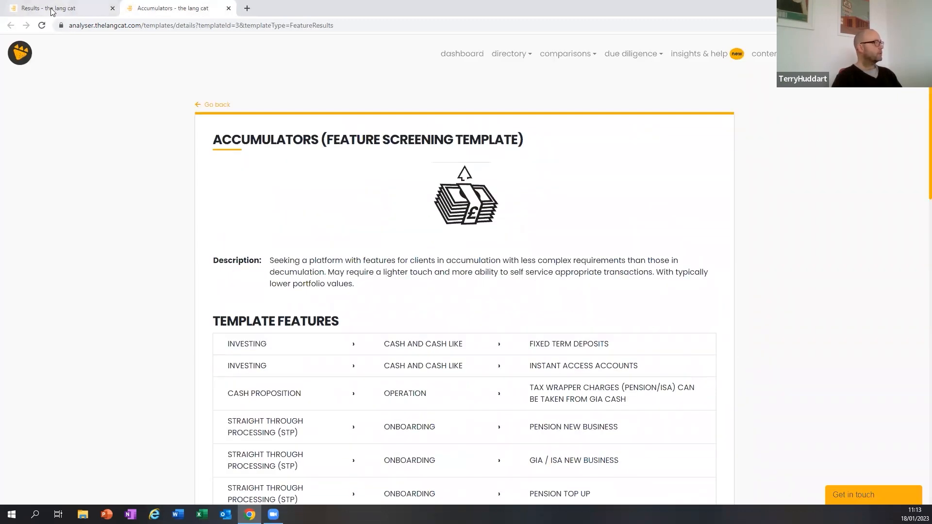
Return to the Accumulators Feature Results and scroll to screening recommending True Potential first
{"action": "left_click", "coordinate": [46, 8]}
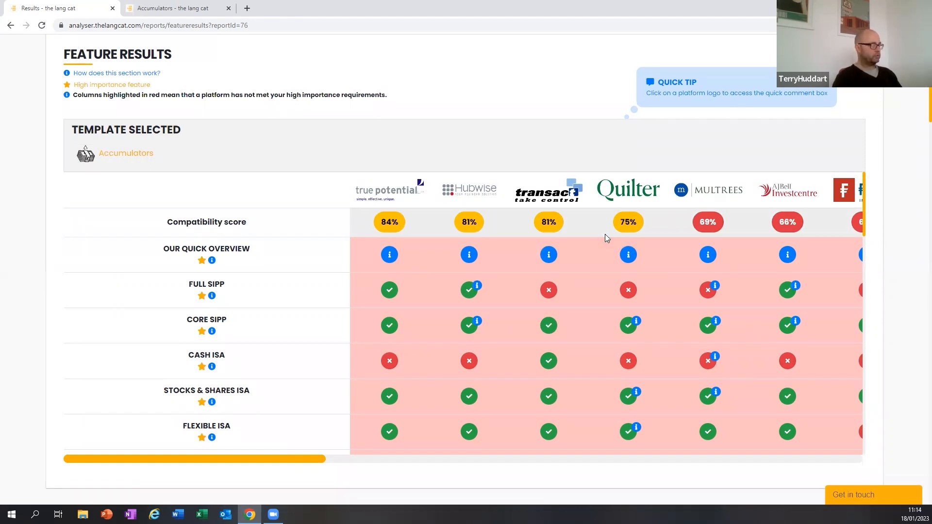
{"action": "mouse_move", "coordinate": [547, 206]}
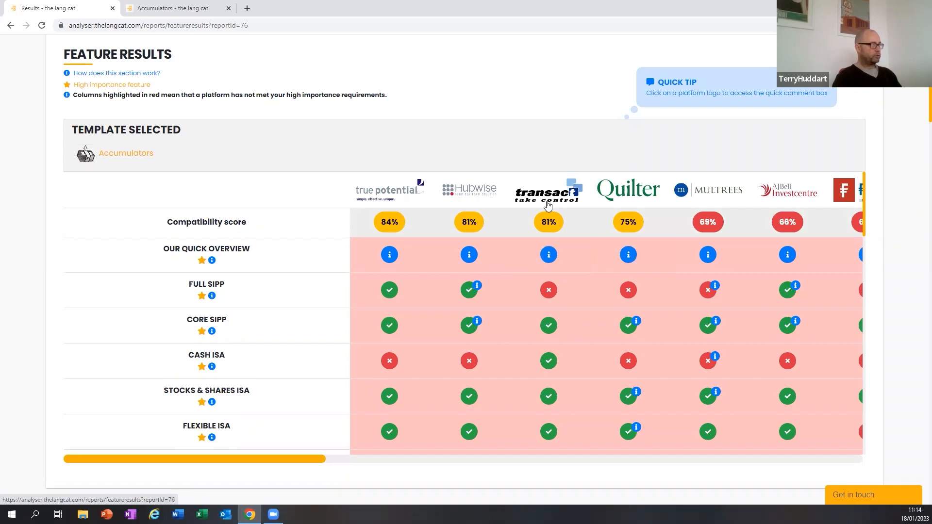
{"action": "mouse_move", "coordinate": [642, 209]}
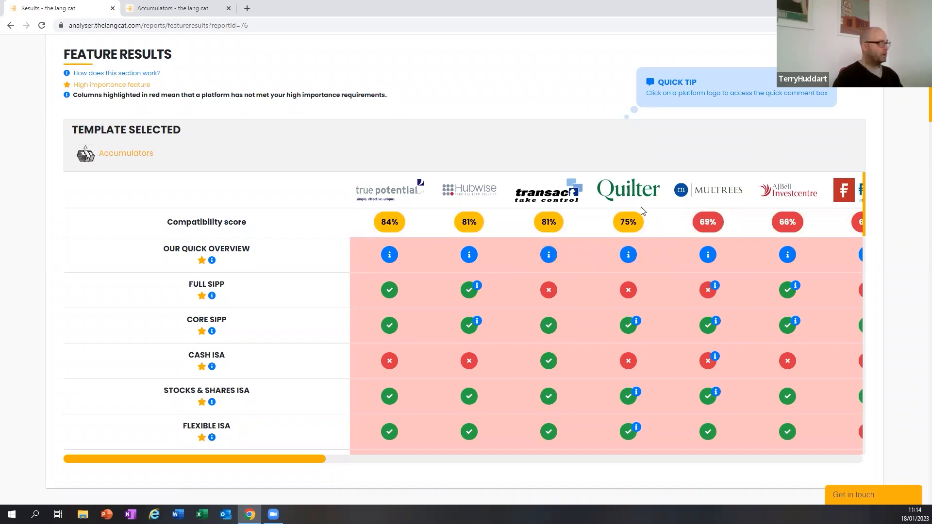
{"action": "mouse_move", "coordinate": [650, 217]}
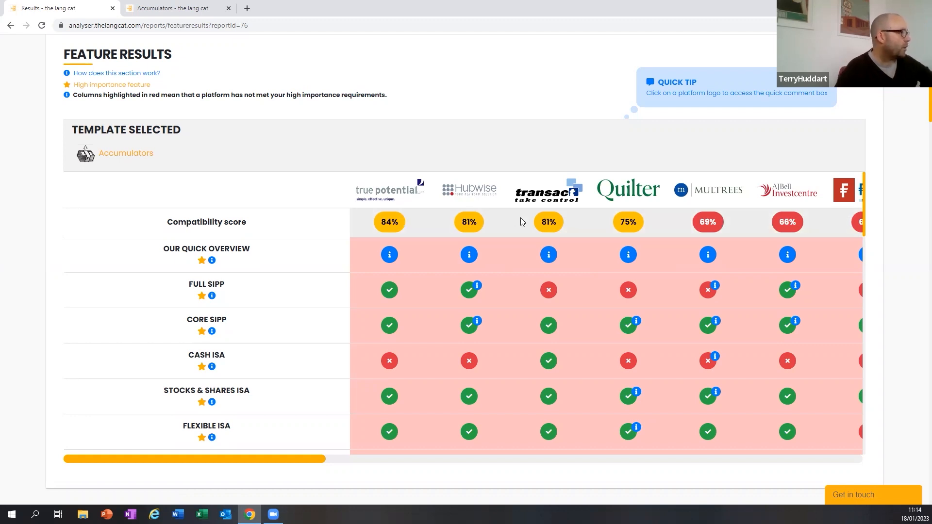
{"action": "mouse_move", "coordinate": [801, 208]}
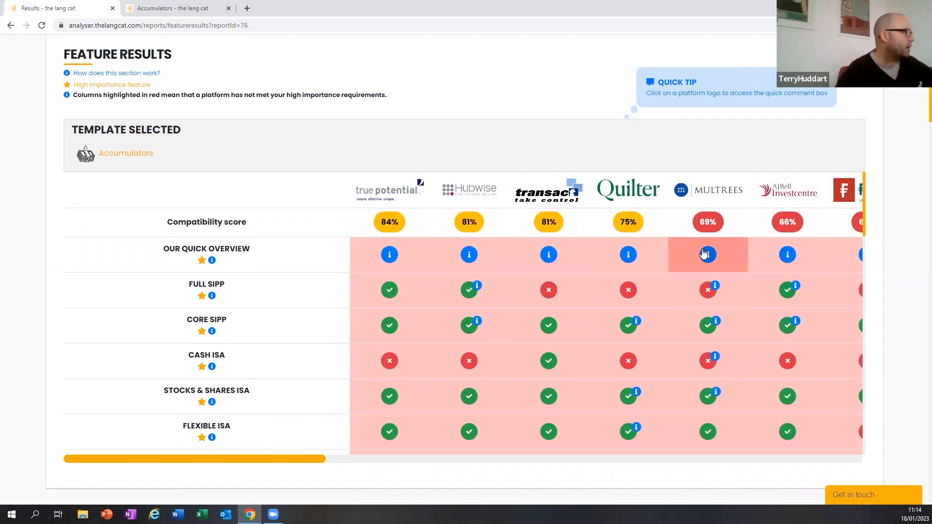
{"action": "mouse_move", "coordinate": [700, 245]}
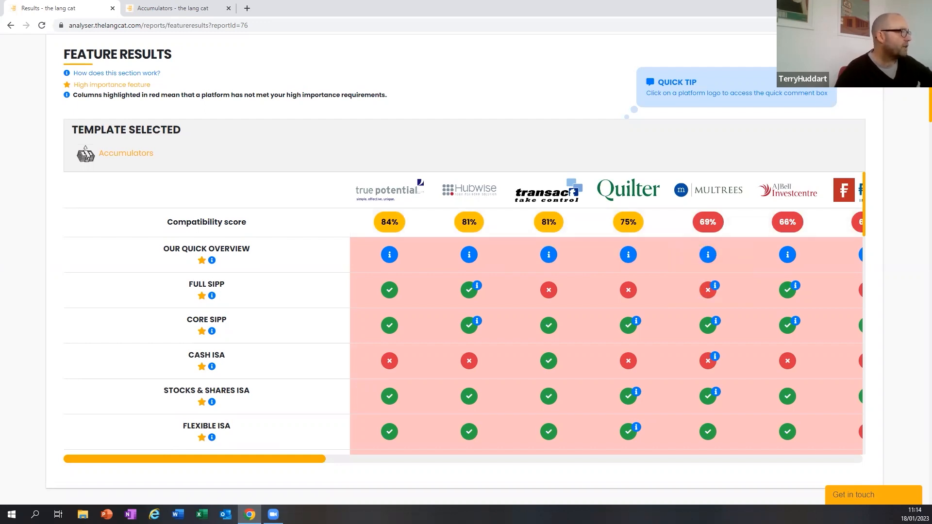
{"action": "scroll", "scroll_direction": "down", "scroll_amount": 3}
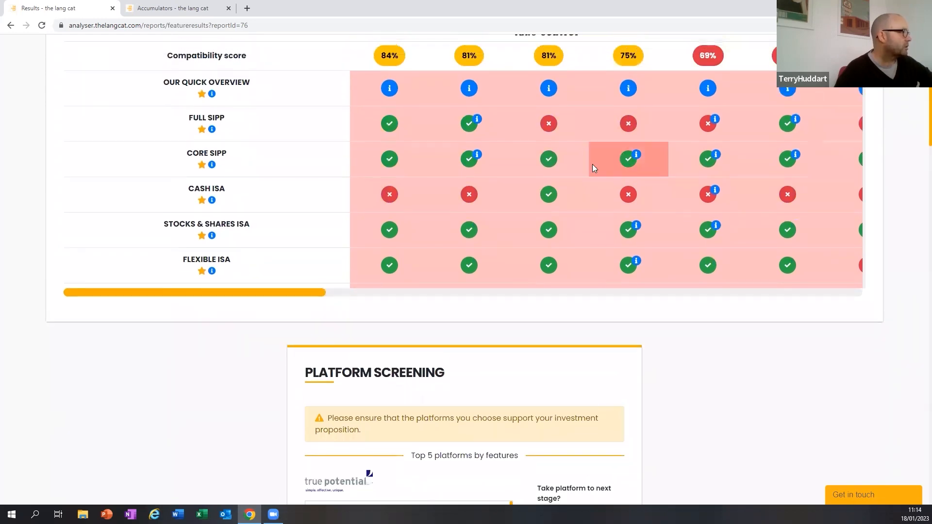
{"action": "scroll", "scroll_direction": "down", "scroll_amount": 3}
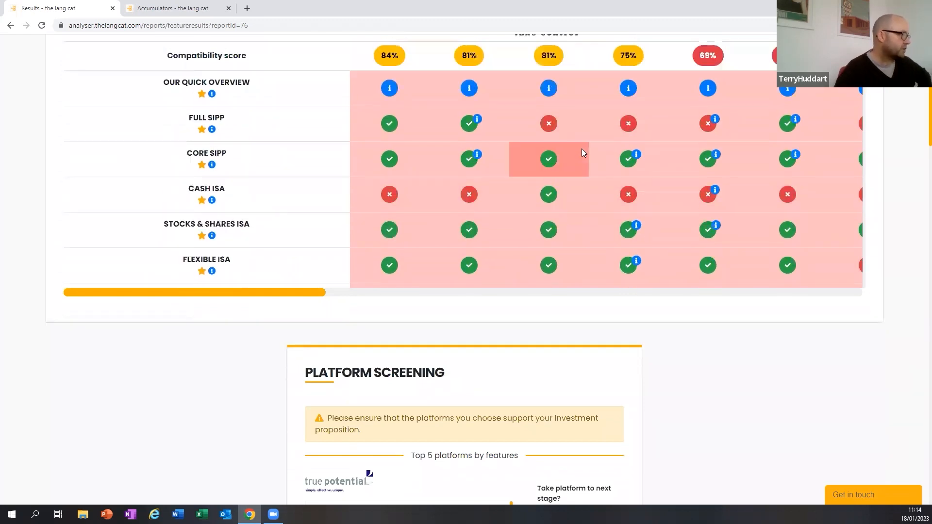
{"action": "scroll", "scroll_direction": "down", "scroll_amount": 3}
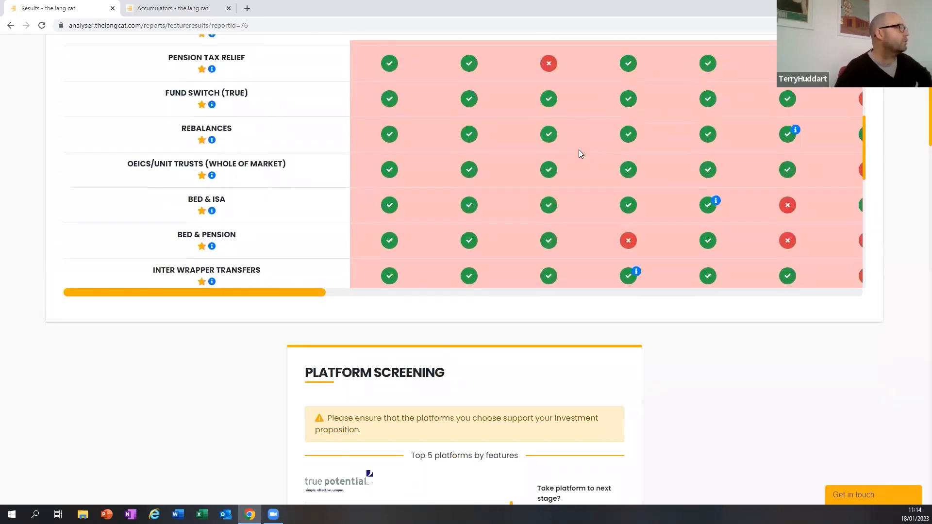
{"action": "scroll", "scroll_direction": "down", "scroll_amount": 3}
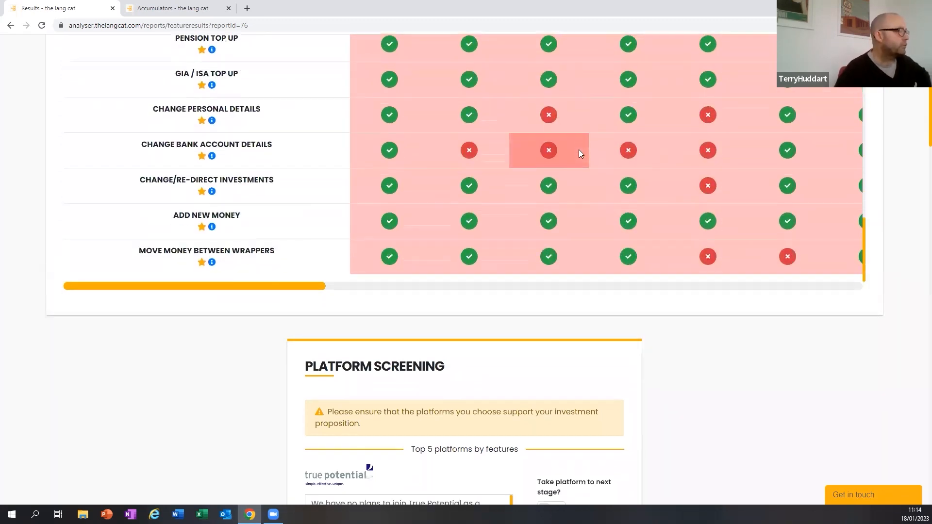
{"action": "scroll", "scroll_direction": "down", "scroll_amount": 3}
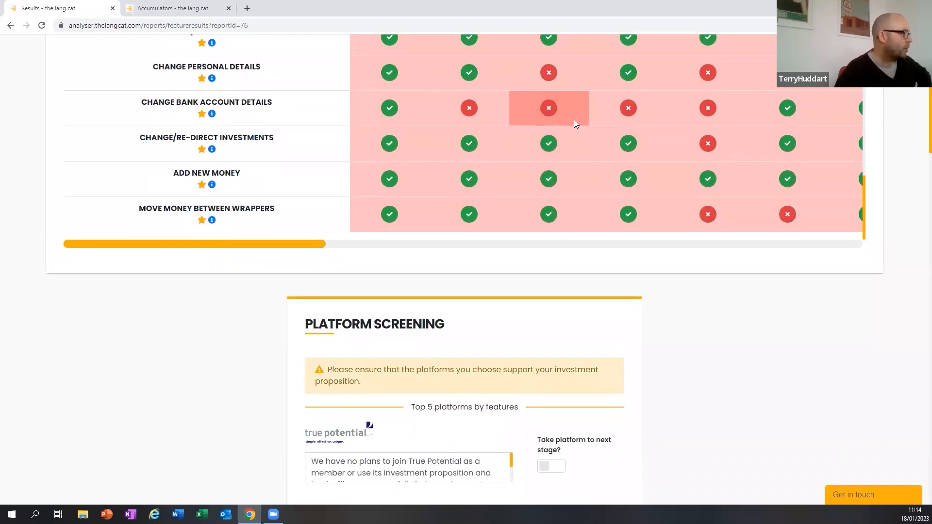
{"action": "scroll", "scroll_direction": "down", "scroll_amount": 3}
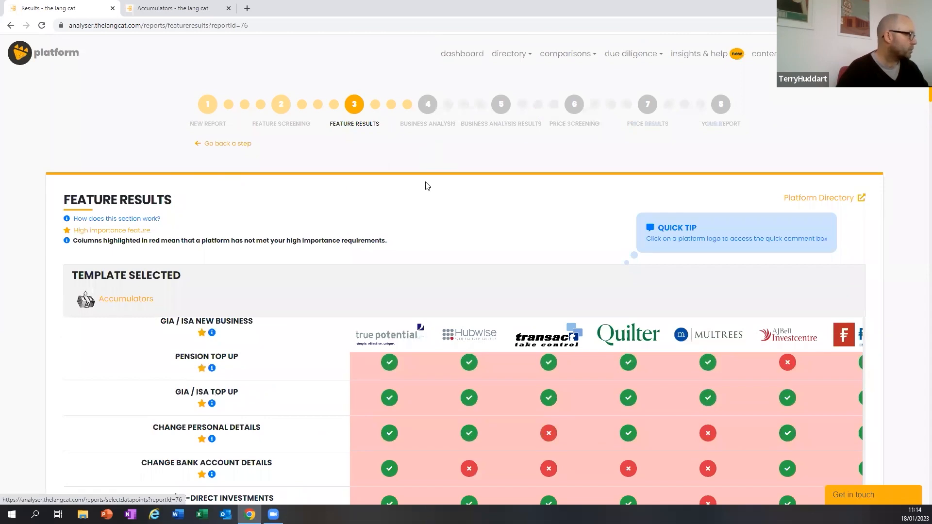
{"action": "scroll", "scroll_direction": "down", "scroll_amount": 3}
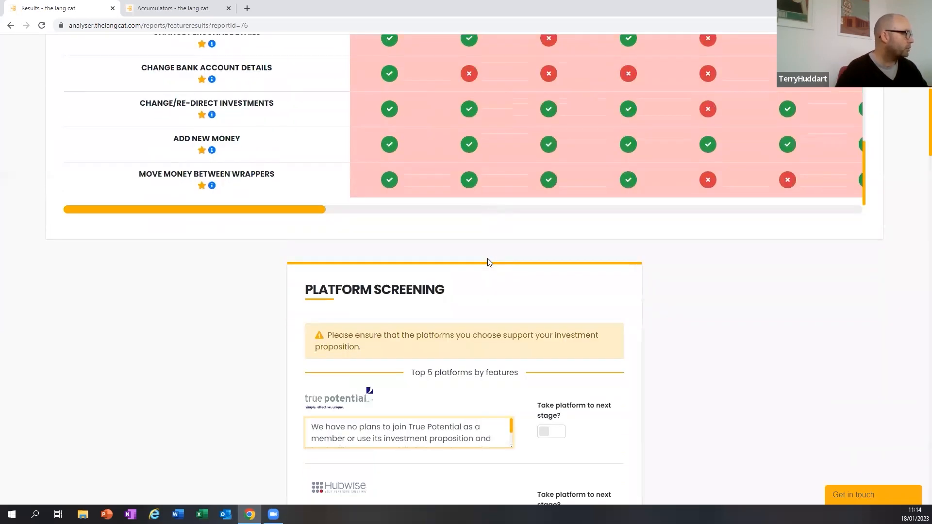
{"action": "scroll", "scroll_direction": "down", "scroll_amount": 3}
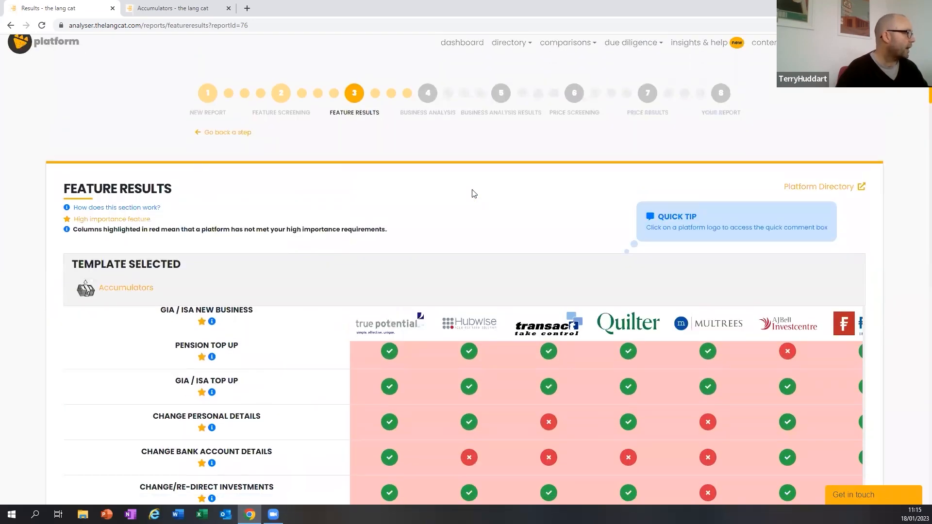
{"action": "scroll", "scroll_direction": "down", "scroll_amount": 3}
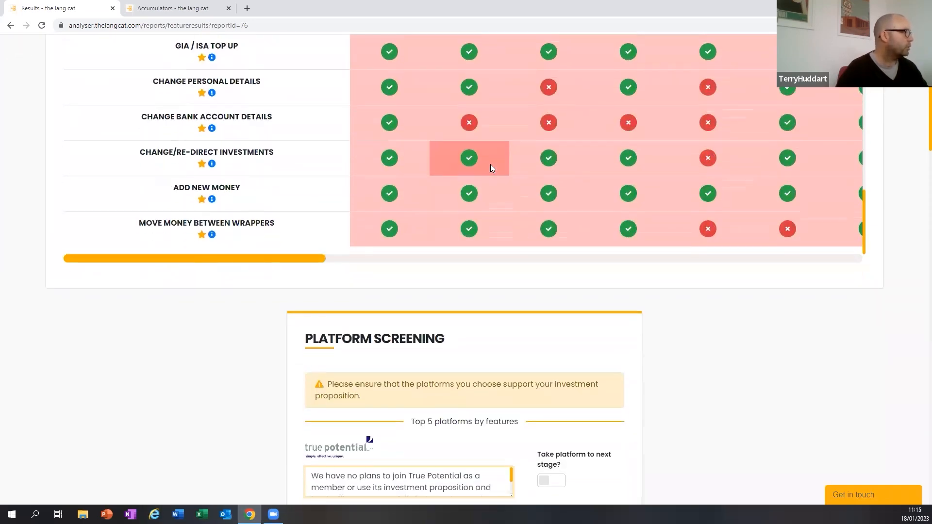
{"action": "scroll", "scroll_direction": "down", "scroll_amount": 3}
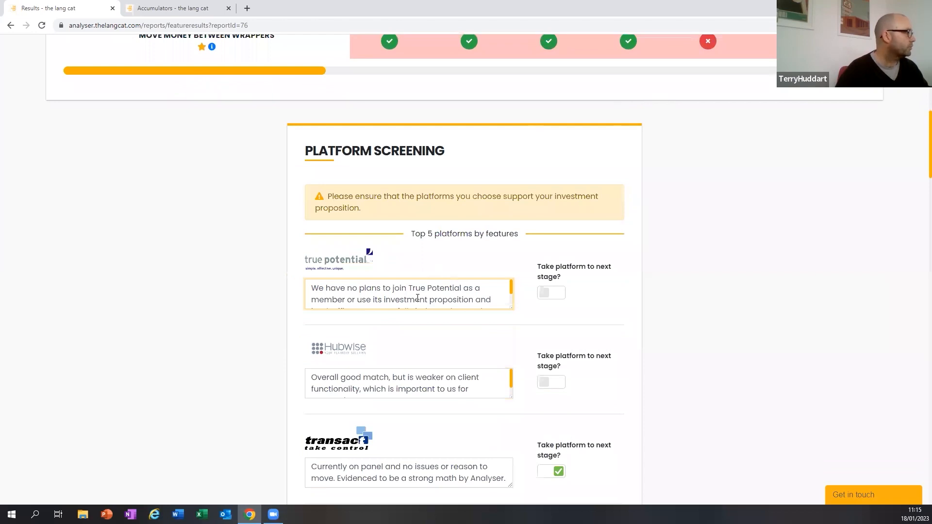
{"action": "scroll", "scroll_direction": "down", "scroll_amount": 3}
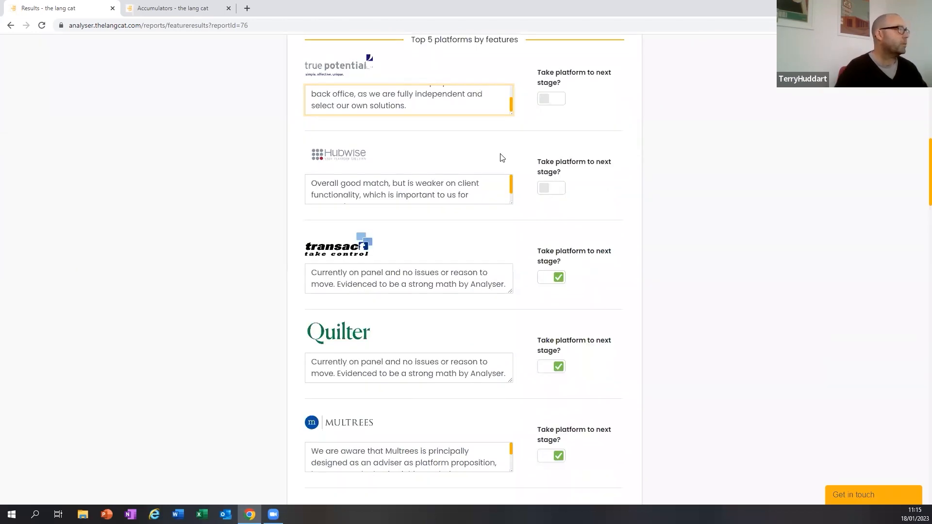
{"action": "scroll", "scroll_direction": "down", "scroll_amount": 3}
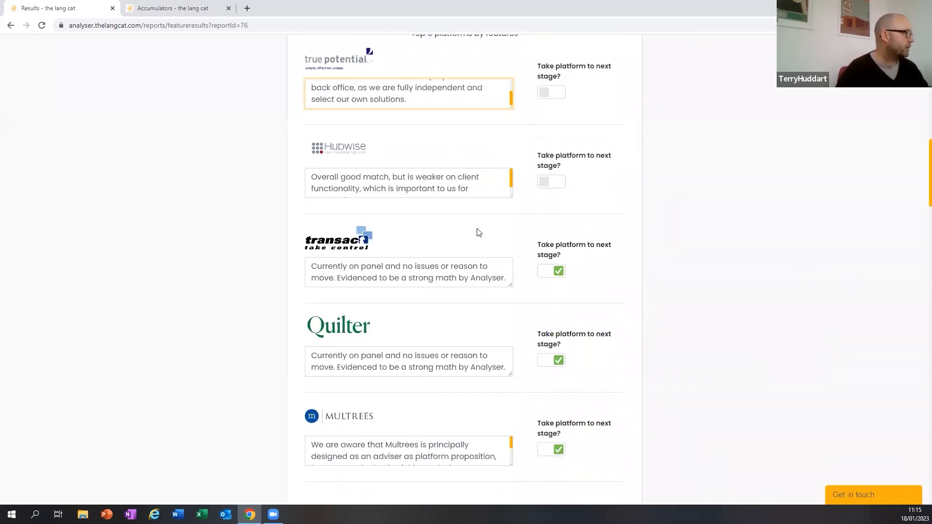
{"action": "scroll", "scroll_direction": "down", "scroll_amount": 3}
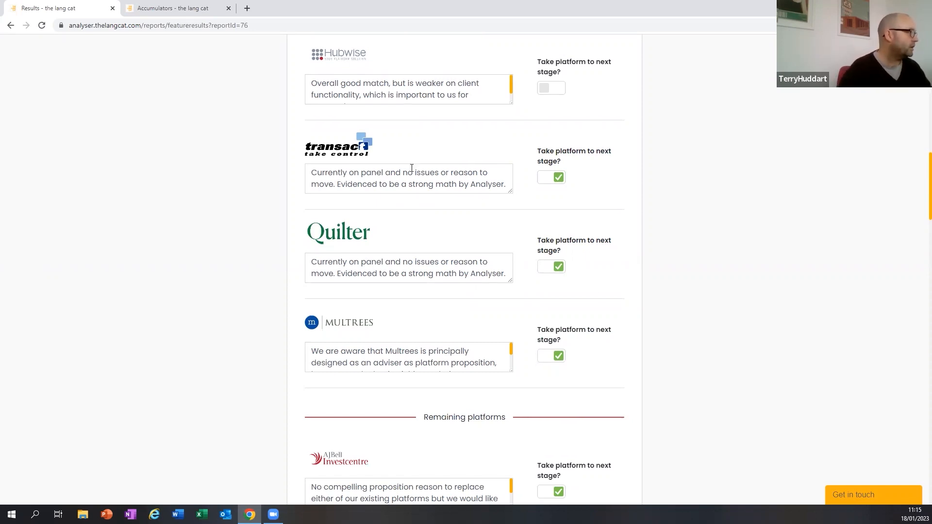
{"action": "scroll", "scroll_direction": "down", "scroll_amount": 3}
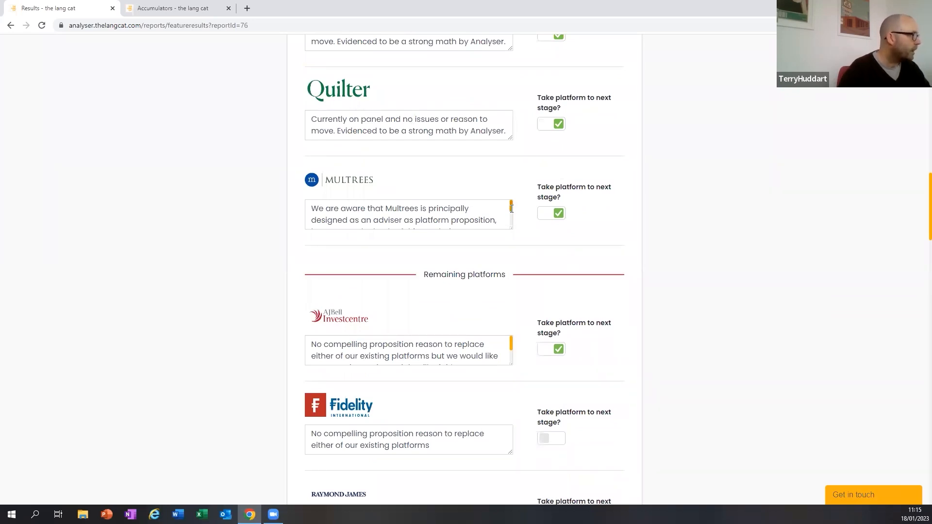
{"action": "left_click", "coordinate": [408, 215]}
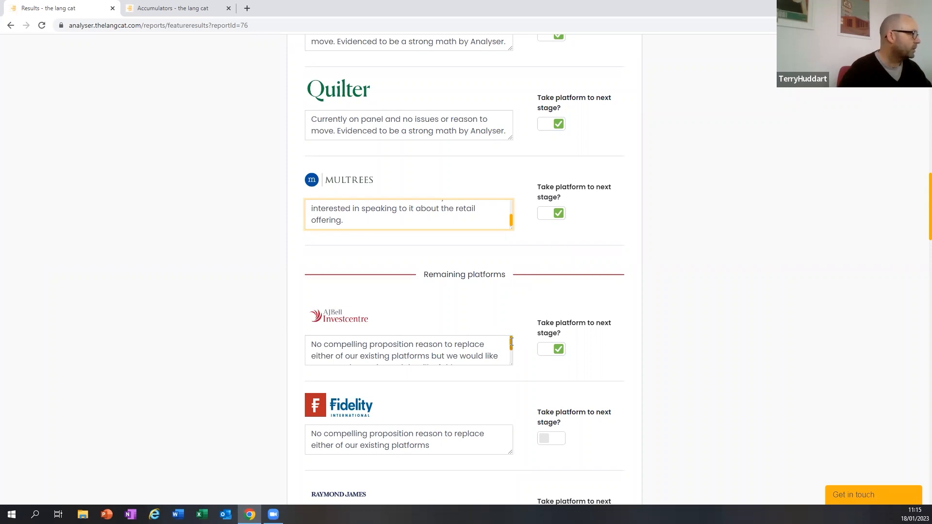
{"action": "left_click", "coordinate": [408, 350]}
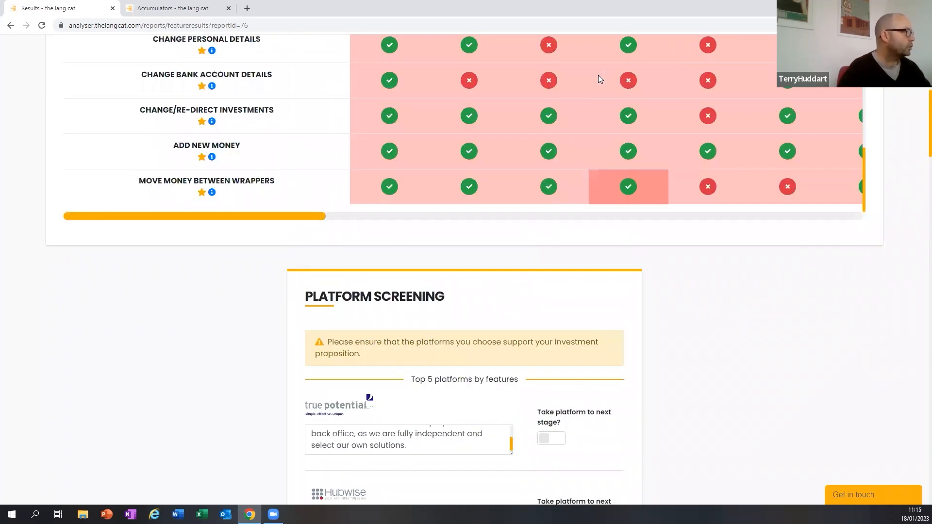
{"action": "scroll", "scroll_direction": "down", "scroll_amount": 3}
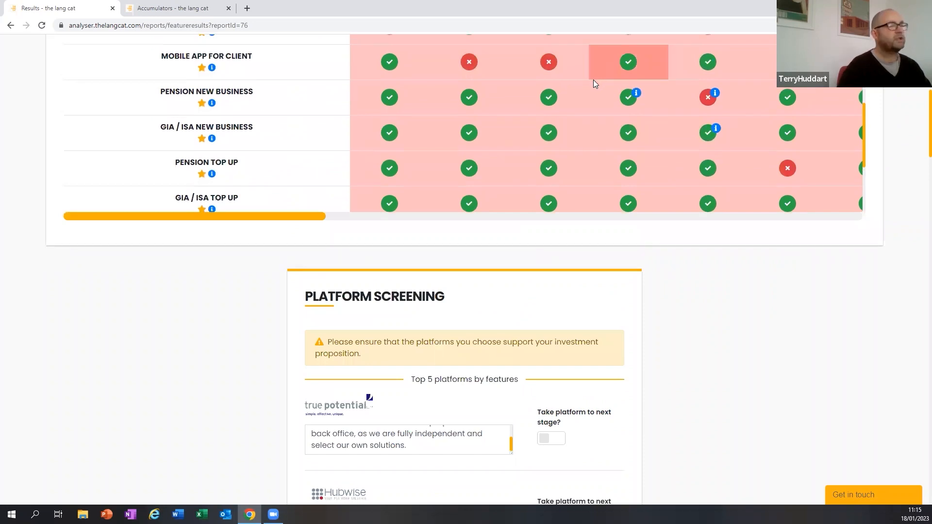
{"action": "scroll", "scroll_direction": "down", "scroll_amount": 3}
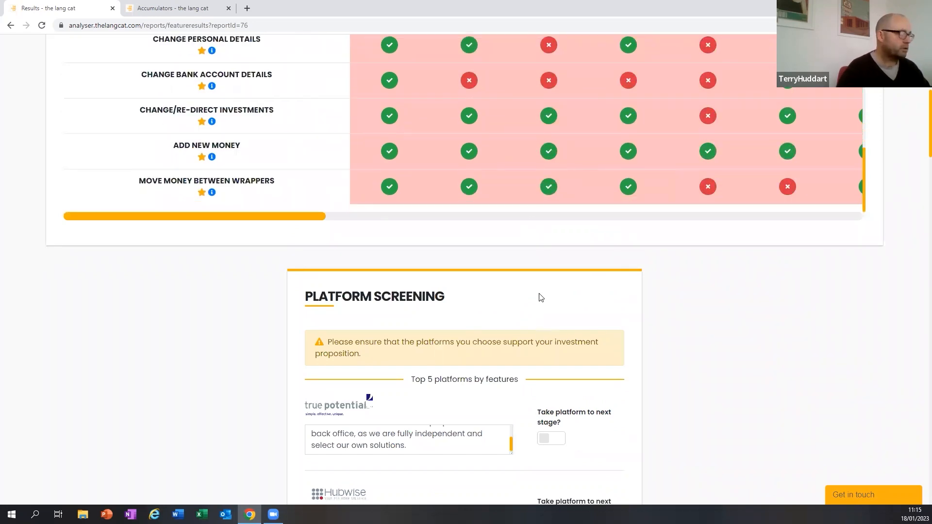
{"action": "scroll", "scroll_direction": "down", "scroll_amount": 3}
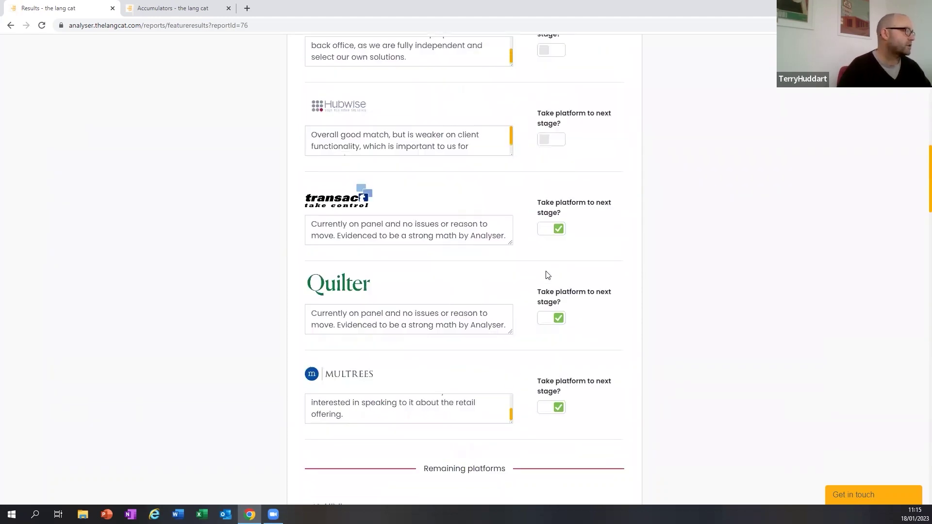
{"action": "mouse_move", "coordinate": [556, 277]}
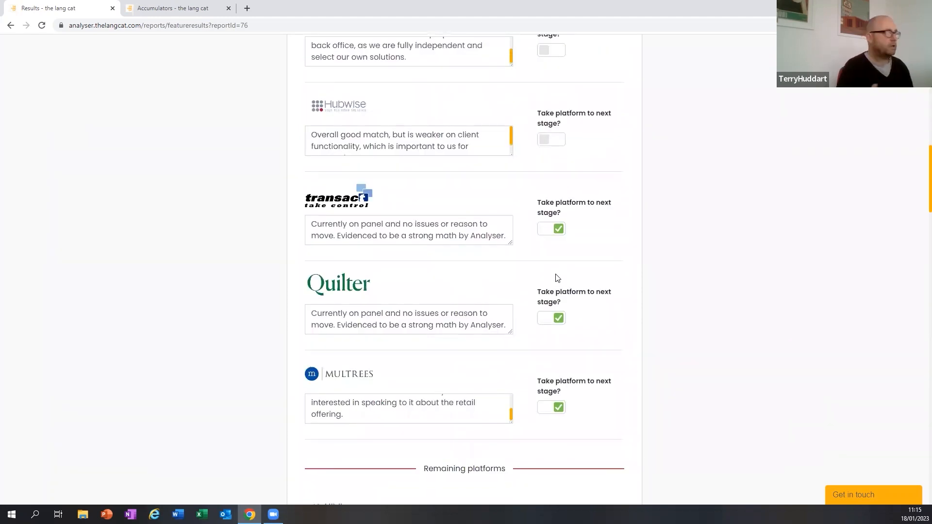
{"action": "scroll", "scroll_direction": "down", "scroll_amount": 3}
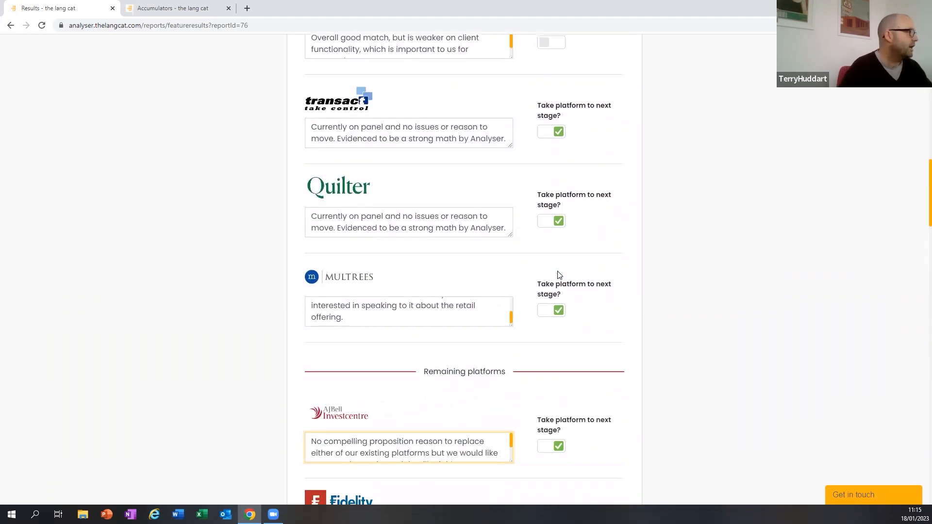
{"action": "scroll", "scroll_direction": "down", "scroll_amount": 3}
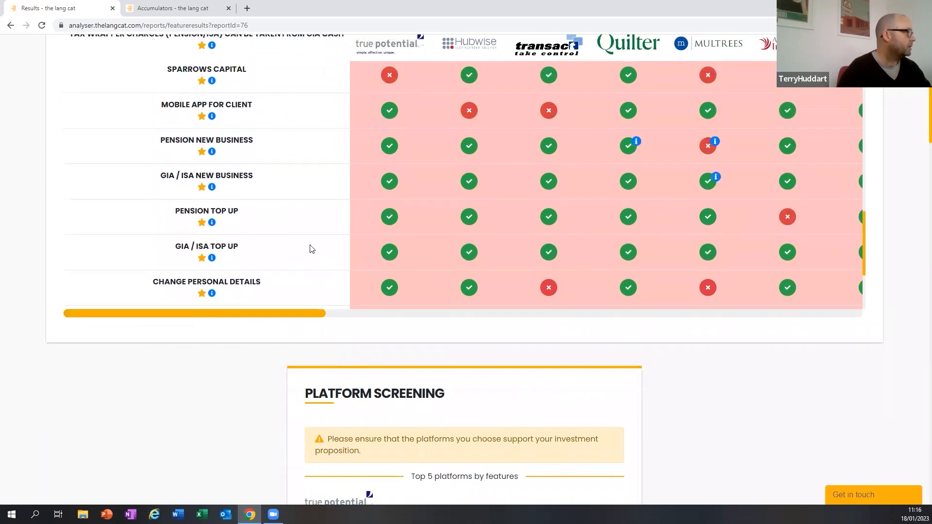
Pan the results table sideways, then reach remaining platforms Fidelity, Raymond James and Advance
{"action": "scroll", "scroll_direction": "down", "scroll_amount": 3}
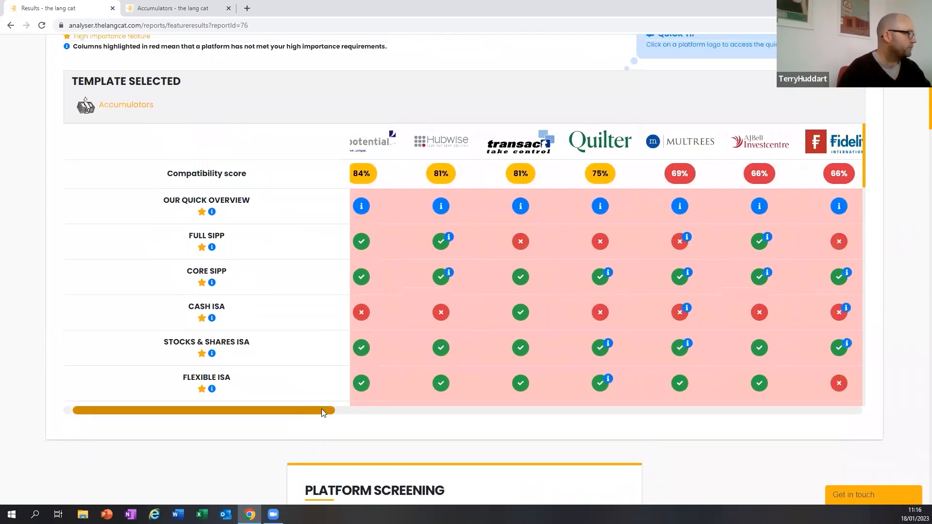
{"action": "left_click_drag", "start_coordinate": [321, 410], "coordinate": [413, 410]}
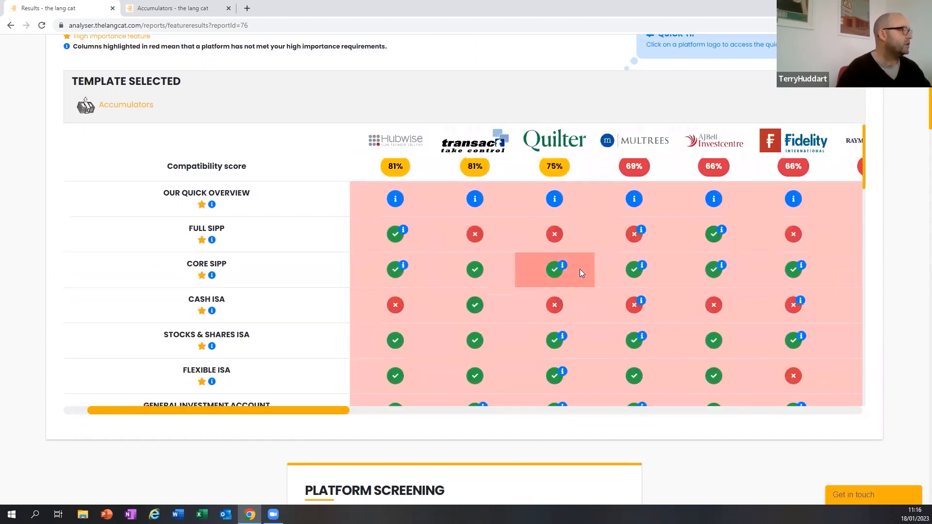
{"action": "scroll", "scroll_direction": "down", "scroll_amount": 3}
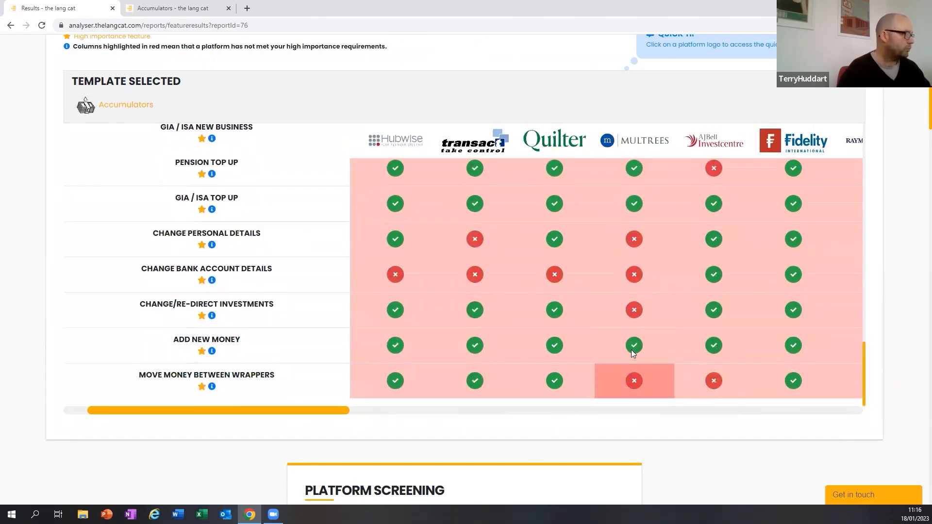
{"action": "scroll", "scroll_direction": "down", "scroll_amount": 3}
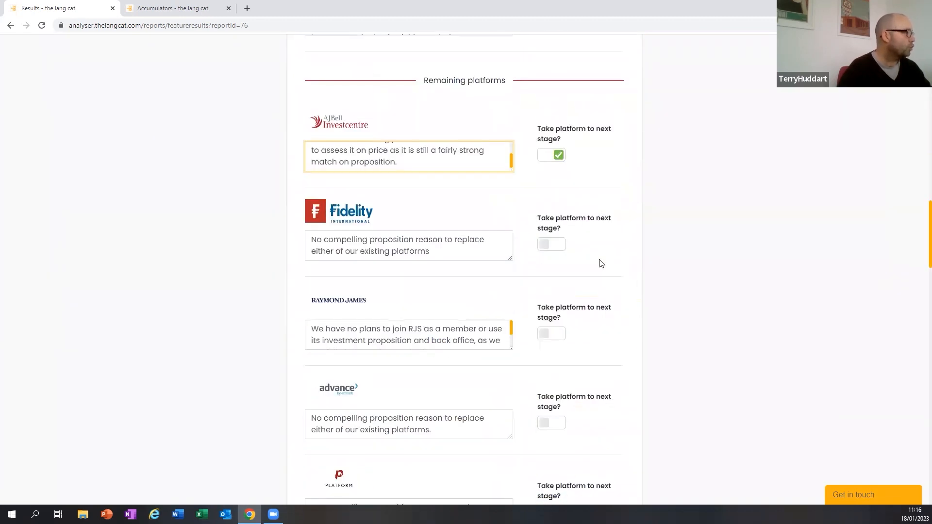
End the Platform screening note with a full stop, matching the advance note, and save
{"action": "scroll", "scroll_direction": "down", "scroll_amount": 3}
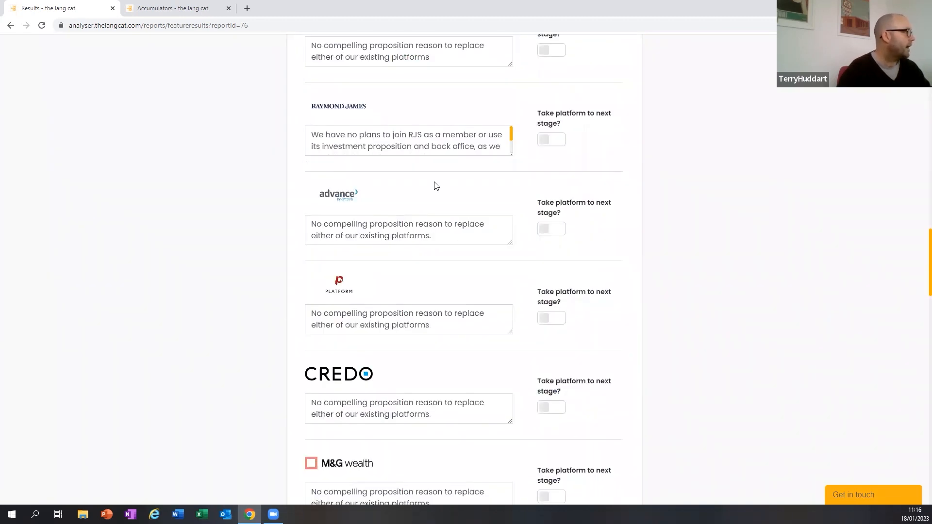
{"action": "scroll", "scroll_direction": "down", "scroll_amount": 3}
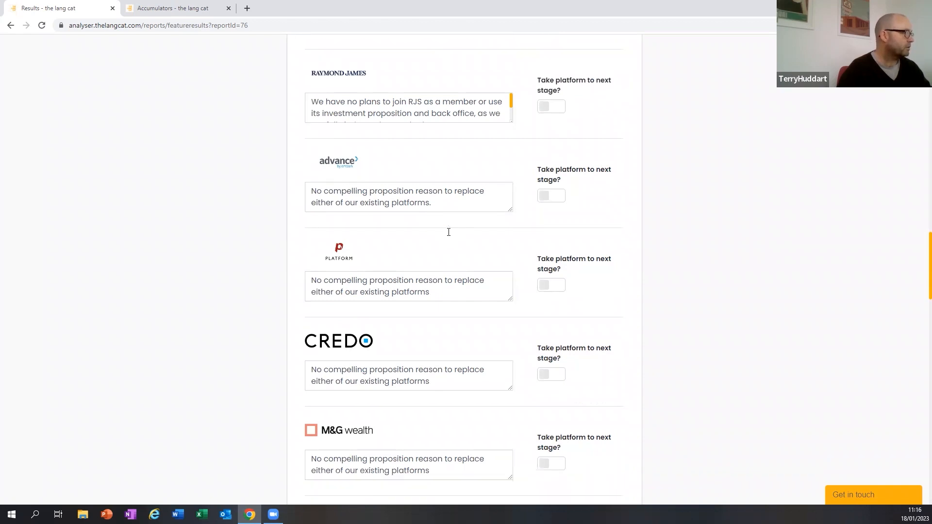
{"action": "scroll", "scroll_direction": "down", "scroll_amount": 3}
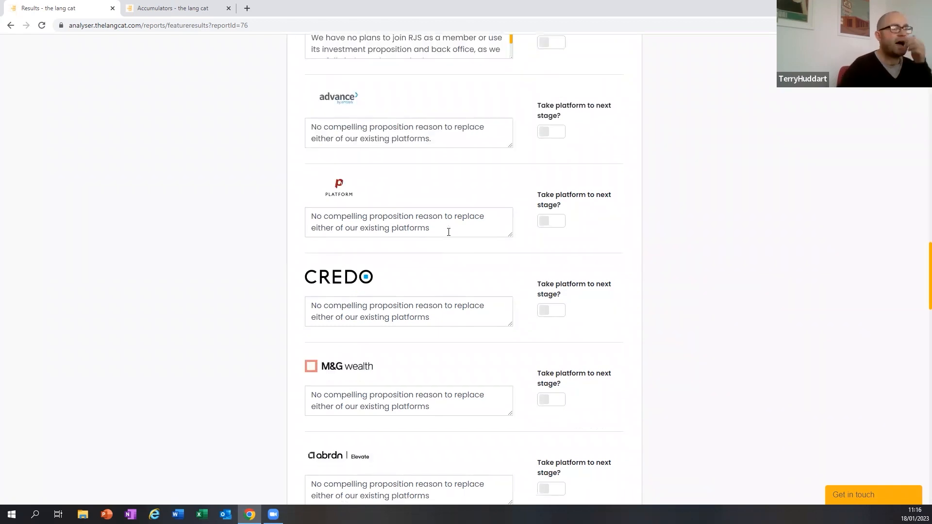
{"action": "mouse_move", "coordinate": [442, 162]}
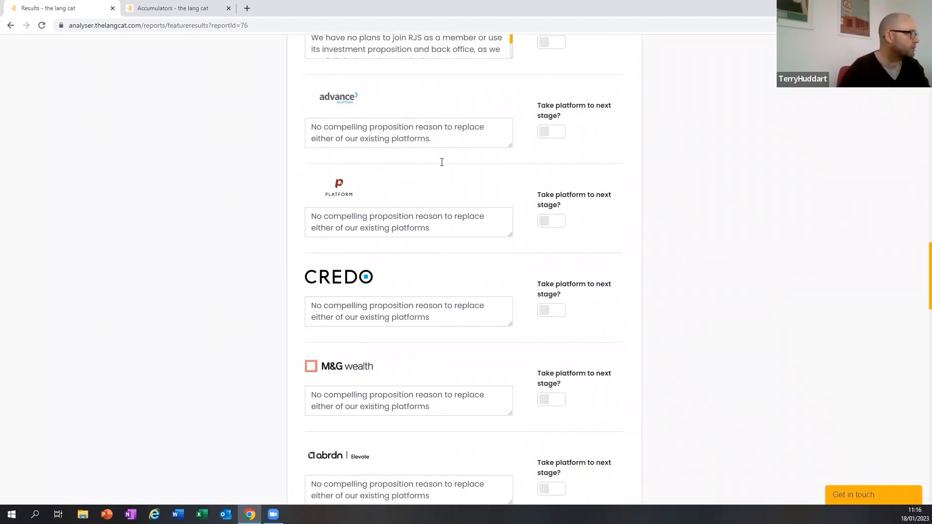
{"action": "triple_click", "coordinate": [398, 133]}
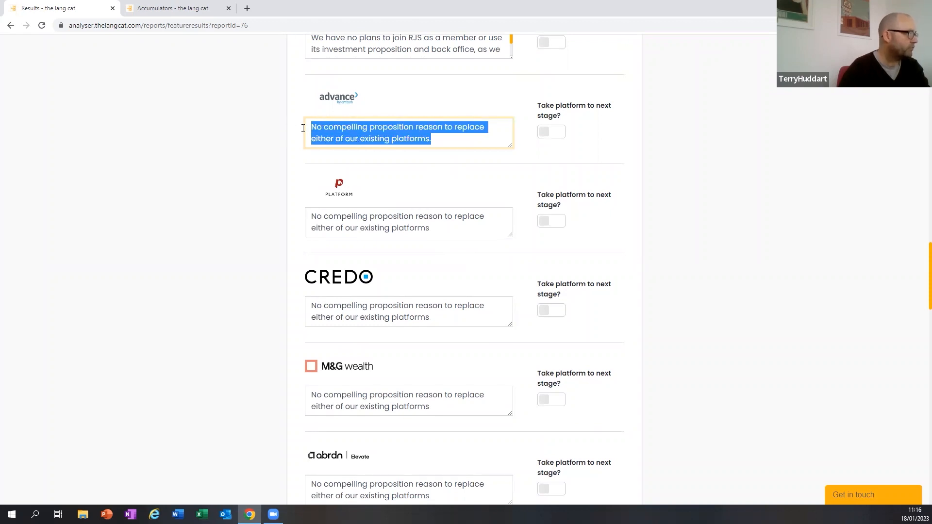
{"action": "mouse_move", "coordinate": [402, 178]}
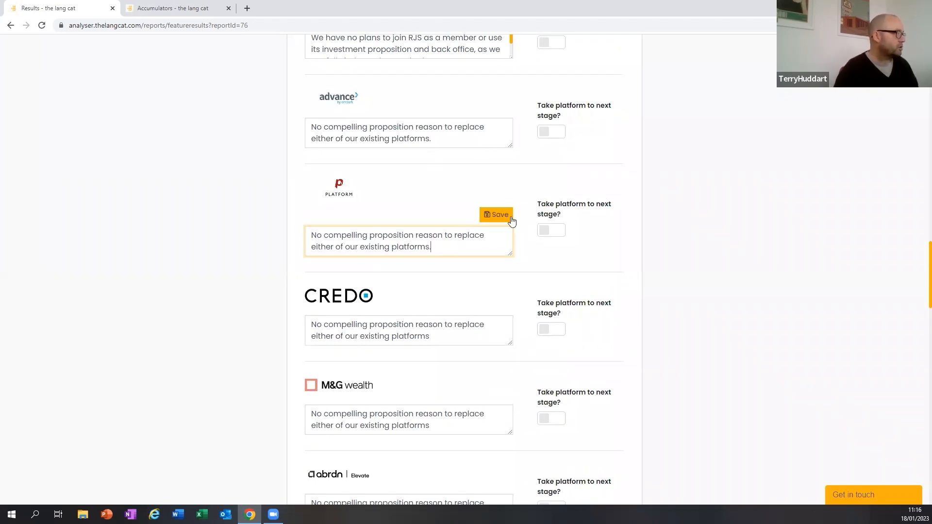
{"action": "left_click", "coordinate": [497, 215]}
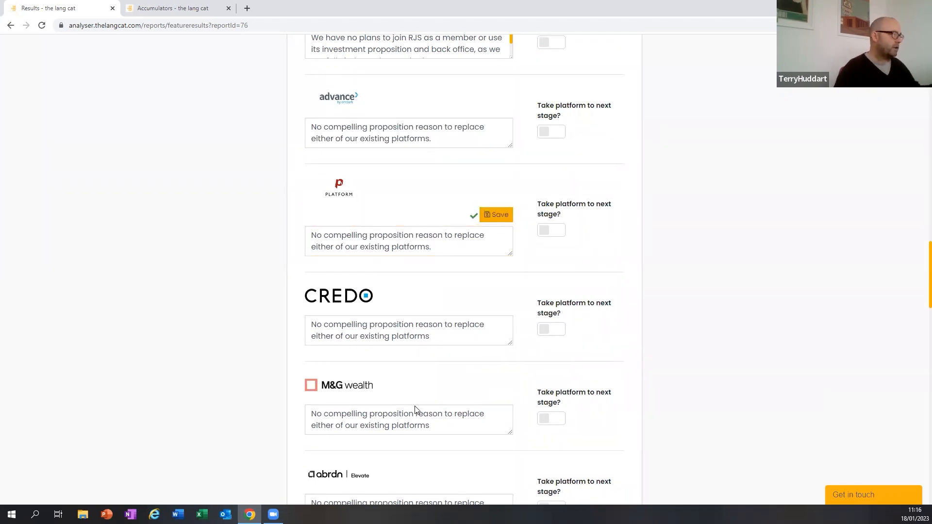
Scroll to the list's end: Parmenion, FusionWealth and Wealthtime noted as under 50% match
{"action": "scroll", "scroll_direction": "down", "scroll_amount": 3}
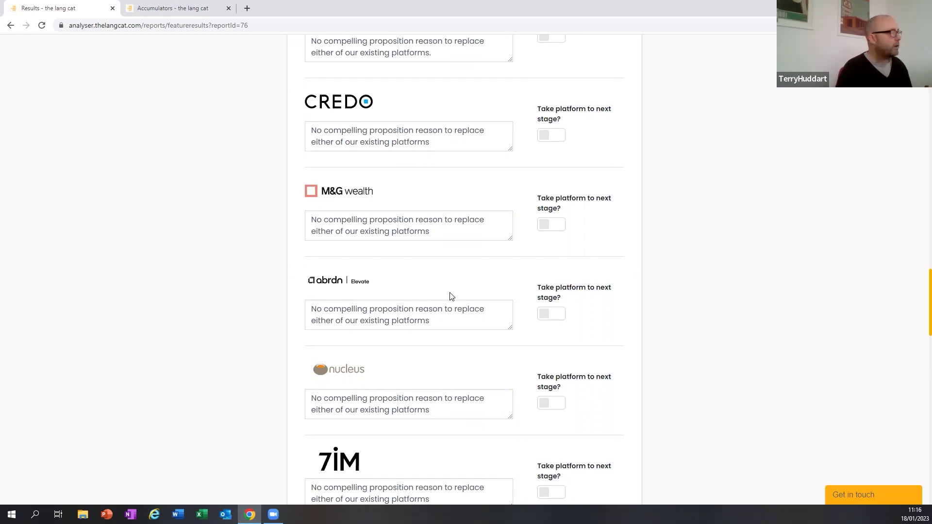
{"action": "scroll", "scroll_direction": "down", "scroll_amount": 3}
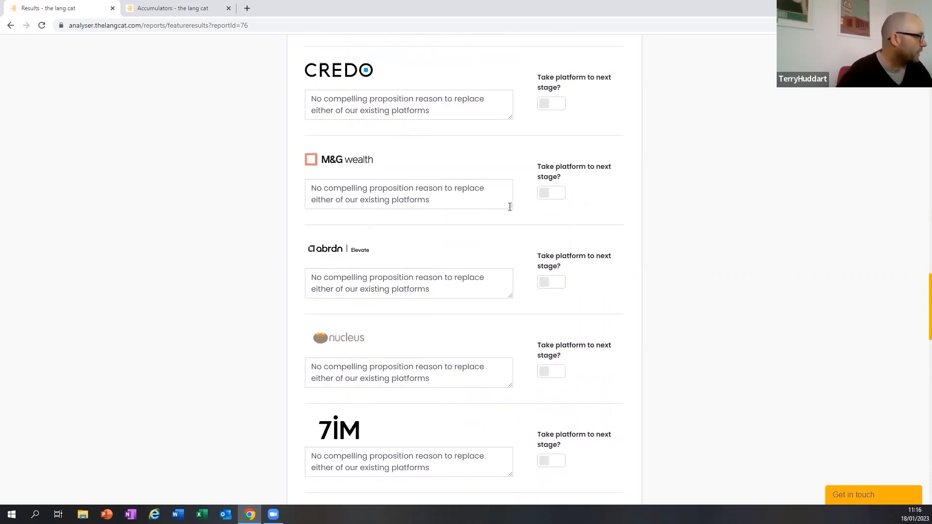
{"action": "scroll", "scroll_direction": "down", "scroll_amount": 3}
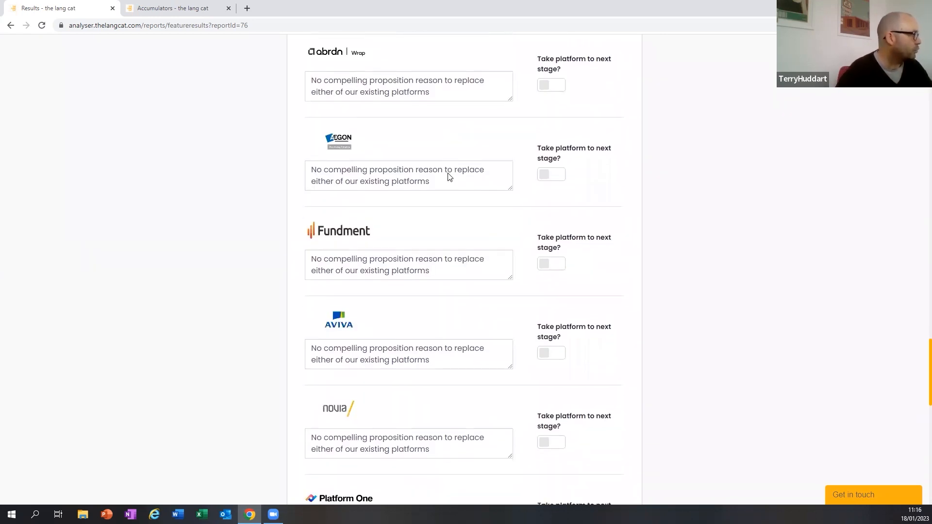
{"action": "scroll", "scroll_direction": "down", "scroll_amount": 3}
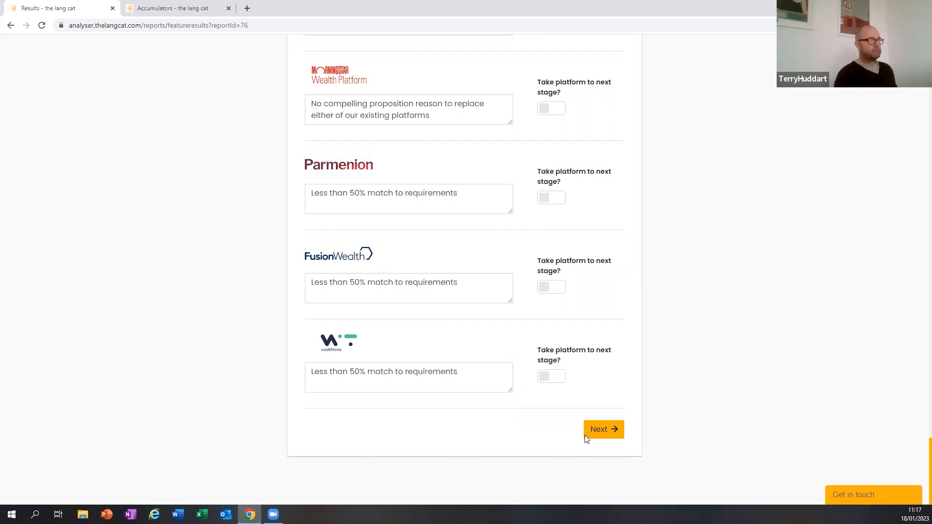
Continue to Business Analysis and apply the Scale and Profit template
{"action": "left_click", "coordinate": [603, 429]}
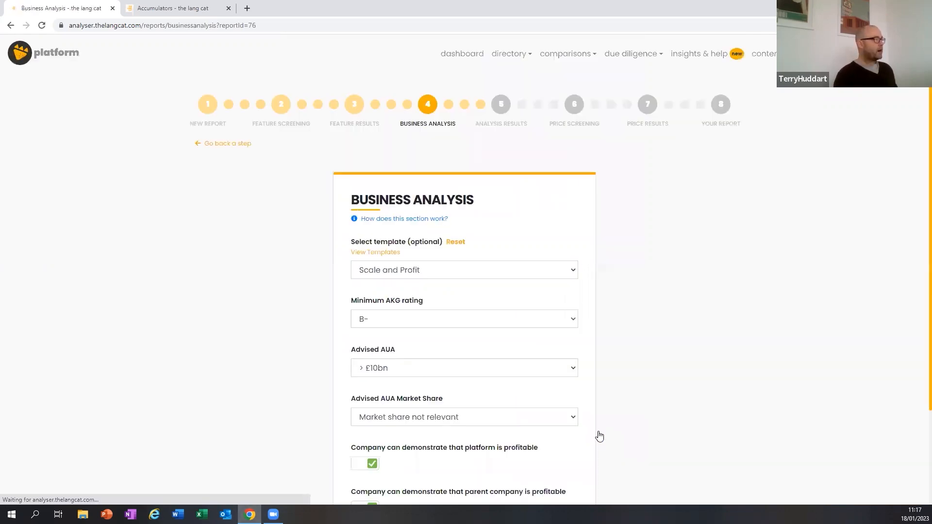
{"action": "scroll", "scroll_direction": "down", "scroll_amount": 3}
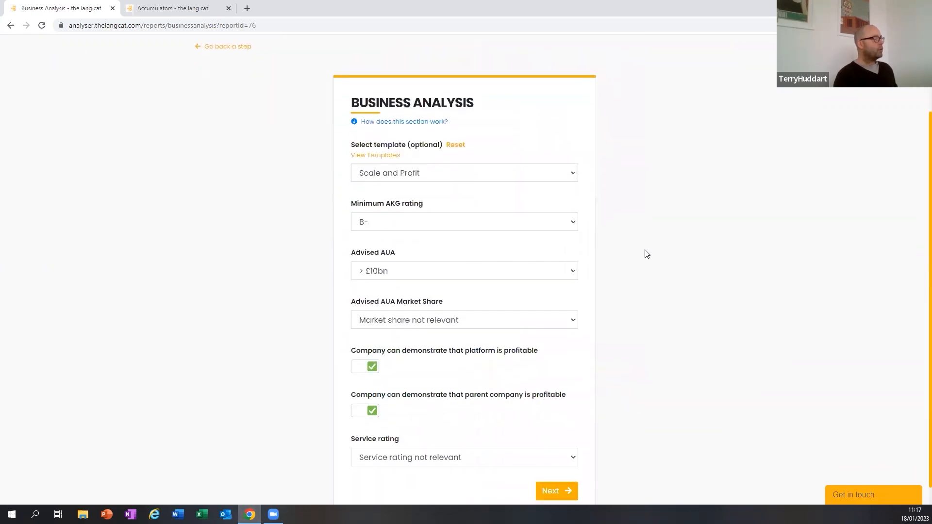
{"action": "mouse_move", "coordinate": [602, 193]}
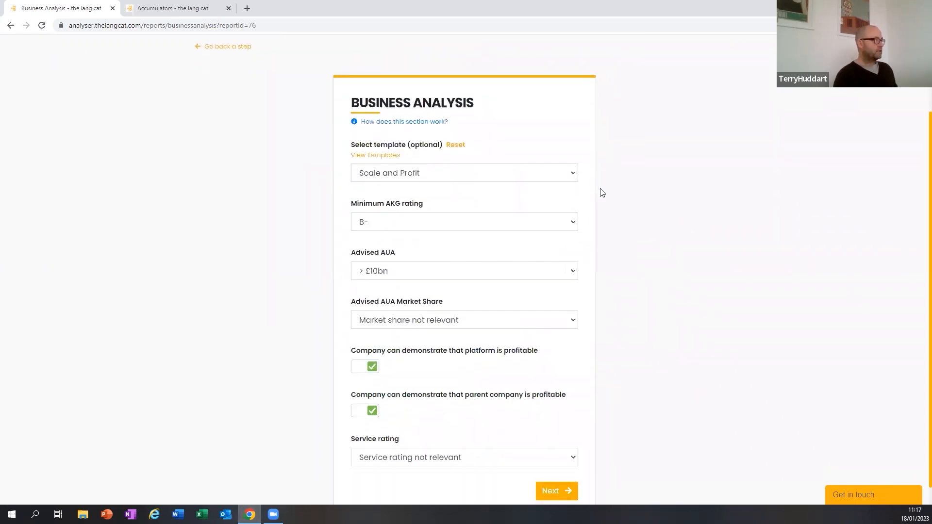
{"action": "left_click", "coordinate": [464, 173]}
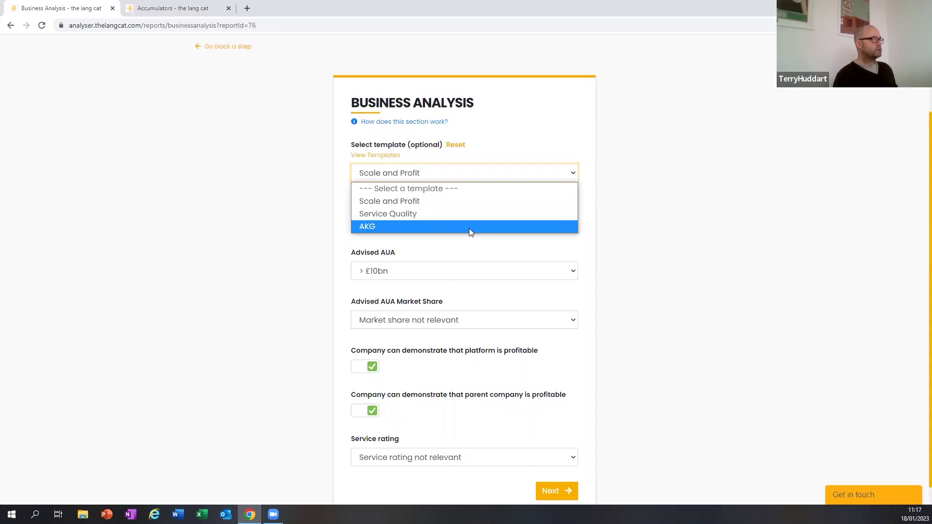
{"action": "left_click", "coordinate": [367, 226]}
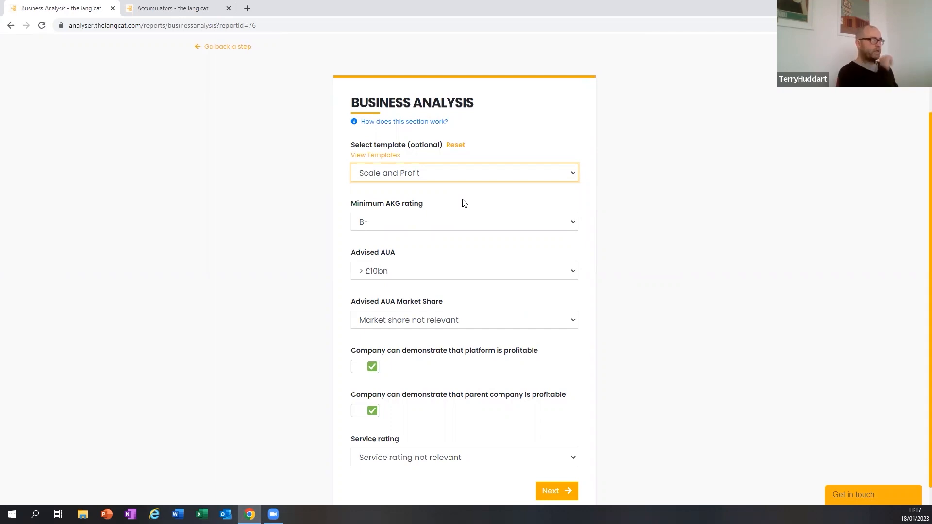
{"action": "mouse_move", "coordinate": [569, 229]}
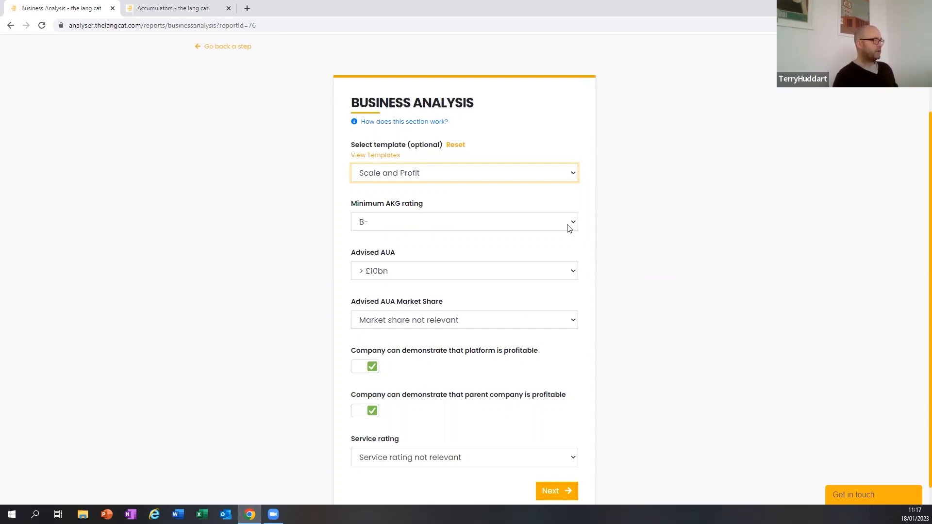
Keep minimum AKG rating B- with platform and parent profitability still required
{"action": "left_click", "coordinate": [464, 222]}
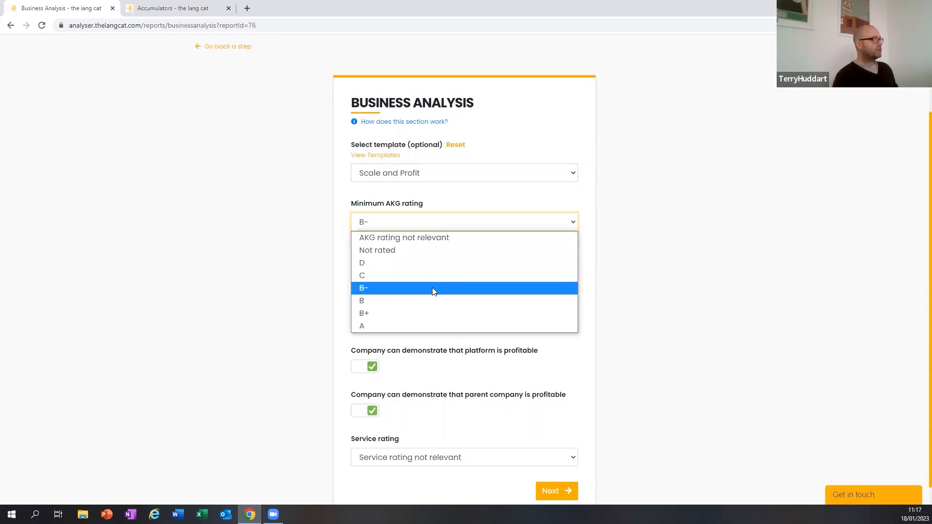
{"action": "left_click", "coordinate": [363, 288]}
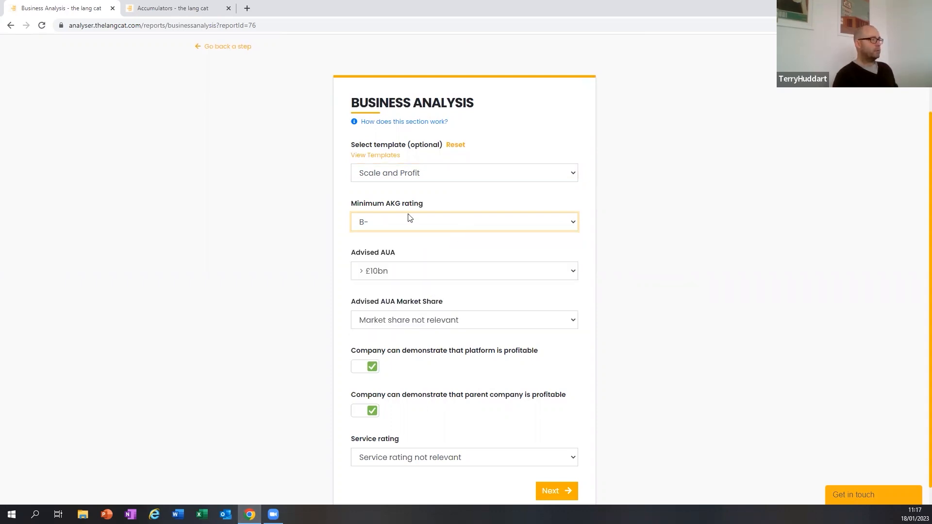
{"action": "mouse_move", "coordinate": [504, 280]}
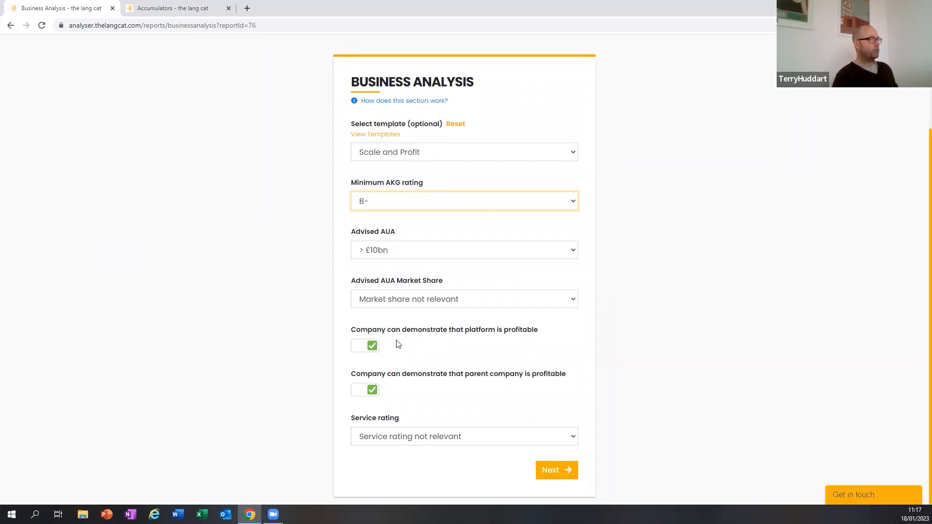
{"action": "mouse_move", "coordinate": [402, 356]}
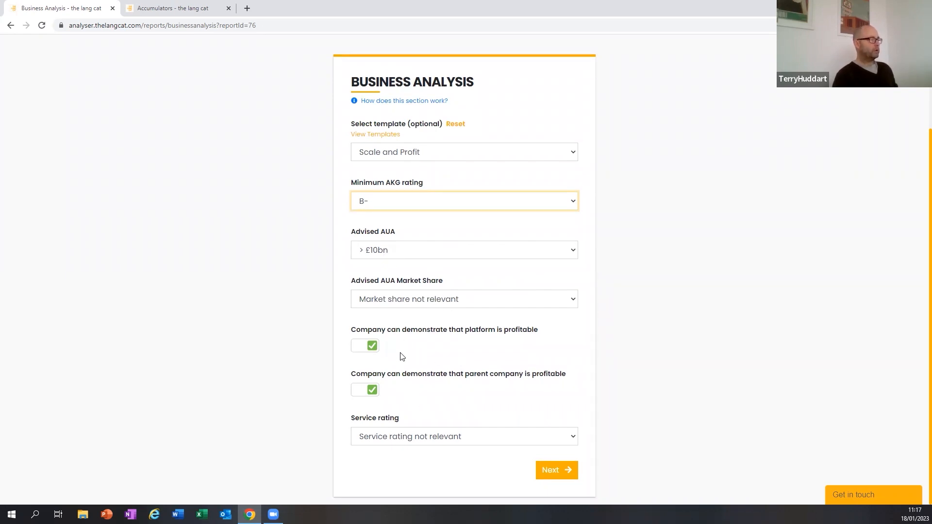
{"action": "mouse_move", "coordinate": [662, 374]}
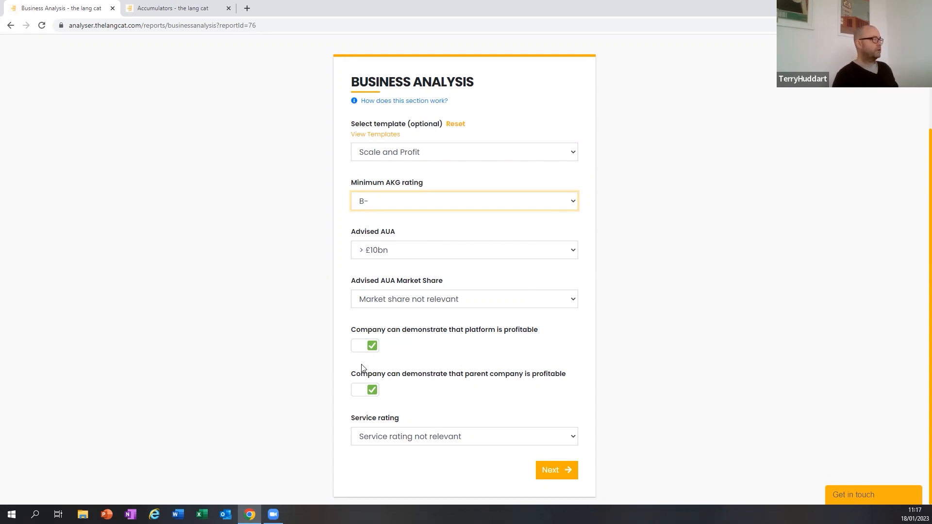
{"action": "left_click", "coordinate": [364, 345]}
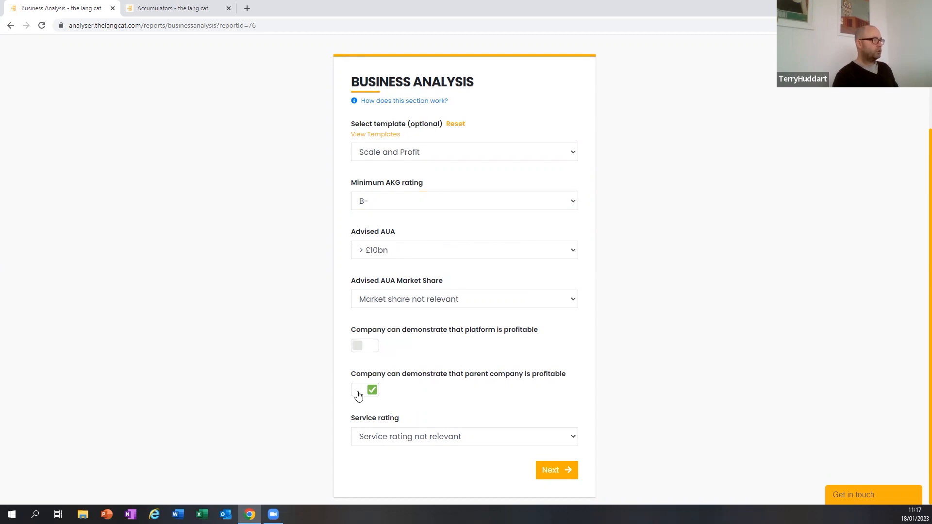
{"action": "left_click", "coordinate": [372, 389]}
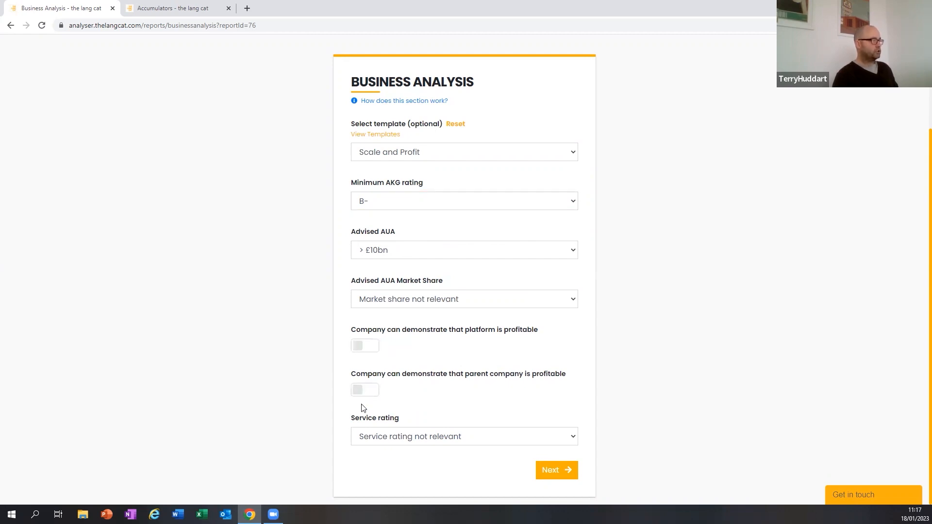
{"action": "left_click", "coordinate": [364, 345]}
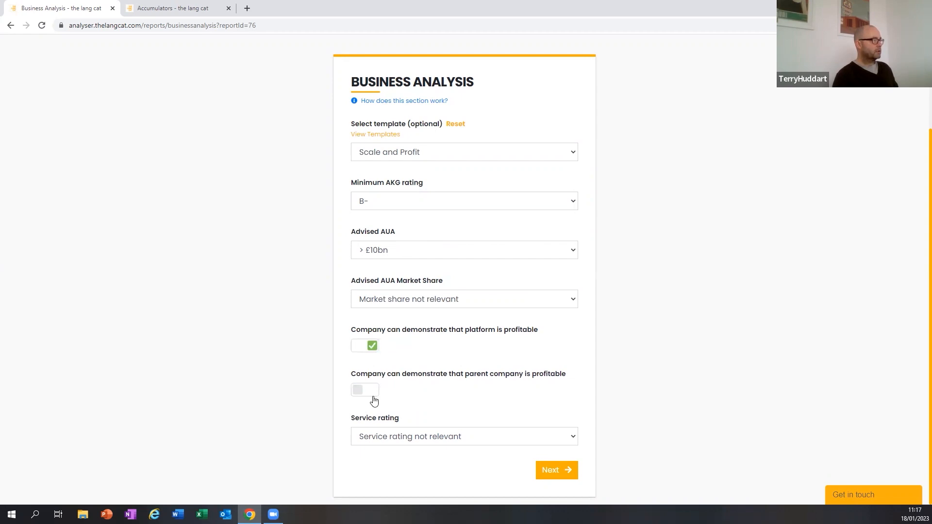
{"action": "left_click", "coordinate": [365, 389]}
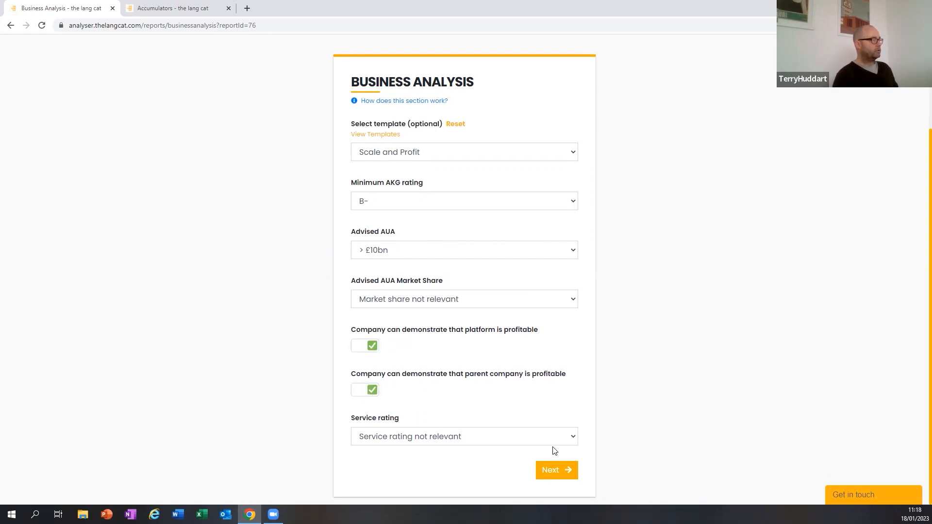
{"action": "left_click", "coordinate": [464, 436]}
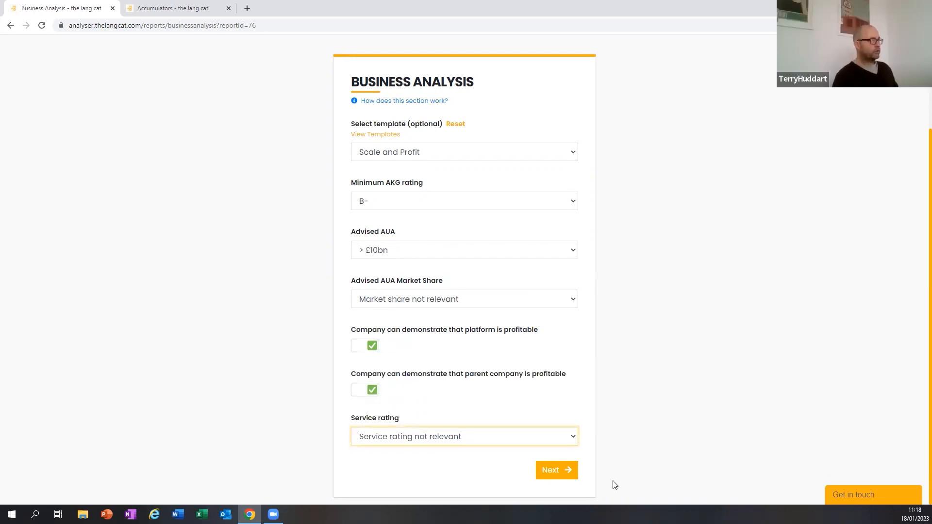
Submit the business criteria and review results showing AJ Bell, Quilter and Transact matching
{"action": "left_click", "coordinate": [557, 469]}
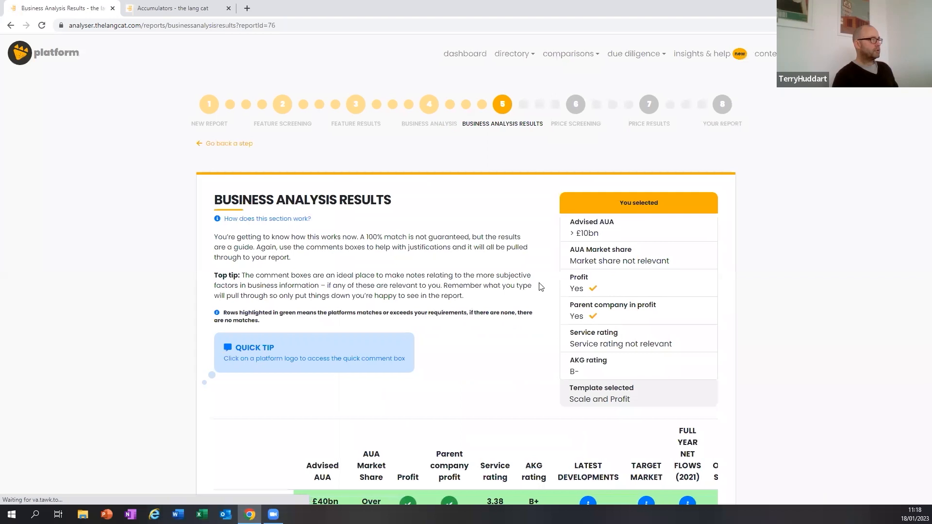
{"action": "scroll", "scroll_direction": "down", "scroll_amount": 3}
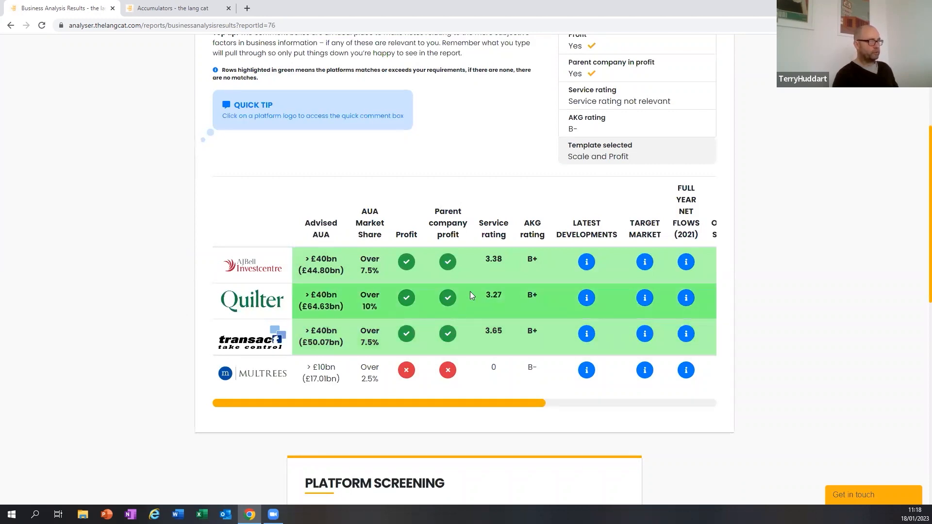
{"action": "mouse_move", "coordinate": [466, 297]}
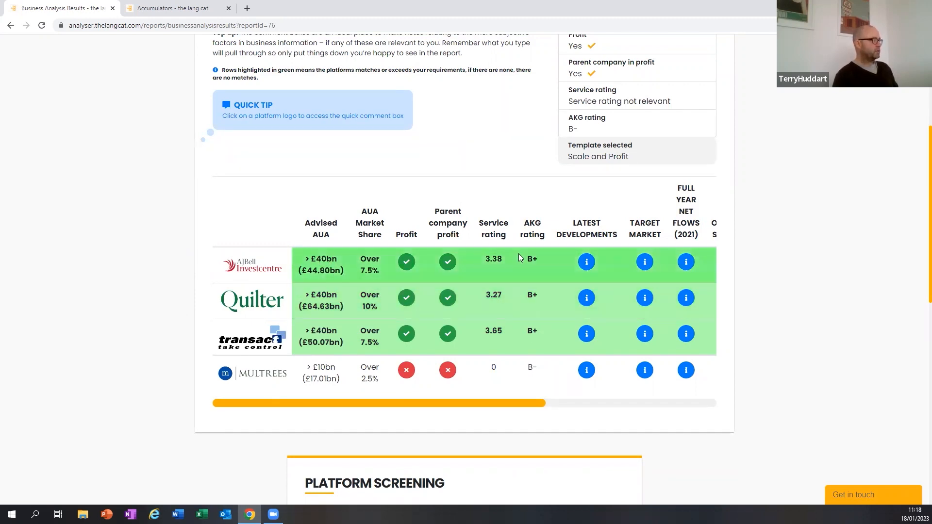
{"action": "scroll", "scroll_direction": "down", "scroll_amount": 3}
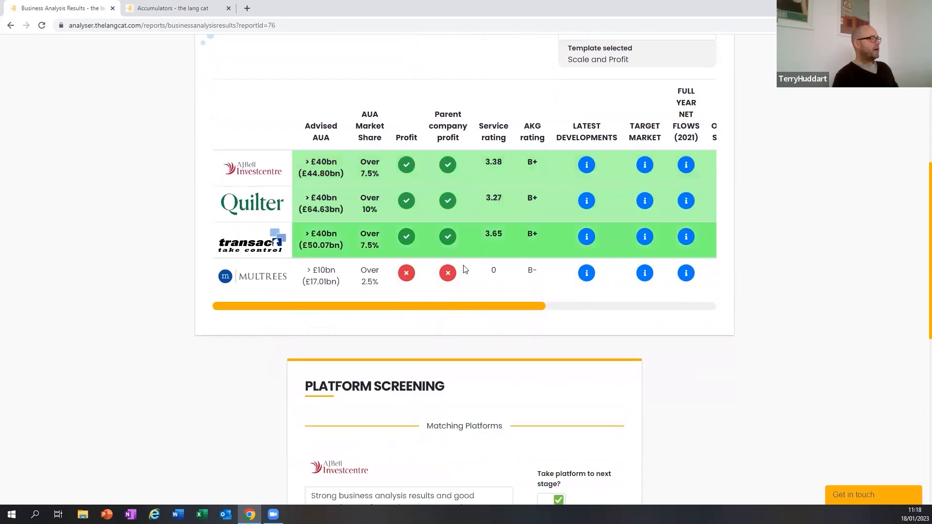
{"action": "scroll", "scroll_direction": "down", "scroll_amount": 3}
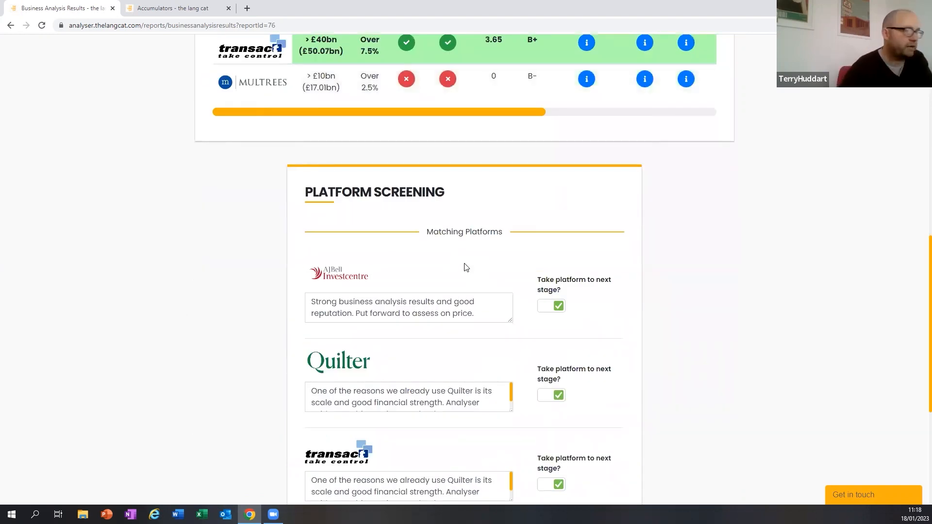
{"action": "scroll", "scroll_direction": "down", "scroll_amount": 3}
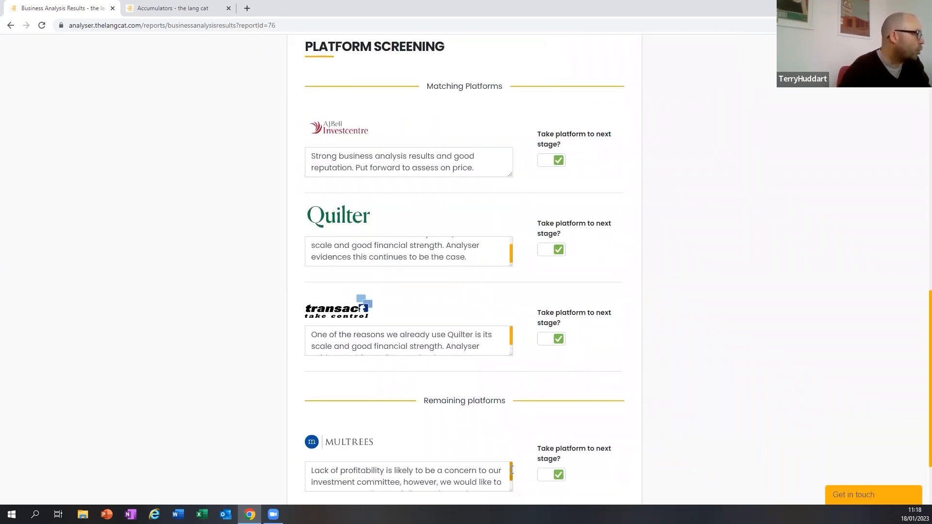
Review screening comments and send all four platforms, Multrees included, to price screening
{"action": "left_click", "coordinate": [408, 476]}
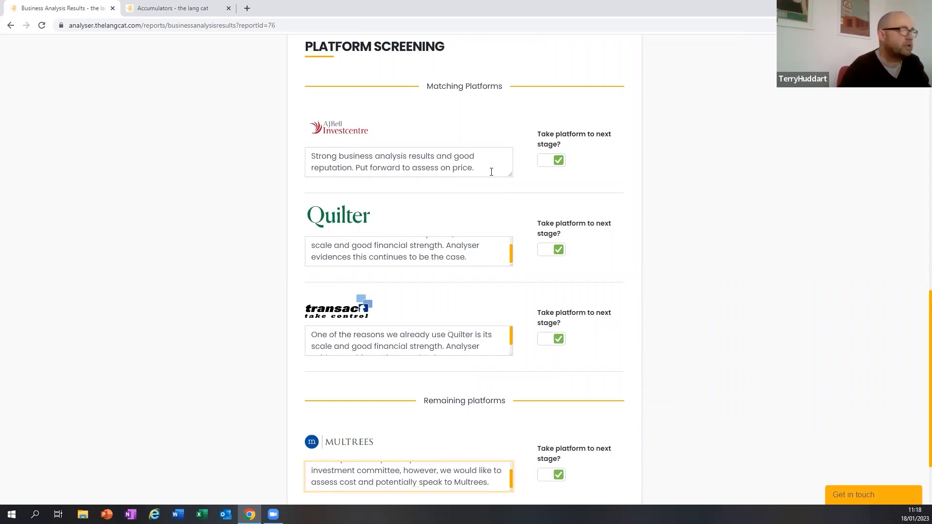
{"action": "scroll", "scroll_direction": "down", "scroll_amount": 3}
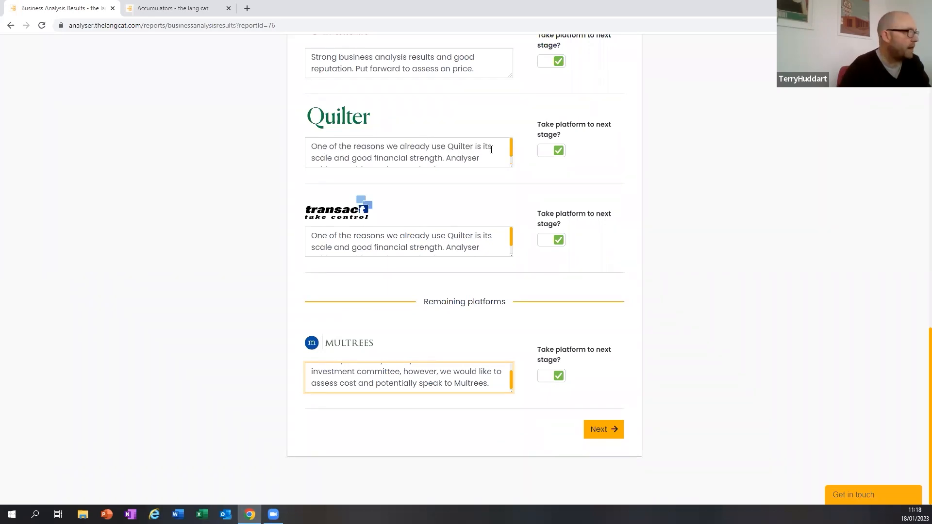
{"action": "scroll", "scroll_direction": "up", "scroll_amount": 3}
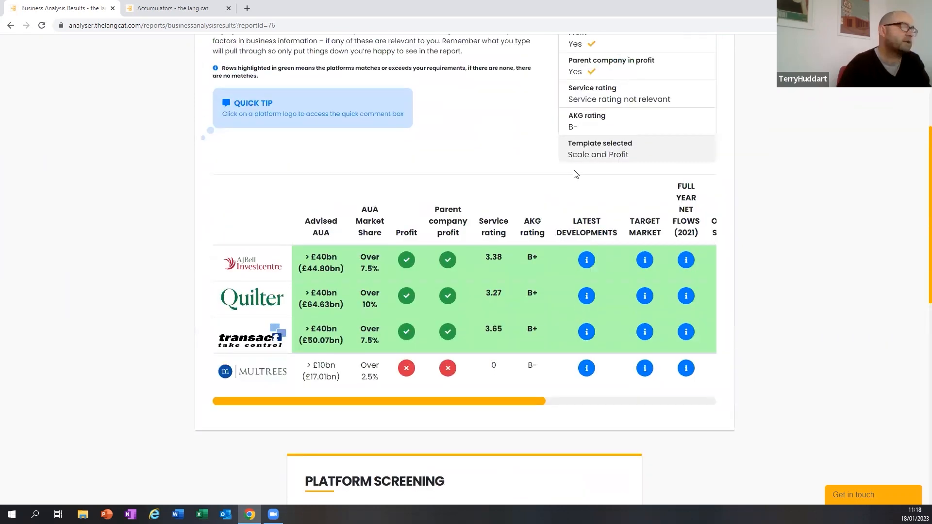
{"action": "scroll", "scroll_direction": "down", "scroll_amount": 3}
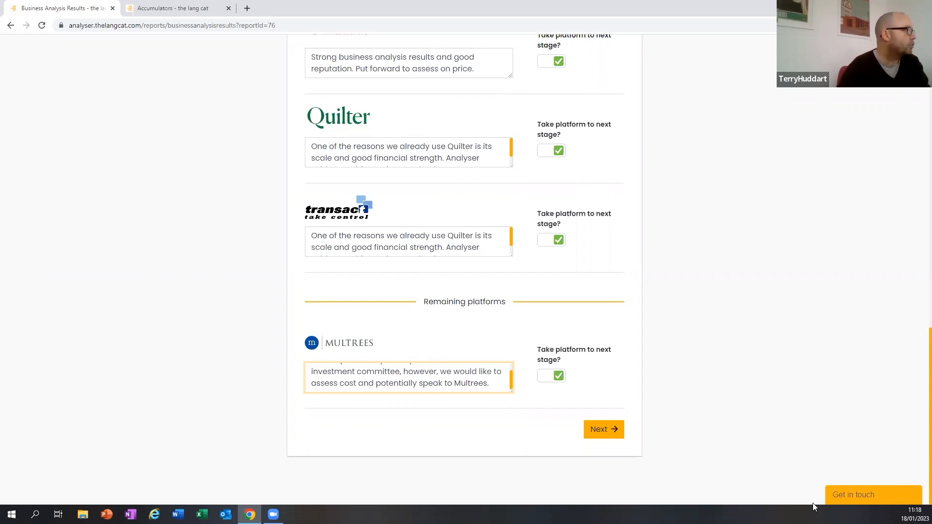
{"action": "left_click", "coordinate": [603, 429]}
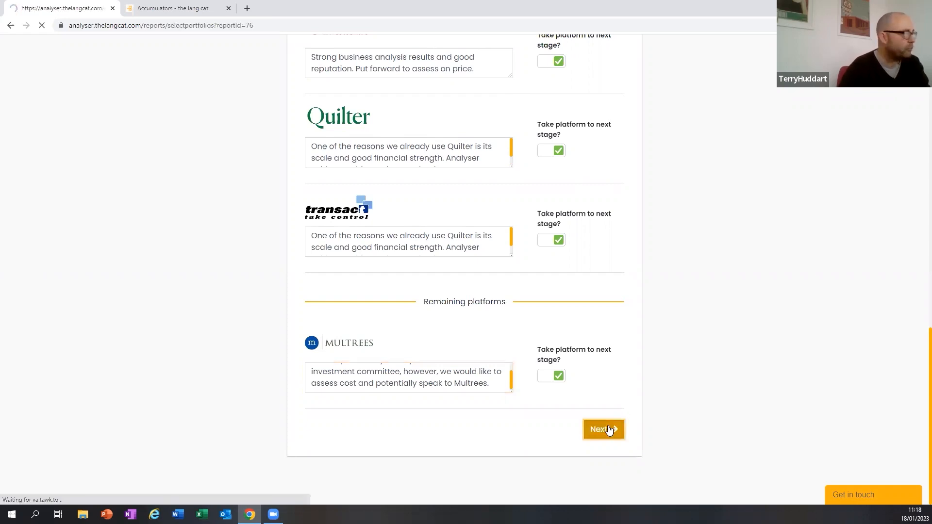
Apply the Accumulators portfolio template, keeping the ISA share at 30% in the 60/30/10 split
{"action": "left_click", "coordinate": [602, 429]}
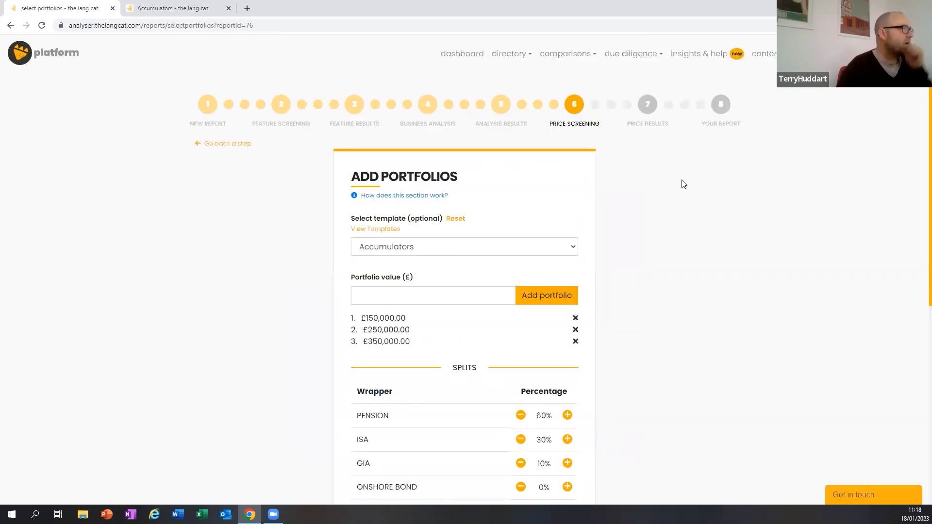
{"action": "left_click", "coordinate": [464, 247]}
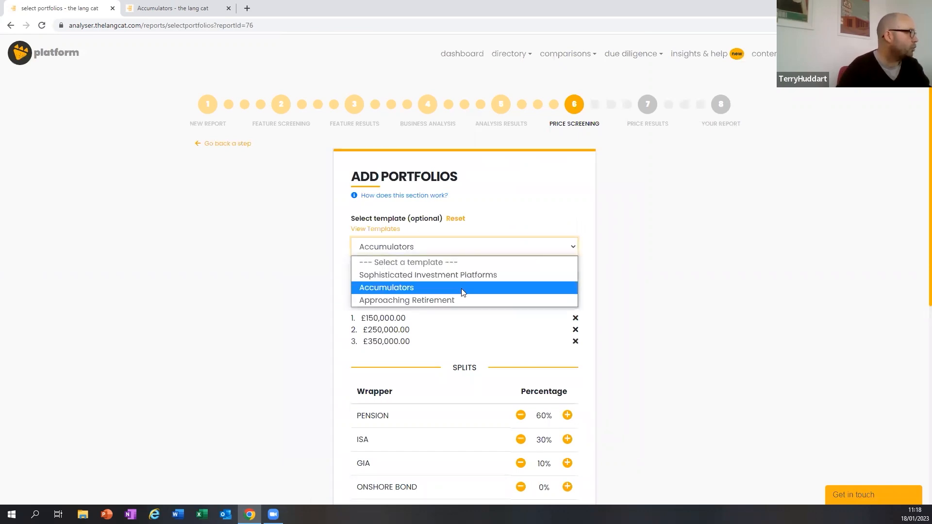
{"action": "left_click", "coordinate": [387, 287]}
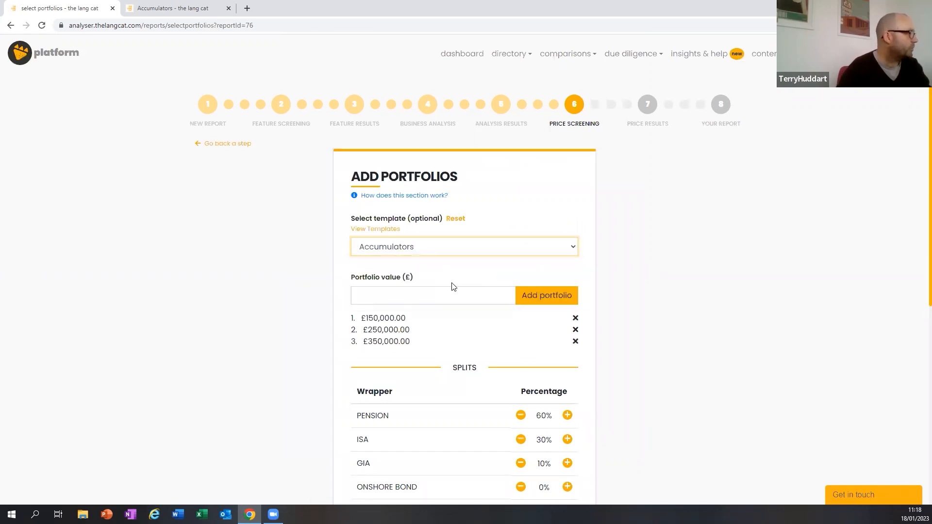
{"action": "scroll", "scroll_direction": "down", "scroll_amount": 3}
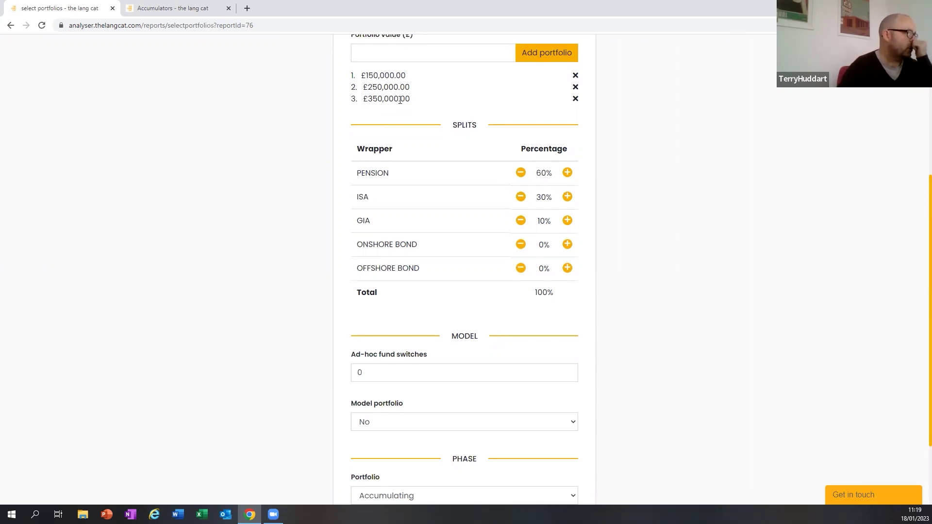
{"action": "mouse_move", "coordinate": [672, 166]}
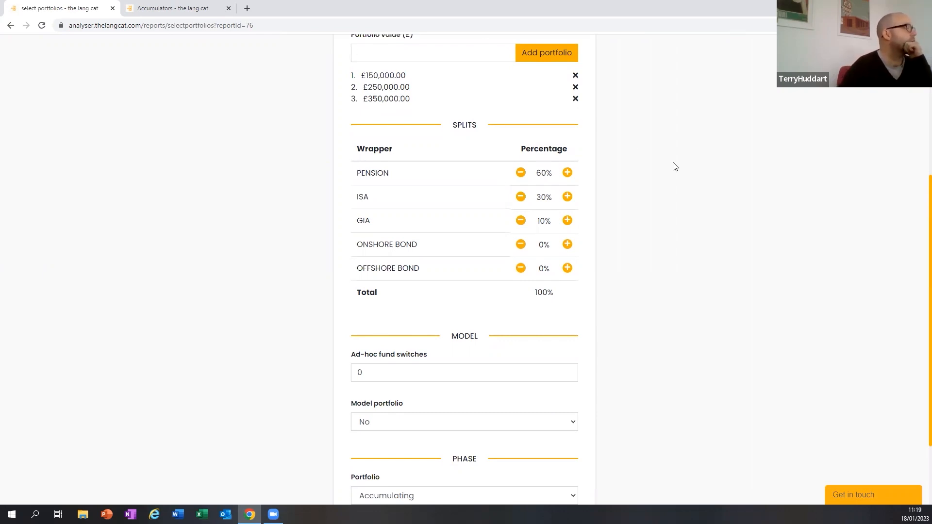
{"action": "mouse_move", "coordinate": [567, 197]}
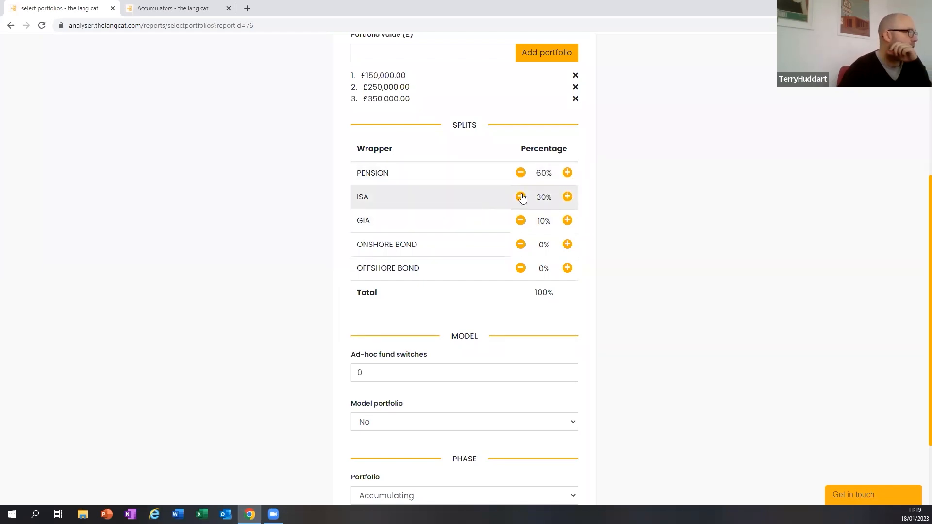
{"action": "left_click", "coordinate": [520, 197]}
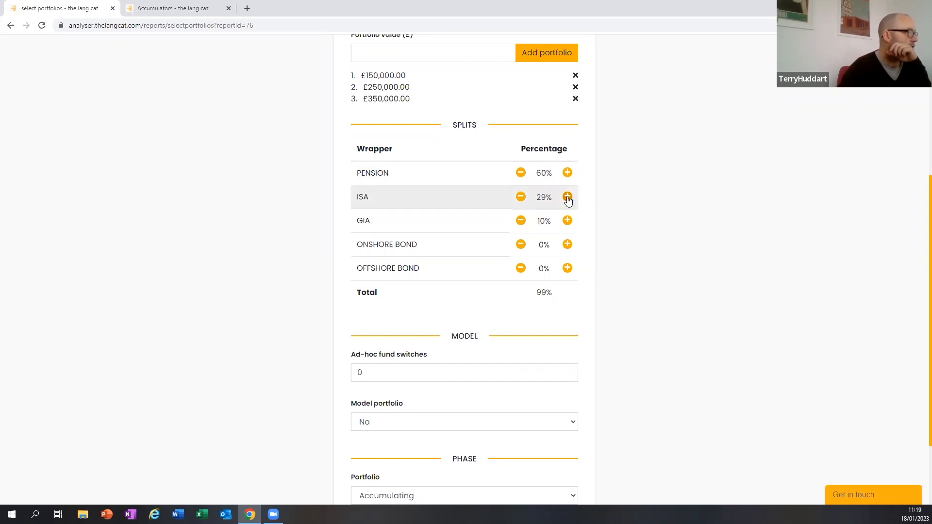
{"action": "left_click", "coordinate": [567, 197]}
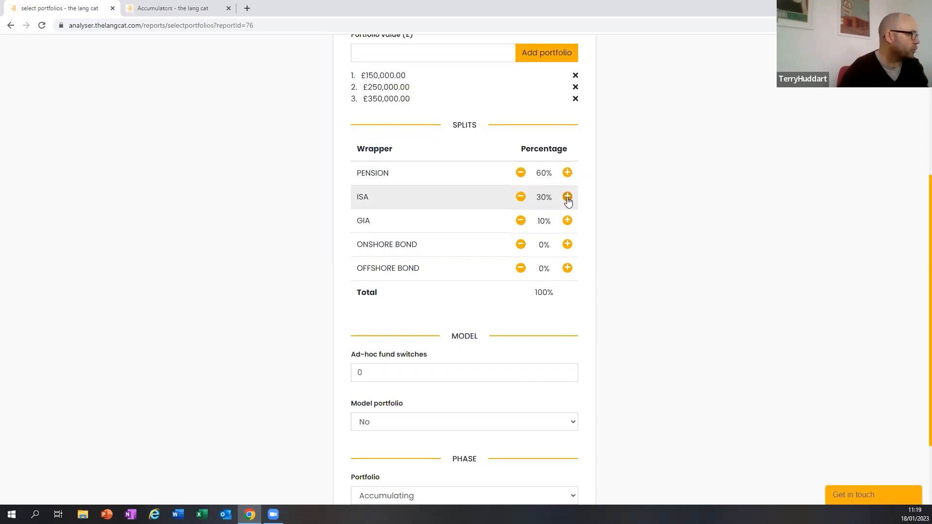
Keep the portfolio Accumulating with model portfolio set to No, and submit for pricing
{"action": "scroll", "scroll_direction": "down", "scroll_amount": 3}
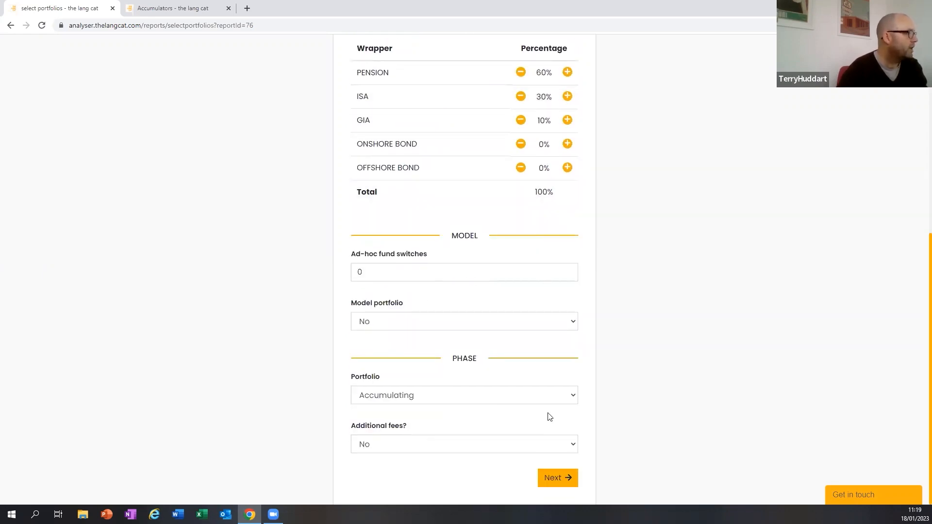
{"action": "left_click", "coordinate": [463, 395]}
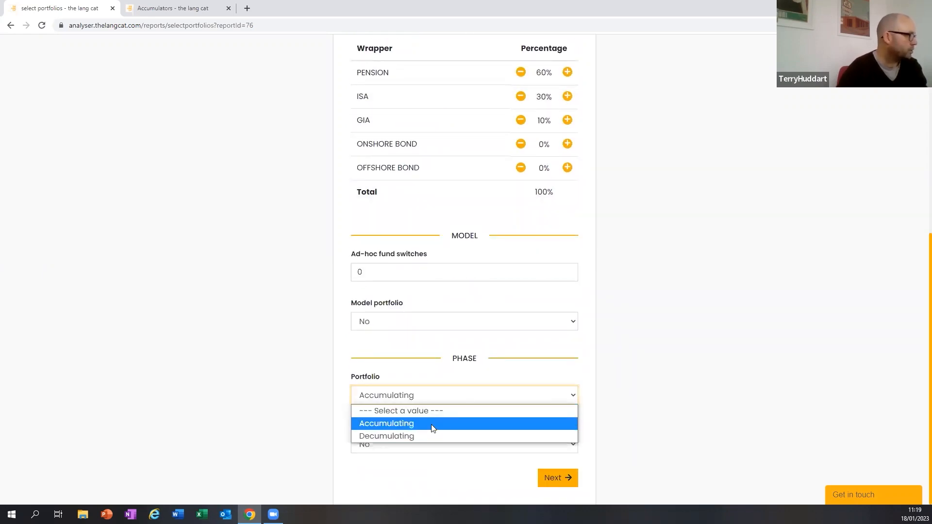
{"action": "left_click", "coordinate": [387, 423]}
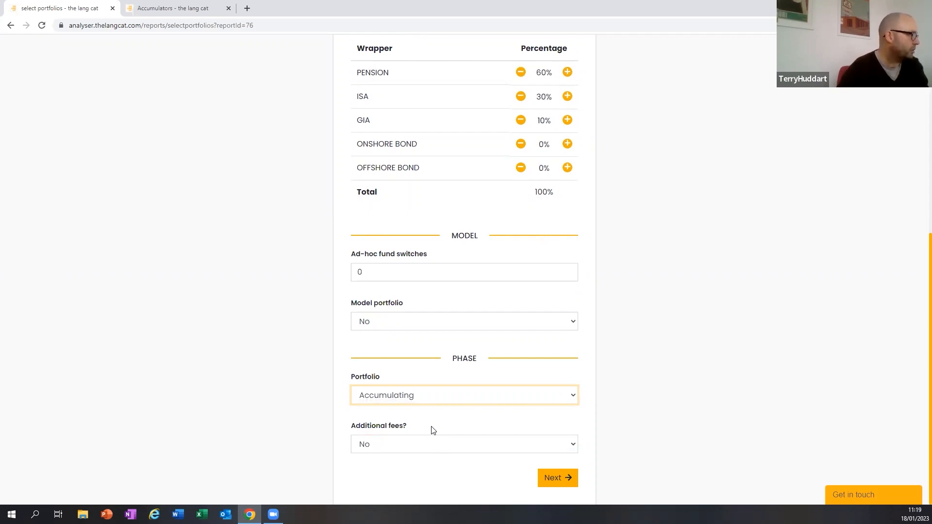
{"action": "mouse_move", "coordinate": [495, 392]}
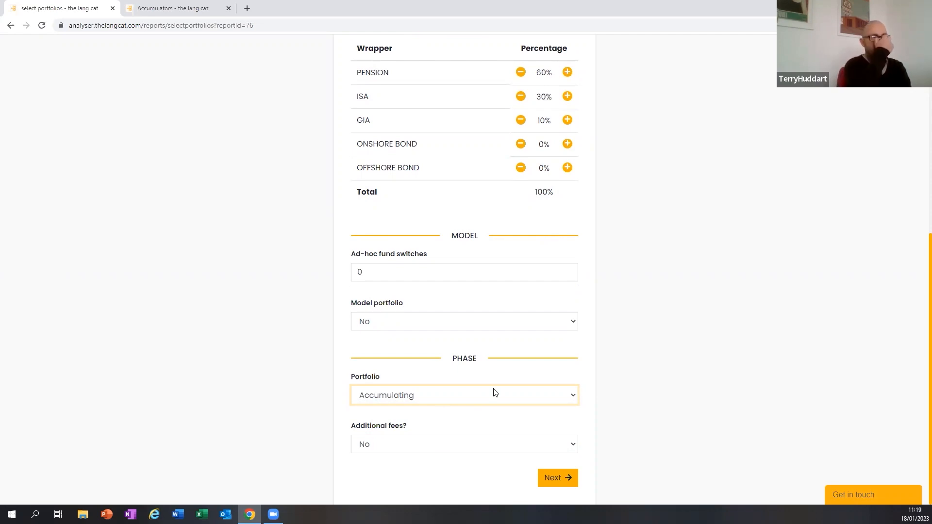
{"action": "mouse_move", "coordinate": [452, 224]}
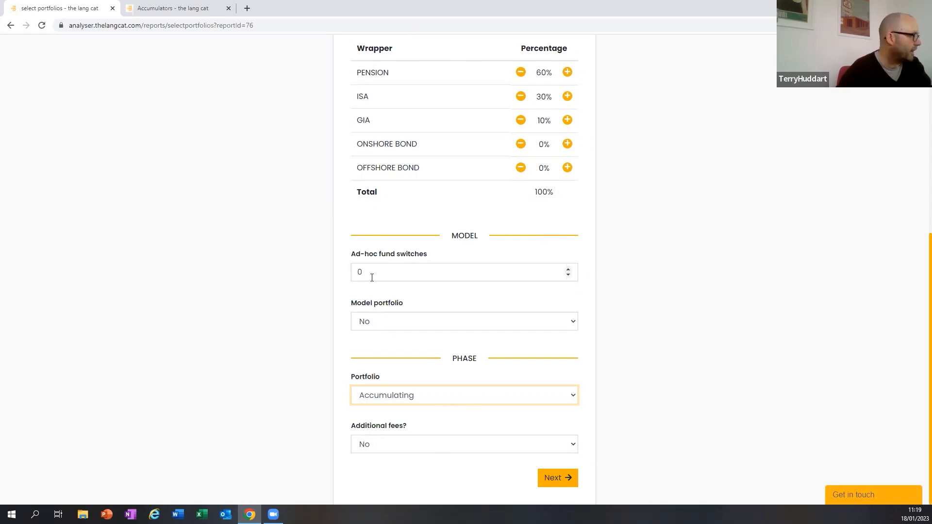
{"action": "mouse_move", "coordinate": [502, 331]}
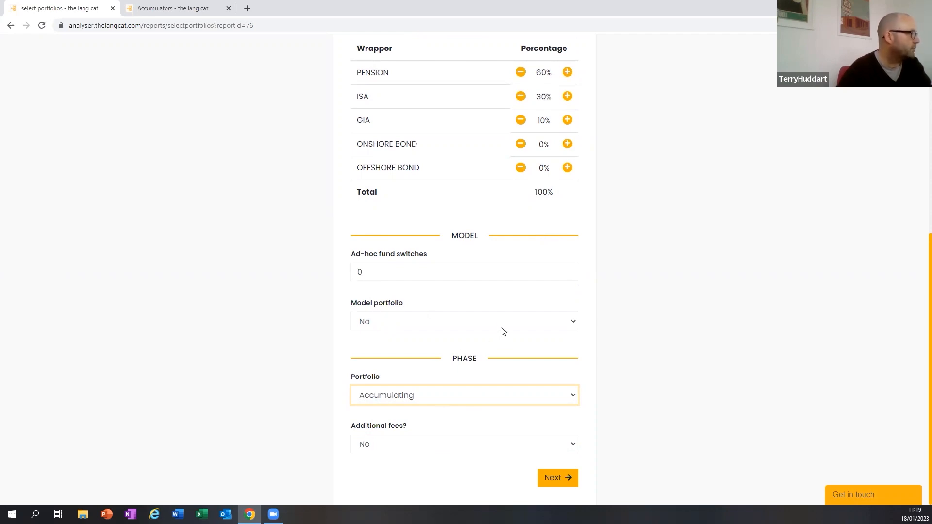
{"action": "left_click", "coordinate": [463, 322]}
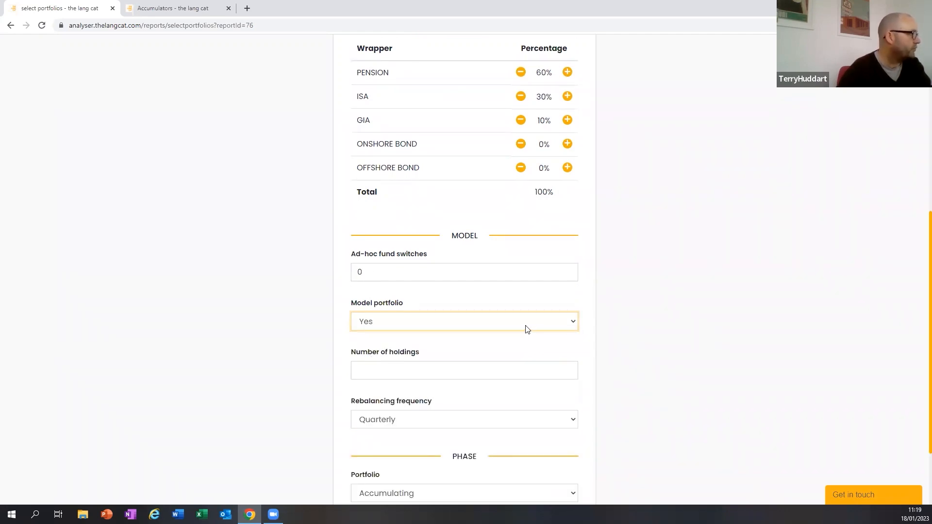
{"action": "left_click", "coordinate": [464, 322]}
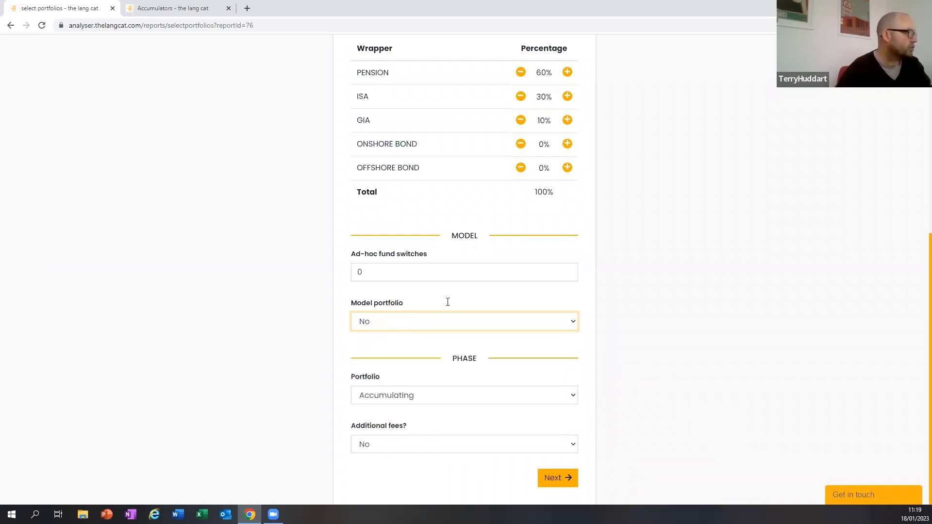
{"action": "mouse_move", "coordinate": [479, 231]}
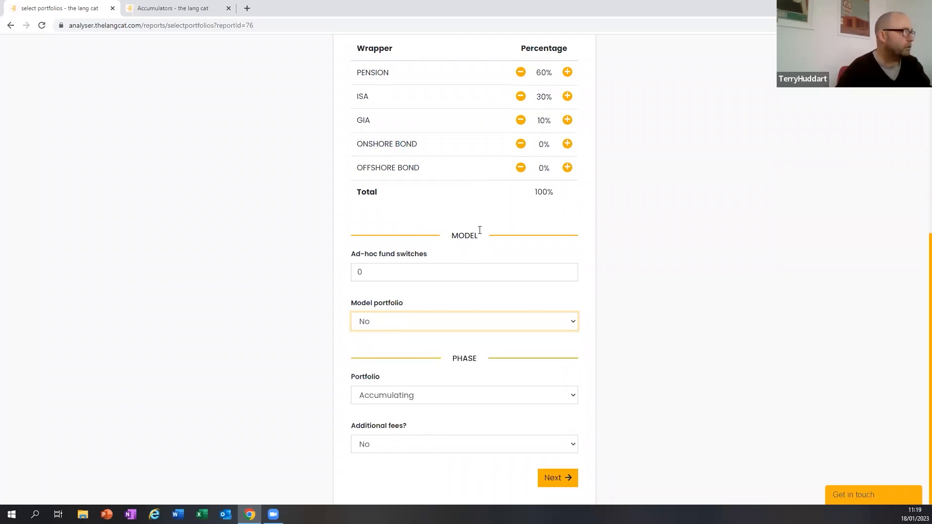
{"action": "left_click", "coordinate": [557, 477]}
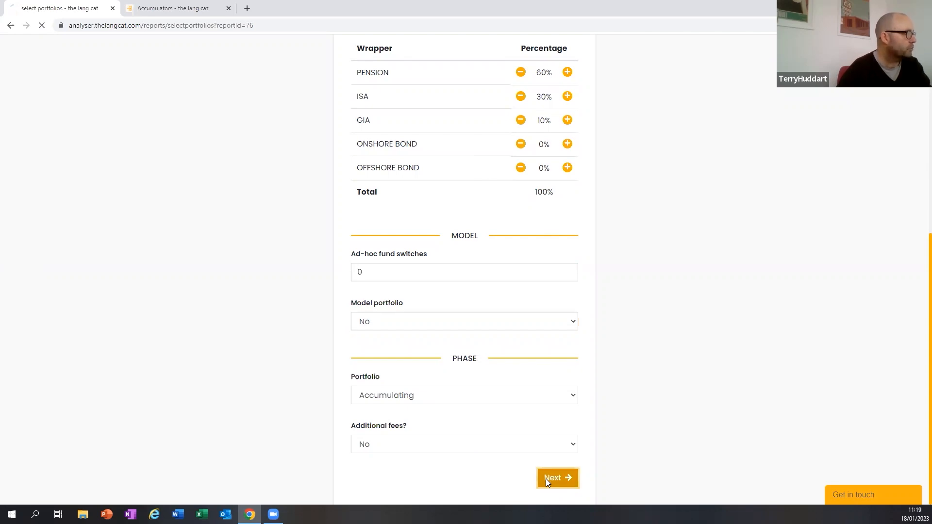
{"action": "left_click", "coordinate": [557, 477]}
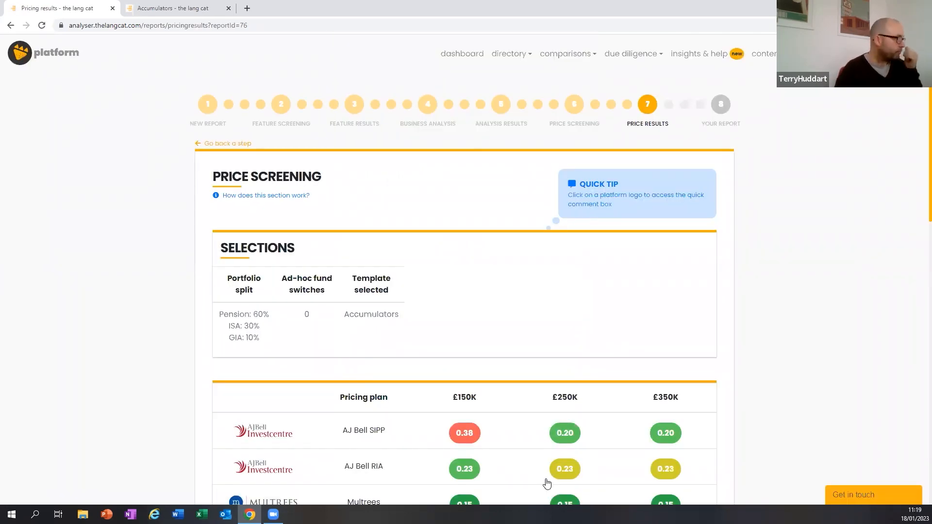
{"action": "mouse_move", "coordinate": [521, 162]}
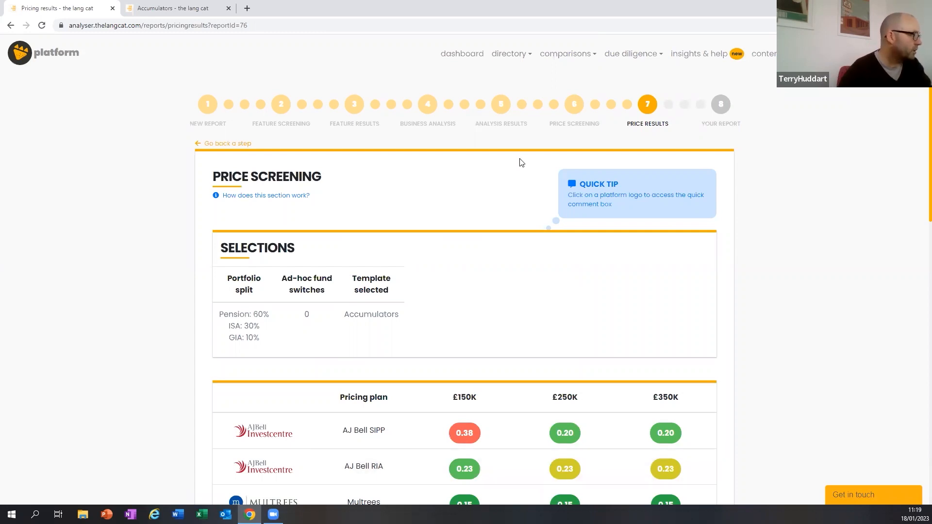
{"action": "scroll", "scroll_direction": "down", "scroll_amount": 3}
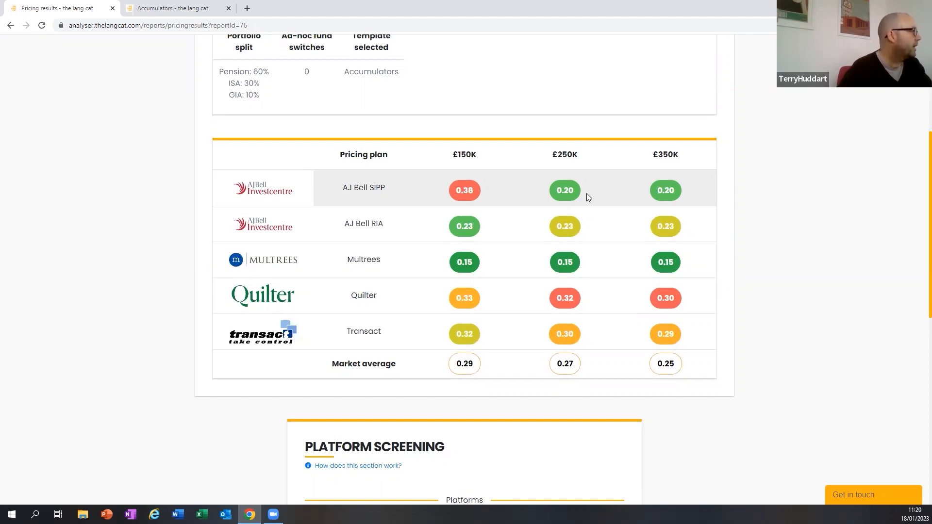
{"action": "mouse_move", "coordinate": [557, 214]}
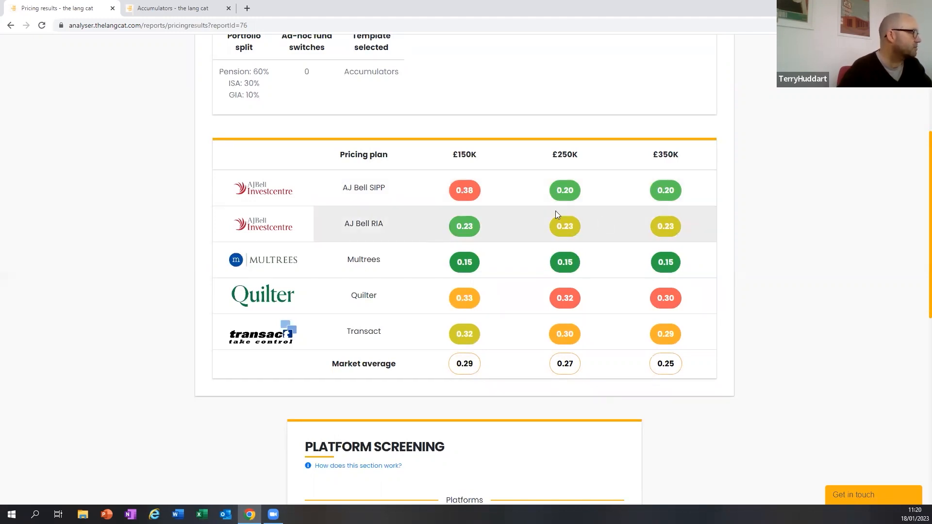
{"action": "mouse_move", "coordinate": [582, 306]}
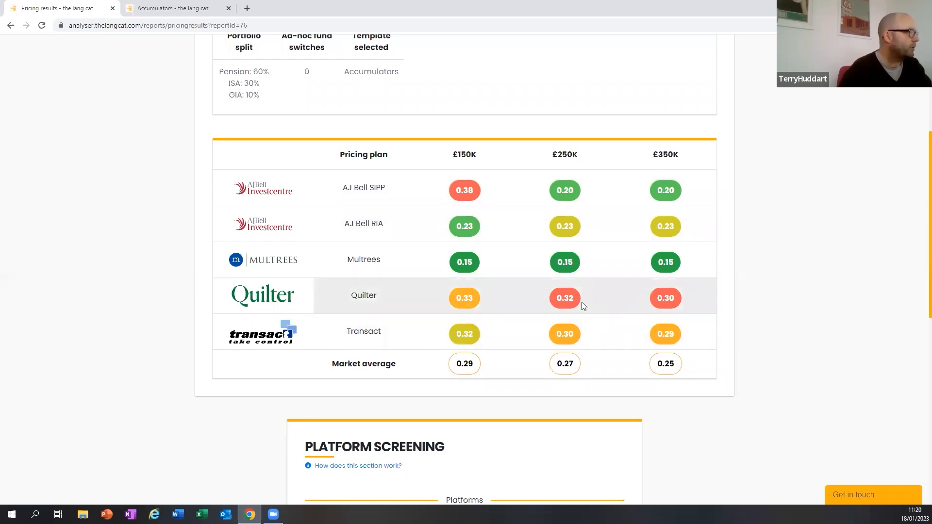
{"action": "mouse_move", "coordinate": [592, 321]}
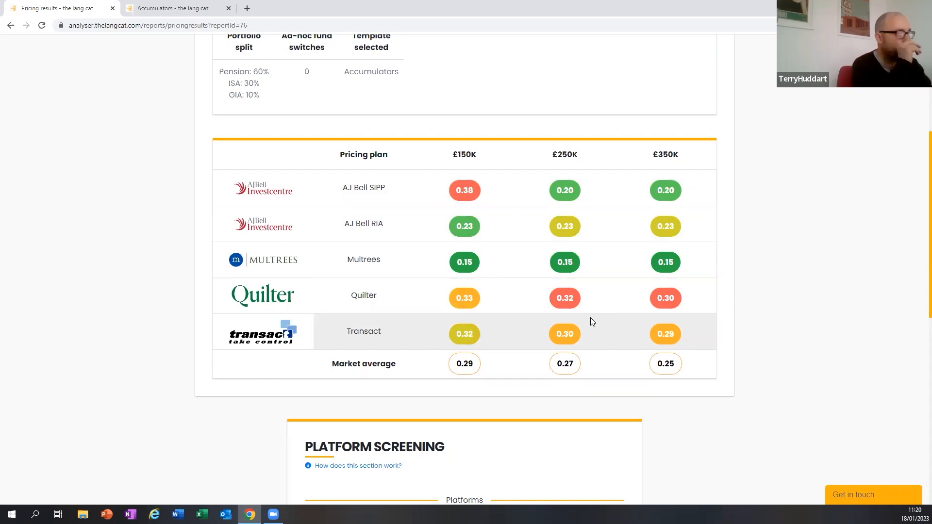
{"action": "mouse_move", "coordinate": [585, 267]}
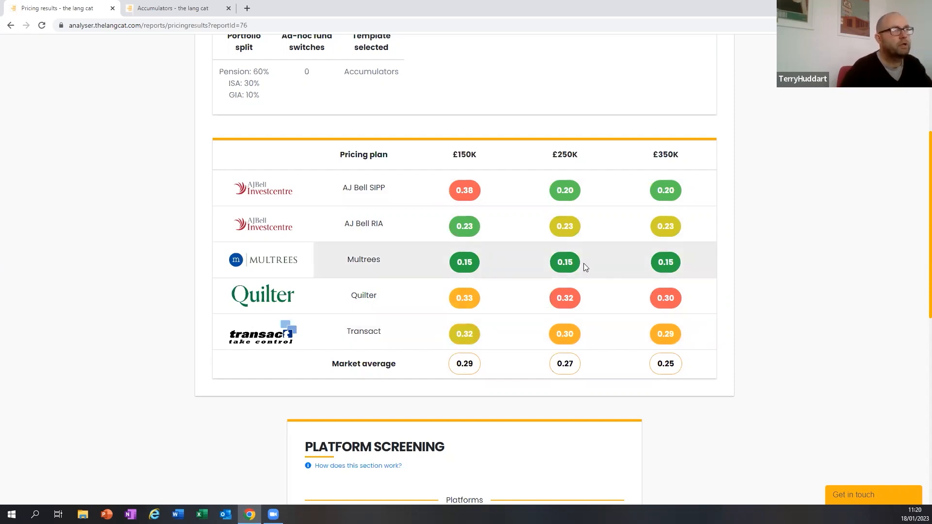
Review price-stage notes, keeping AJ Bell, Quilter, Transact and Multrees ticked, and submit
{"action": "scroll", "scroll_direction": "down", "scroll_amount": 3}
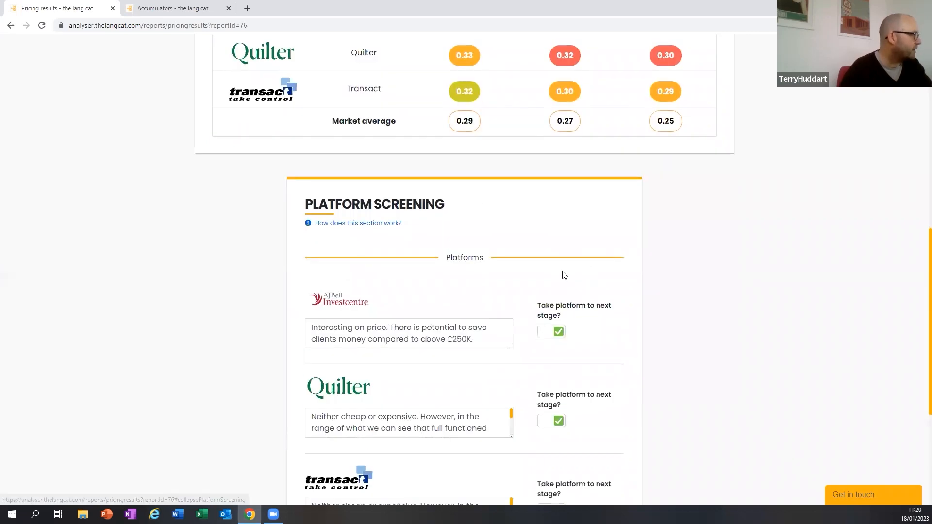
{"action": "scroll", "scroll_direction": "down", "scroll_amount": 3}
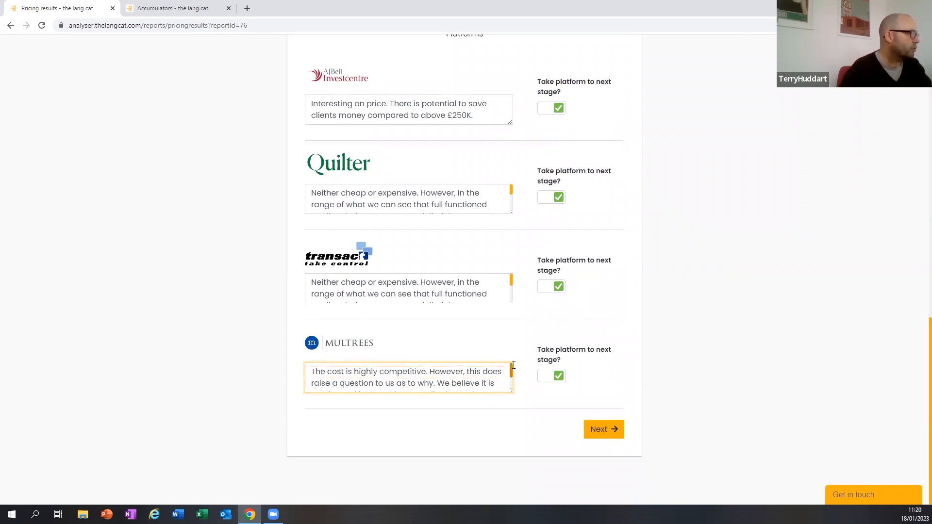
{"action": "mouse_move", "coordinate": [514, 368]}
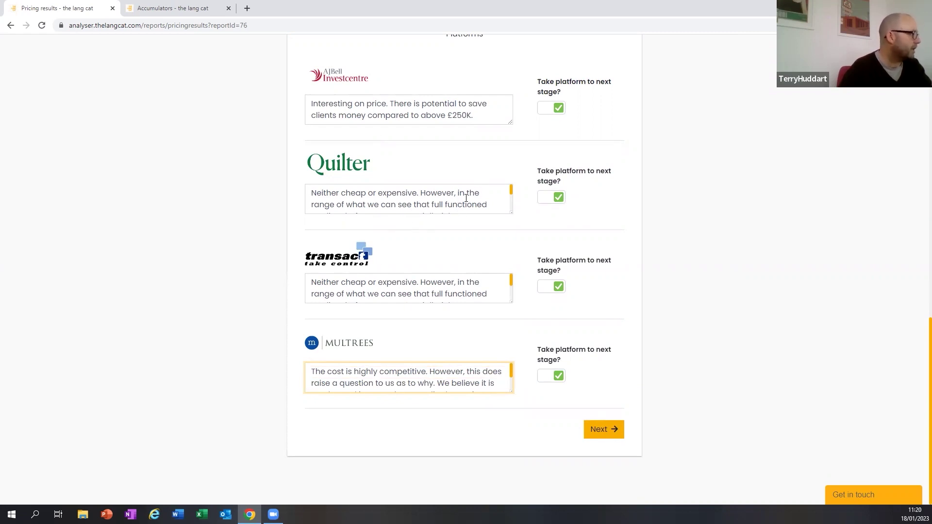
{"action": "mouse_move", "coordinate": [510, 196]}
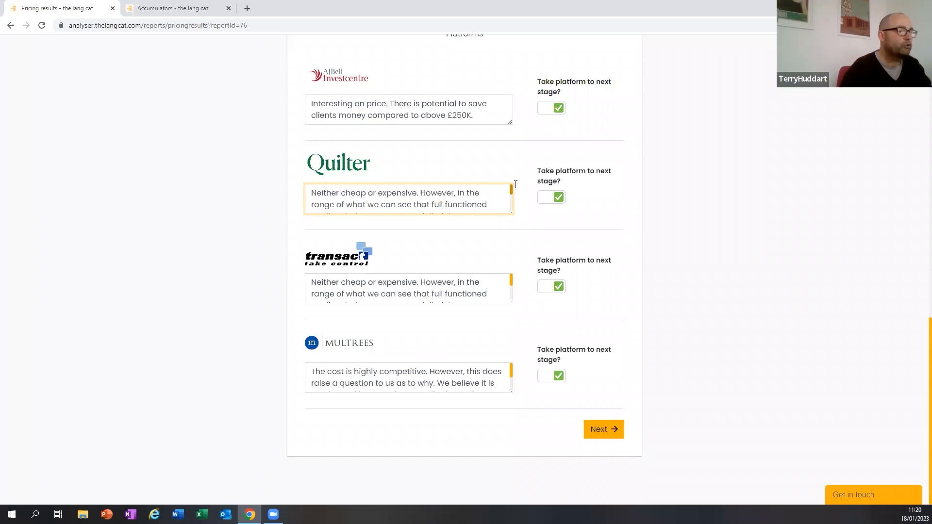
{"action": "mouse_move", "coordinate": [516, 187]}
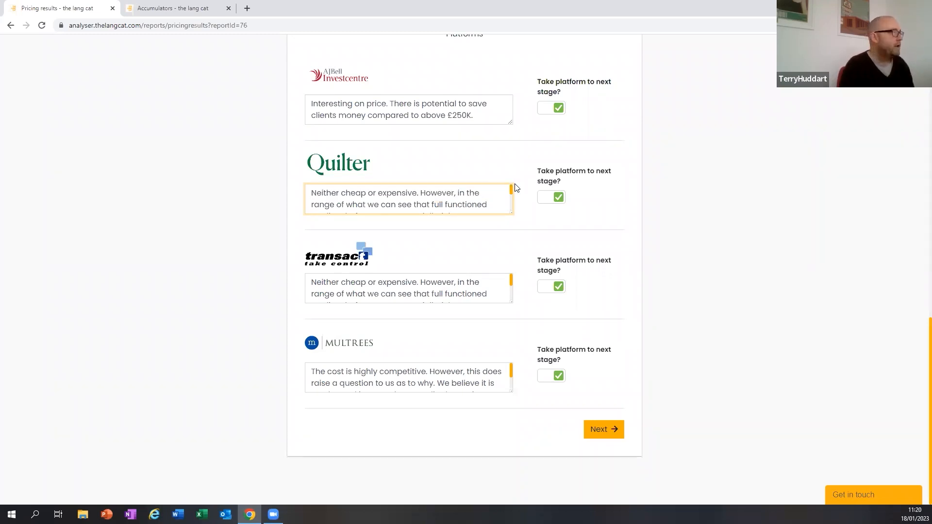
{"action": "mouse_move", "coordinate": [520, 100]}
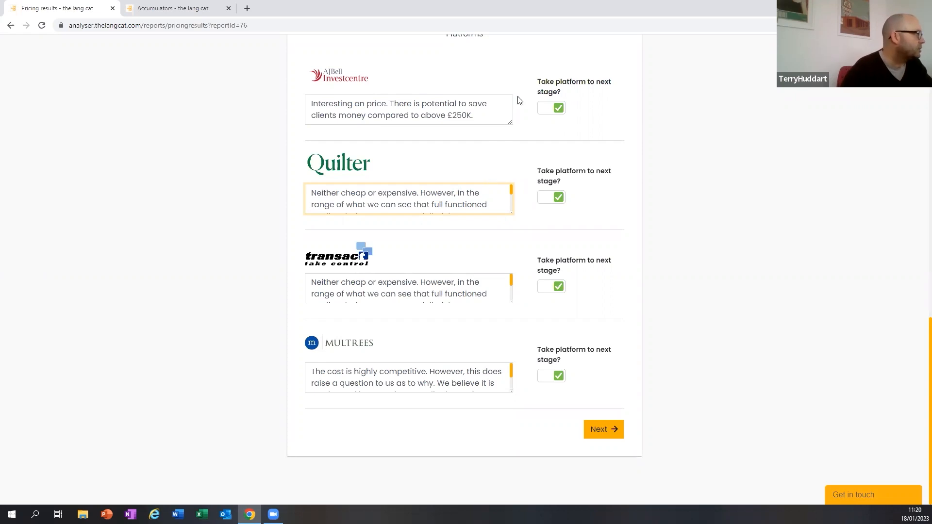
{"action": "scroll", "scroll_direction": "up", "scroll_amount": 3}
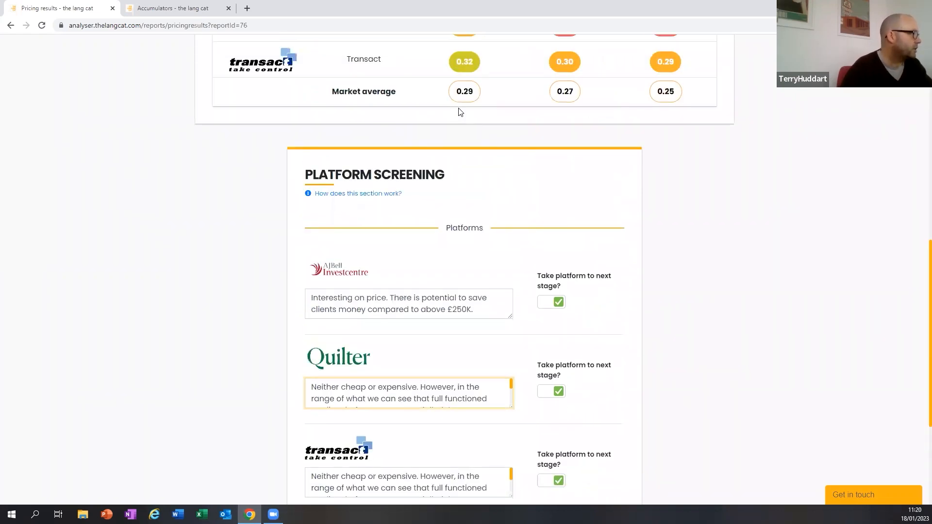
{"action": "scroll", "scroll_direction": "up", "scroll_amount": 3}
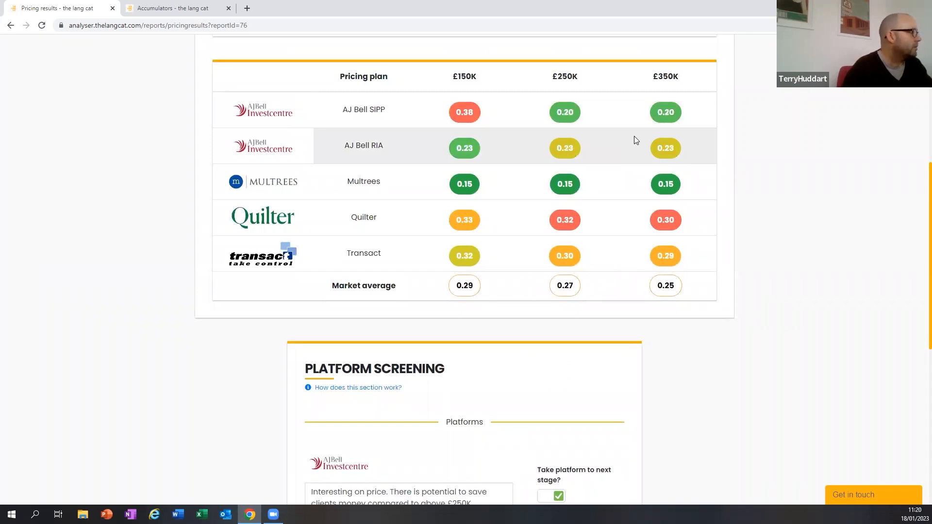
{"action": "scroll", "scroll_direction": "up", "scroll_amount": 3}
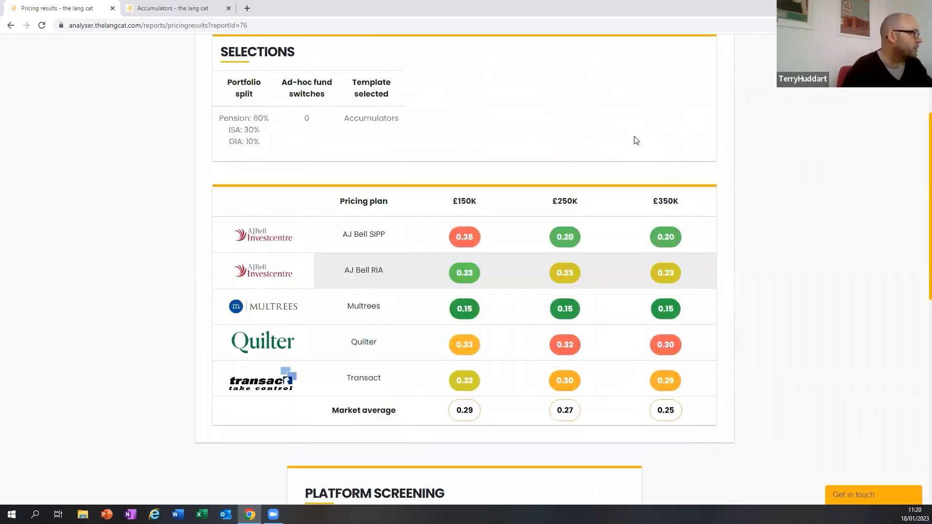
{"action": "scroll", "scroll_direction": "down", "scroll_amount": 3}
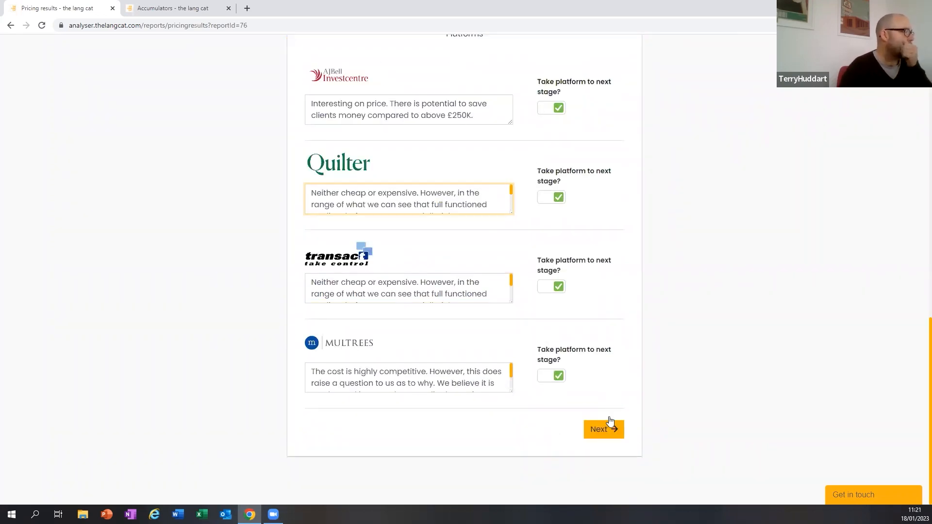
{"action": "left_click", "coordinate": [602, 429]}
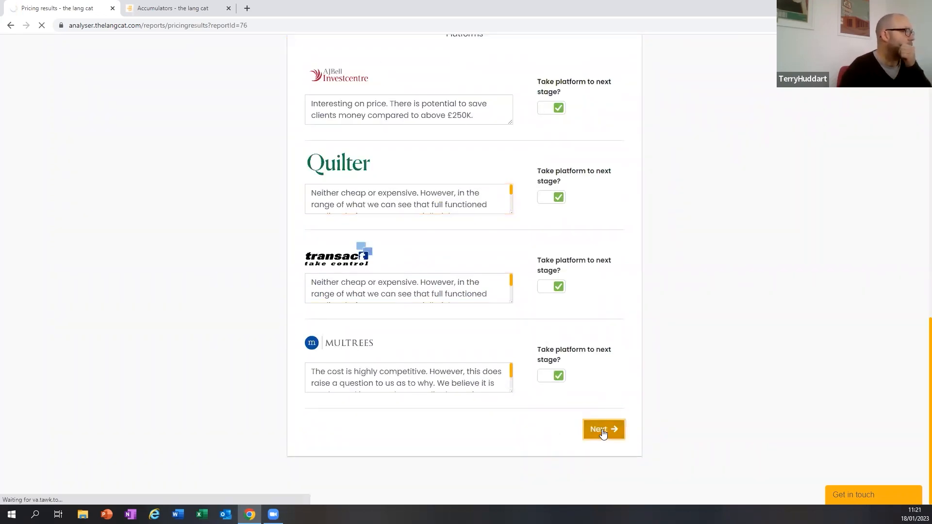
Open the final report and scroll to shortlisted platforms: Transact 81%, Quilter 75%, Multrees 69%, AJ Bell 66%
{"action": "left_click", "coordinate": [604, 429]}
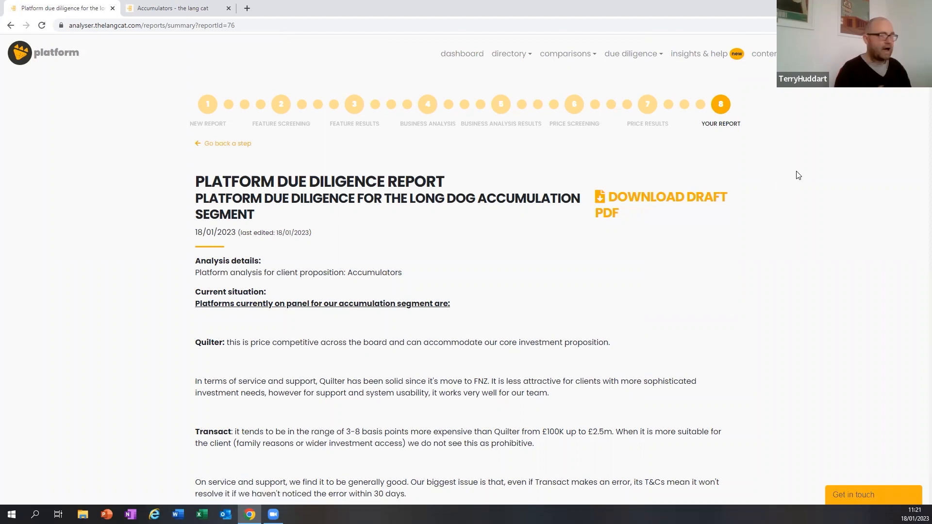
{"action": "mouse_move", "coordinate": [624, 160]}
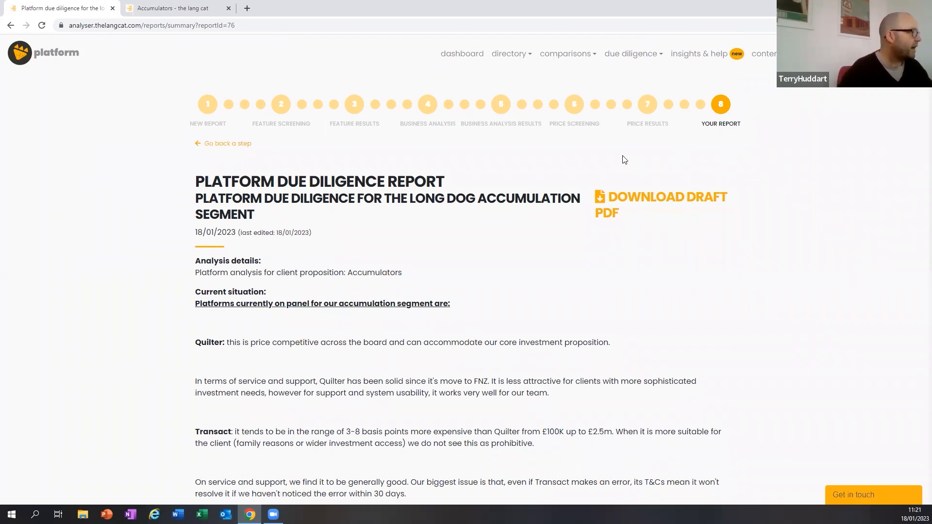
{"action": "scroll", "scroll_direction": "down", "scroll_amount": 3}
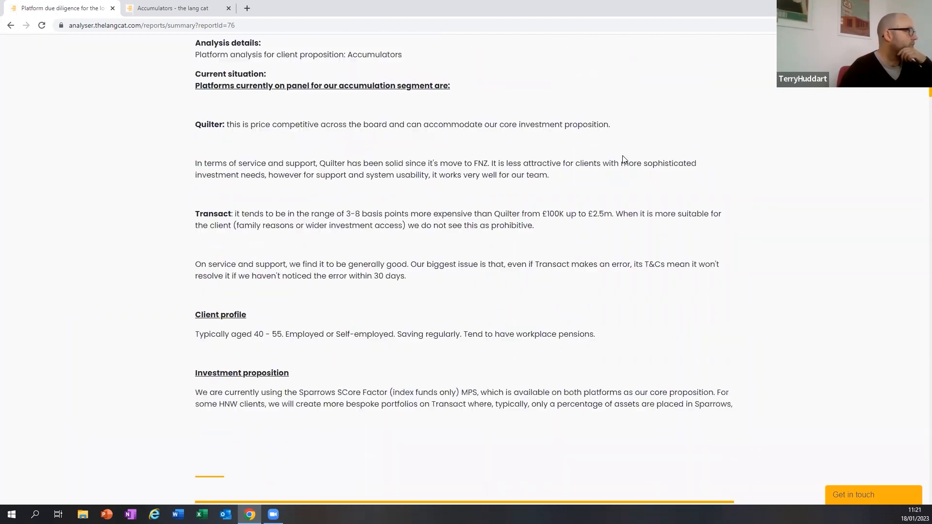
{"action": "scroll", "scroll_direction": "down", "scroll_amount": 3}
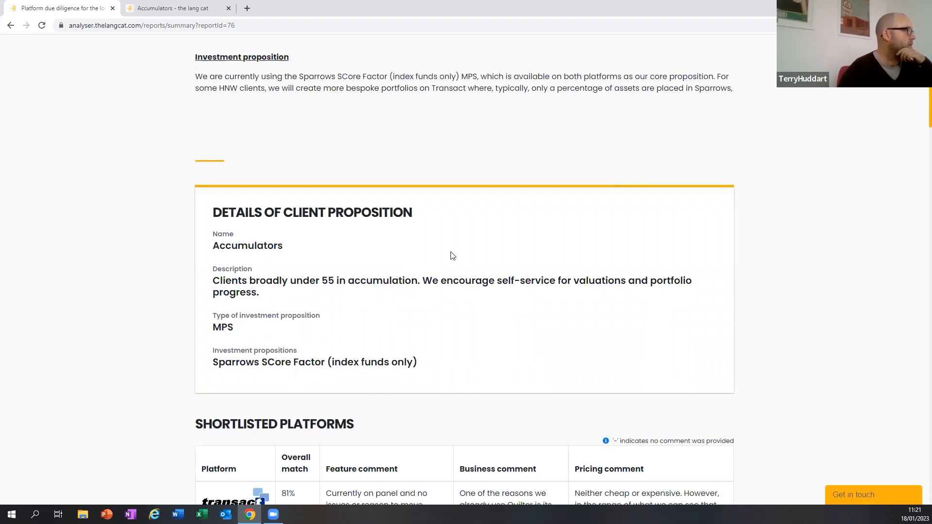
{"action": "scroll", "scroll_direction": "down", "scroll_amount": 3}
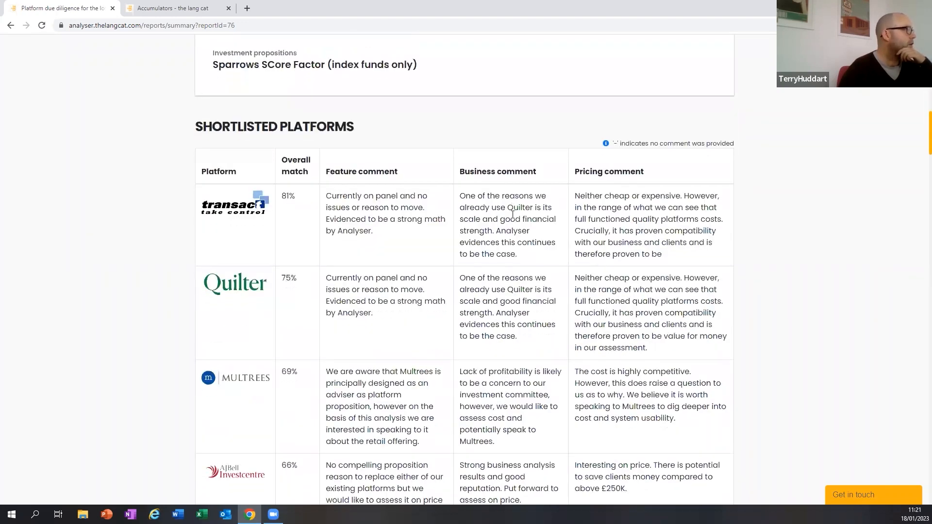
{"action": "scroll", "scroll_direction": "down", "scroll_amount": 3}
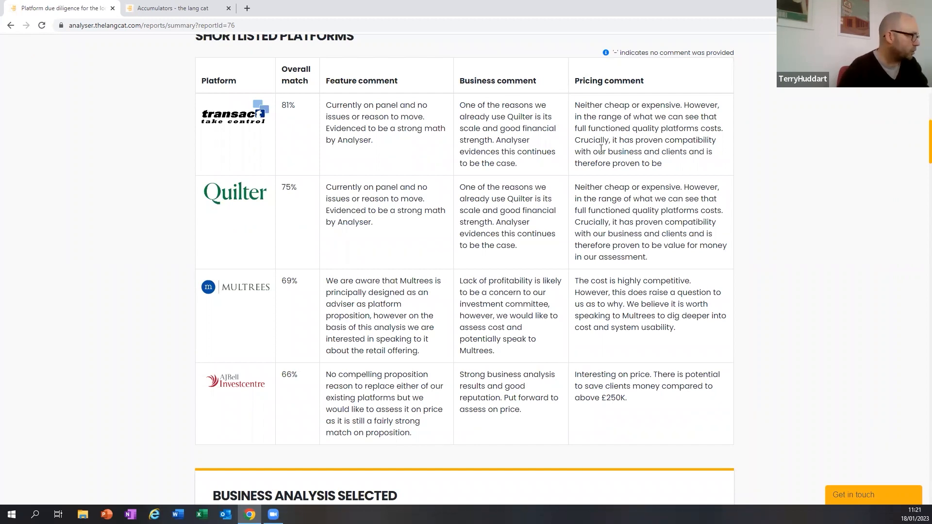
{"action": "mouse_move", "coordinate": [605, 134]}
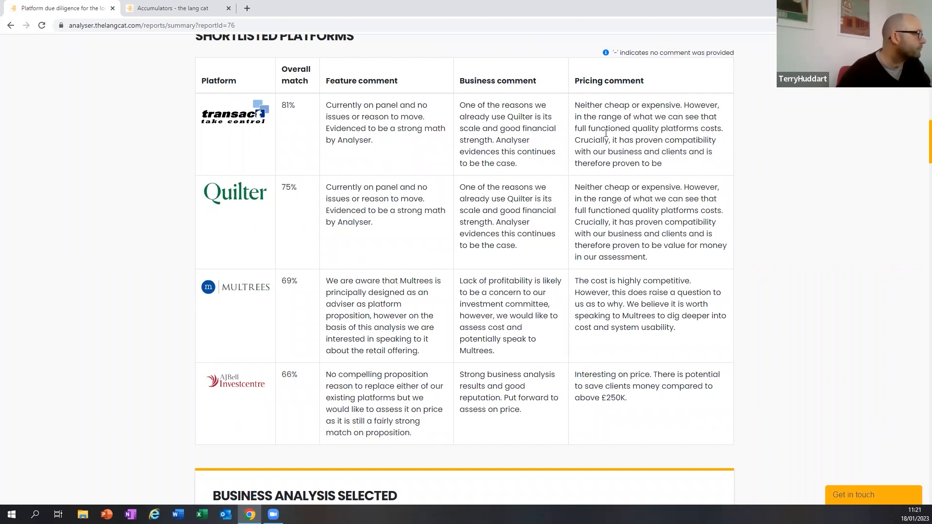
Scroll the report summary past the MPS provider table, then return to the due diligence report
{"action": "scroll", "scroll_direction": "down", "scroll_amount": 3}
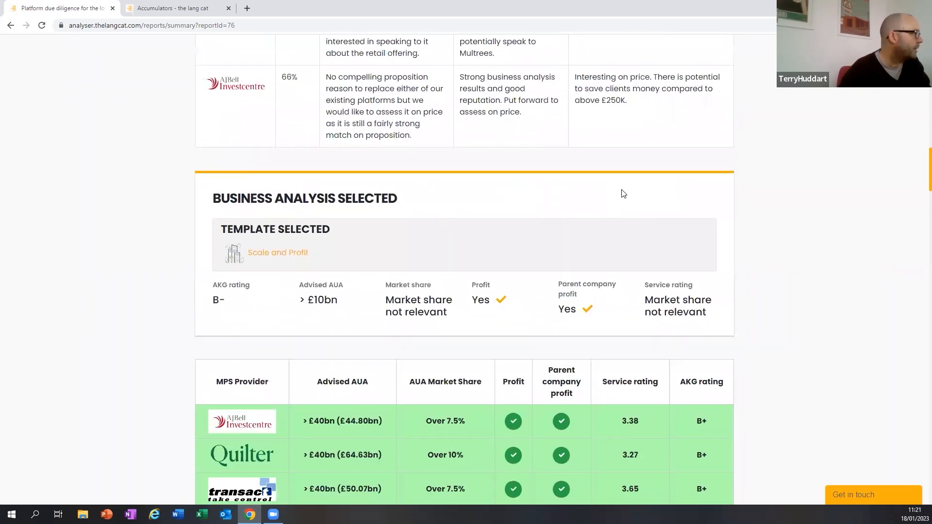
{"action": "scroll", "scroll_direction": "down", "scroll_amount": 3}
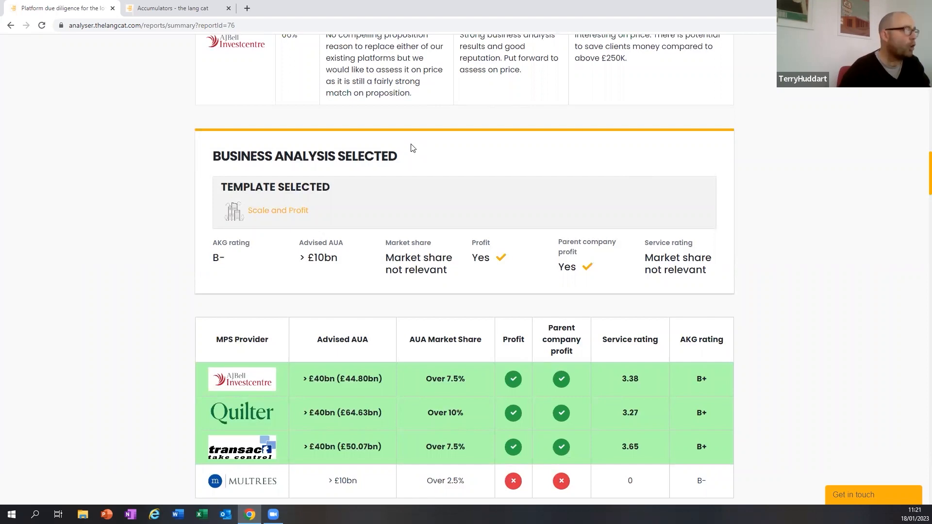
{"action": "mouse_move", "coordinate": [268, 211]}
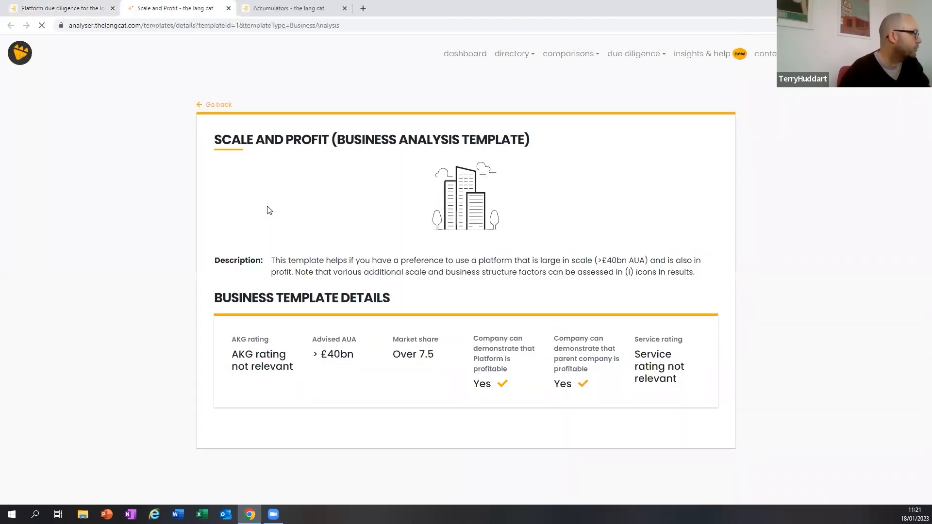
{"action": "left_click", "coordinate": [60, 8]}
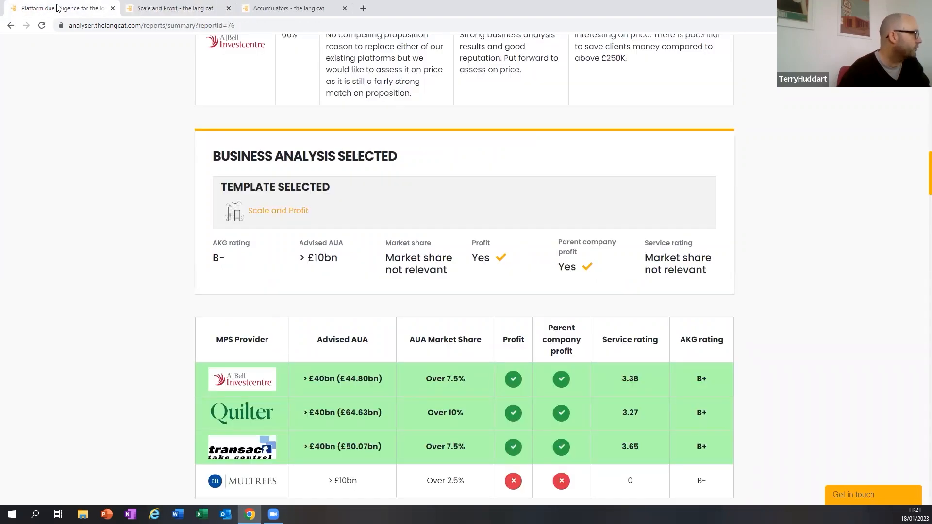
{"action": "scroll", "scroll_direction": "down", "scroll_amount": 3}
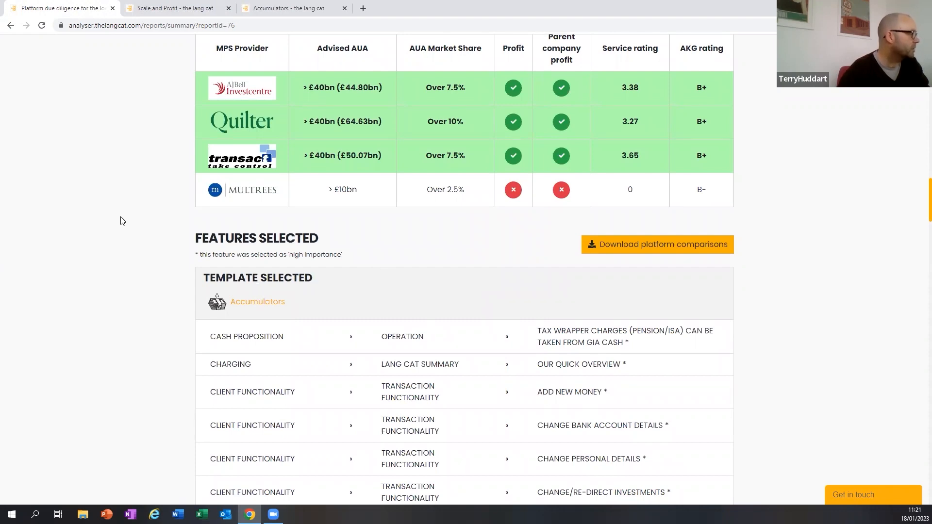
{"action": "mouse_move", "coordinate": [581, 288]}
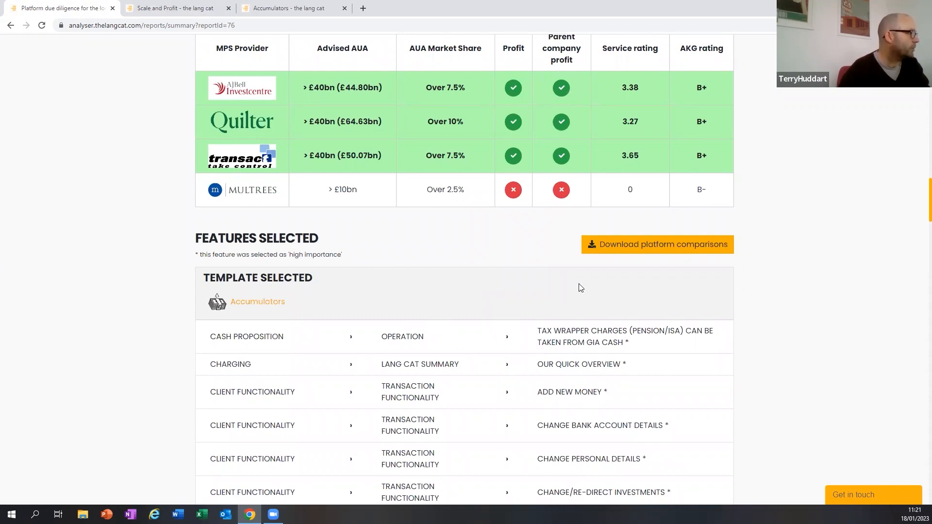
{"action": "scroll", "scroll_direction": "down", "scroll_amount": 3}
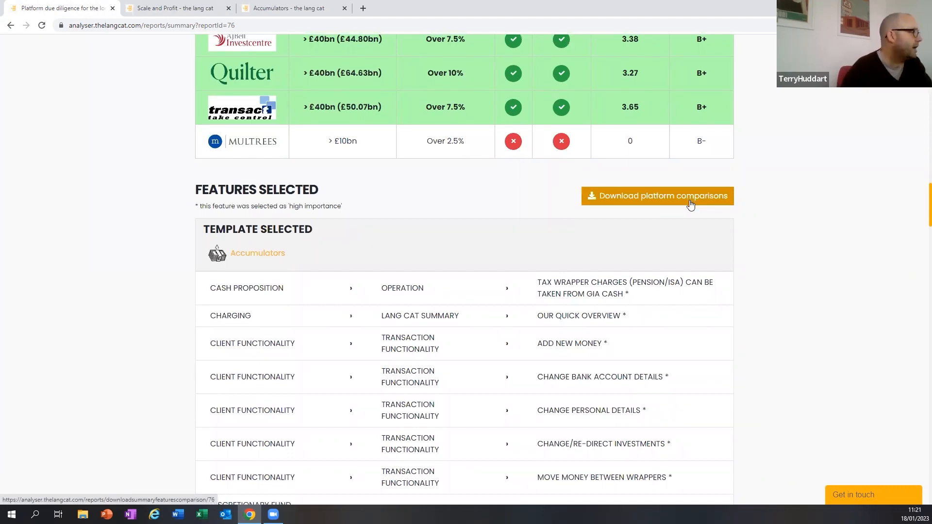
{"action": "scroll", "scroll_direction": "down", "scroll_amount": 3}
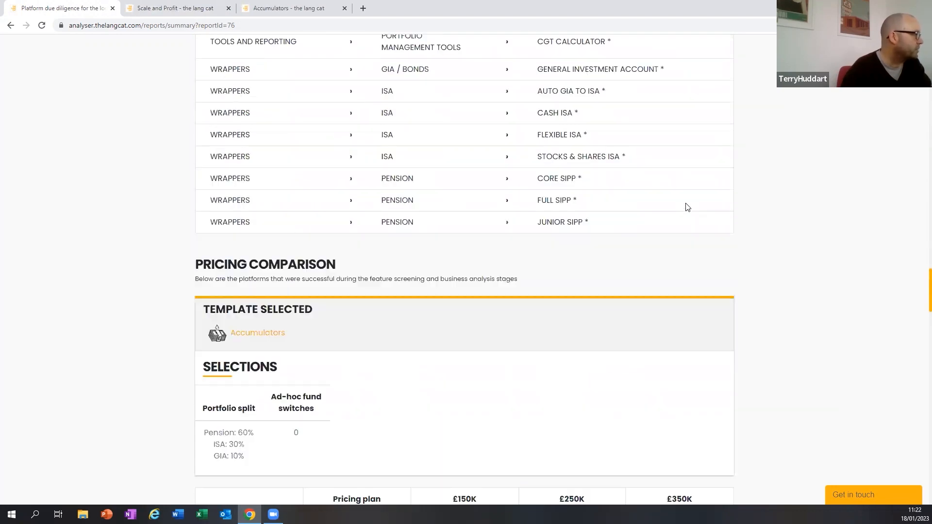
{"action": "scroll", "scroll_direction": "down", "scroll_amount": 3}
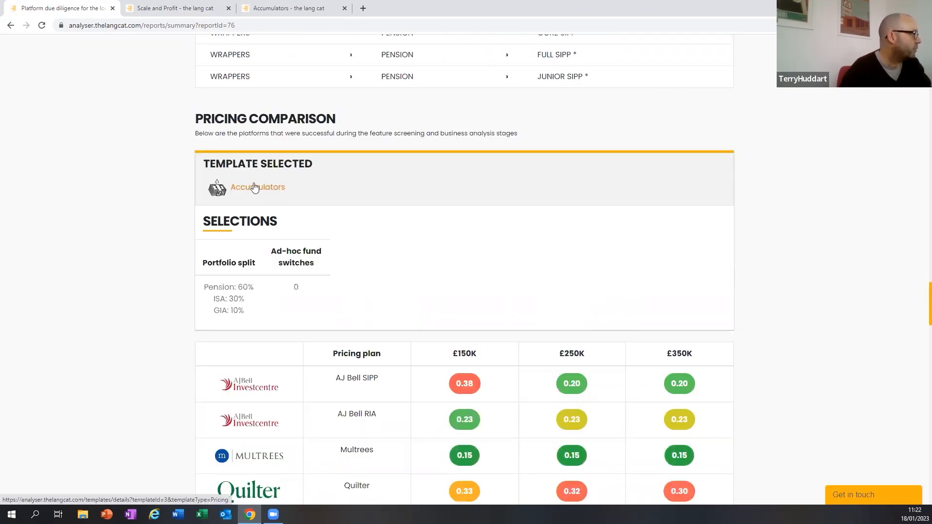
{"action": "scroll", "scroll_direction": "down", "scroll_amount": 3}
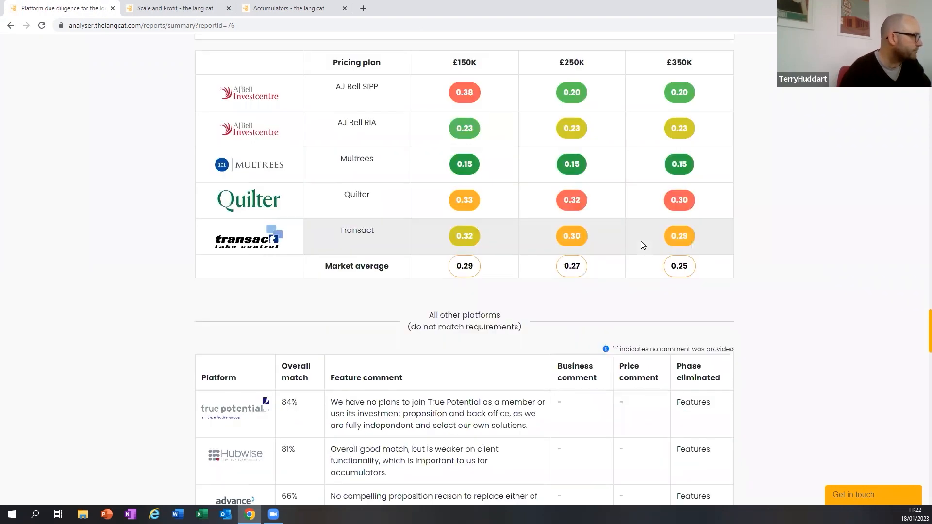
{"action": "scroll", "scroll_direction": "down", "scroll_amount": 3}
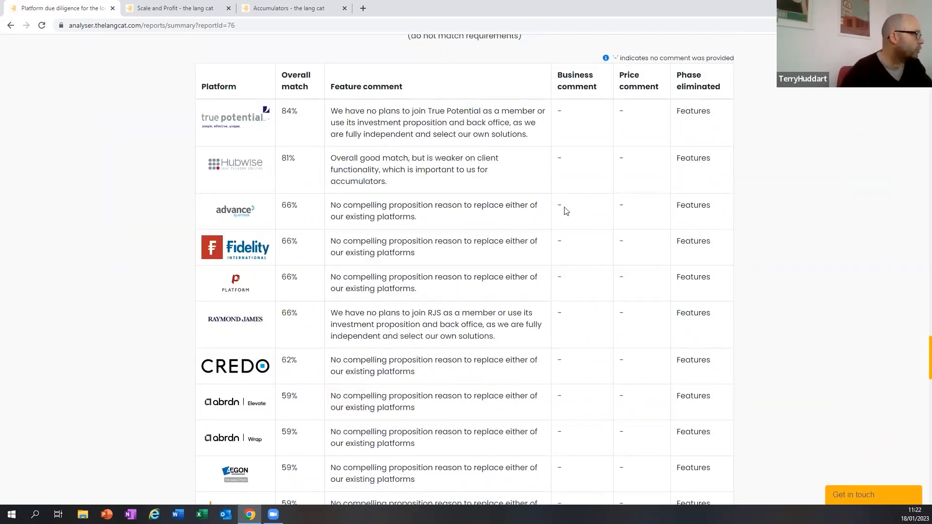
{"action": "mouse_move", "coordinate": [506, 195]}
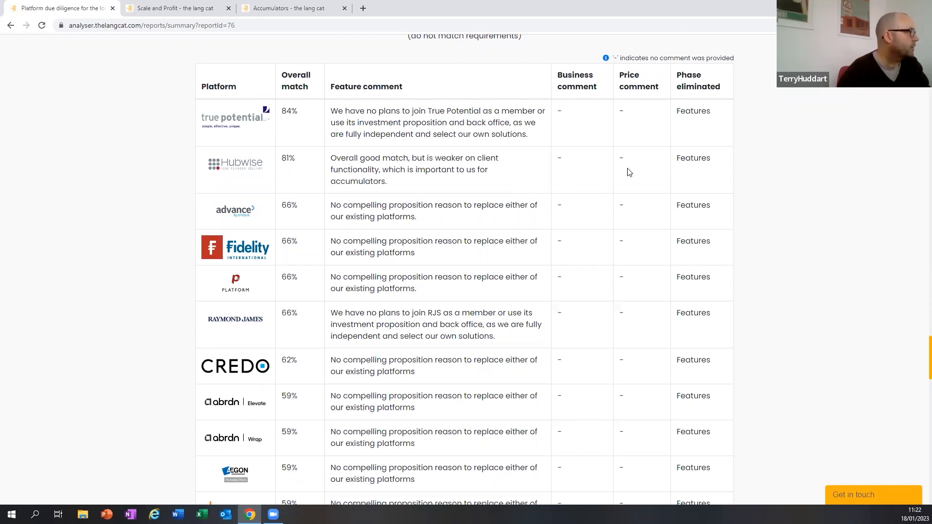
{"action": "mouse_move", "coordinate": [455, 119]}
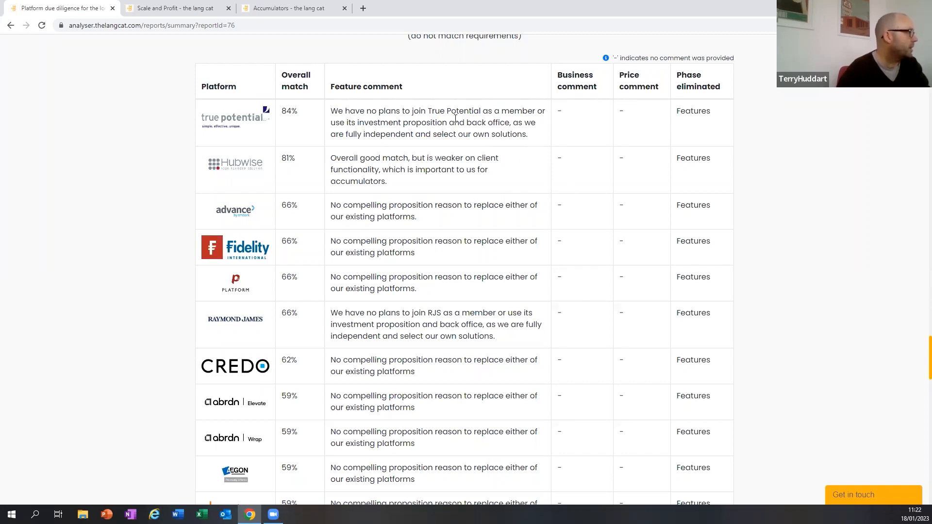
{"action": "mouse_move", "coordinate": [452, 132]}
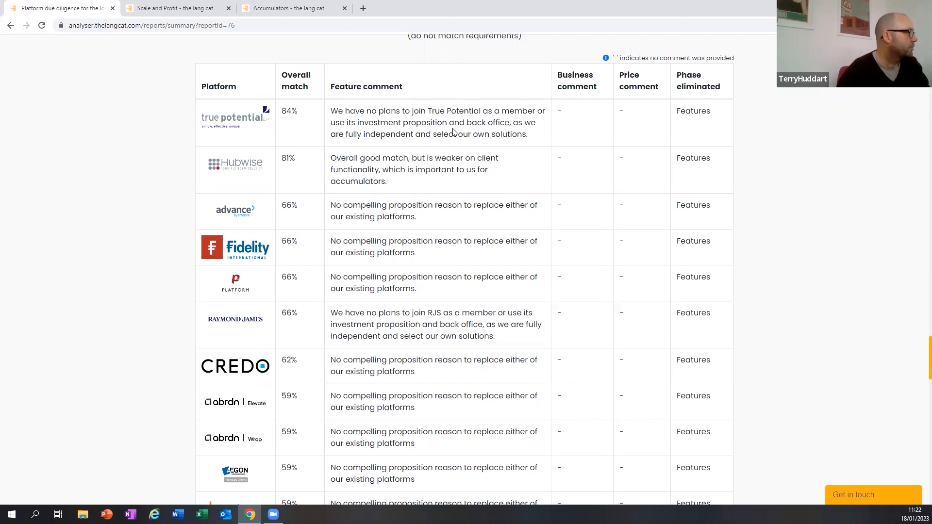
{"action": "scroll", "scroll_direction": "down", "scroll_amount": 3}
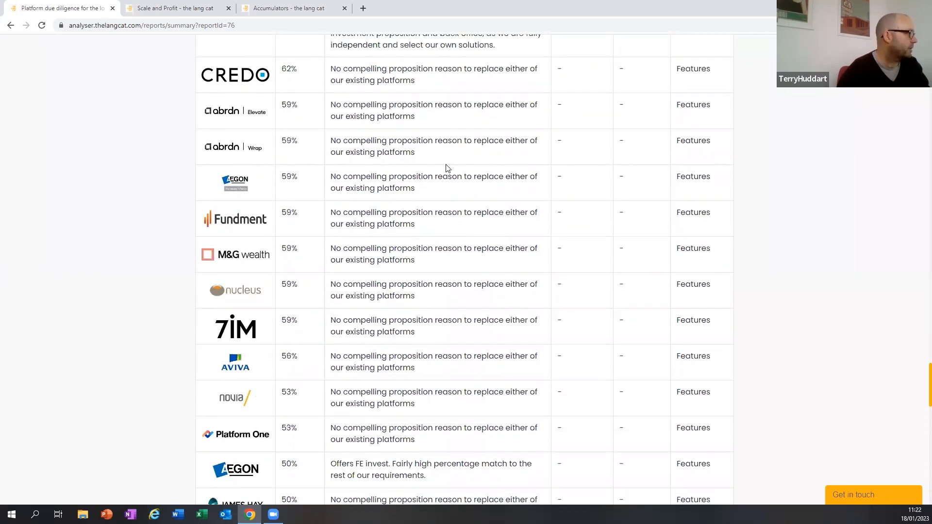
{"action": "scroll", "scroll_direction": "down", "scroll_amount": 3}
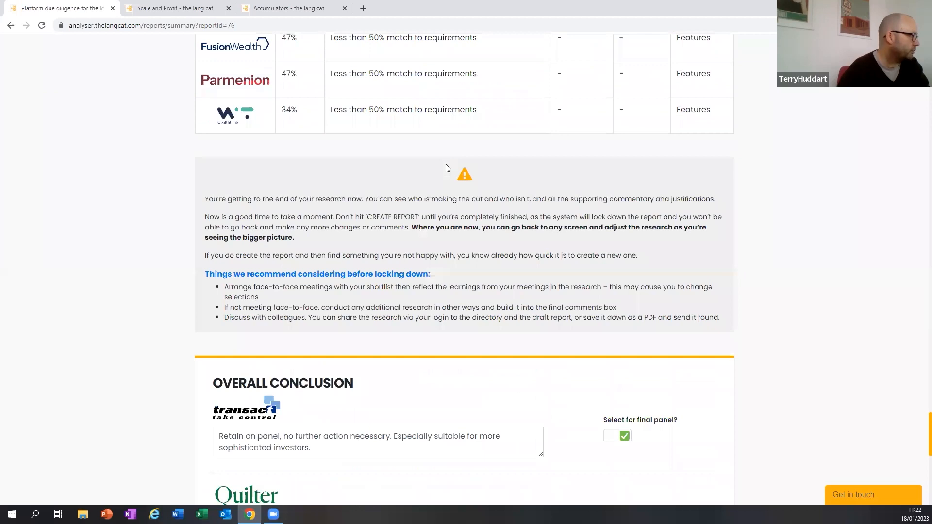
{"action": "scroll", "scroll_direction": "down", "scroll_amount": 3}
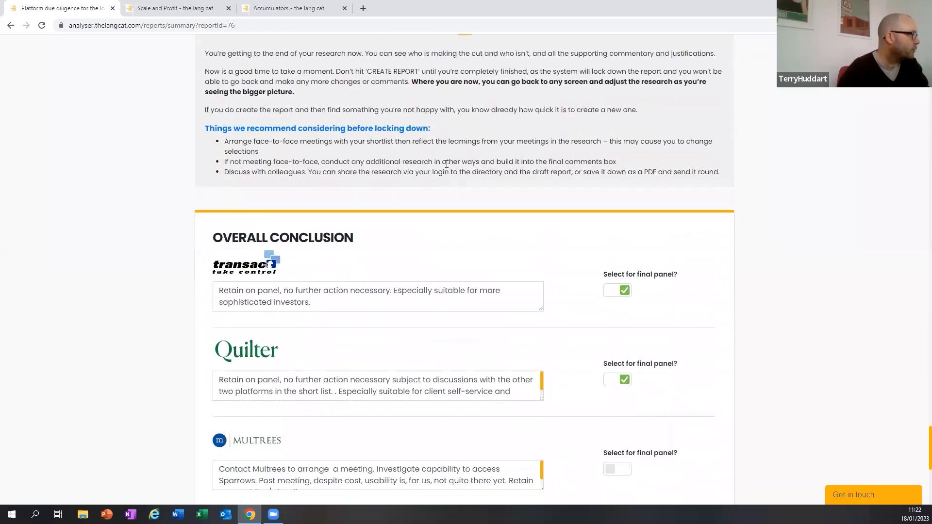
Append 'Subject to further analysis on shortlist.' to the Transact conclusion, checking the 'anlysis' misspelling
{"action": "scroll", "scroll_direction": "down", "scroll_amount": 3}
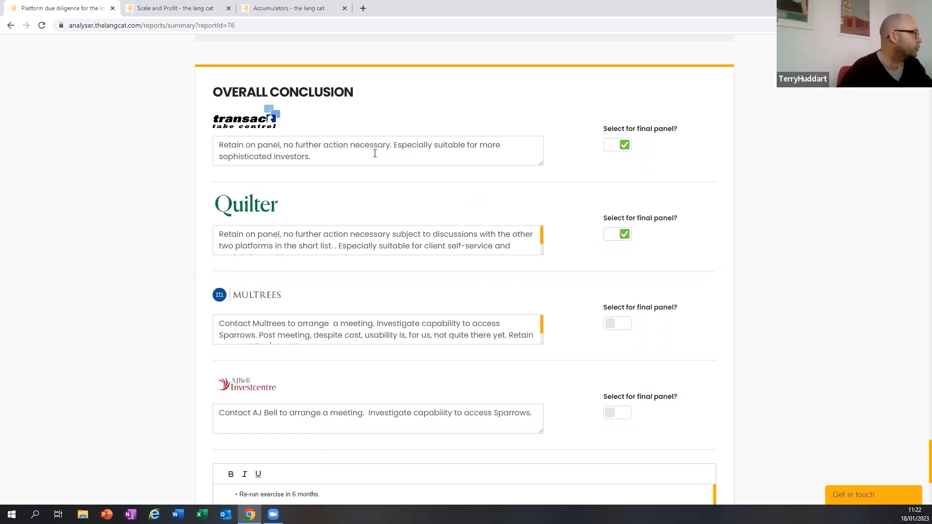
{"action": "left_click", "coordinate": [387, 157]}
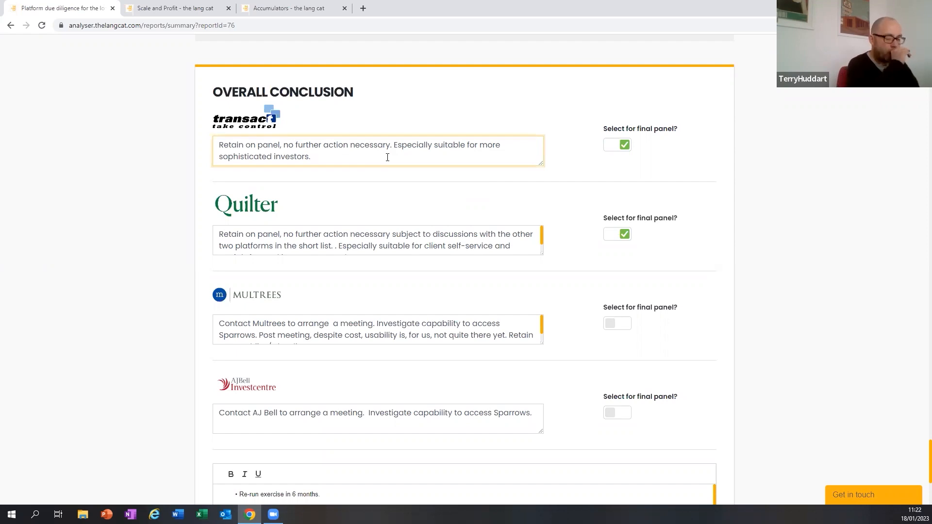
{"action": "type", "text": "Sunje"}
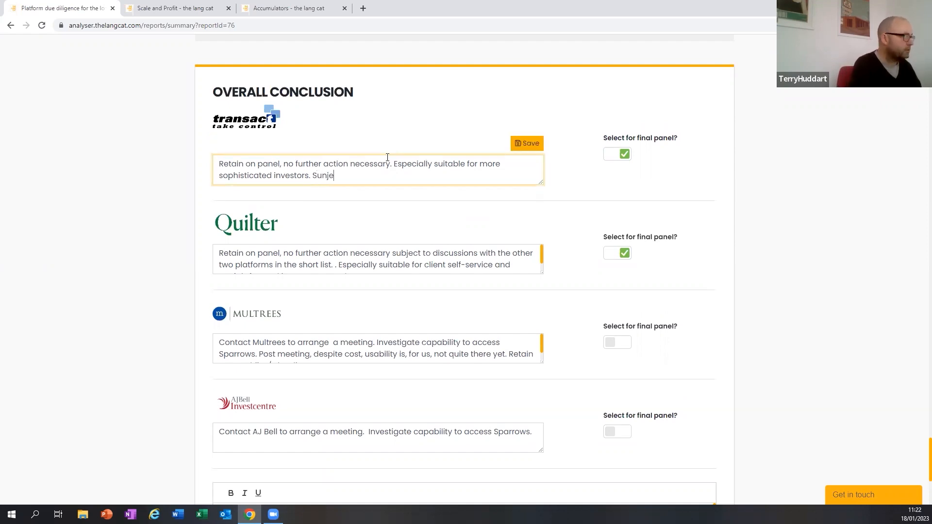
{"action": "type", "text": "c"}
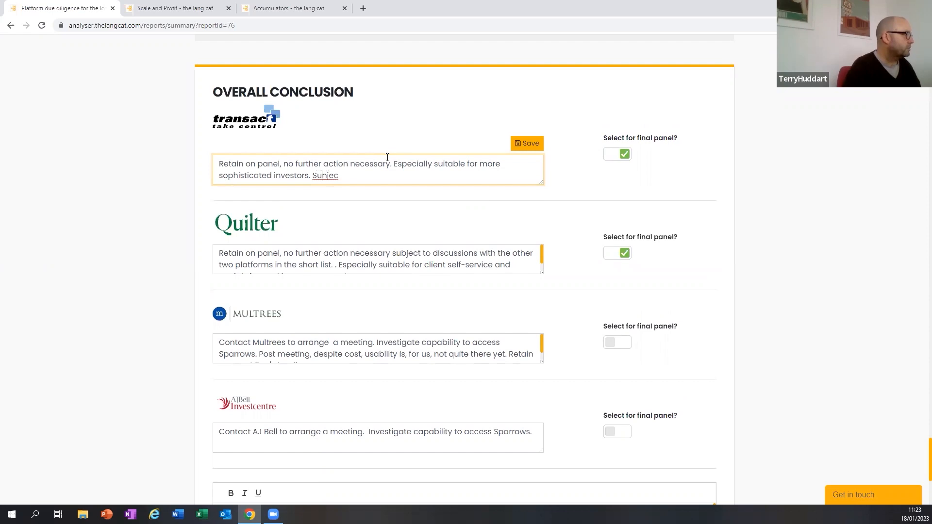
{"action": "key", "text": "Backspace"}
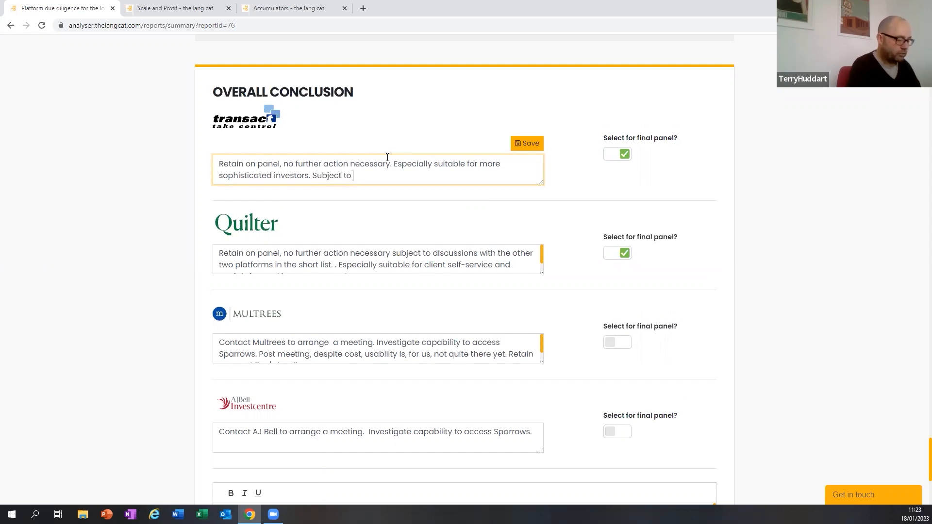
{"action": "type", "text": "further"}
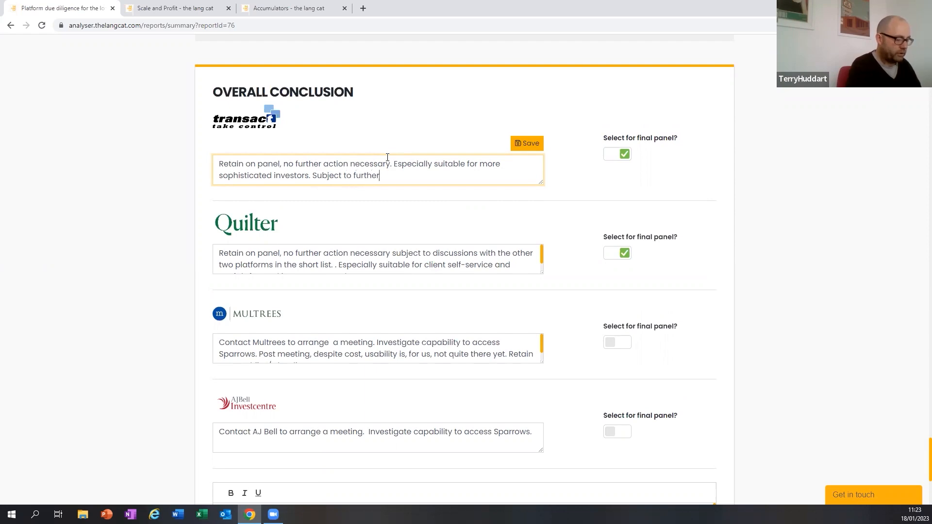
{"action": "type", "text": "anlysis on sh"}
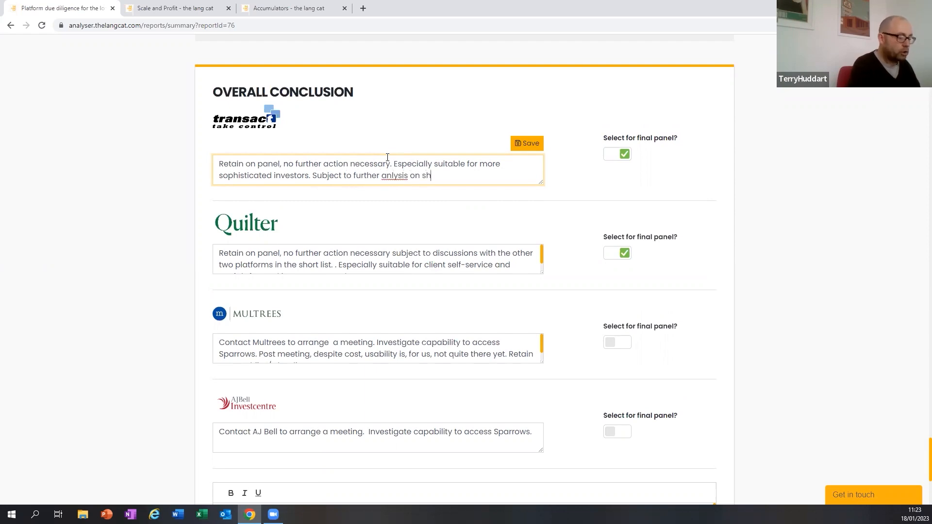
{"action": "type", "text": "ortlist."}
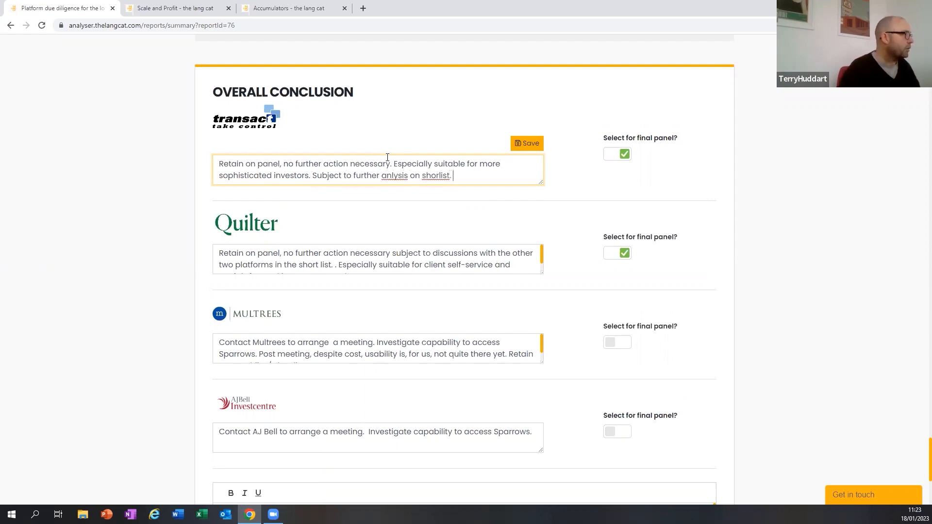
{"action": "right_click", "coordinate": [394, 175]}
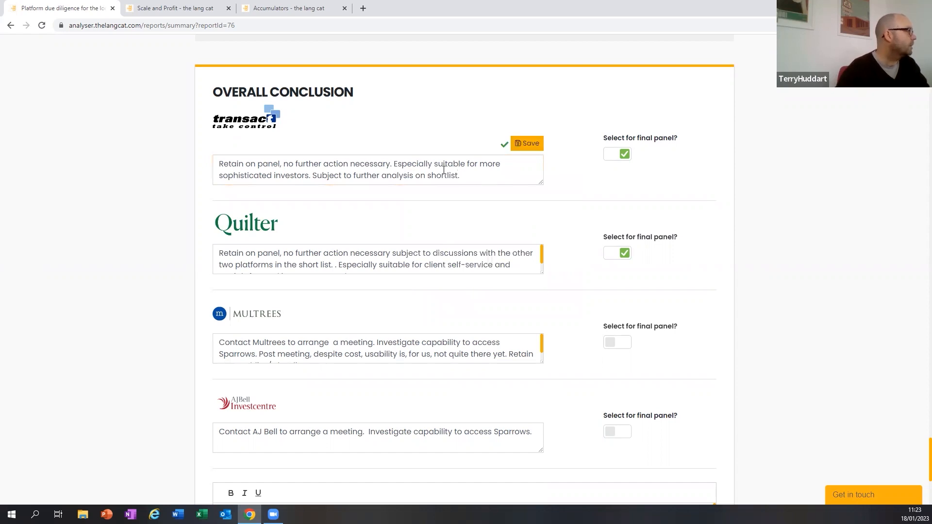
{"action": "scroll", "scroll_direction": "down", "scroll_amount": 3}
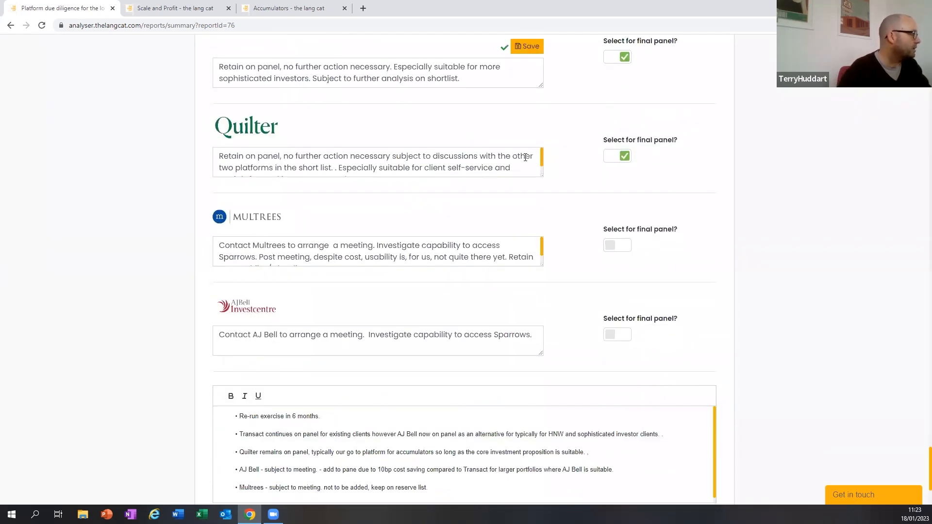
{"action": "mouse_move", "coordinate": [436, 187]}
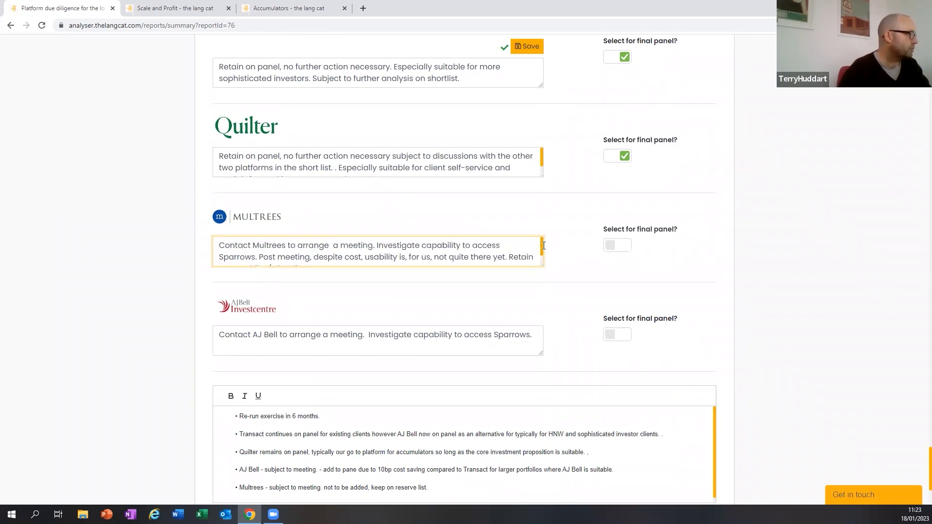
{"action": "mouse_move", "coordinate": [483, 305]}
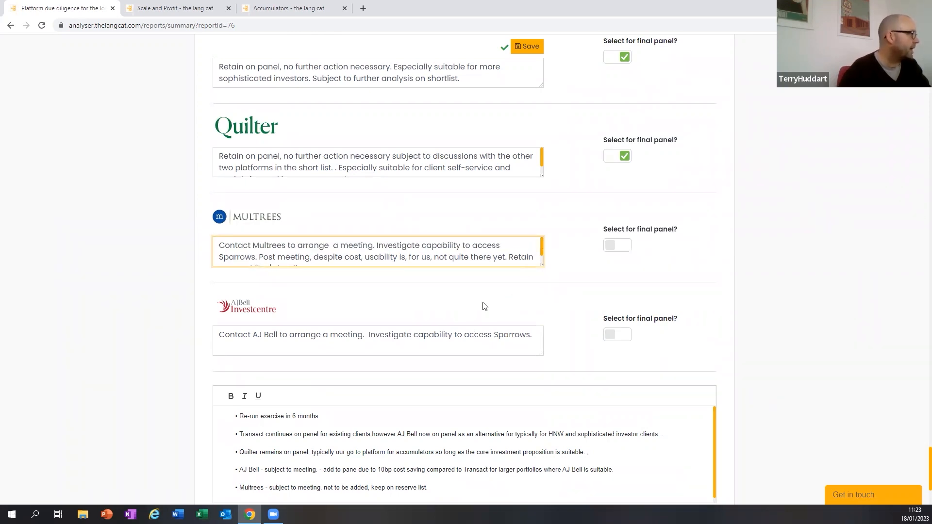
{"action": "mouse_move", "coordinate": [427, 223]}
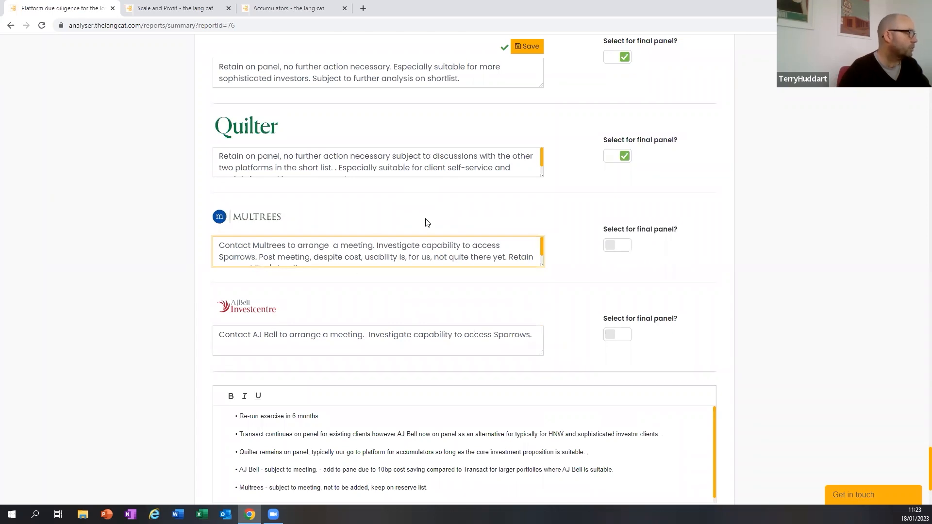
{"action": "scroll", "scroll_direction": "down", "scroll_amount": 3}
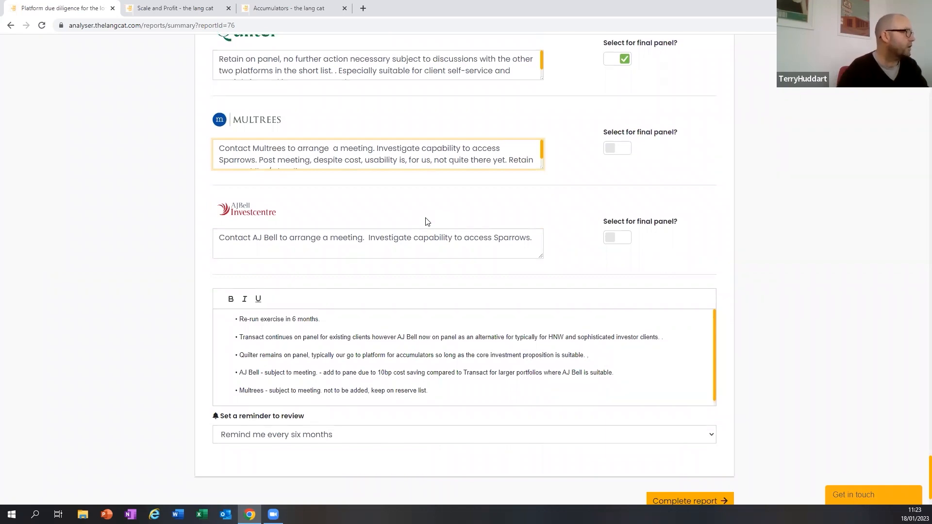
{"action": "scroll", "scroll_direction": "up", "scroll_amount": 3}
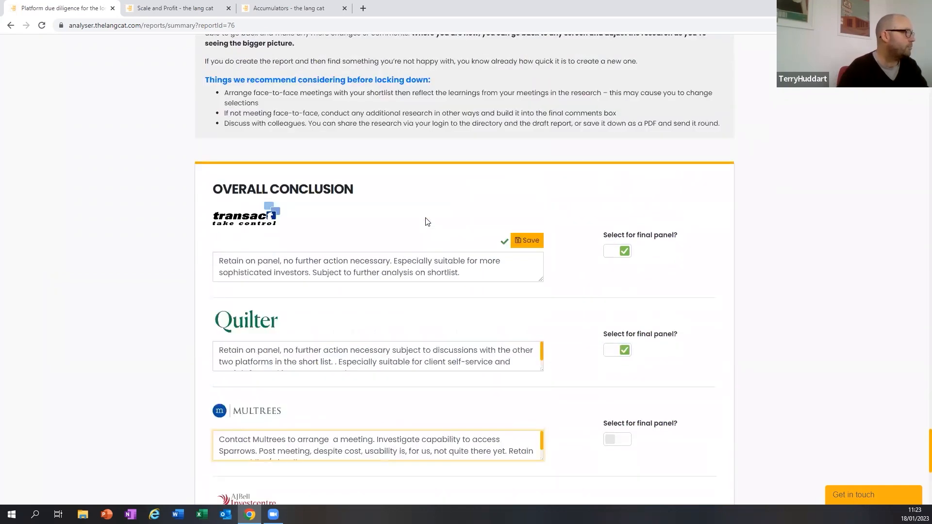
{"action": "scroll", "scroll_direction": "down", "scroll_amount": 3}
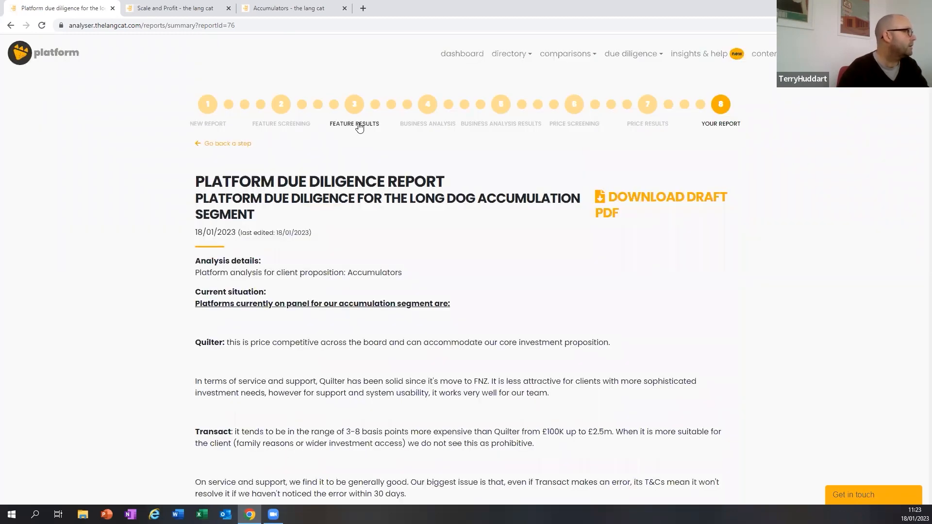
{"action": "left_click", "coordinate": [353, 105]}
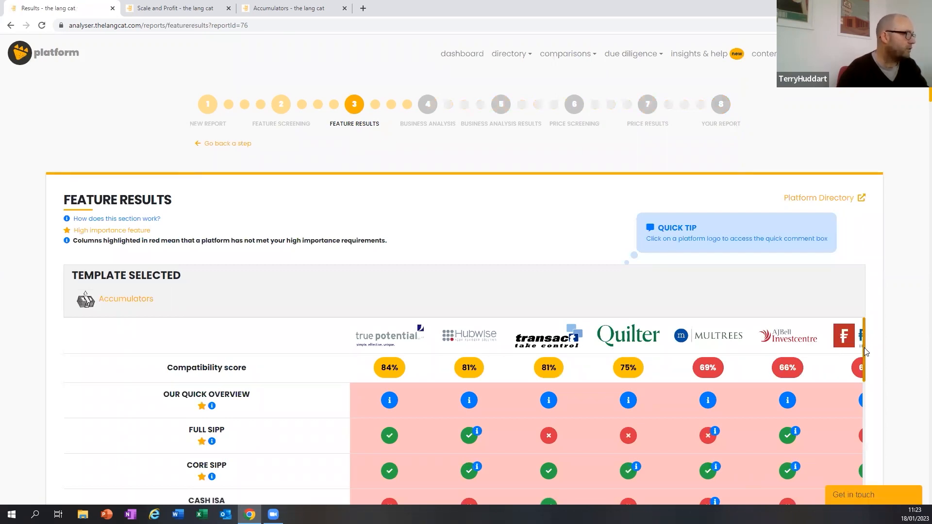
{"action": "scroll", "scroll_direction": "down", "scroll_amount": 3}
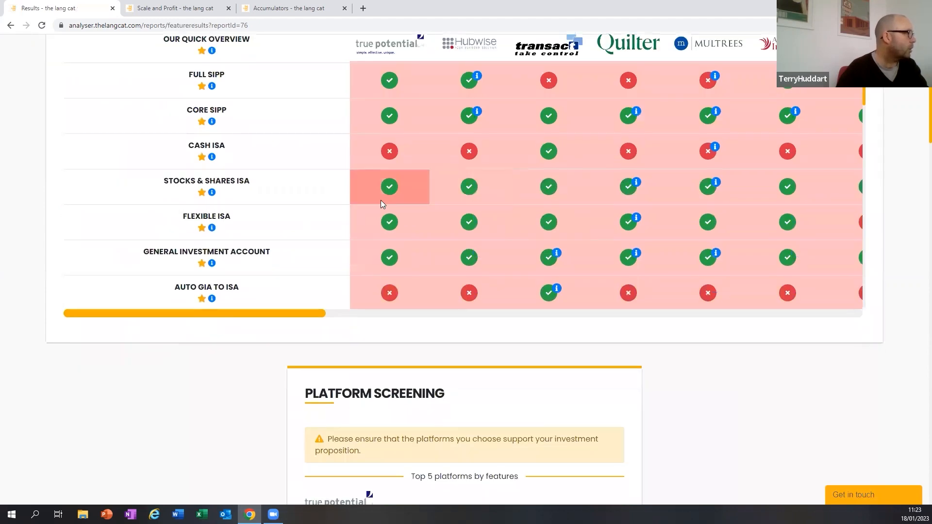
{"action": "scroll", "scroll_direction": "down", "scroll_amount": 3}
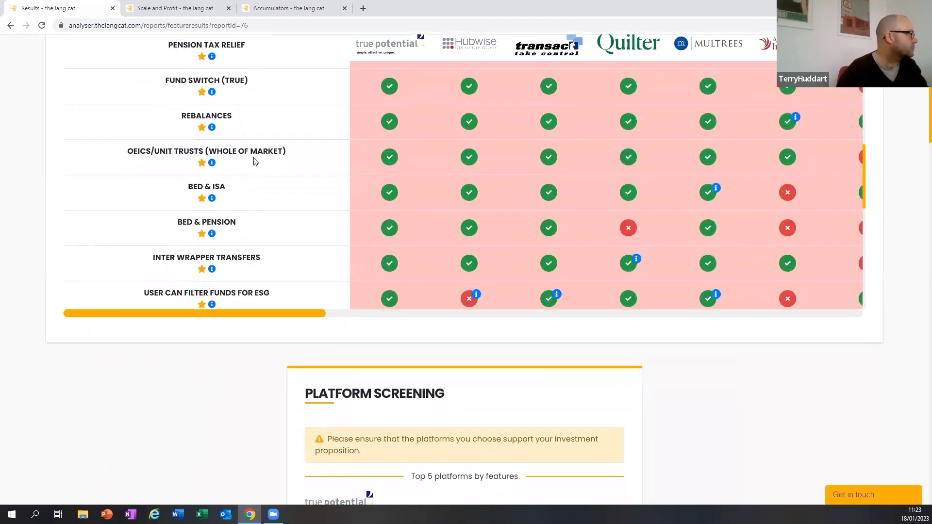
{"action": "scroll", "scroll_direction": "down", "scroll_amount": 3}
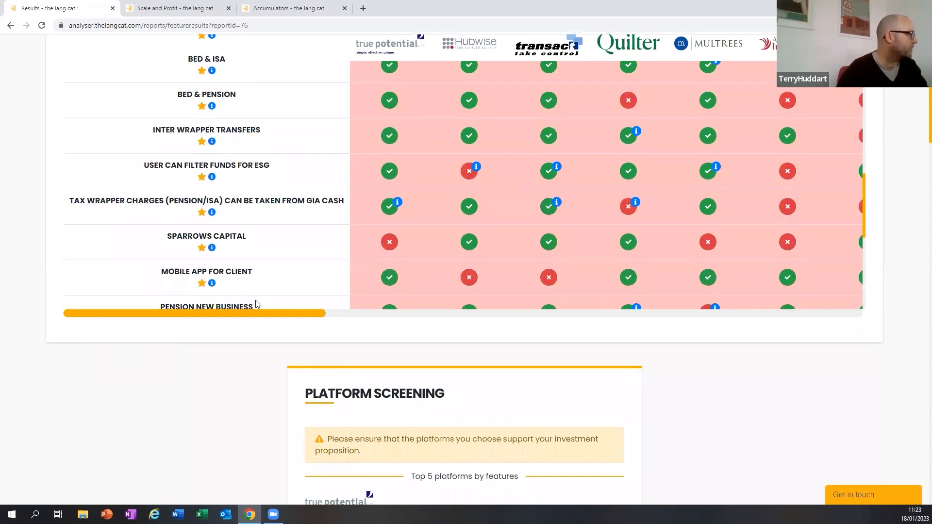
{"action": "left_click_drag", "start_coordinate": [194, 314], "coordinate": [303, 313]}
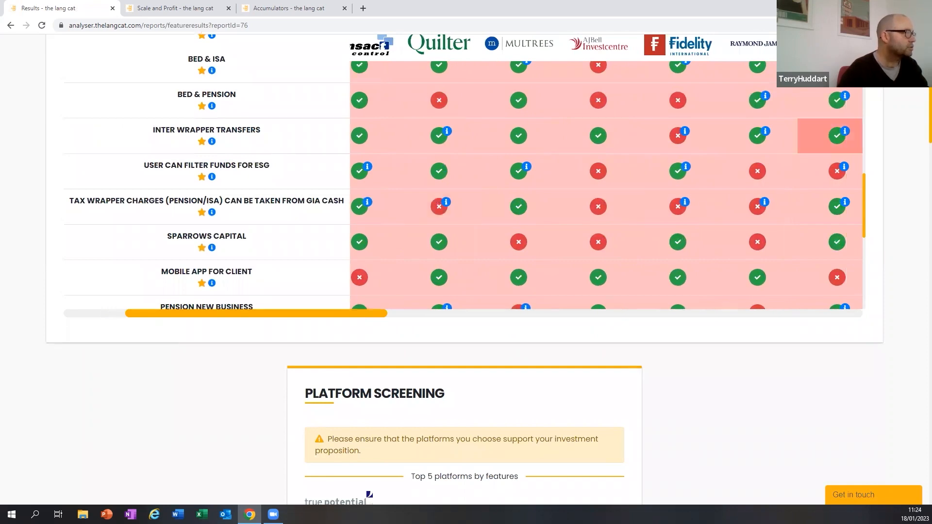
{"action": "scroll", "scroll_direction": "down", "scroll_amount": 3}
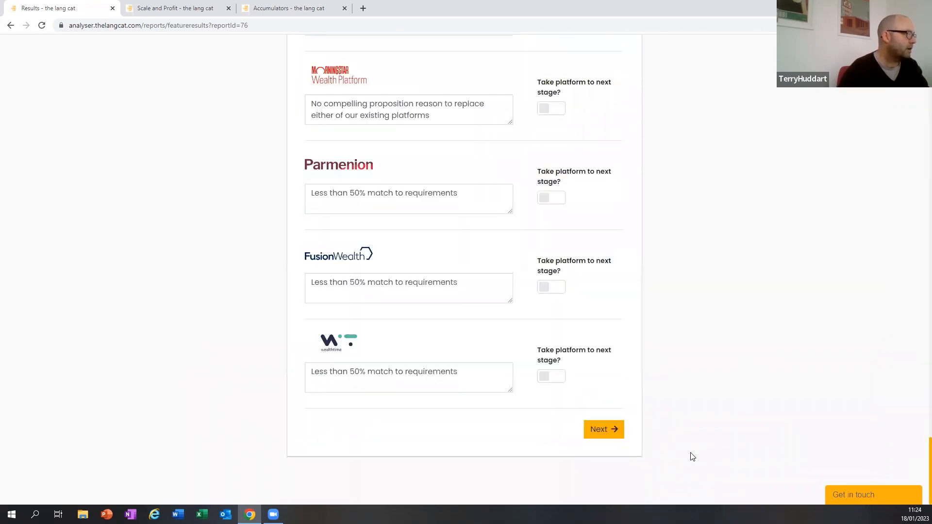
Move past feature results and submit the Scale and Profit business analysis
{"action": "left_click", "coordinate": [603, 430]}
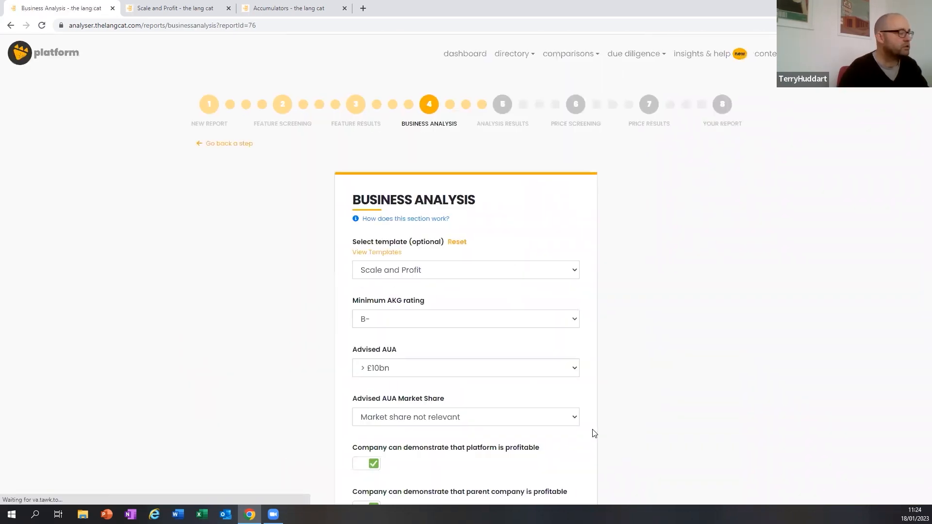
{"action": "scroll", "scroll_direction": "down", "scroll_amount": 3}
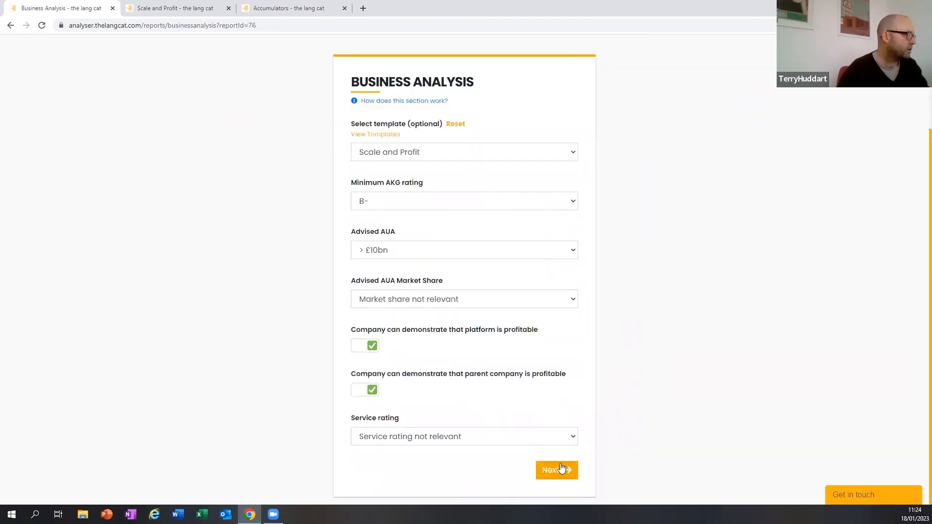
{"action": "left_click", "coordinate": [557, 470]}
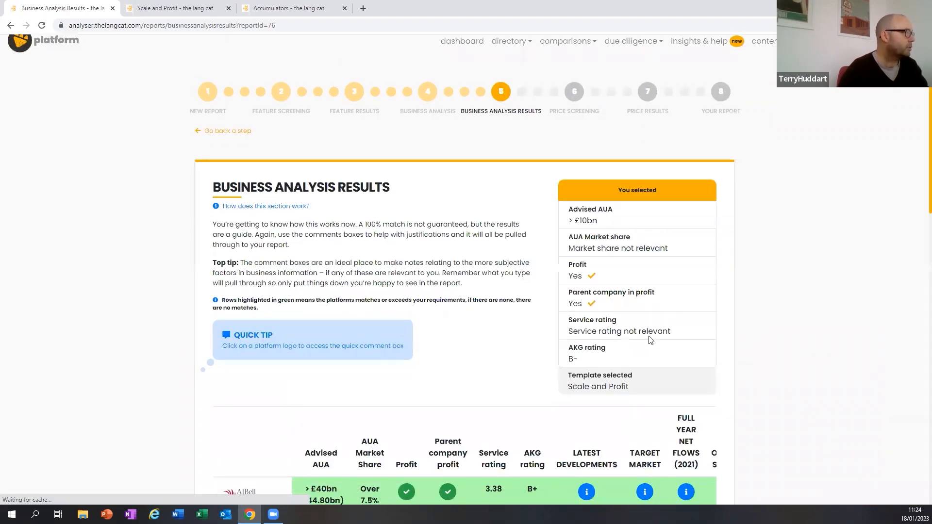
{"action": "scroll", "scroll_direction": "down", "scroll_amount": 3}
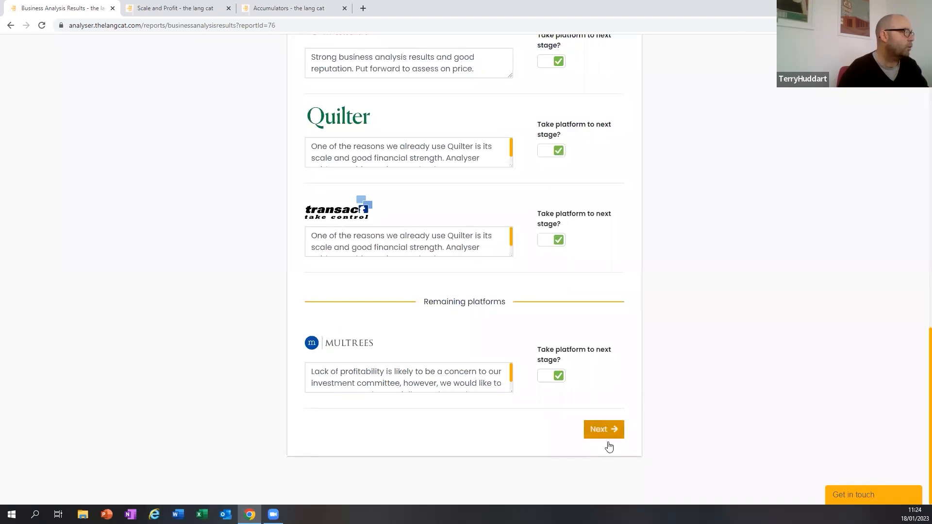
Run the shortlist pricing comparison and advance to the final report
{"action": "left_click", "coordinate": [603, 429]}
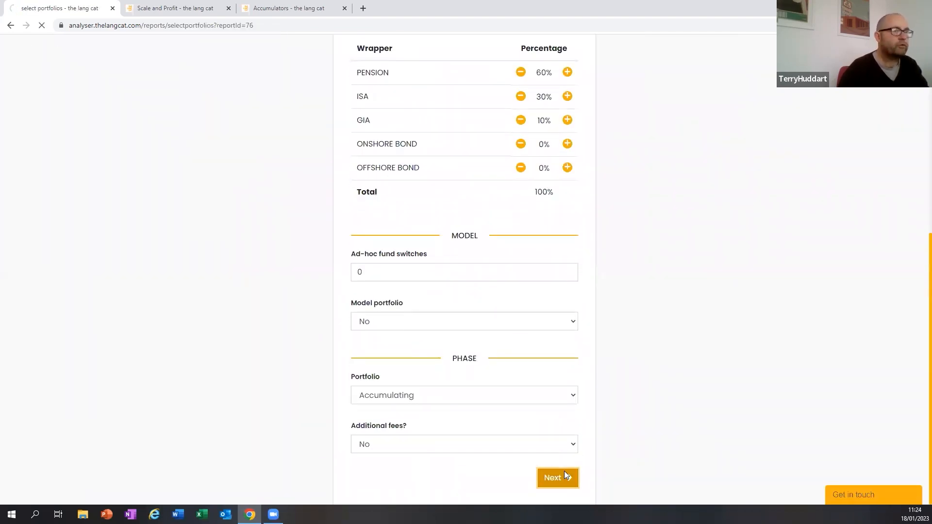
{"action": "left_click", "coordinate": [557, 477]}
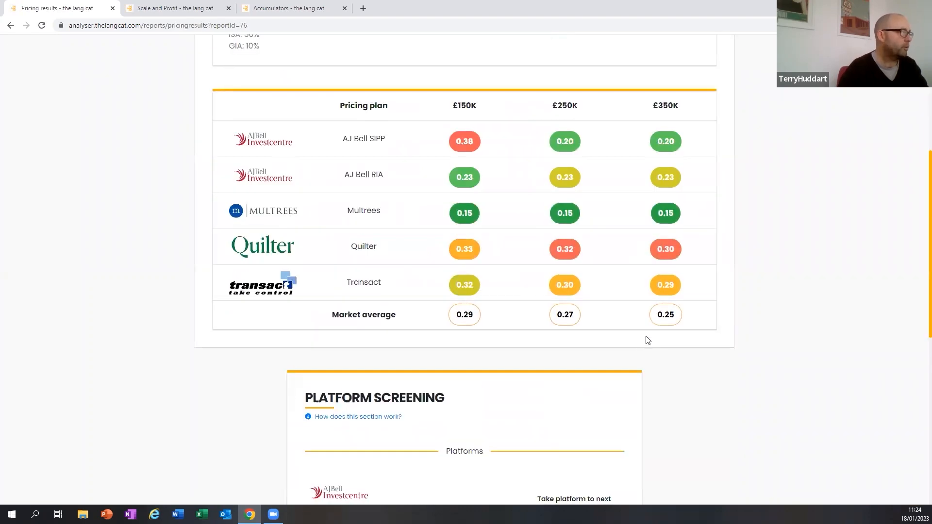
{"action": "scroll", "scroll_direction": "down", "scroll_amount": 3}
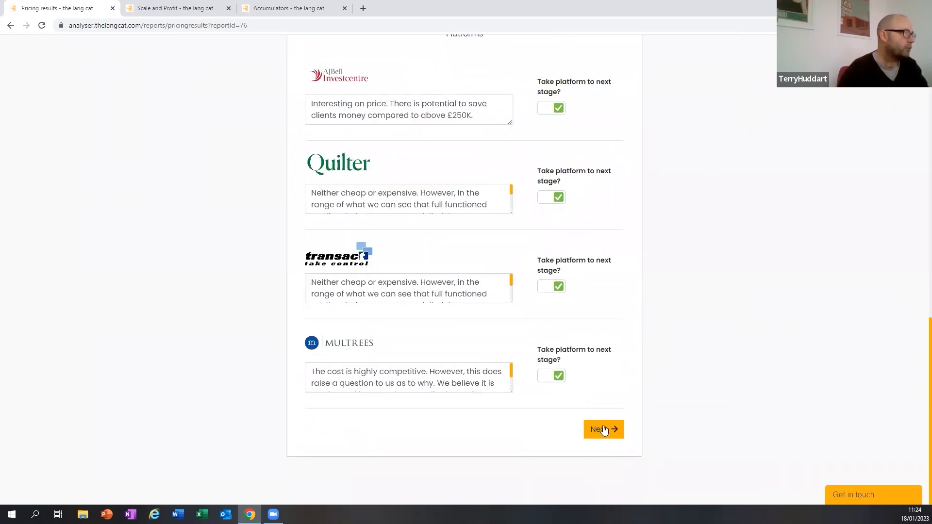
{"action": "left_click", "coordinate": [603, 429]}
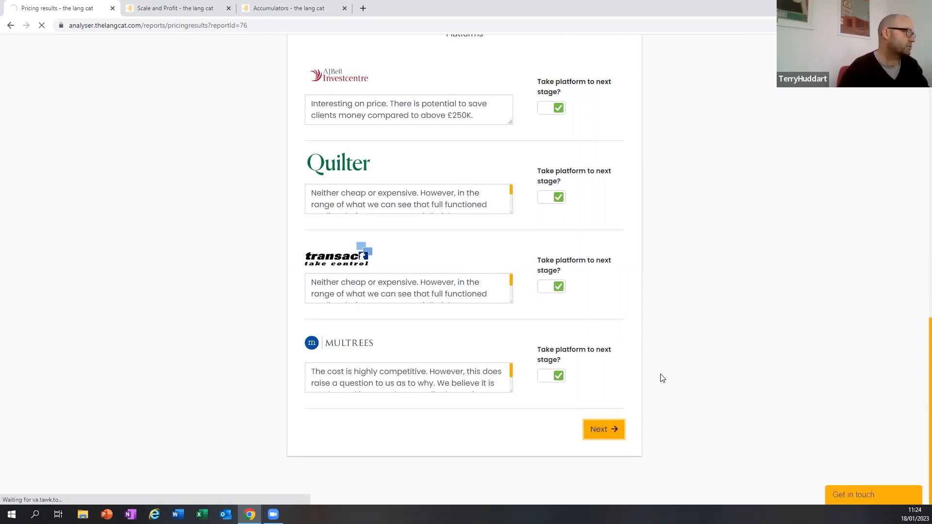
{"action": "left_click", "coordinate": [603, 429]}
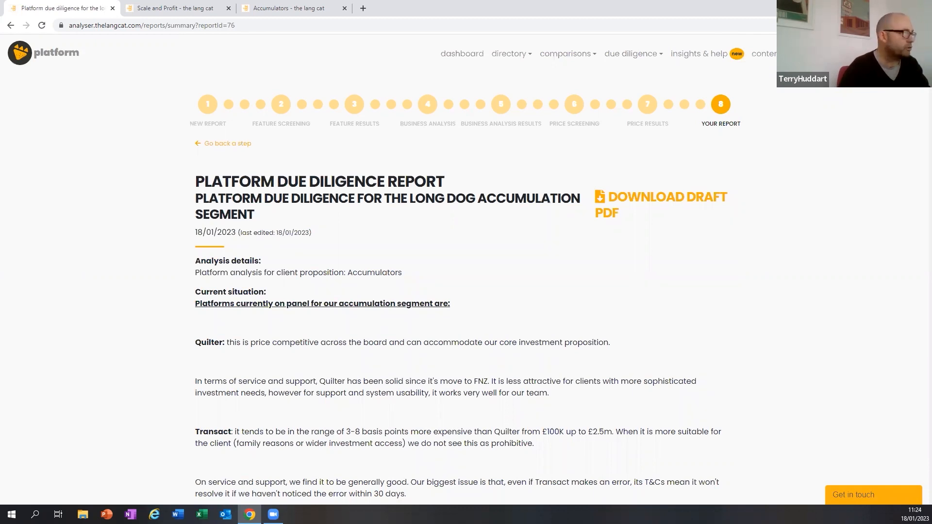
{"action": "scroll", "scroll_direction": "down", "scroll_amount": 3}
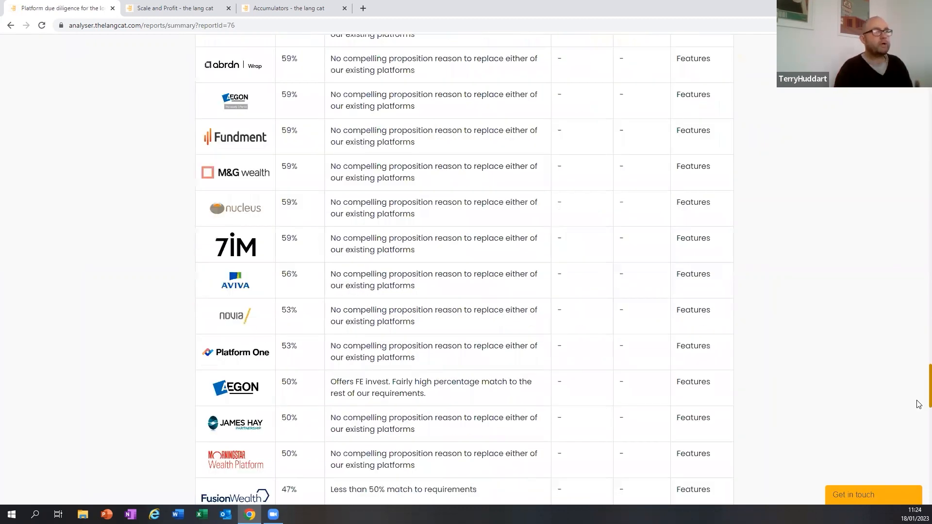
{"action": "scroll", "scroll_direction": "down", "scroll_amount": 3}
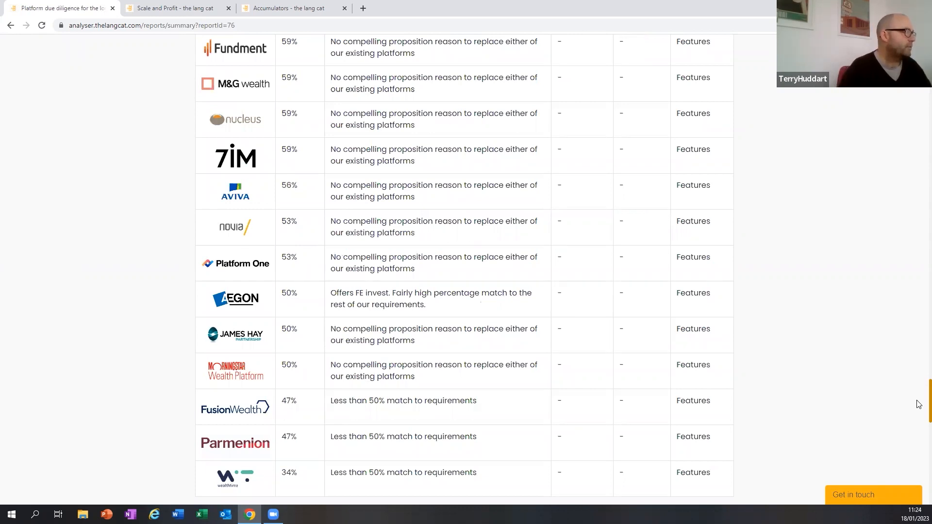
{"action": "scroll", "scroll_direction": "down", "scroll_amount": 3}
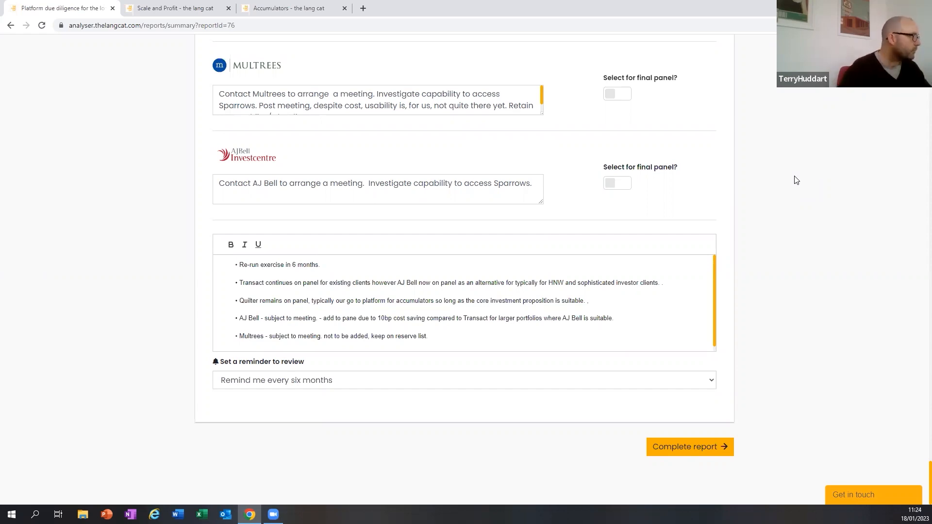
{"action": "scroll", "scroll_direction": "up", "scroll_amount": 3}
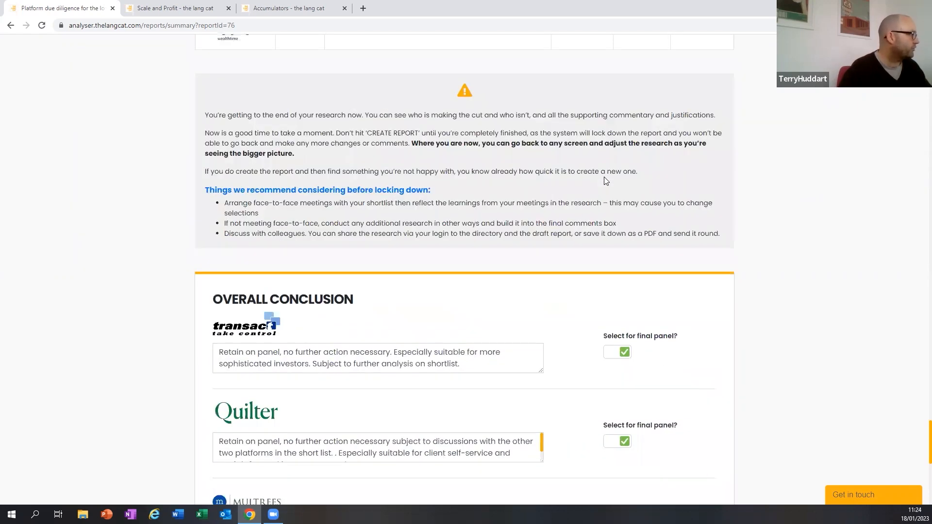
{"action": "mouse_move", "coordinate": [289, 129]}
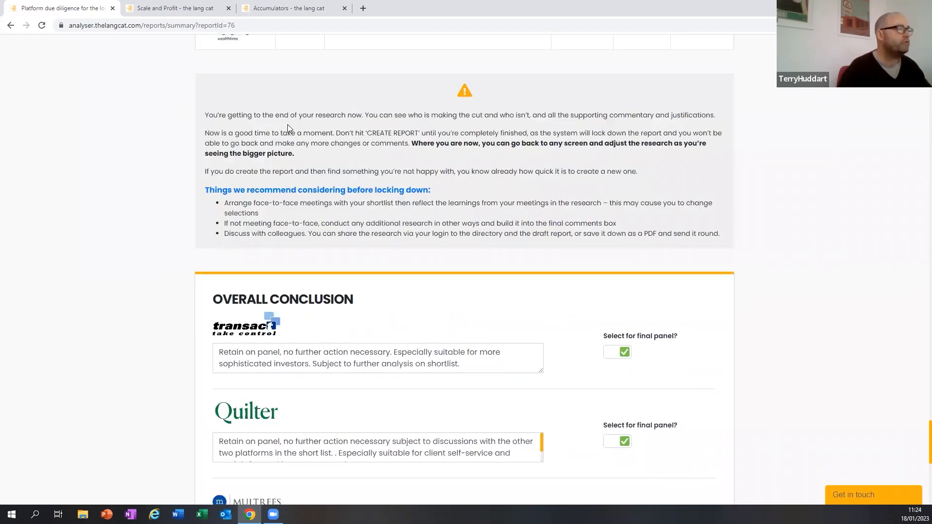
{"action": "mouse_move", "coordinate": [367, 170]}
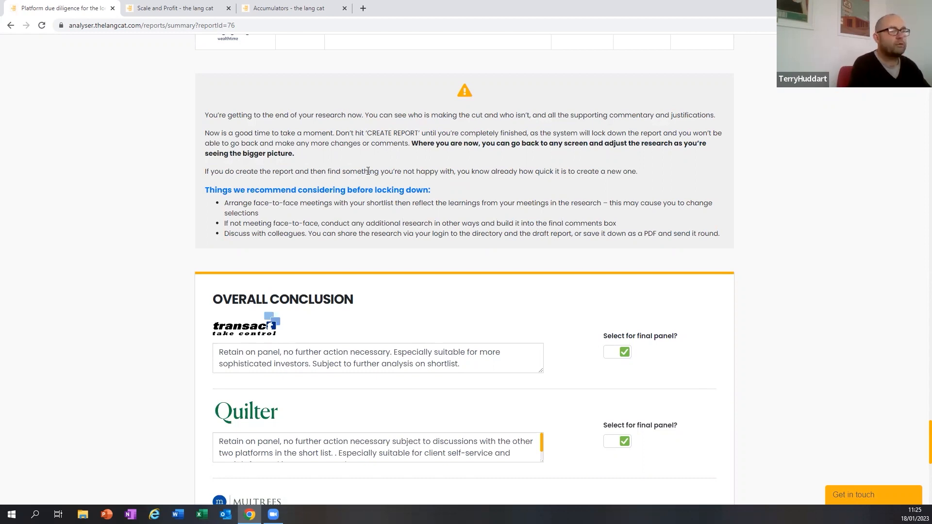
{"action": "scroll", "scroll_direction": "down", "scroll_amount": 3}
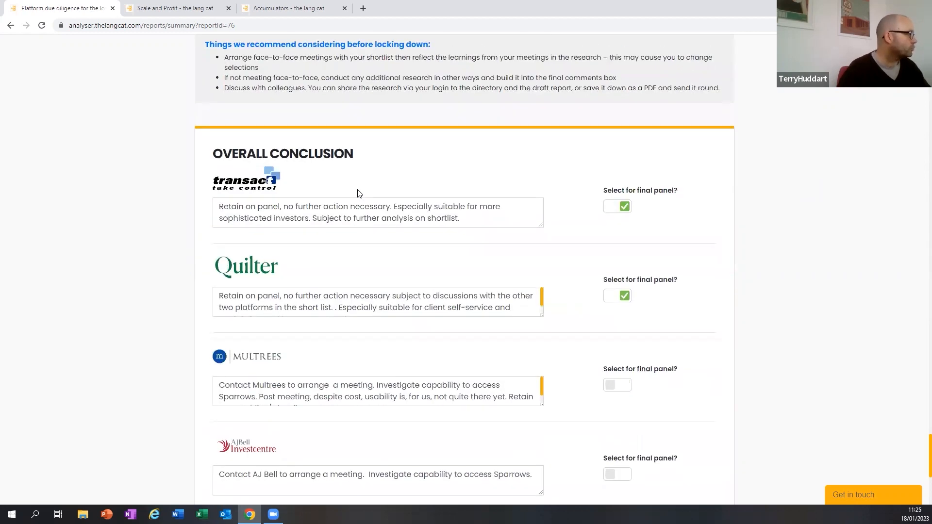
{"action": "scroll", "scroll_direction": "down", "scroll_amount": 3}
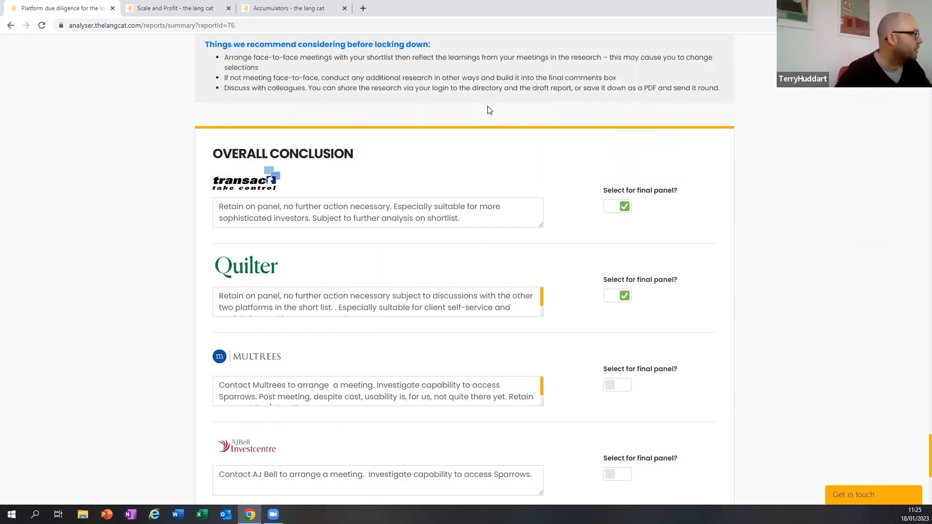
{"action": "scroll", "scroll_direction": "down", "scroll_amount": 3}
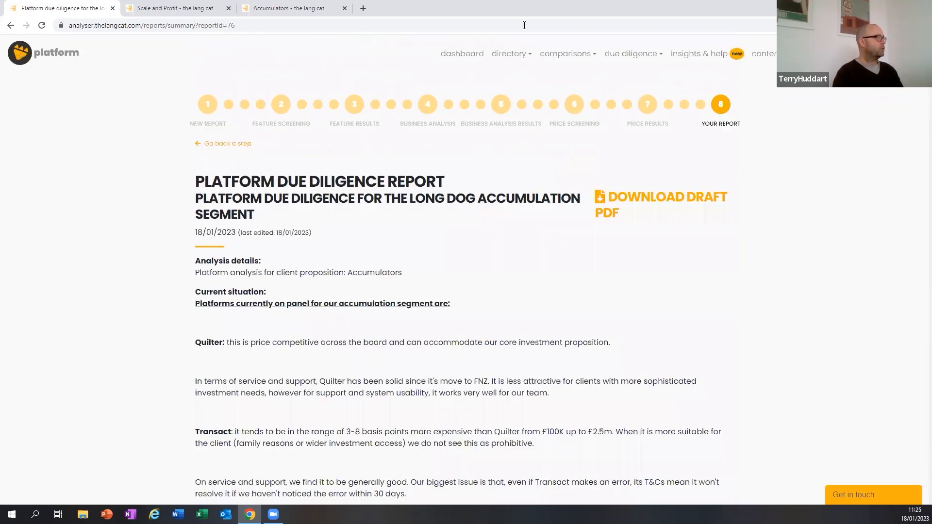
{"action": "left_click", "coordinate": [462, 53]}
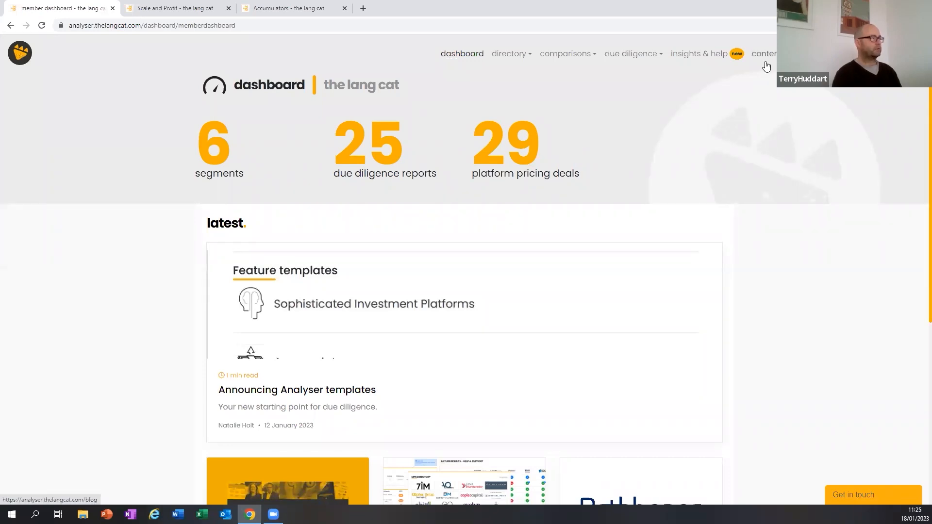
{"action": "left_click", "coordinate": [699, 53]}
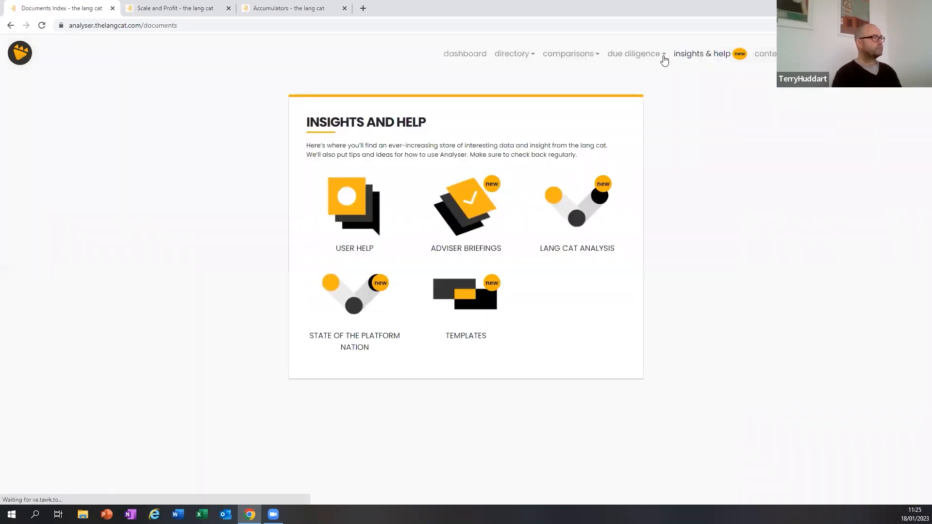
{"action": "left_click", "coordinate": [632, 54]}
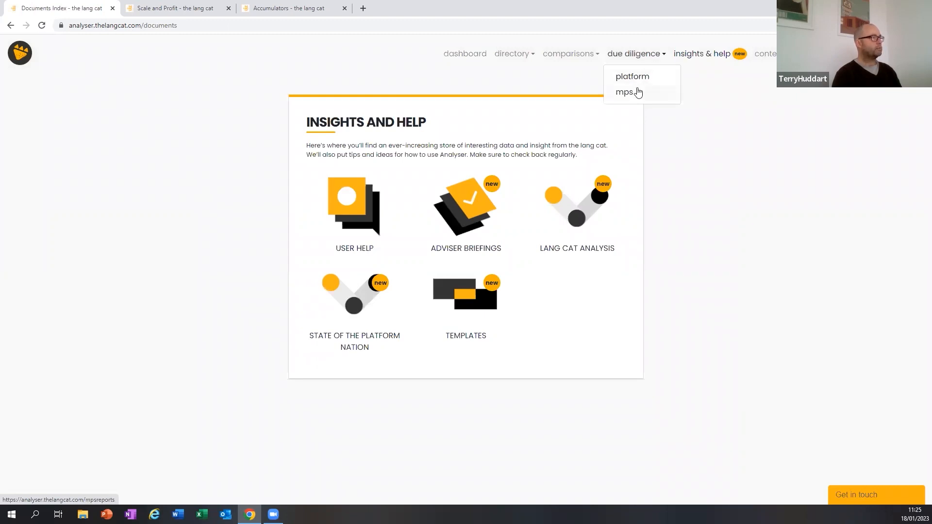
{"action": "left_click", "coordinate": [632, 76]}
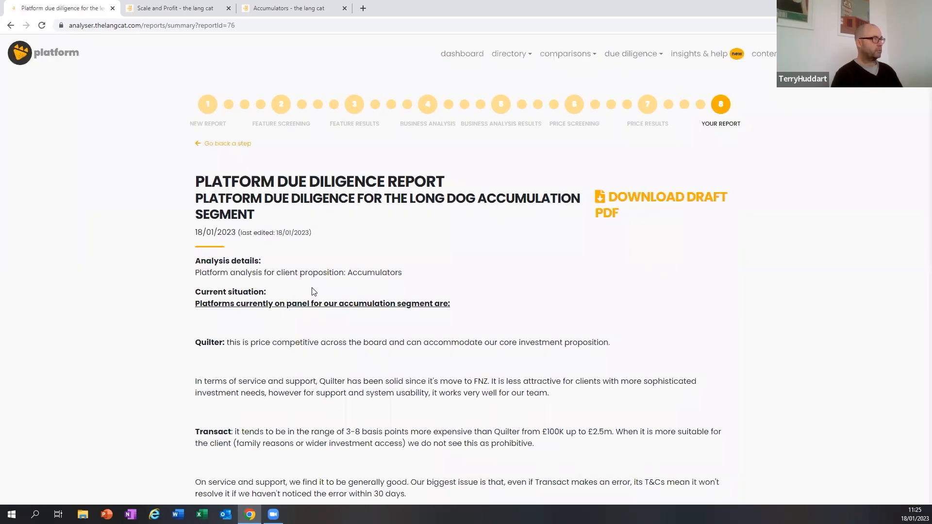
{"action": "scroll", "scroll_direction": "down", "scroll_amount": 3}
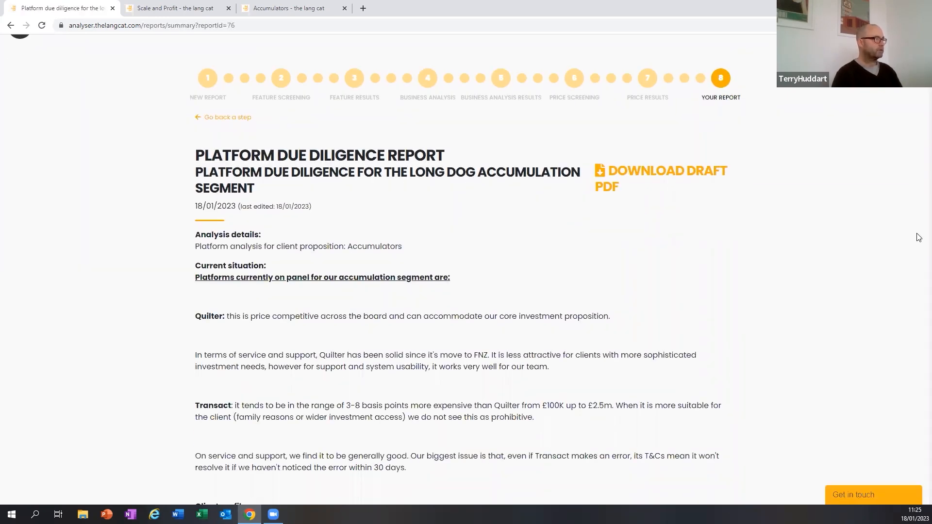
{"action": "scroll", "scroll_direction": "down", "scroll_amount": 3}
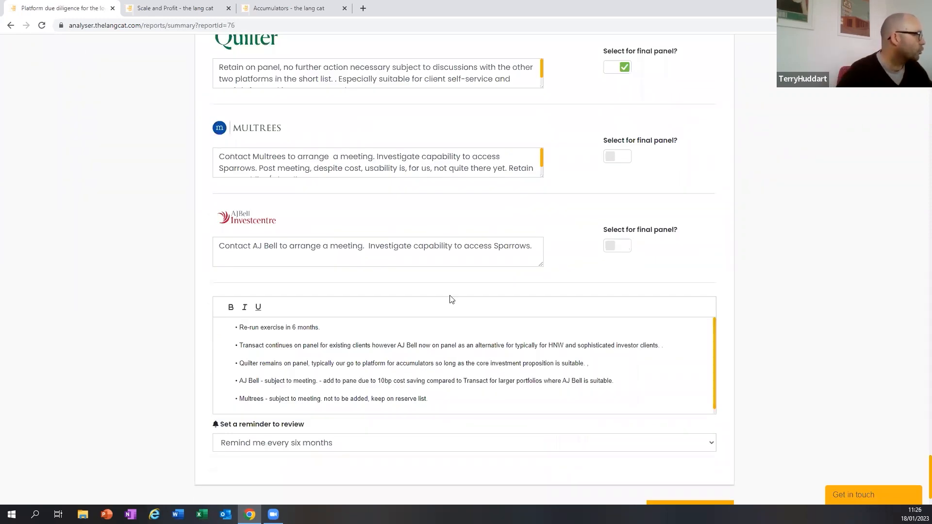
{"action": "scroll", "scroll_direction": "up", "scroll_amount": 3}
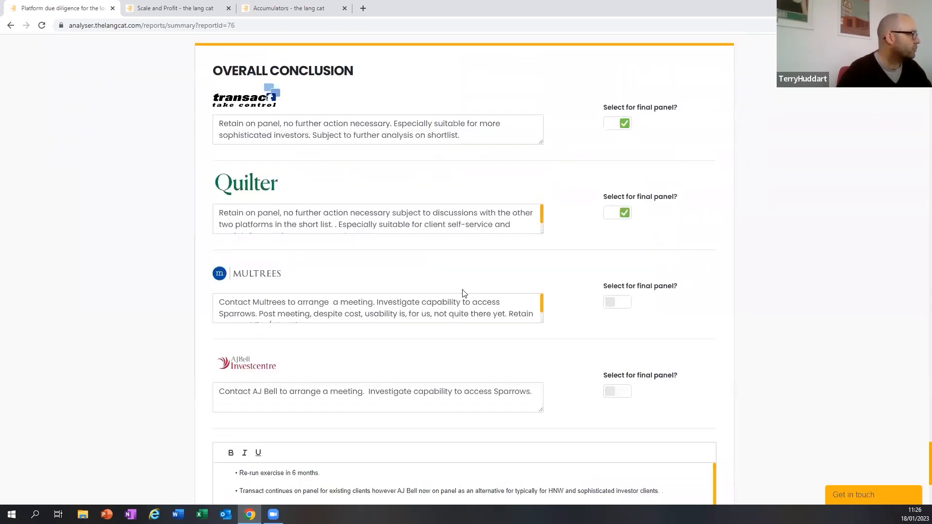
{"action": "scroll", "scroll_direction": "down", "scroll_amount": 3}
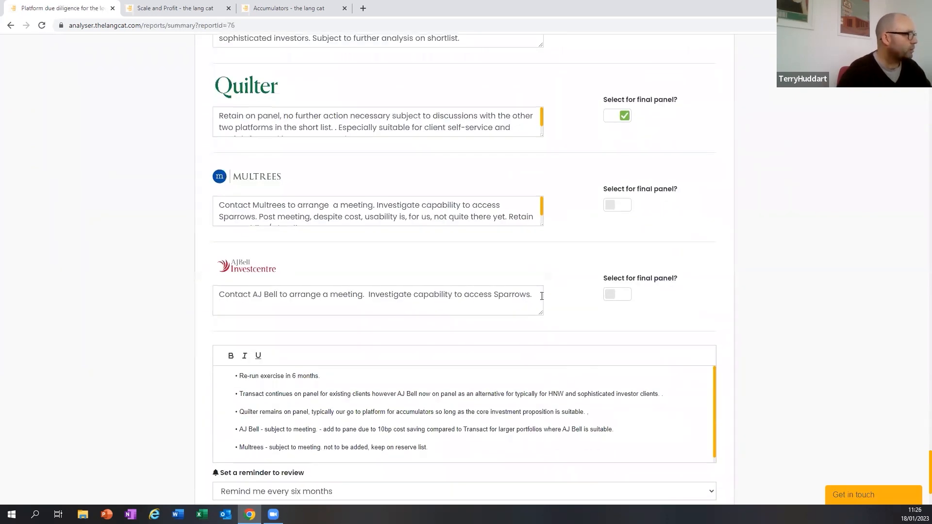
Add to AJ Bell's conclusion that it now accesses Sparrows and should replace Transact as primary
{"action": "left_click", "coordinate": [617, 294]}
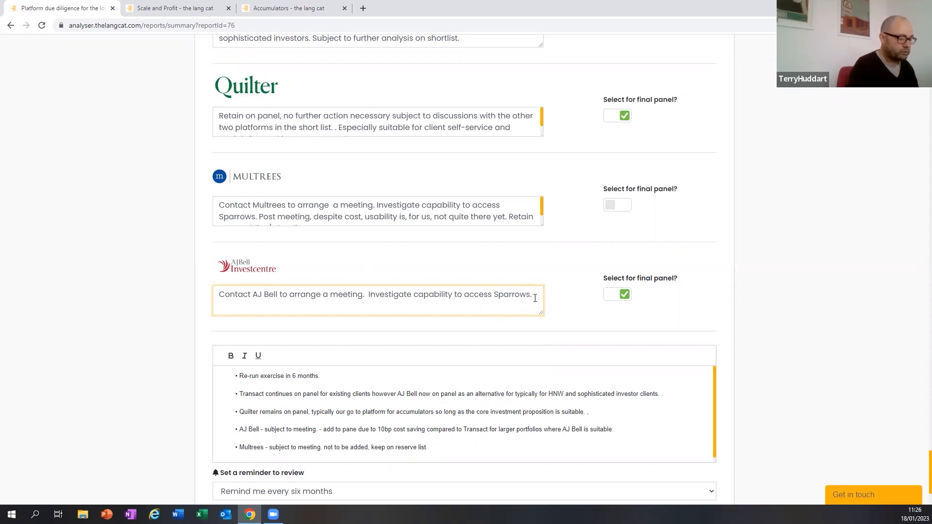
{"action": "type", "text": "Now able"}
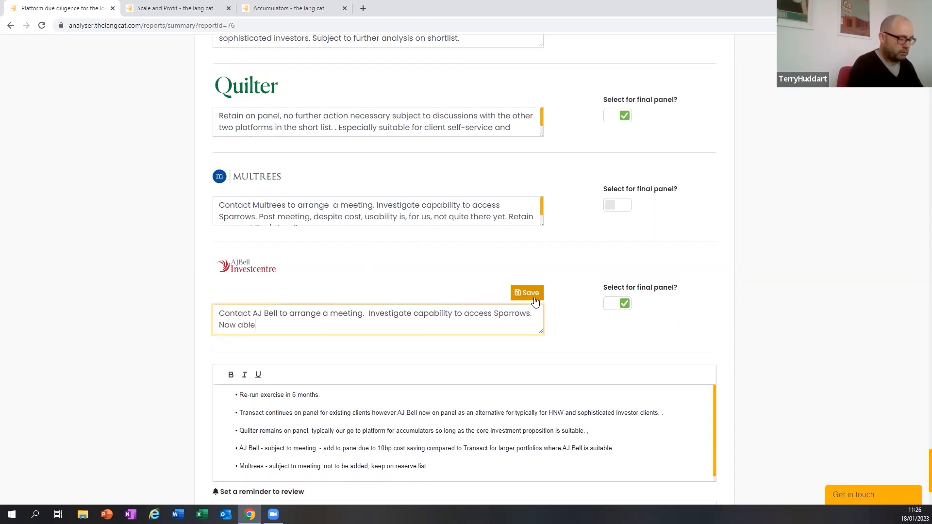
{"action": "type", "text": "to access"}
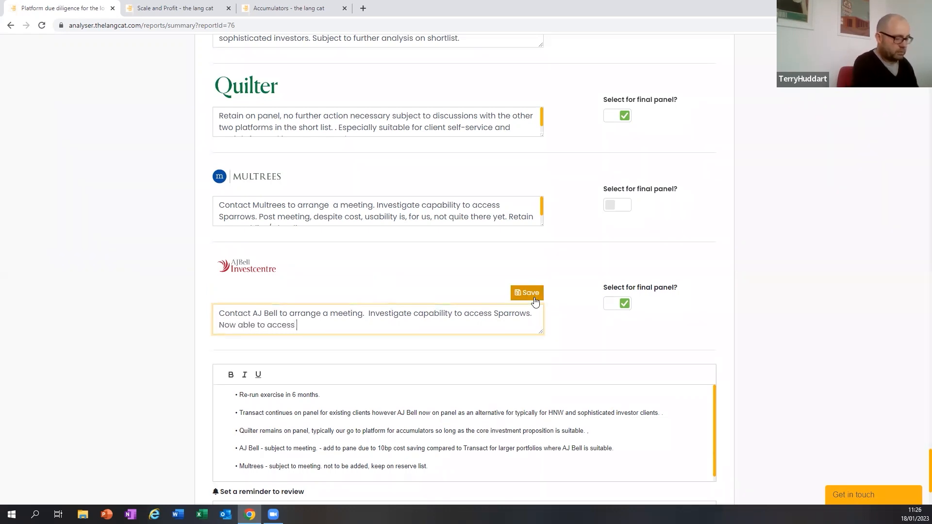
{"action": "type", "text": "Sparrows"}
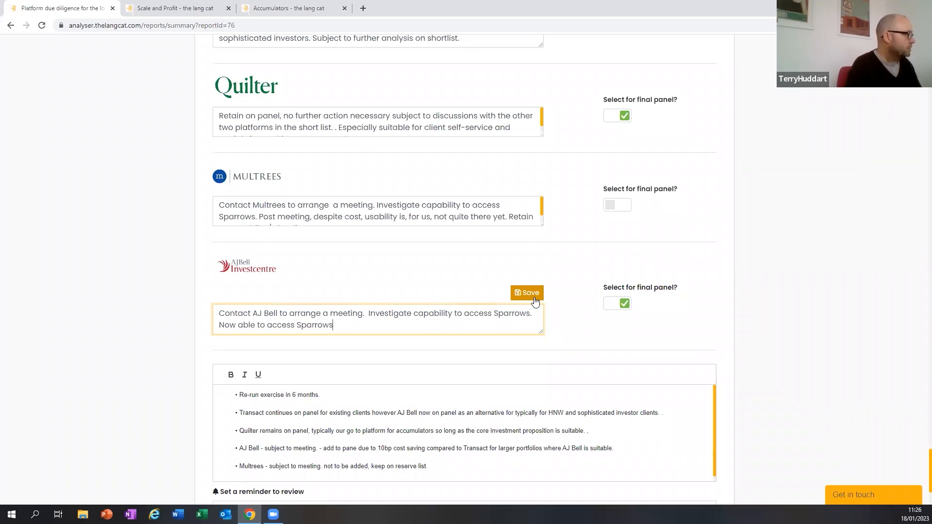
{"action": "type", "text": ", replo"}
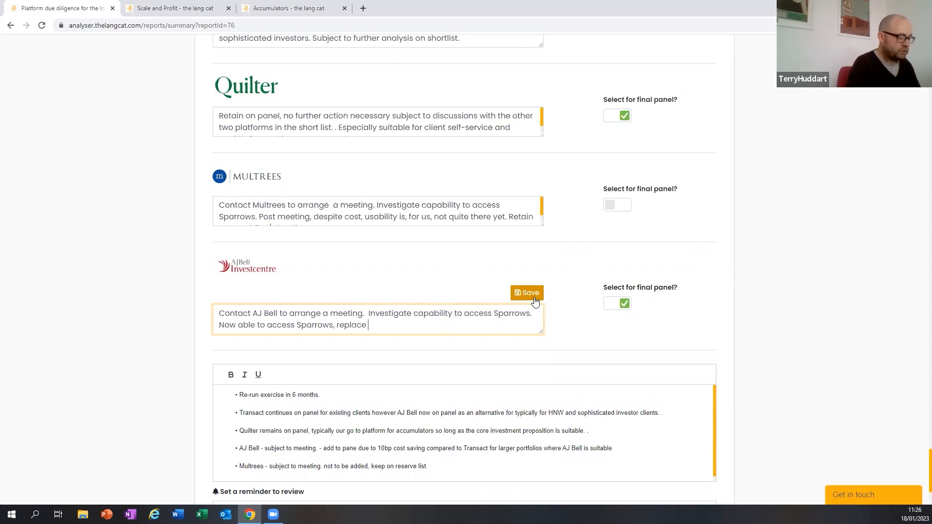
{"action": "type", "text": "Tranact"}
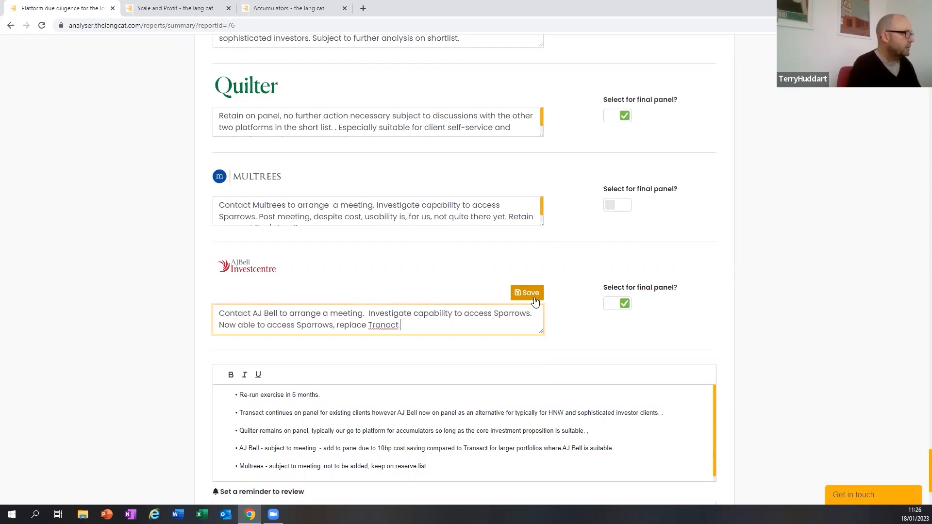
{"action": "type", "text": "as primary platform"}
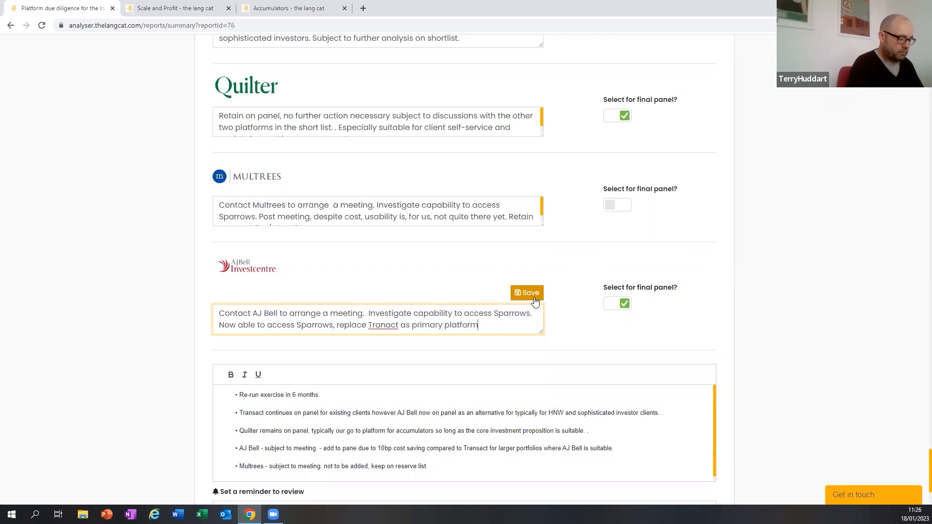
{"action": "type", "text": "for more"}
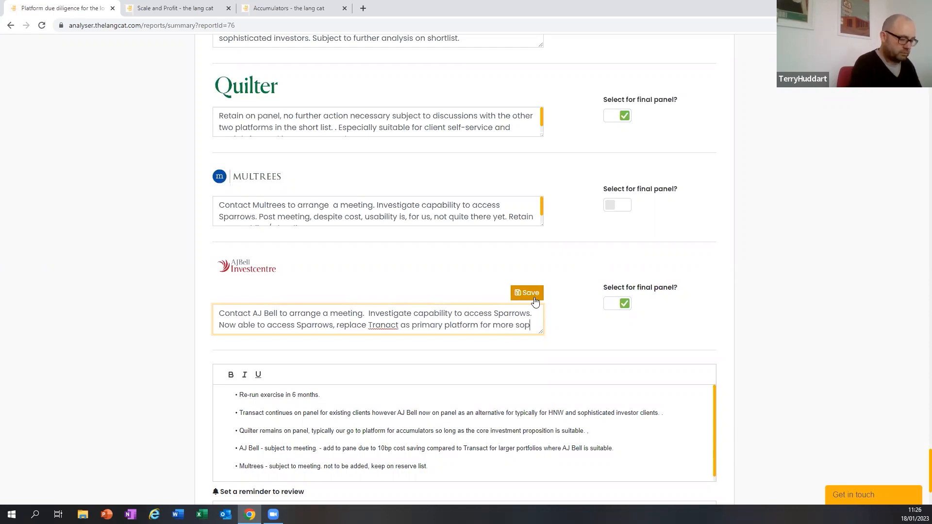
{"action": "type", "text": "sophsiticated"}
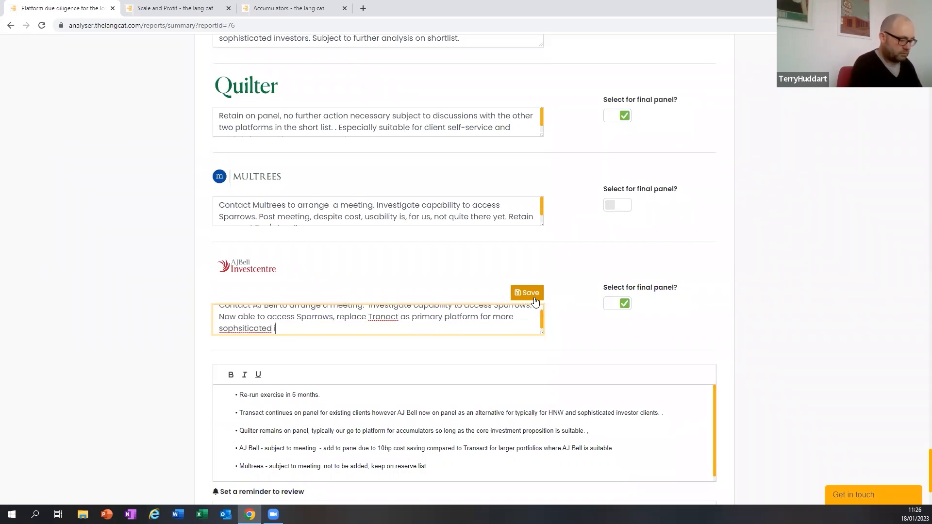
{"action": "type", "text": "investors that are in accum"}
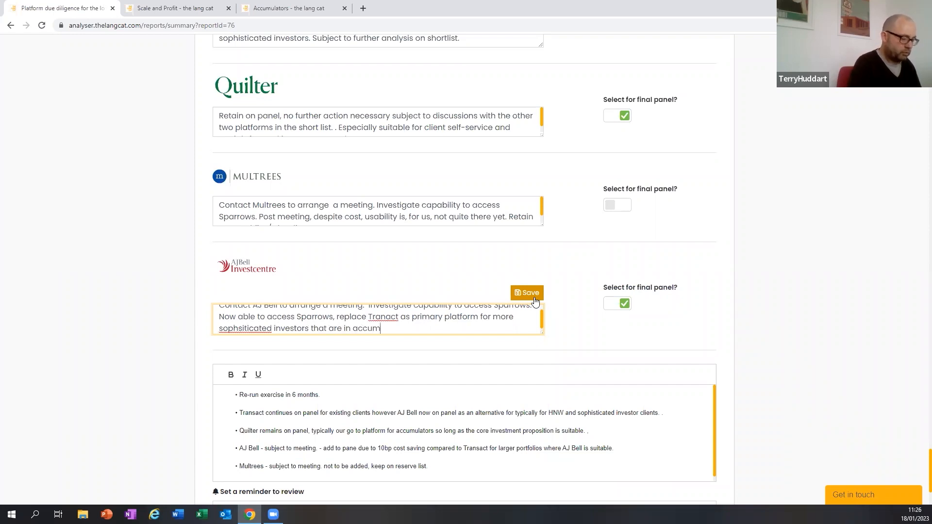
{"action": "type", "text": "ulation."}
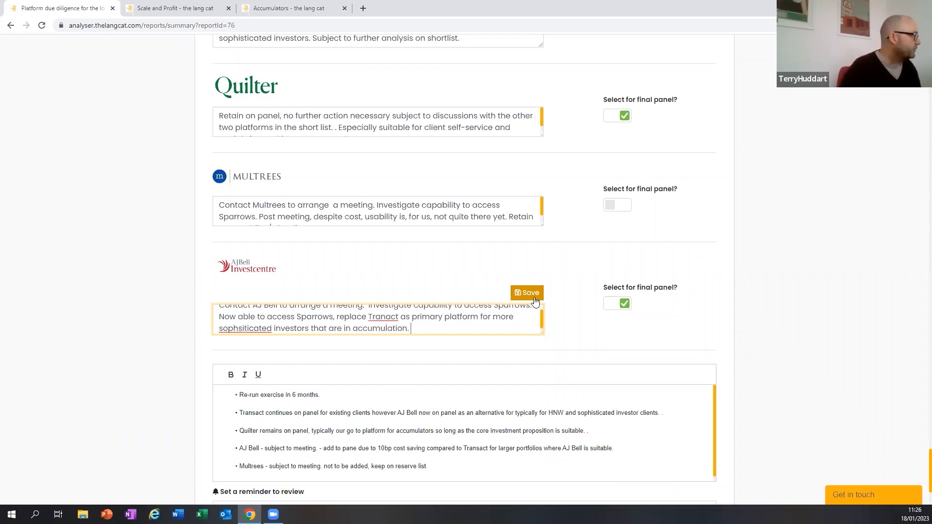
Correct 'Tranact' to Transact and save the AJ Bell conclusion
{"action": "right_click", "coordinate": [383, 316]}
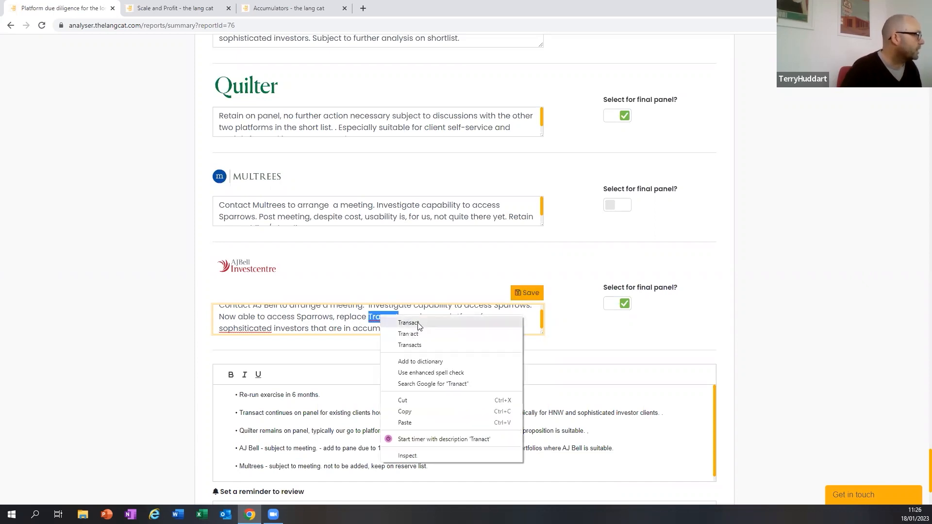
{"action": "left_click", "coordinate": [409, 322]}
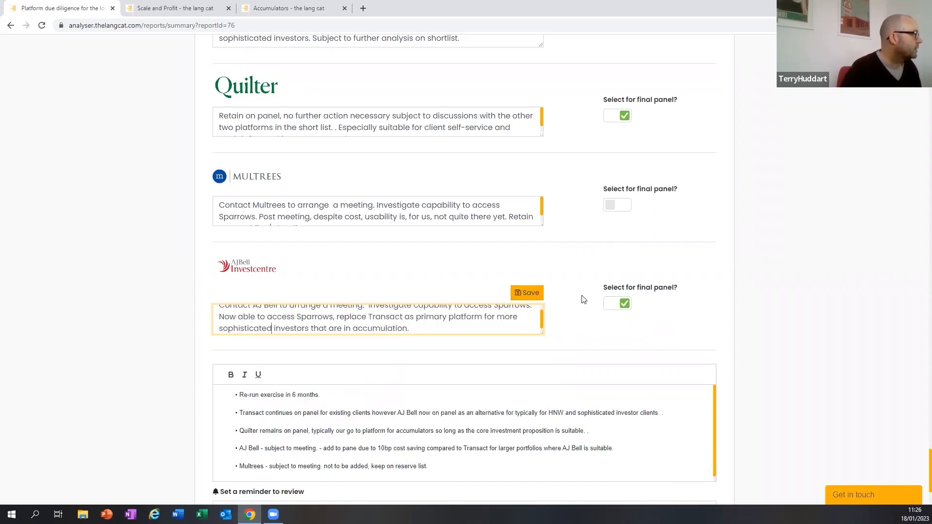
{"action": "left_click", "coordinate": [527, 292]}
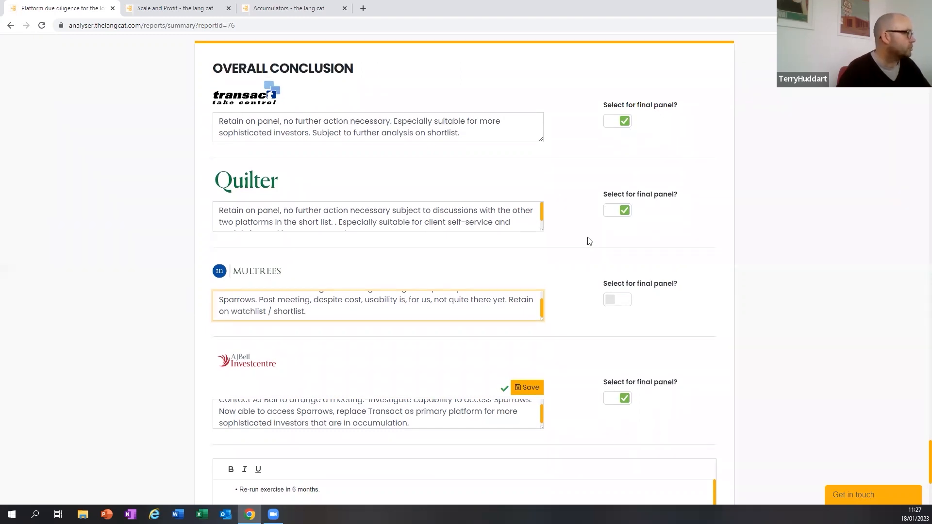
Set the review reminder to every six months and submit the report for completion
{"action": "scroll", "scroll_direction": "down", "scroll_amount": 3}
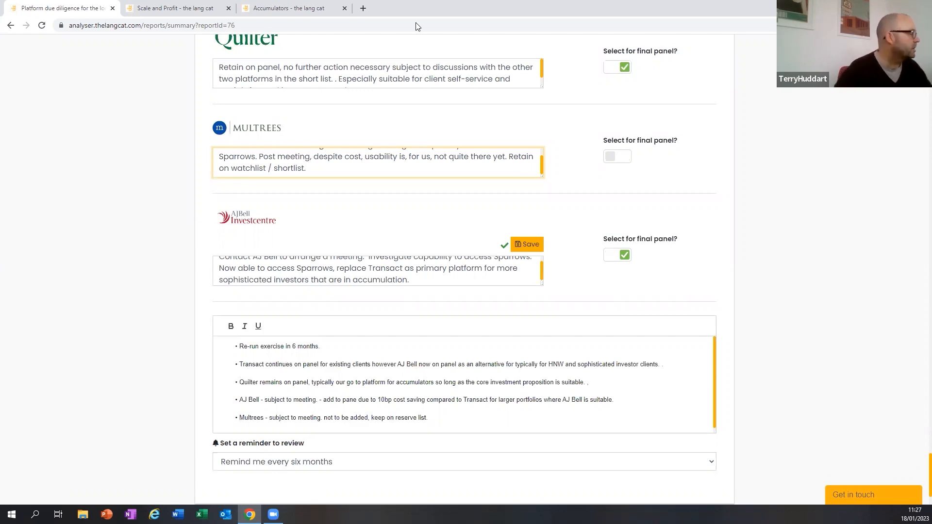
{"action": "scroll", "scroll_direction": "down", "scroll_amount": 3}
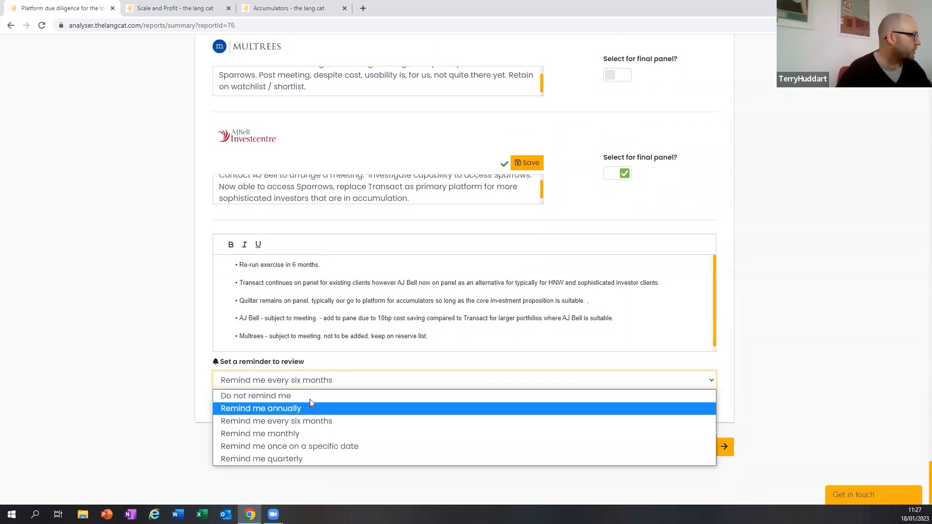
{"action": "mouse_move", "coordinate": [322, 423]}
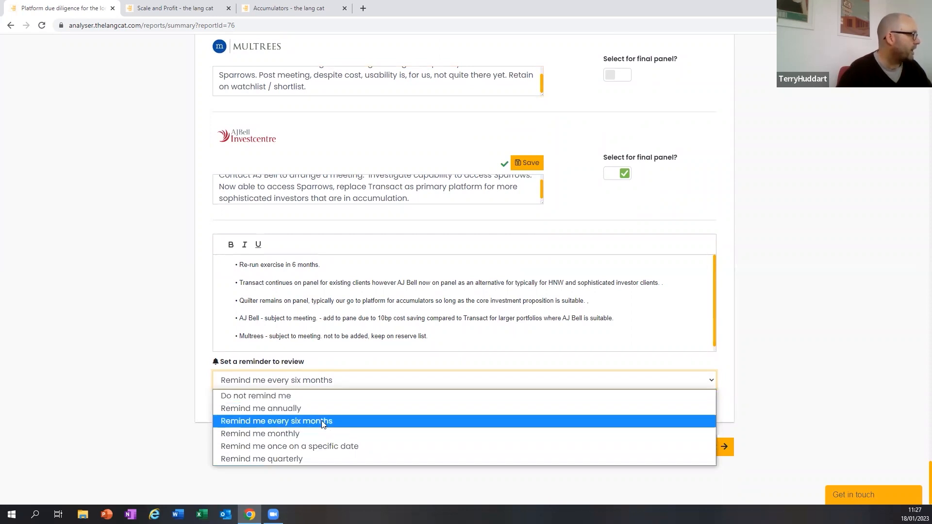
{"action": "left_click", "coordinate": [276, 421]}
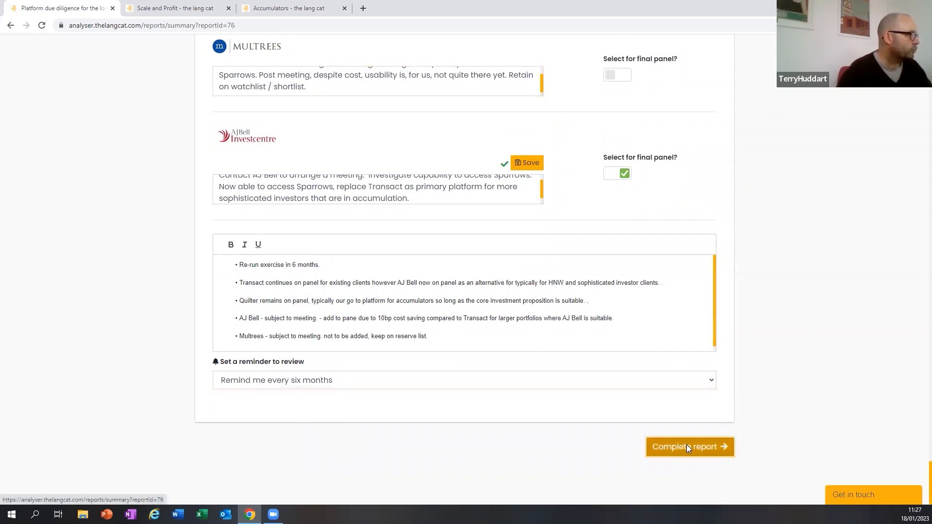
{"action": "left_click", "coordinate": [690, 447]}
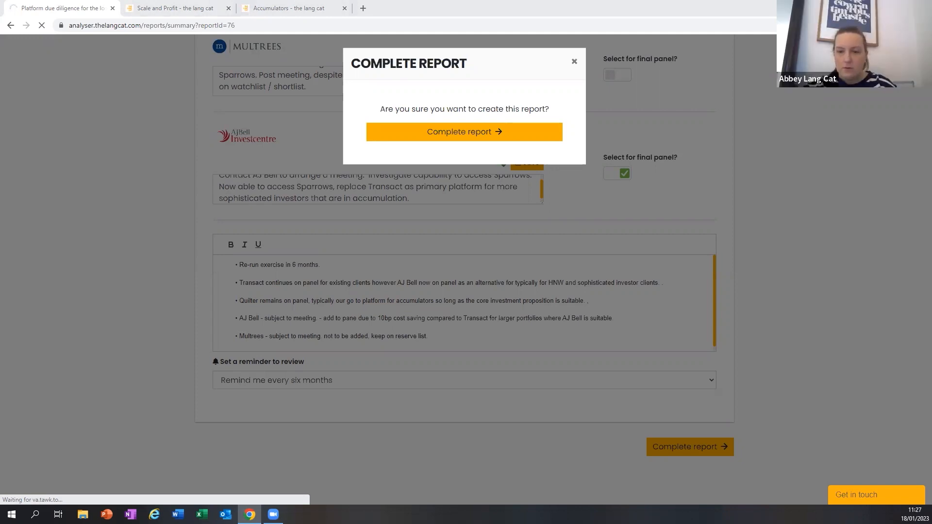
Confirm creating the completed long dog accumulation due diligence report
{"action": "left_click", "coordinate": [463, 131]}
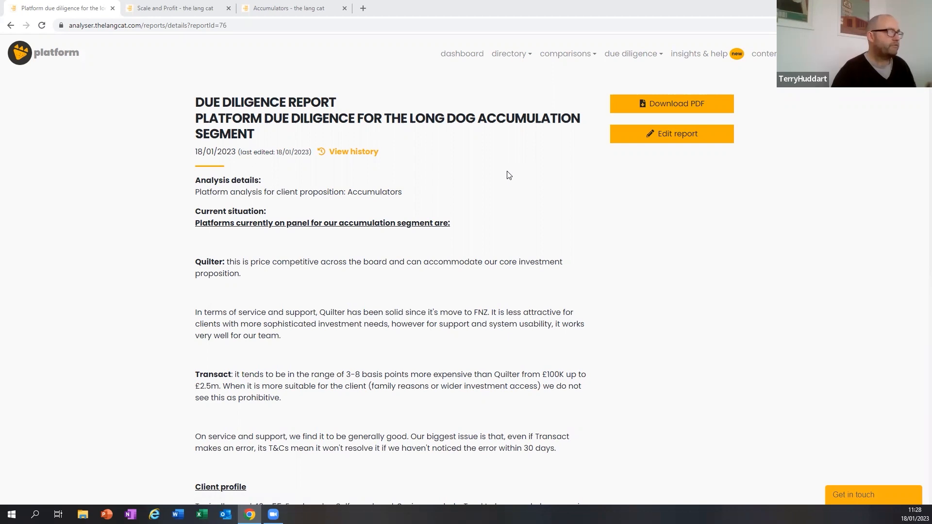
{"action": "mouse_move", "coordinate": [526, 196]}
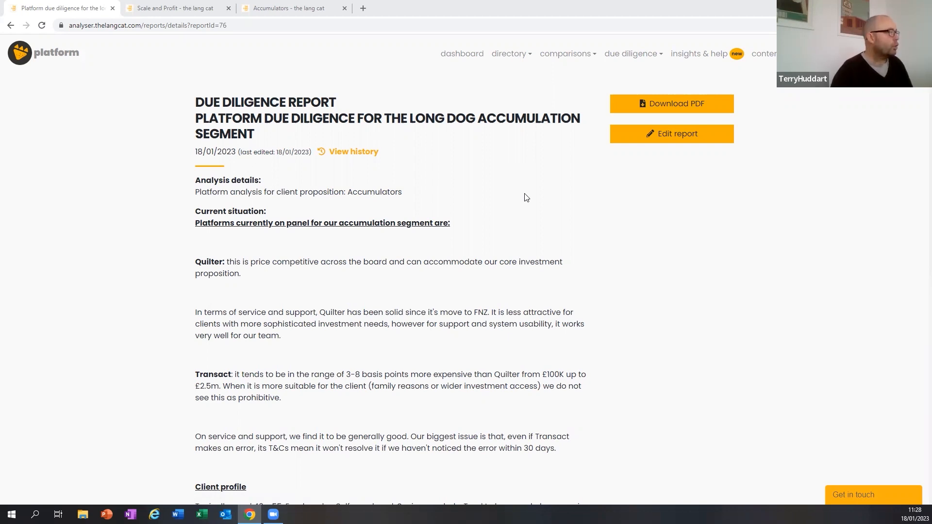
{"action": "mouse_move", "coordinate": [584, 224]}
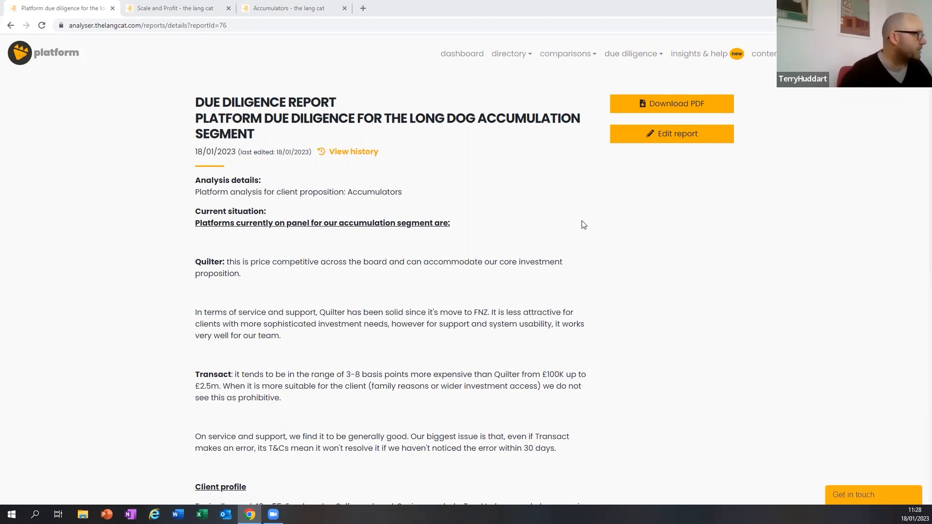
{"action": "mouse_move", "coordinate": [662, 142]}
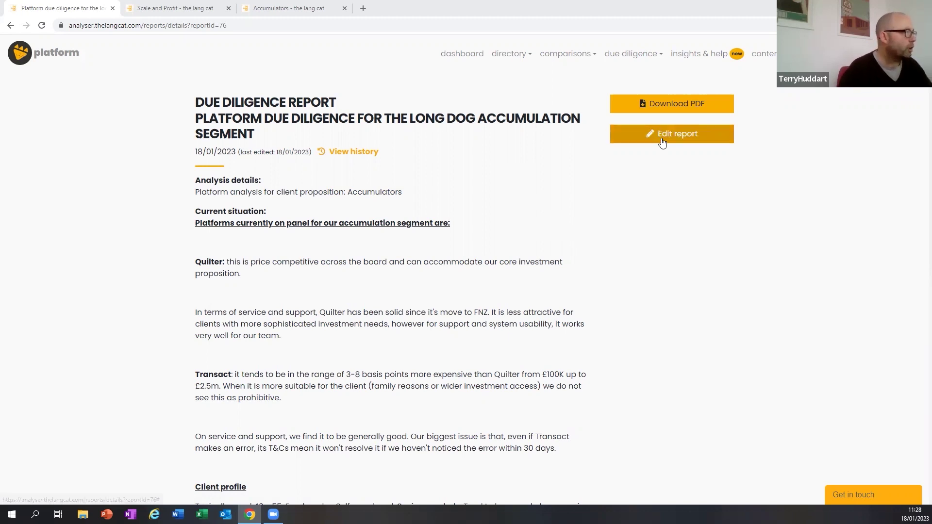
Reopen the completed report for editing with platform data refreshed to current data
{"action": "left_click", "coordinate": [672, 134]}
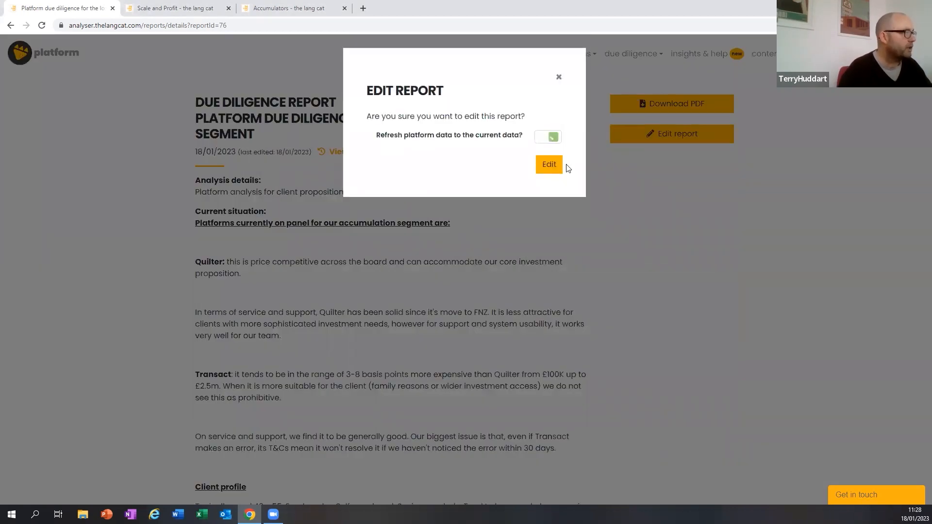
{"action": "left_click", "coordinate": [548, 164]}
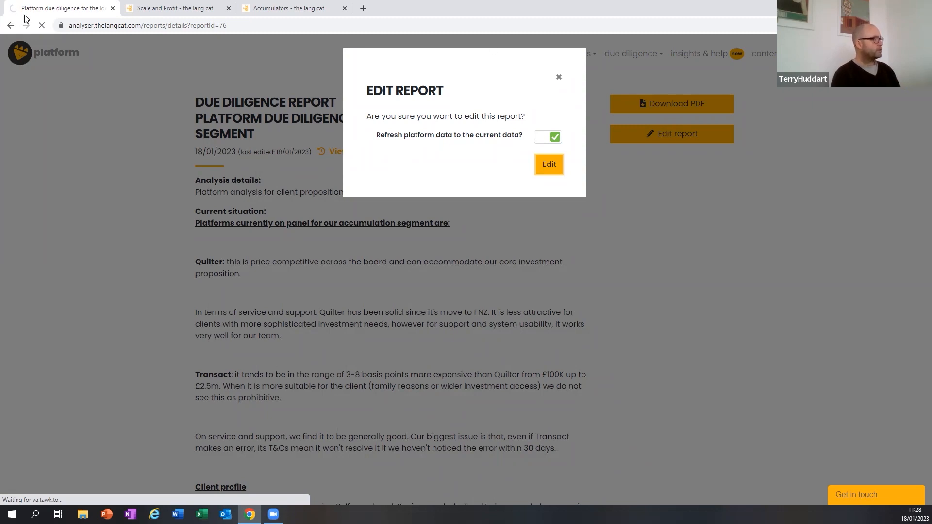
{"action": "mouse_move", "coordinate": [29, 16]}
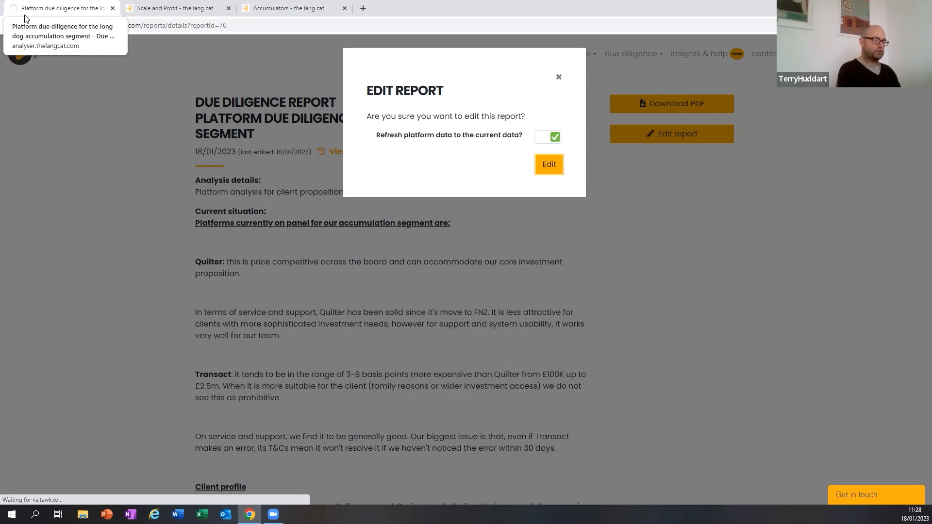
{"action": "left_click", "coordinate": [549, 164]}
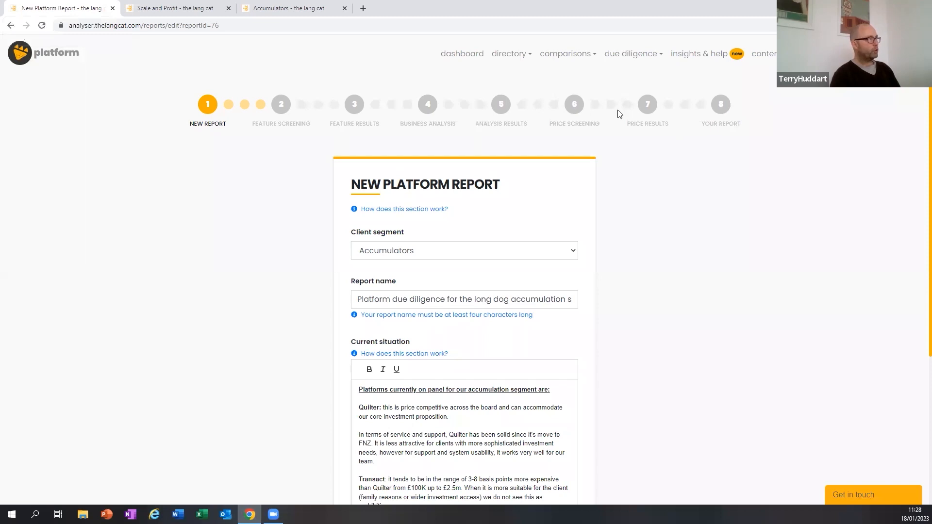
Advance to feature screening and review the feature comparison results
{"action": "scroll", "scroll_direction": "down", "scroll_amount": 3}
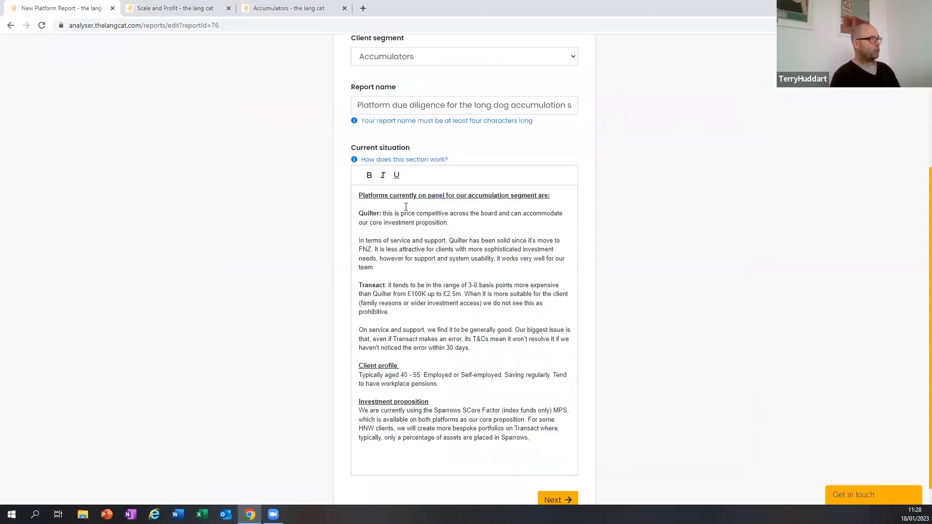
{"action": "mouse_move", "coordinate": [575, 486]}
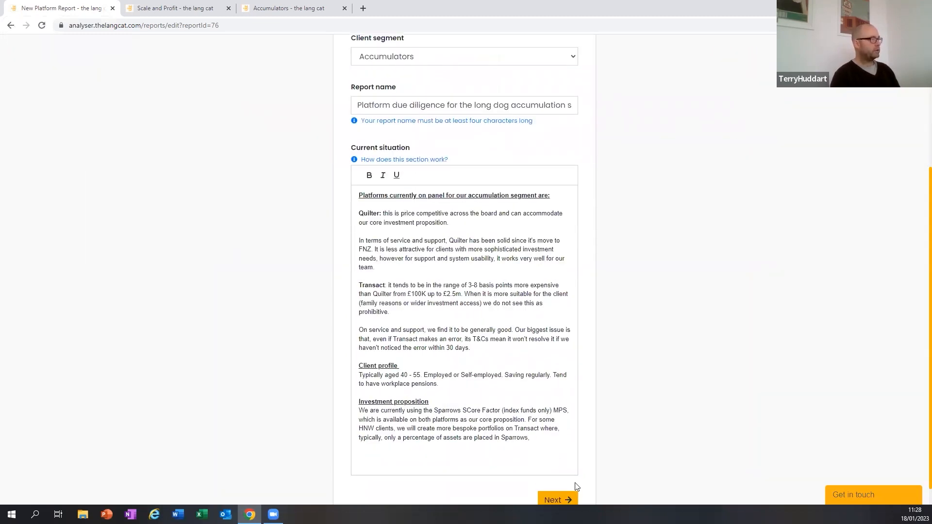
{"action": "left_click", "coordinate": [557, 500]}
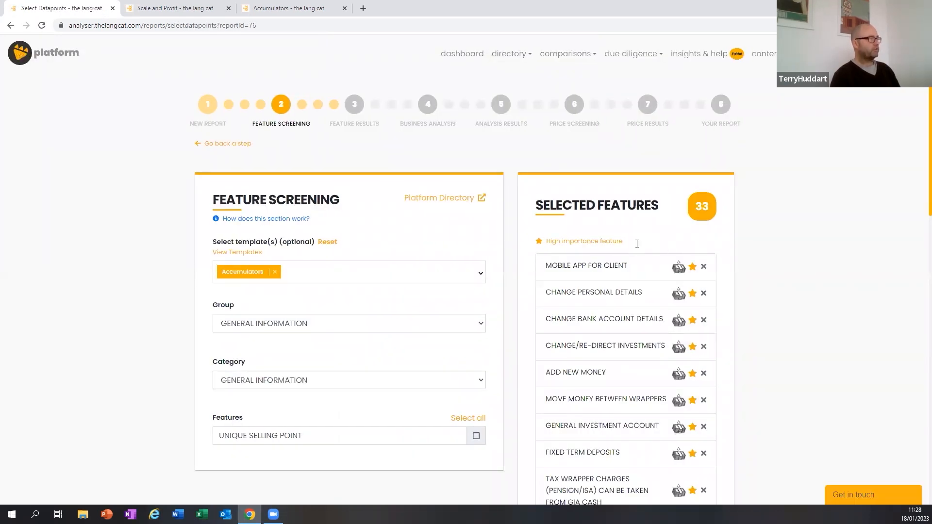
{"action": "scroll", "scroll_direction": "down", "scroll_amount": 3}
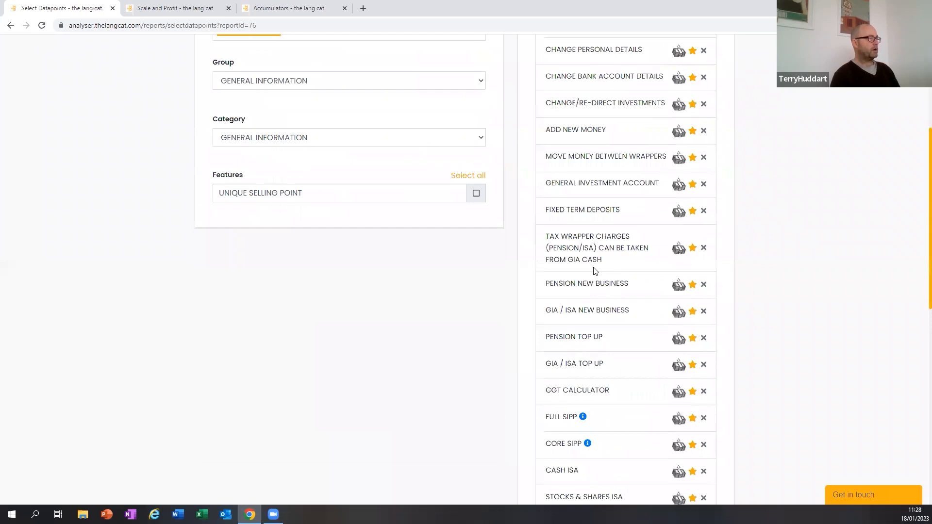
{"action": "scroll", "scroll_direction": "down", "scroll_amount": 3}
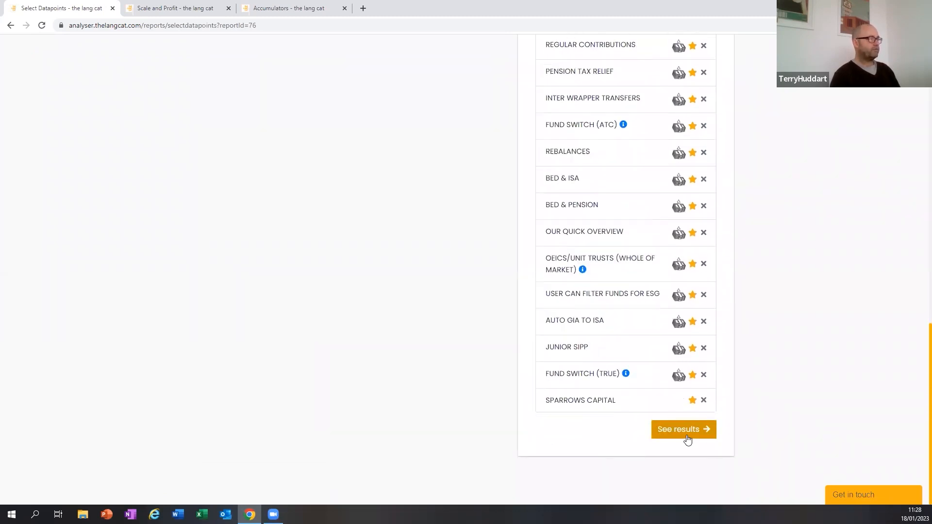
{"action": "left_click", "coordinate": [683, 429]}
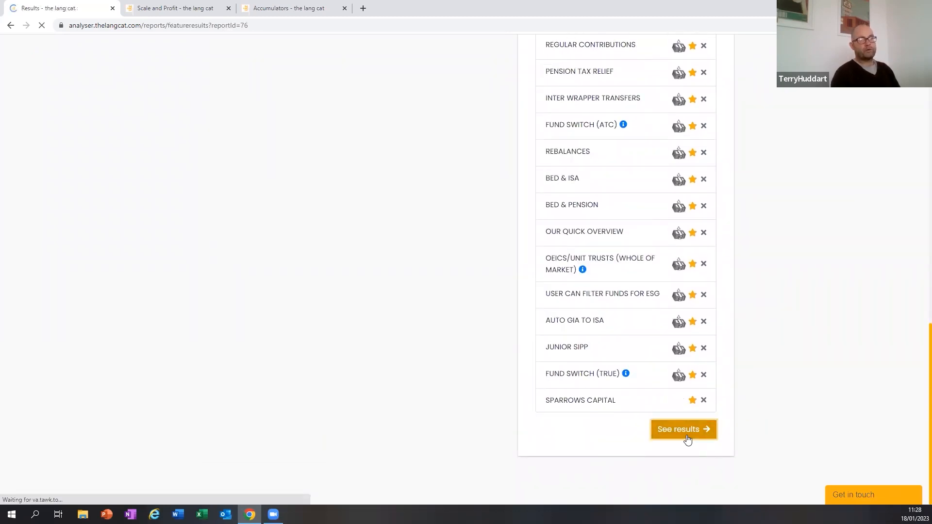
{"action": "left_click", "coordinate": [683, 429]}
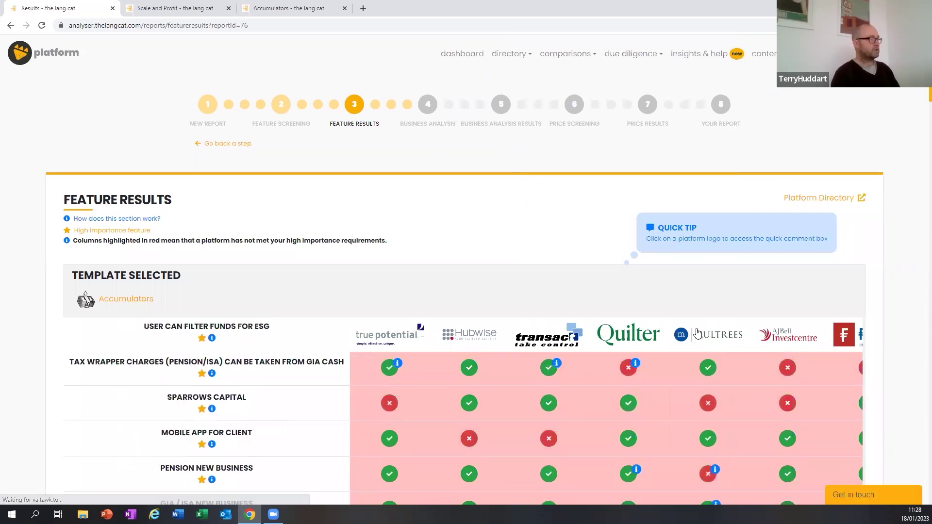
{"action": "scroll", "scroll_direction": "down", "scroll_amount": 3}
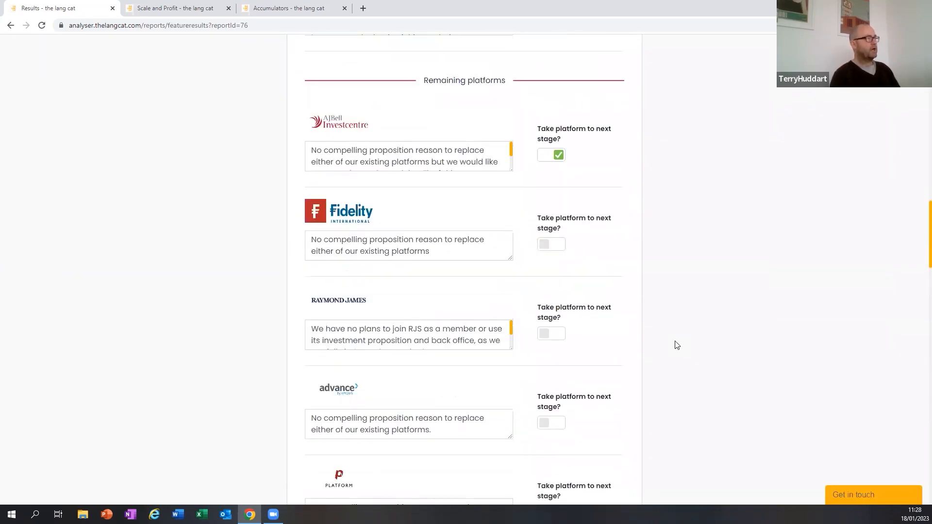
{"action": "scroll", "scroll_direction": "up", "scroll_amount": 3}
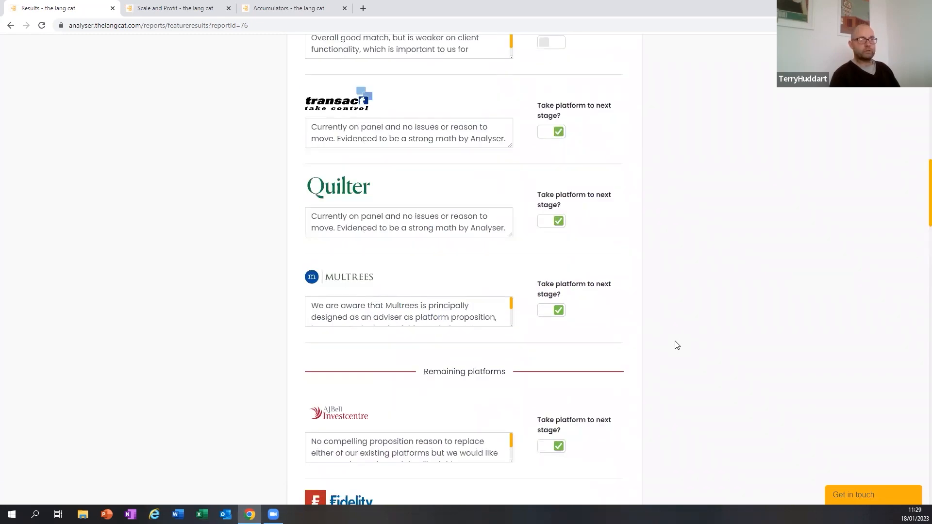
{"action": "scroll", "scroll_direction": "down", "scroll_amount": 3}
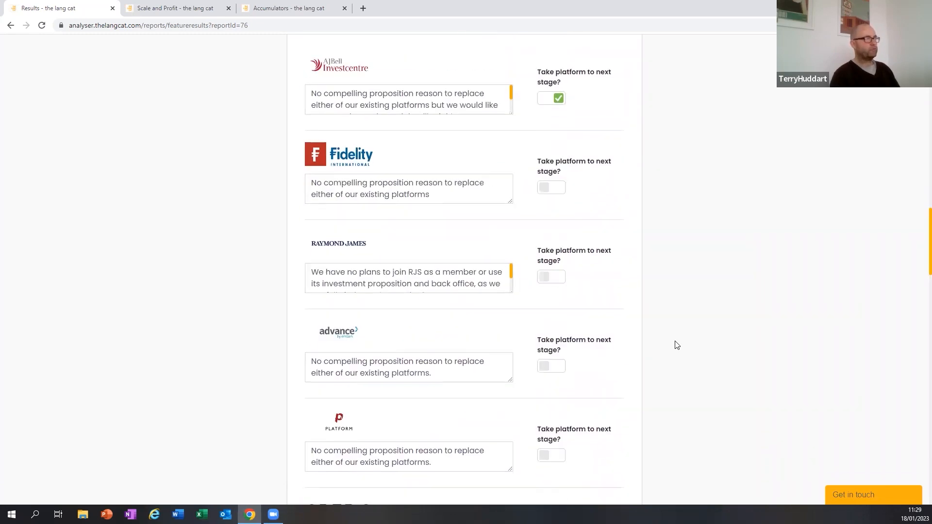
{"action": "scroll", "scroll_direction": "down", "scroll_amount": 3}
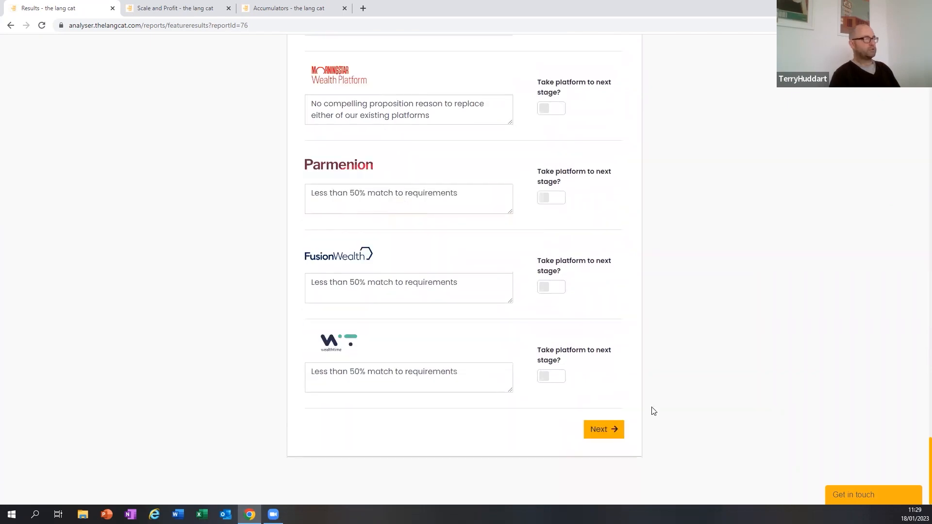
Step through business analysis and pricing results to the draft due diligence report
{"action": "left_click", "coordinate": [604, 429]}
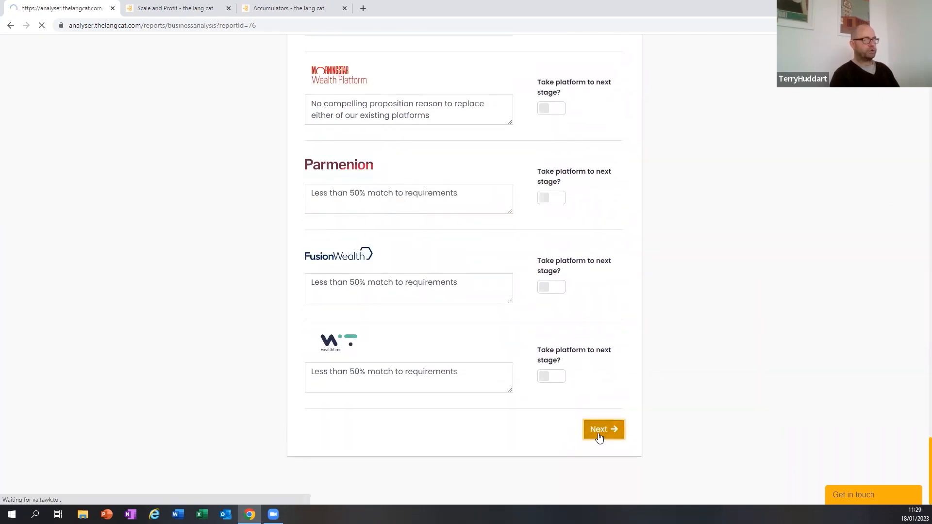
{"action": "left_click", "coordinate": [603, 429]}
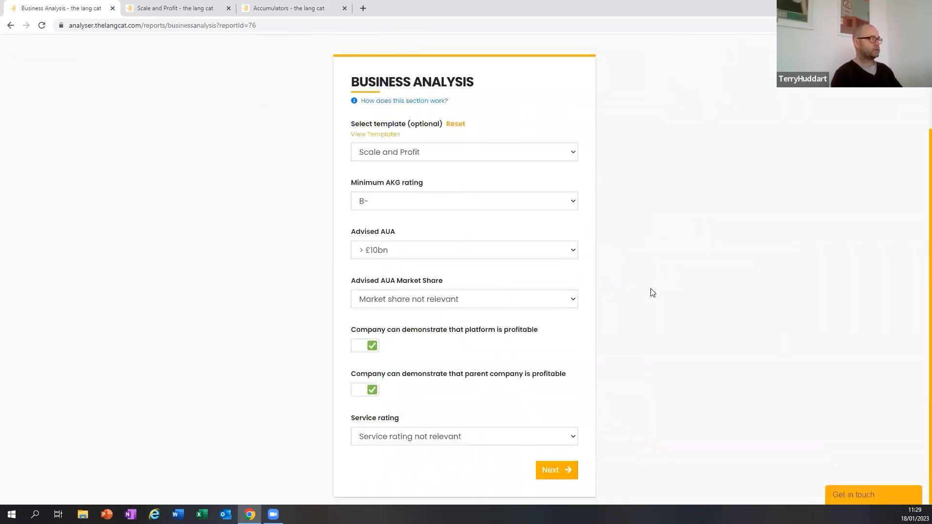
{"action": "left_click", "coordinate": [556, 470]}
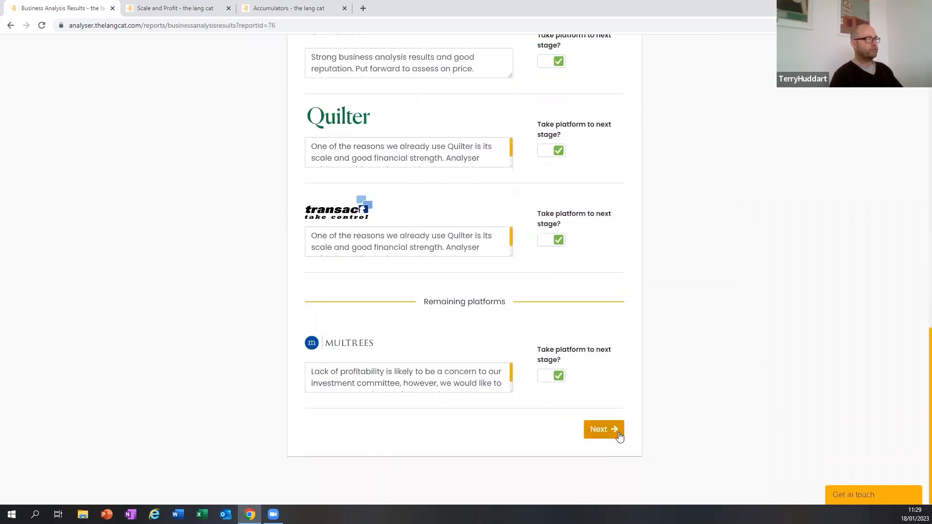
{"action": "left_click", "coordinate": [604, 429]}
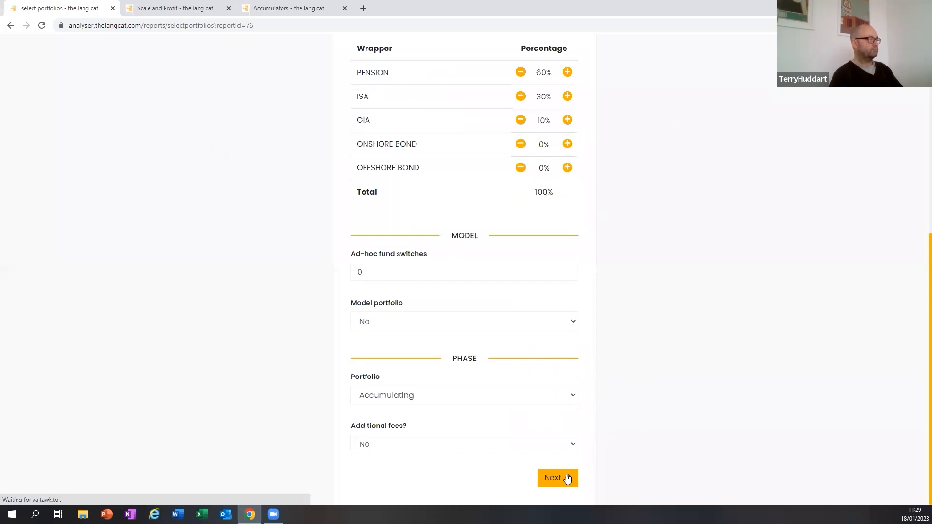
{"action": "left_click", "coordinate": [557, 478]}
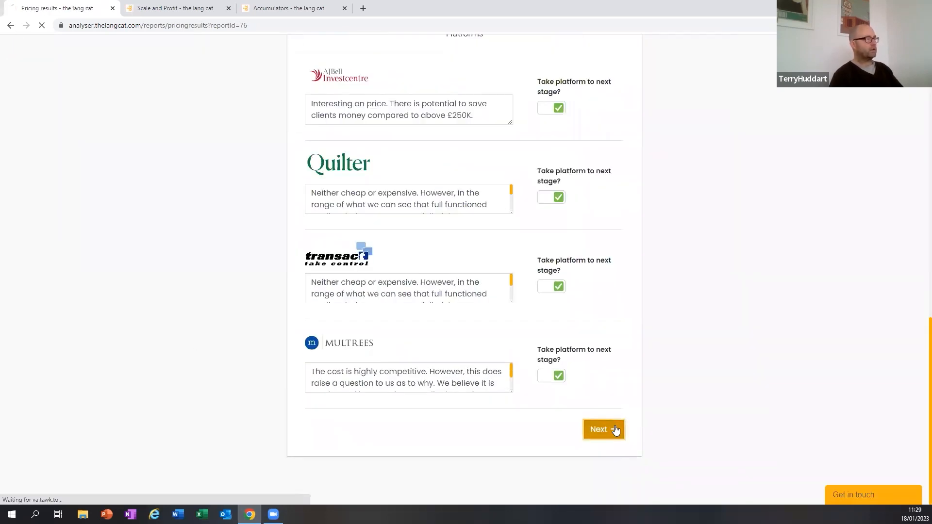
{"action": "left_click", "coordinate": [604, 429]}
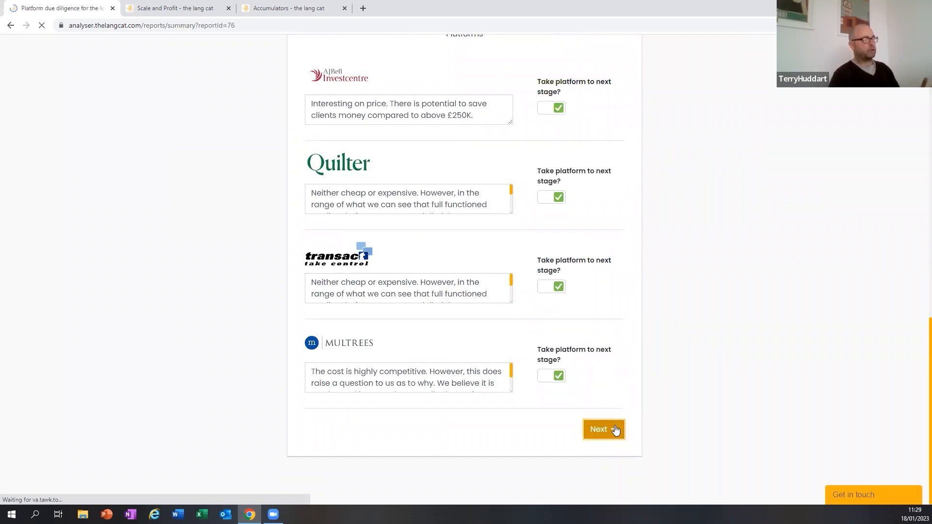
{"action": "left_click", "coordinate": [603, 429]}
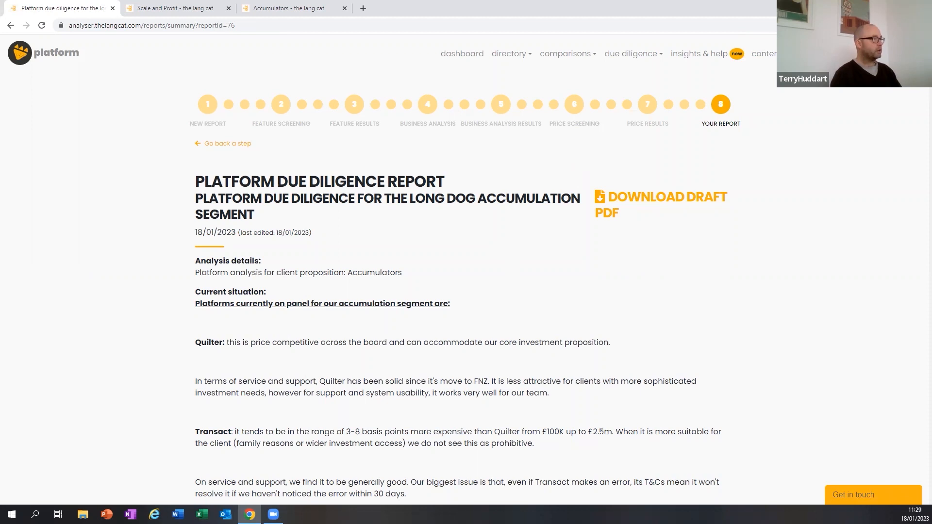
Scroll to the bottom of the draft report and request completion
{"action": "scroll", "scroll_direction": "down", "scroll_amount": 3}
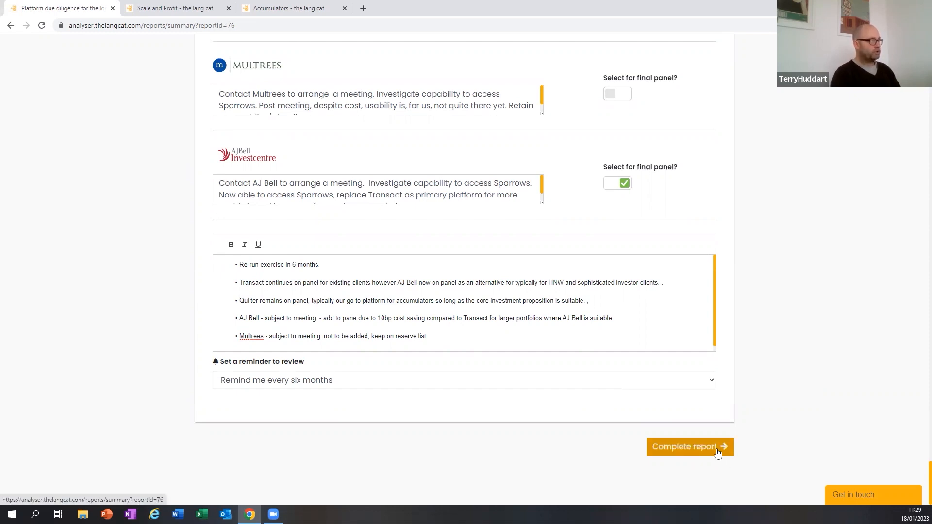
{"action": "left_click", "coordinate": [690, 446]}
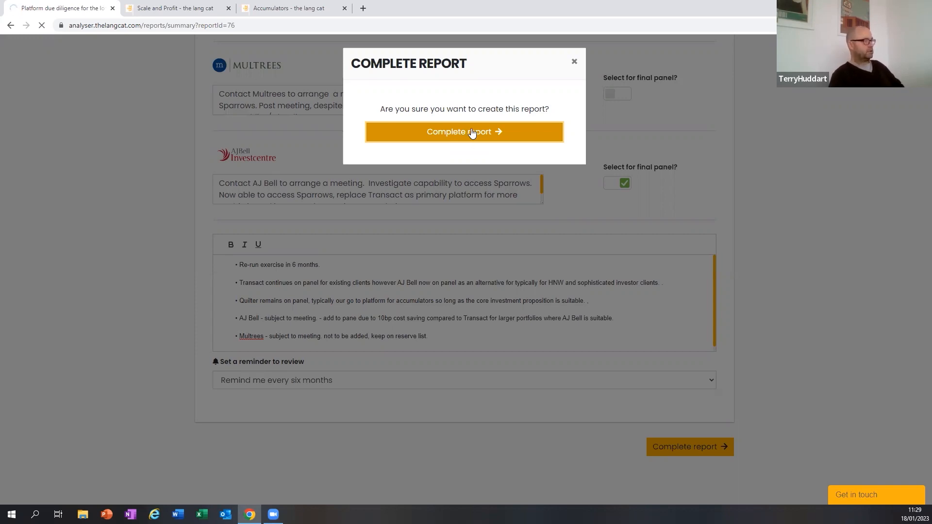
Complete the report and download its 16/01/2023 version from Report History
{"action": "left_click", "coordinate": [464, 132]}
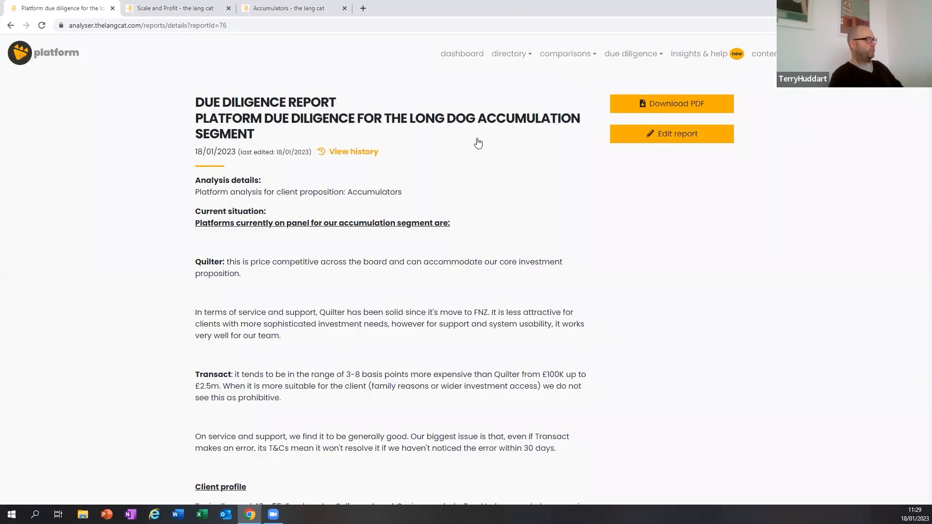
{"action": "mouse_move", "coordinate": [352, 158]}
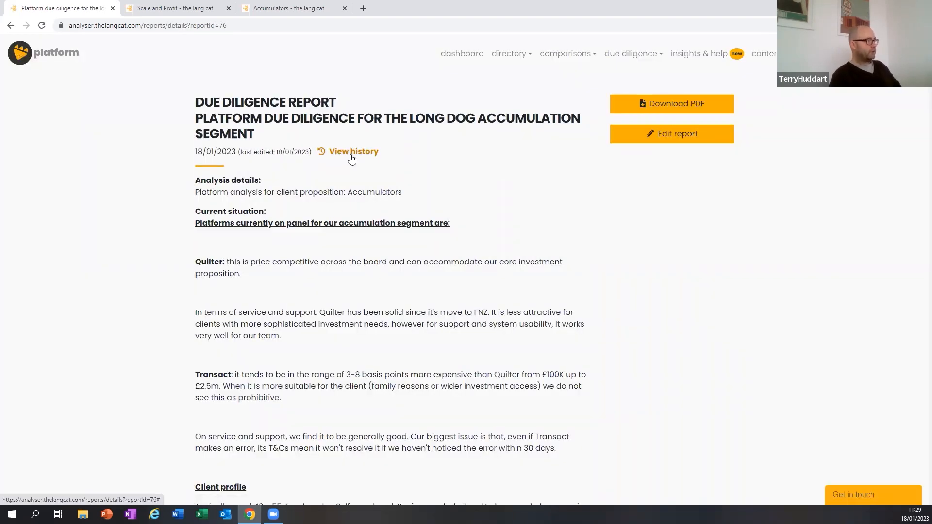
{"action": "left_click", "coordinate": [352, 151]}
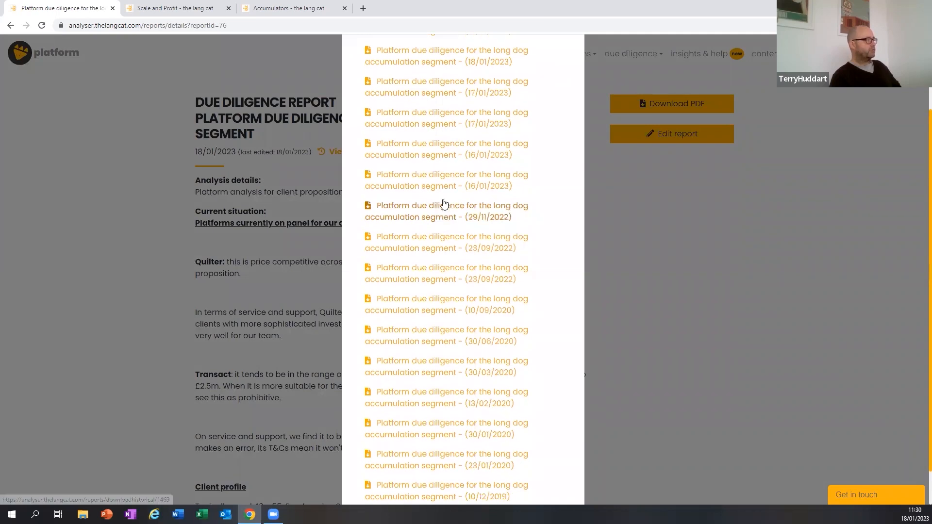
{"action": "scroll", "scroll_direction": "up", "scroll_amount": 3}
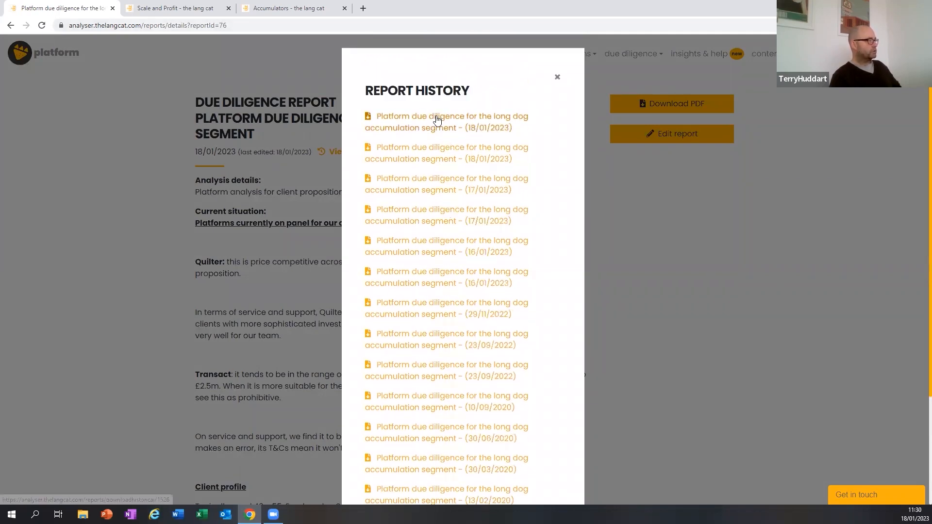
{"action": "mouse_move", "coordinate": [434, 156]}
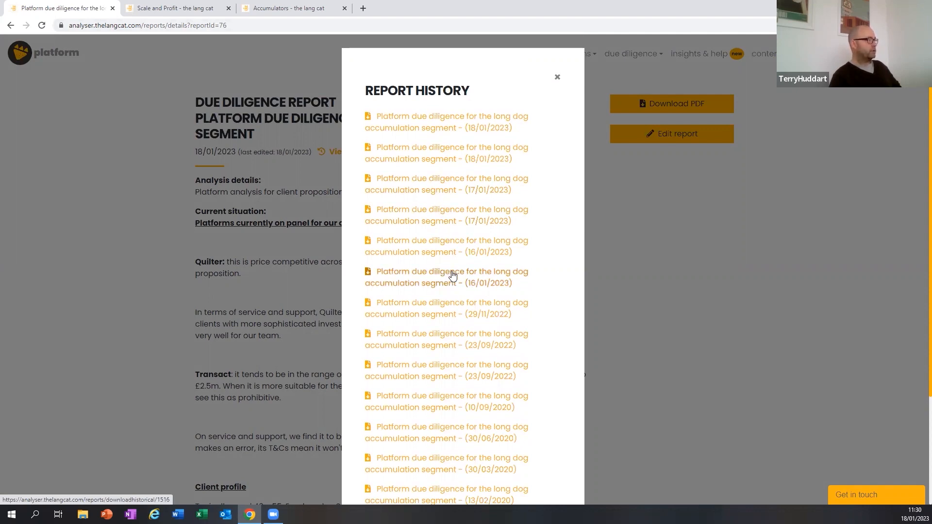
{"action": "left_click", "coordinate": [452, 277]}
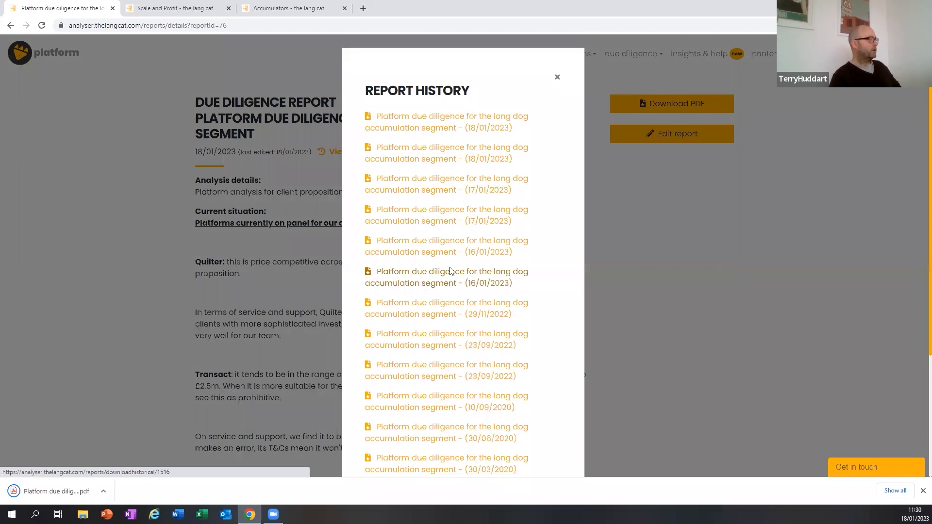
{"action": "mouse_move", "coordinate": [107, 438]}
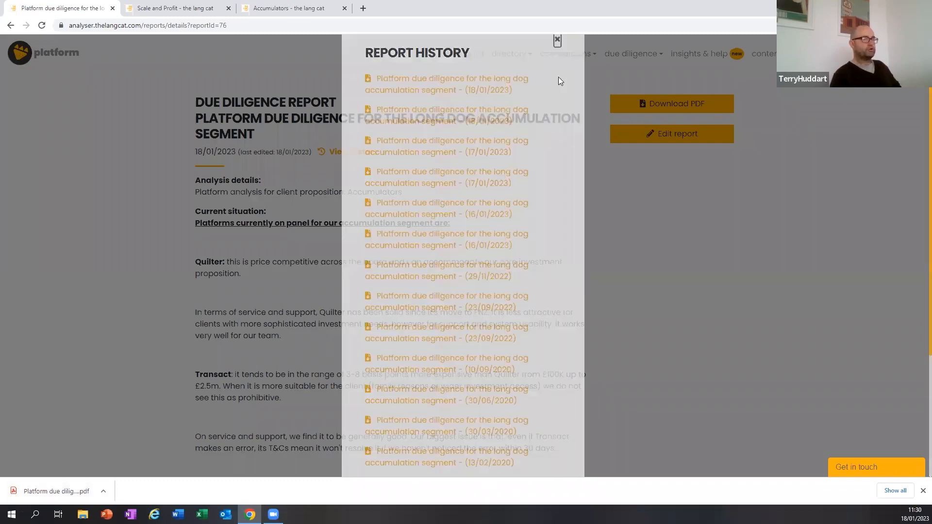
{"action": "left_click", "coordinate": [557, 40]}
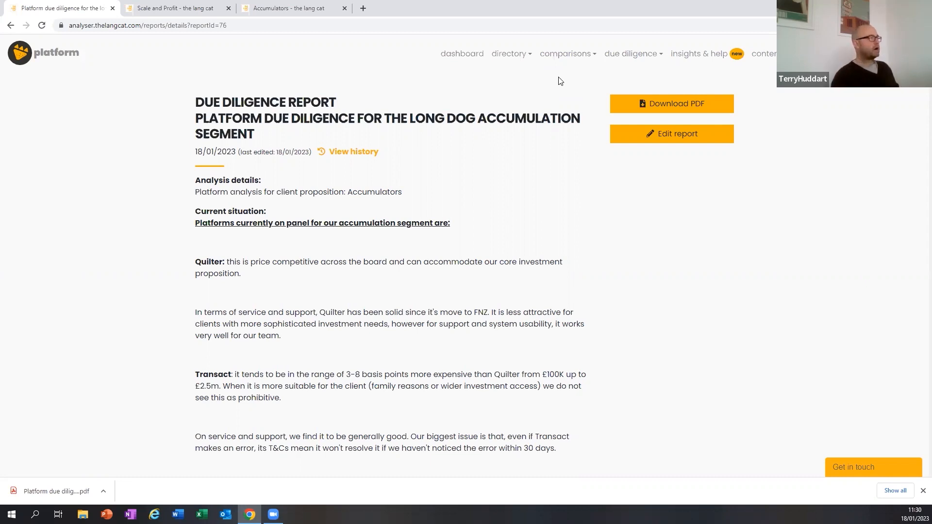
Open the Demo 18 Jan. feature comparison from the platform comparisons list, then go back a step
{"action": "left_click", "coordinate": [566, 53]}
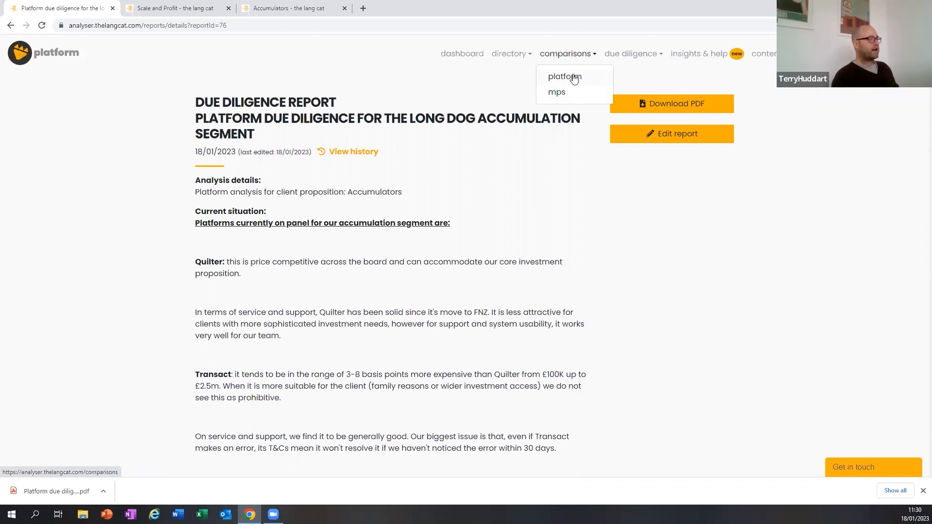
{"action": "left_click", "coordinate": [561, 77]}
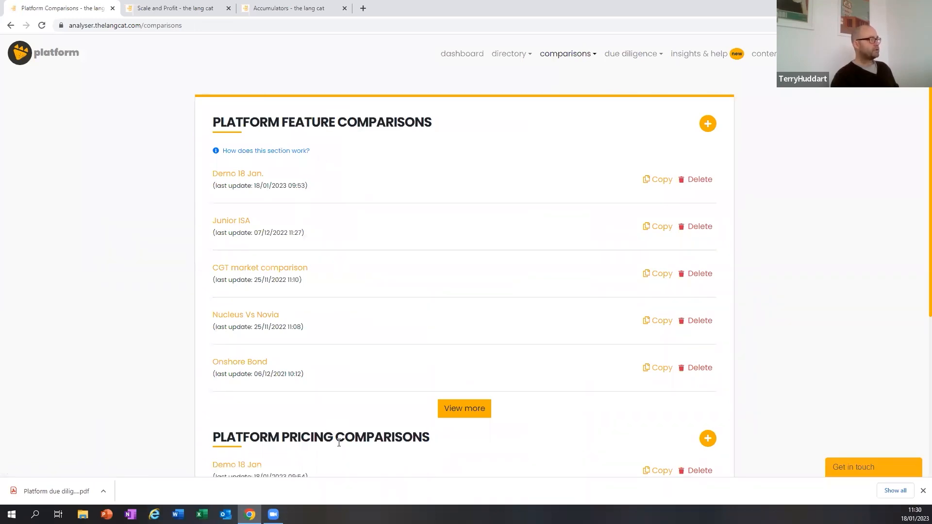
{"action": "mouse_move", "coordinate": [281, 136]}
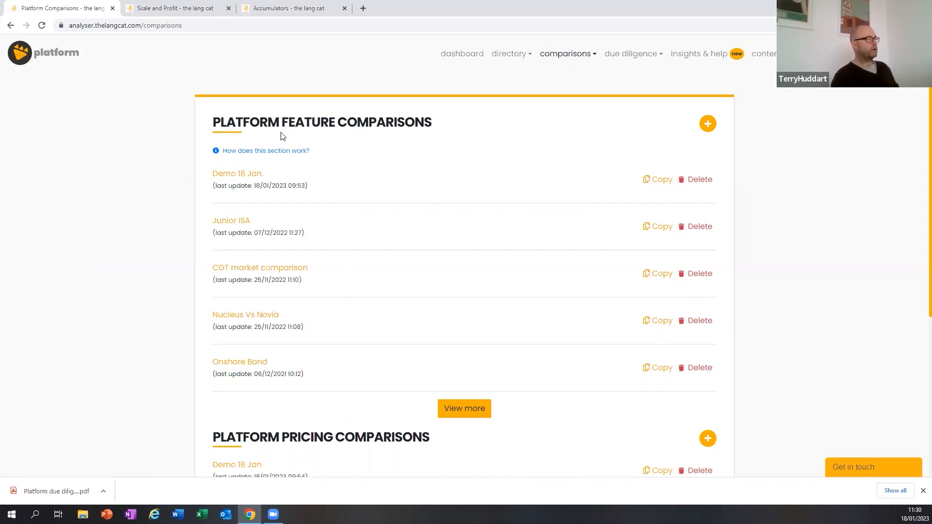
{"action": "mouse_move", "coordinate": [243, 175]}
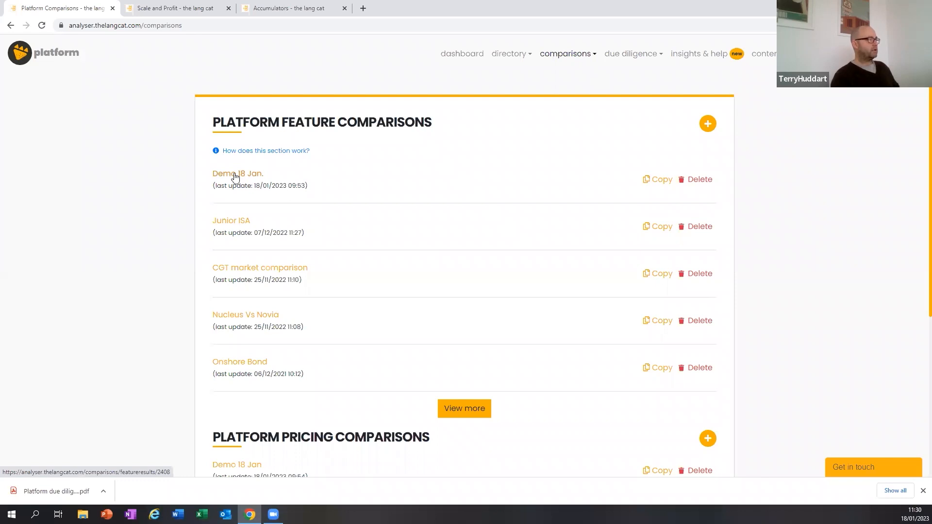
{"action": "left_click", "coordinate": [238, 173]}
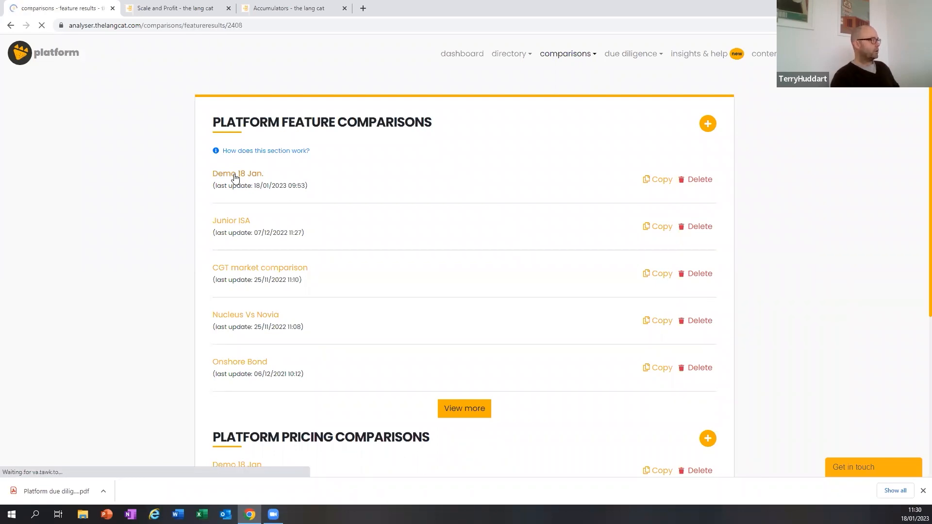
{"action": "left_click", "coordinate": [238, 173]}
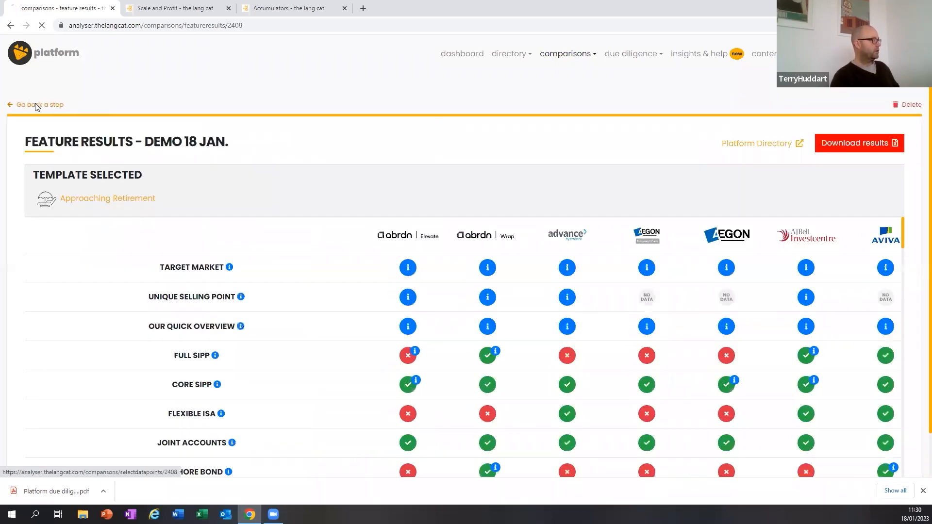
Try adding the Sophisticated Investment Platforms template to the Demo 18 Jan. feature selection
{"action": "left_click", "coordinate": [38, 104]}
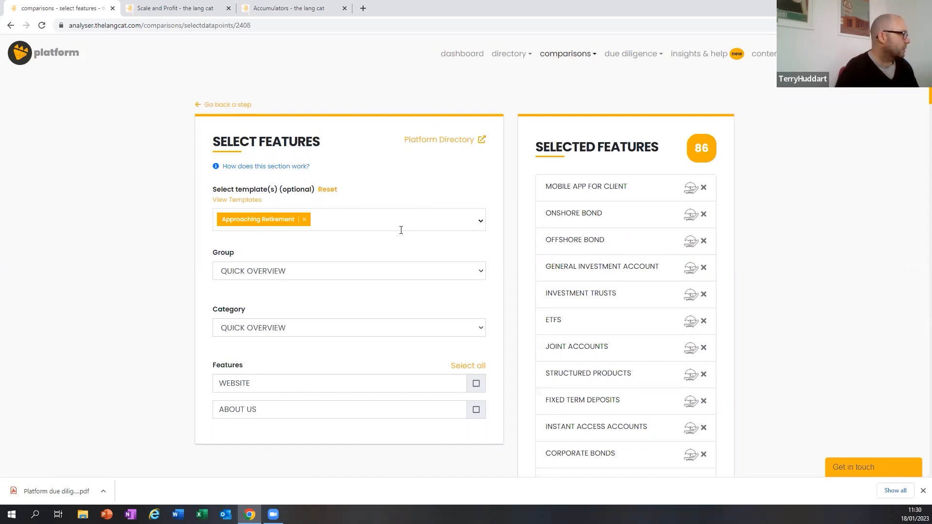
{"action": "left_click", "coordinate": [395, 219]}
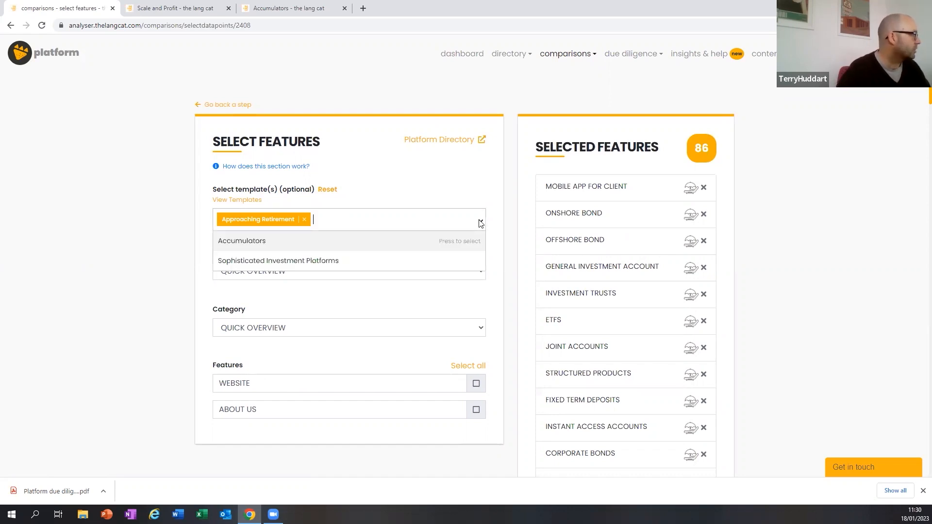
{"action": "left_click", "coordinate": [278, 261]}
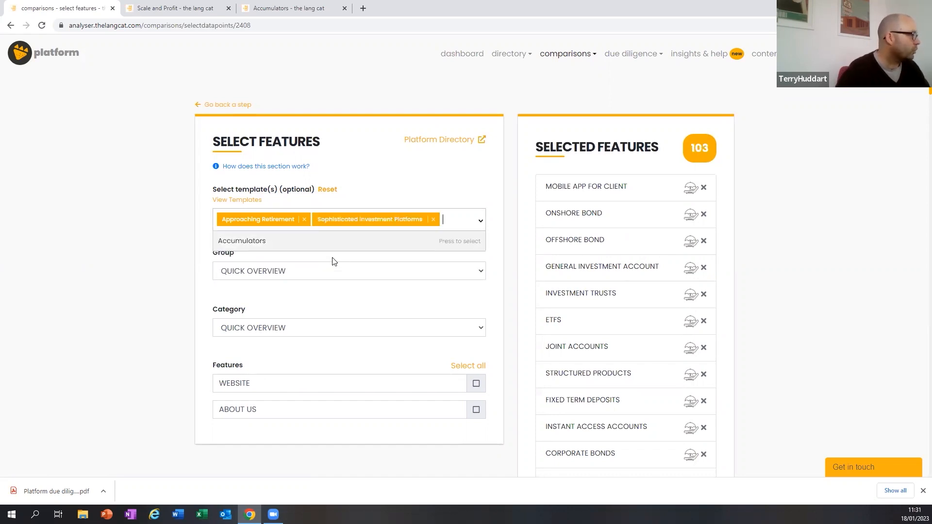
Scroll to the Tools and Reporting features and tick Retirement Modelling
{"action": "scroll", "scroll_direction": "down", "scroll_amount": 3}
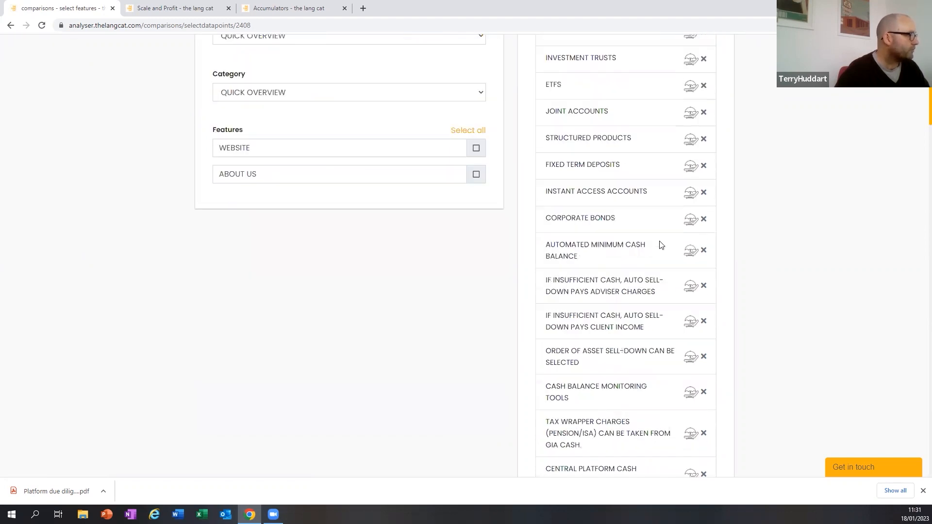
{"action": "scroll", "scroll_direction": "down", "scroll_amount": 3}
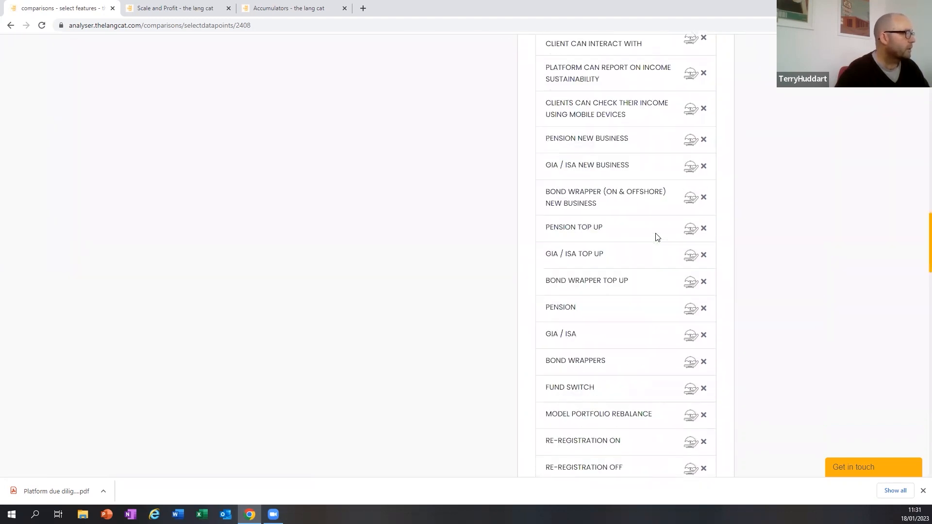
{"action": "scroll", "scroll_direction": "down", "scroll_amount": 3}
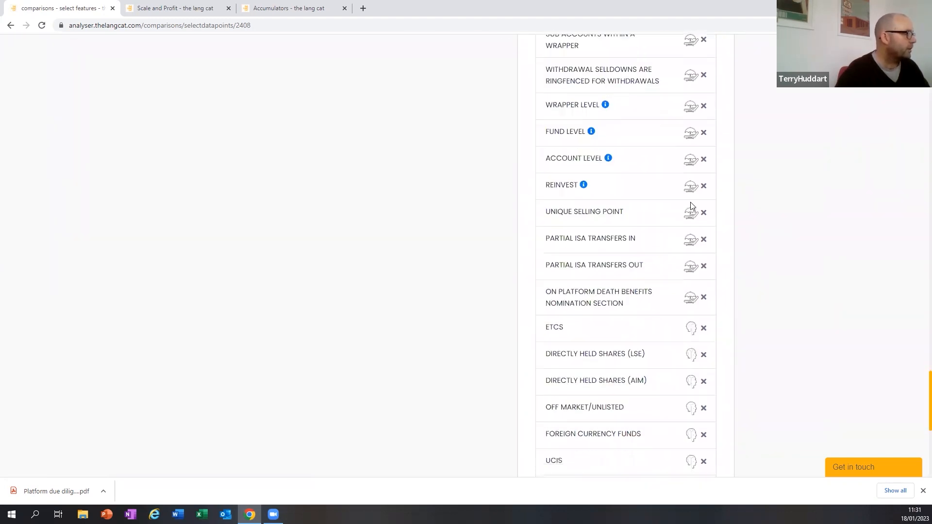
{"action": "scroll", "scroll_direction": "down", "scroll_amount": 3}
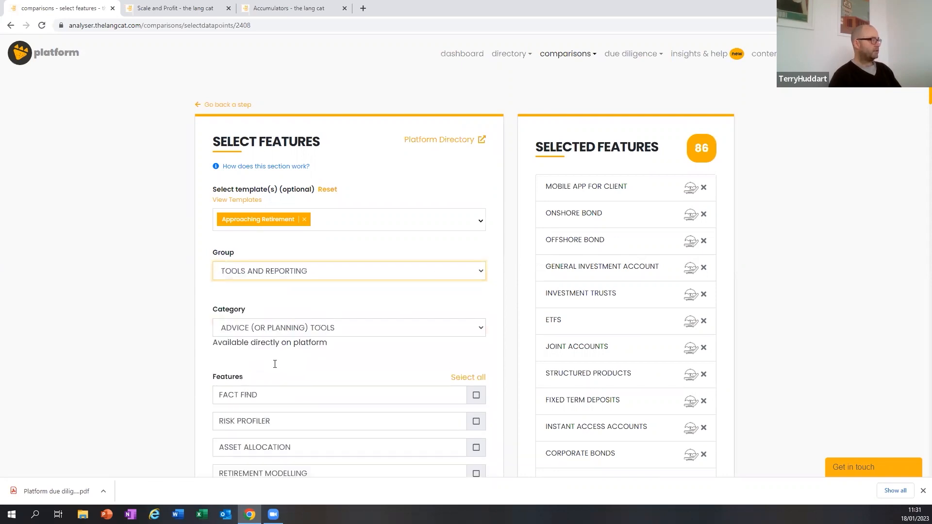
{"action": "scroll", "scroll_direction": "down", "scroll_amount": 3}
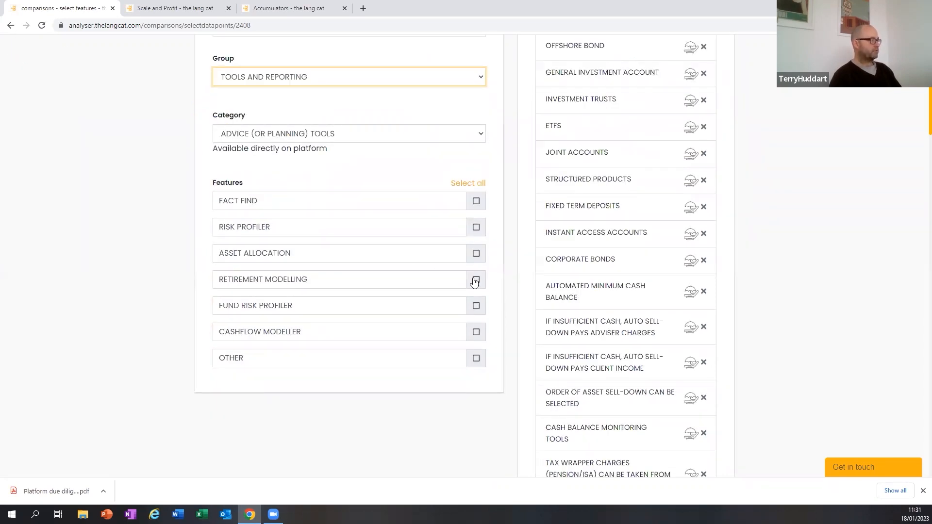
{"action": "left_click", "coordinate": [476, 279]}
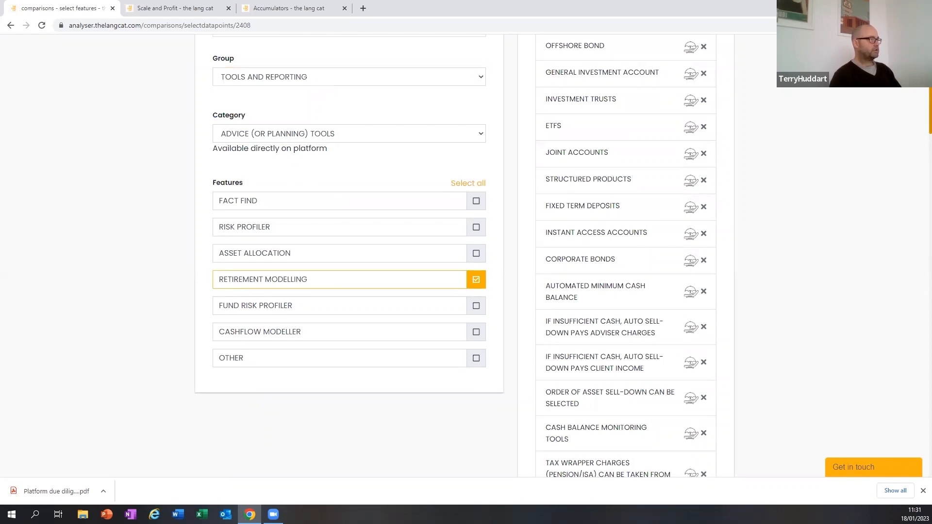
{"action": "scroll", "scroll_direction": "down", "scroll_amount": 3}
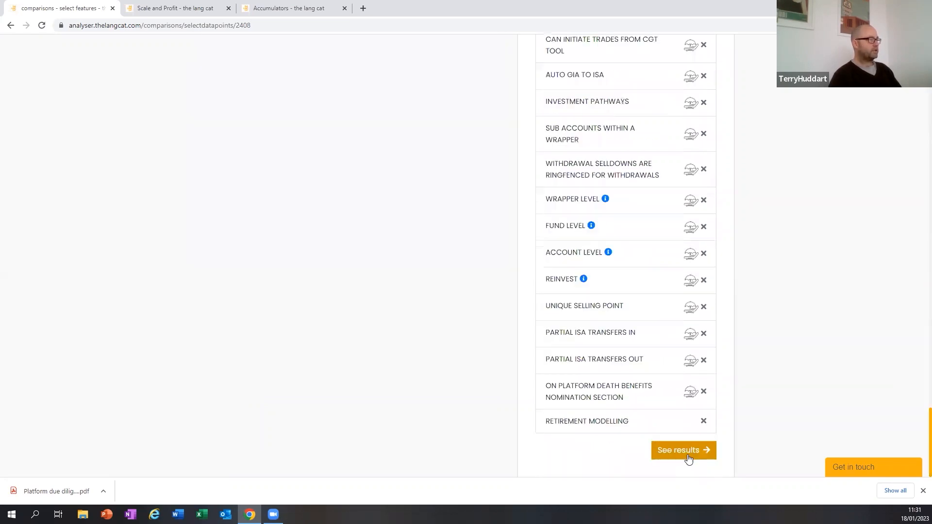
Generate the updated feature results and scroll to the new Retirement Modelling row
{"action": "left_click", "coordinate": [683, 450]}
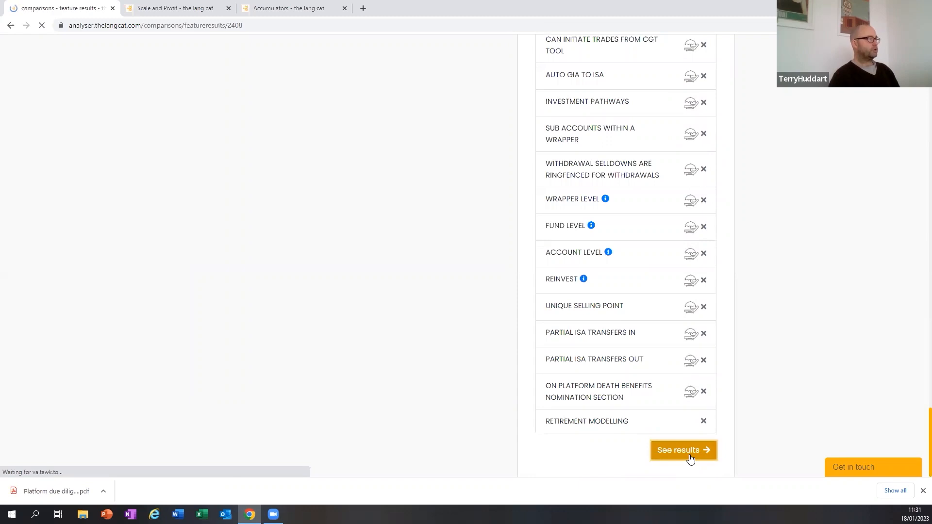
{"action": "left_click", "coordinate": [683, 450]}
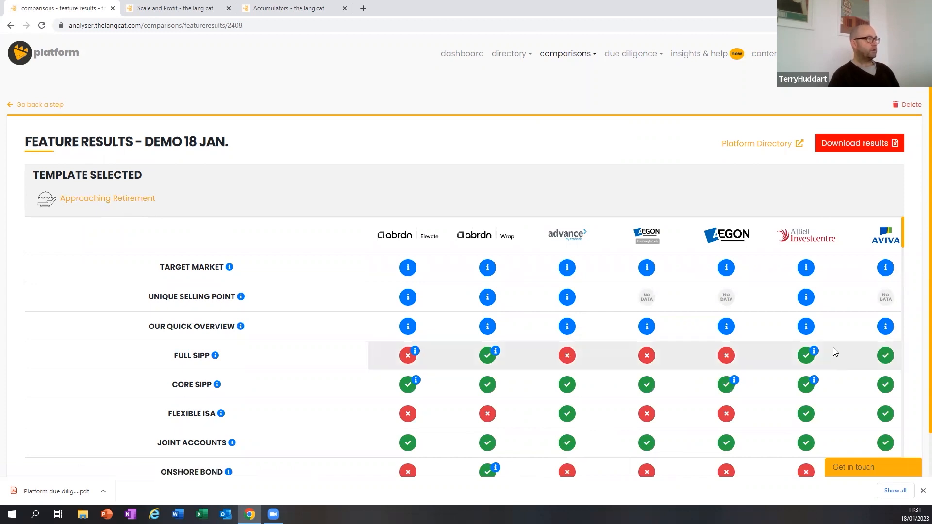
{"action": "scroll", "scroll_direction": "down", "scroll_amount": 3}
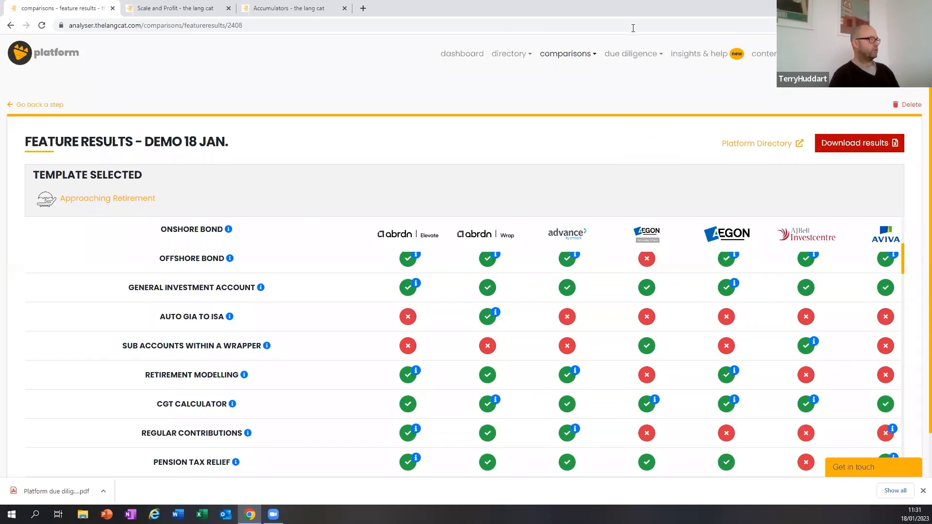
Open the Demo 18 Jan pricing comparison and review its six portfolios and 75/15/10 split
{"action": "left_click", "coordinate": [565, 54]}
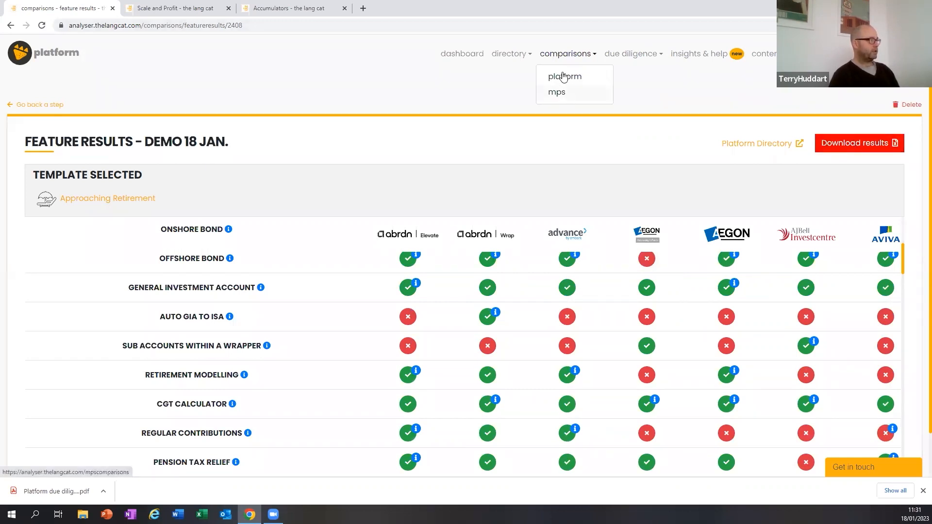
{"action": "left_click", "coordinate": [565, 76]}
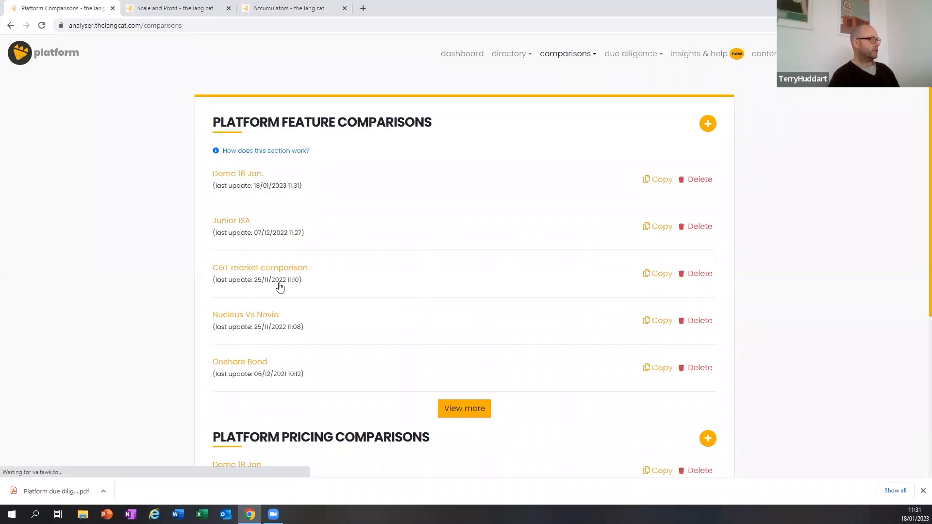
{"action": "scroll", "scroll_direction": "down", "scroll_amount": 3}
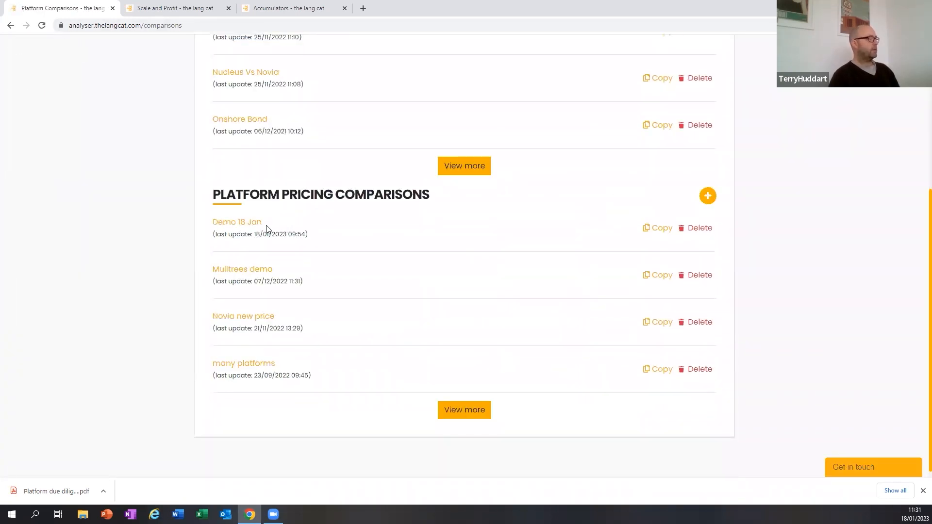
{"action": "mouse_move", "coordinate": [237, 227]}
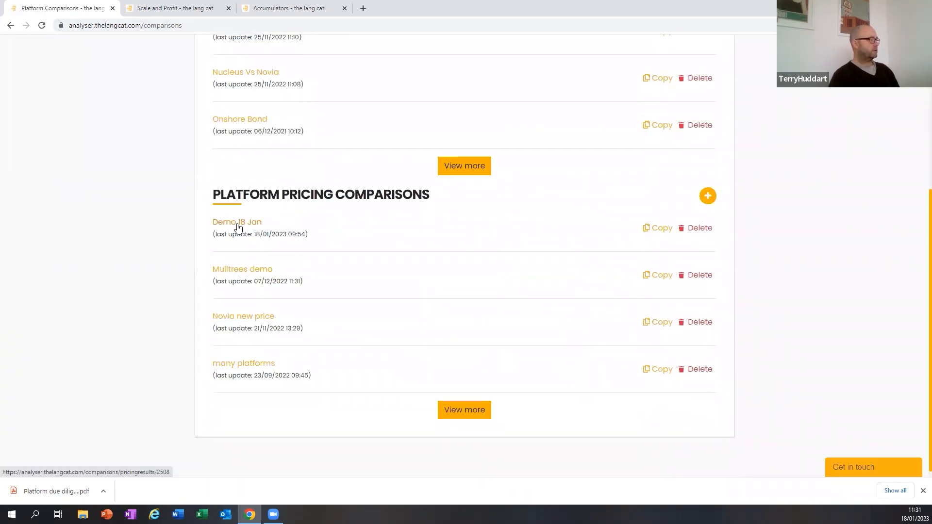
{"action": "left_click", "coordinate": [236, 221]}
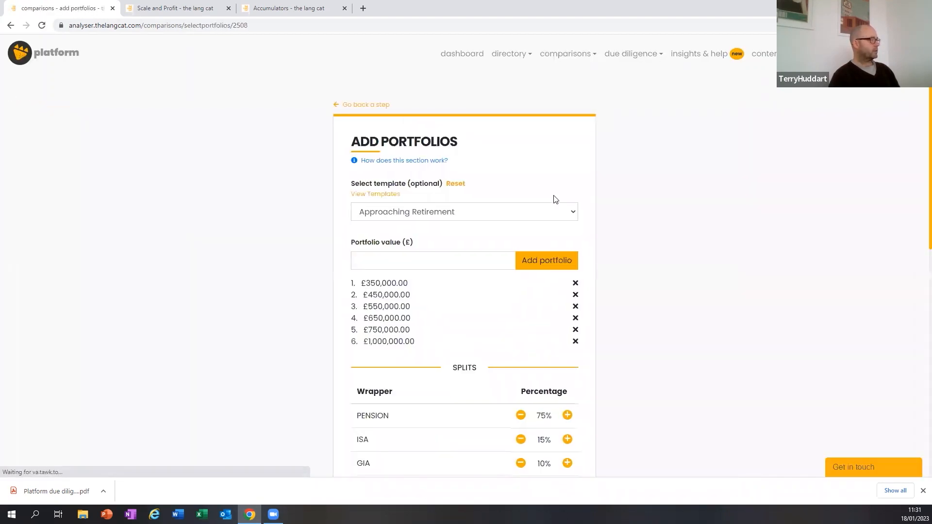
{"action": "left_click", "coordinate": [464, 211]}
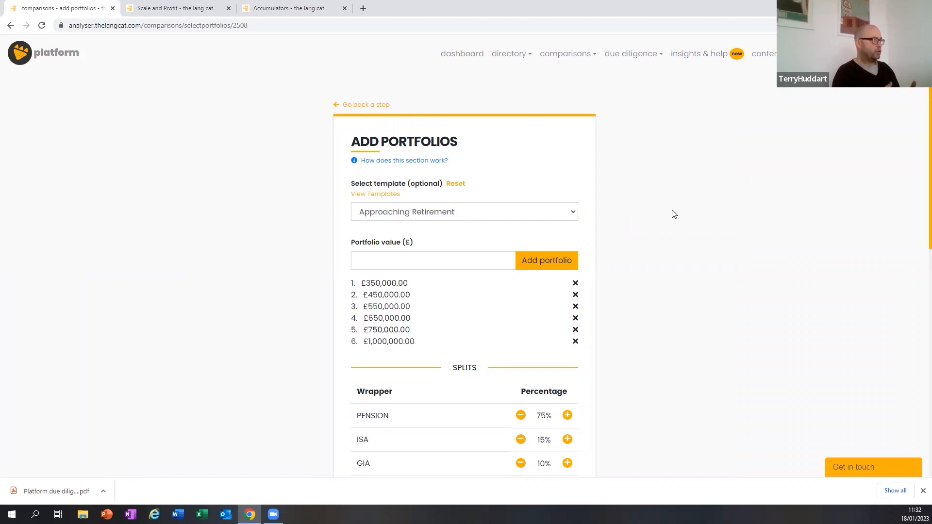
{"action": "left_click", "coordinate": [432, 260]}
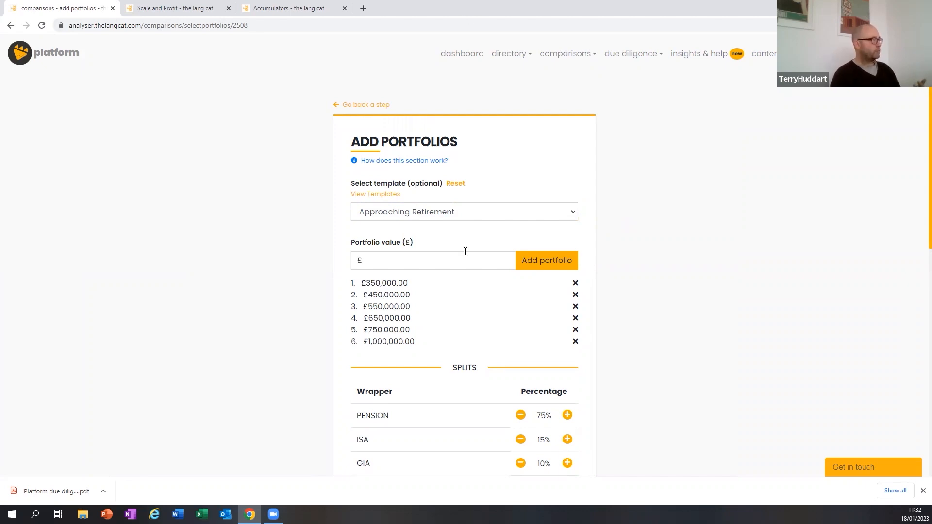
{"action": "scroll", "scroll_direction": "down", "scroll_amount": 3}
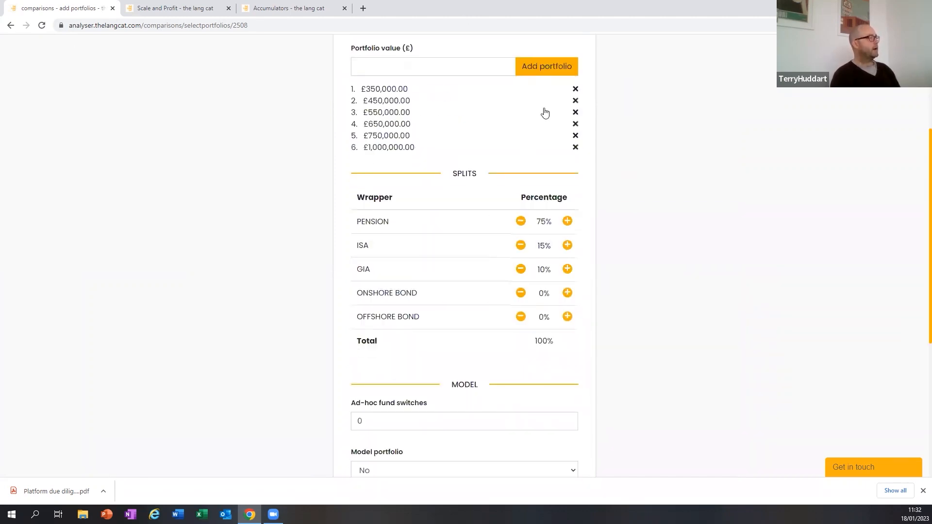
Switch the pricing template to Sophisticated Investment Platforms and rerun the pricing results
{"action": "left_click", "coordinate": [465, 162]}
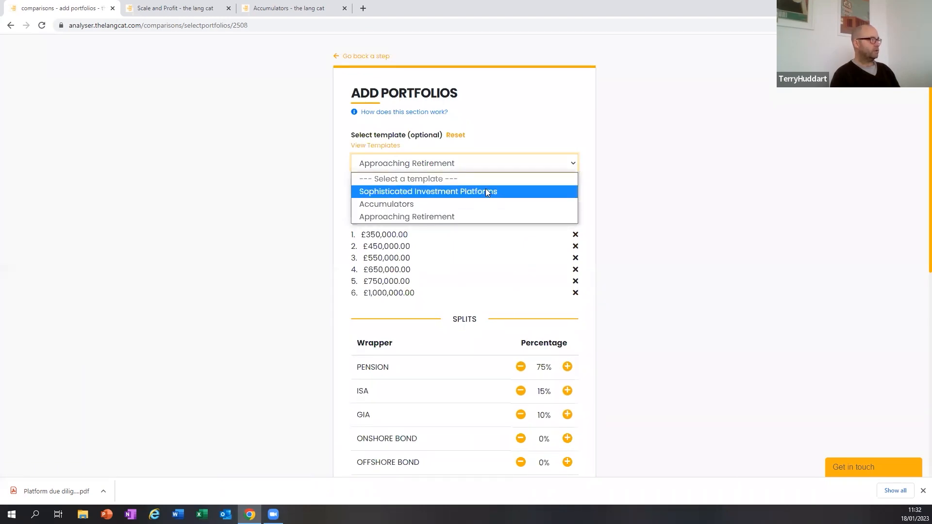
{"action": "left_click", "coordinate": [428, 191]}
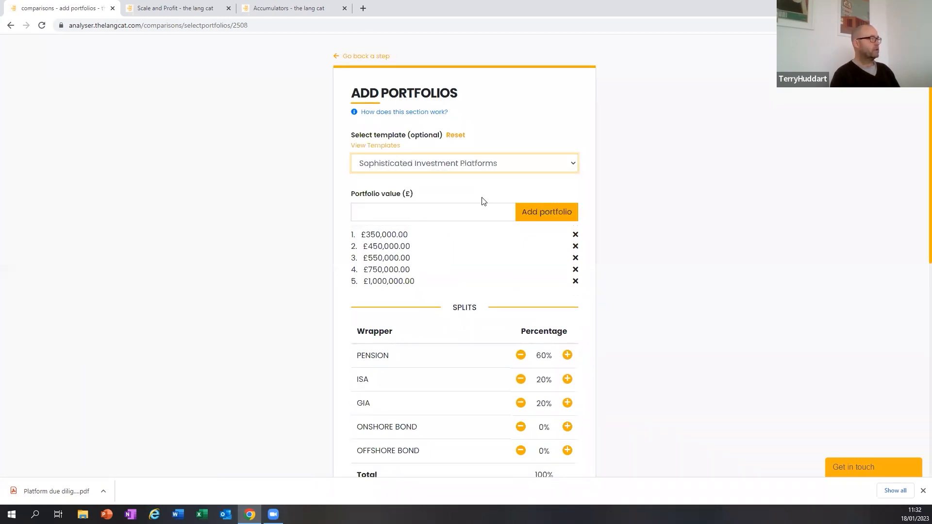
{"action": "scroll", "scroll_direction": "down", "scroll_amount": 3}
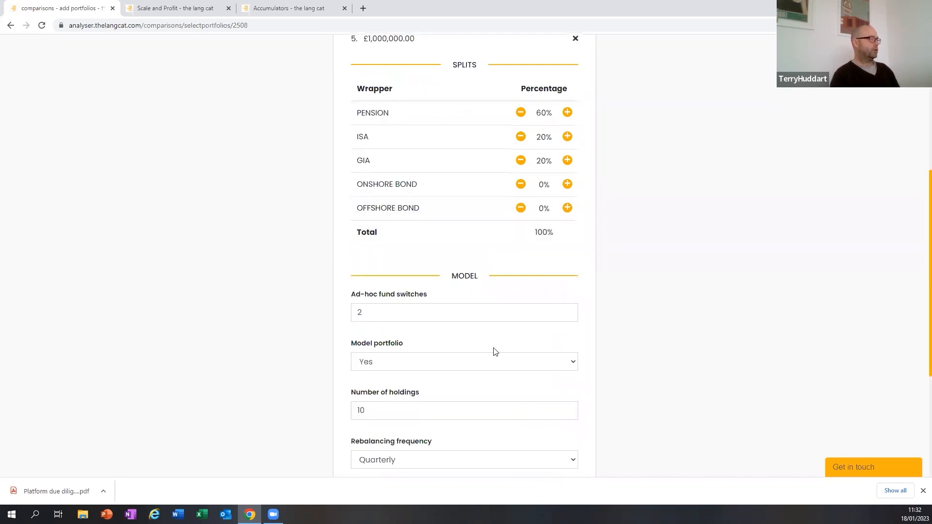
{"action": "scroll", "scroll_direction": "down", "scroll_amount": 3}
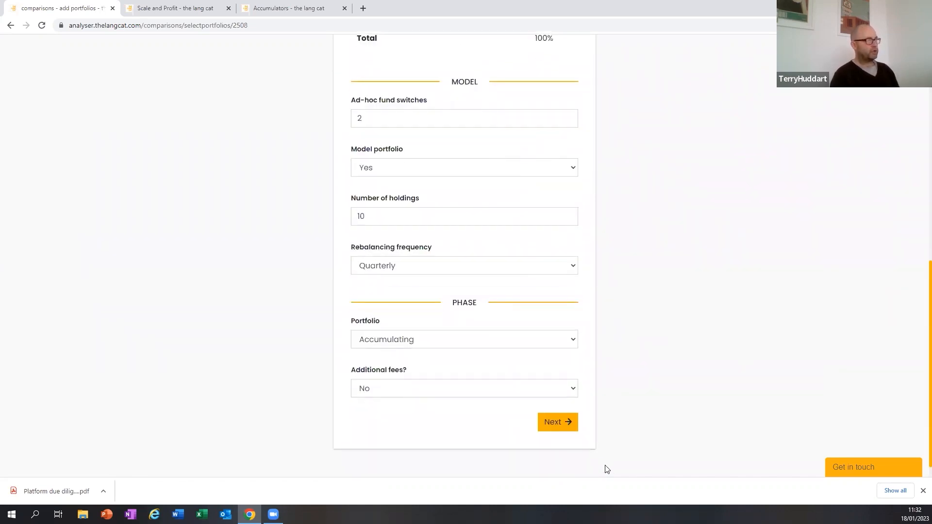
{"action": "left_click", "coordinate": [558, 422]}
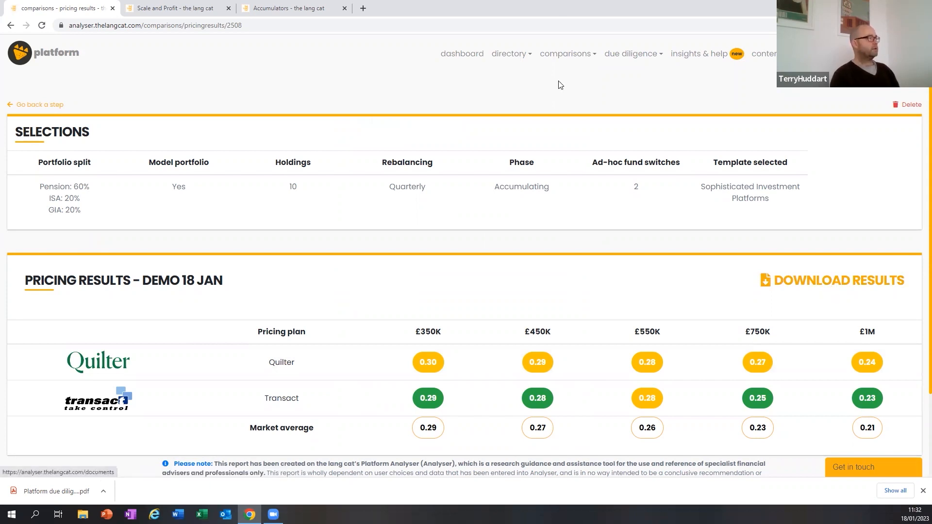
Return to the platform comparisons list with Demo 18 Jan. at the top
{"action": "left_click", "coordinate": [566, 54]}
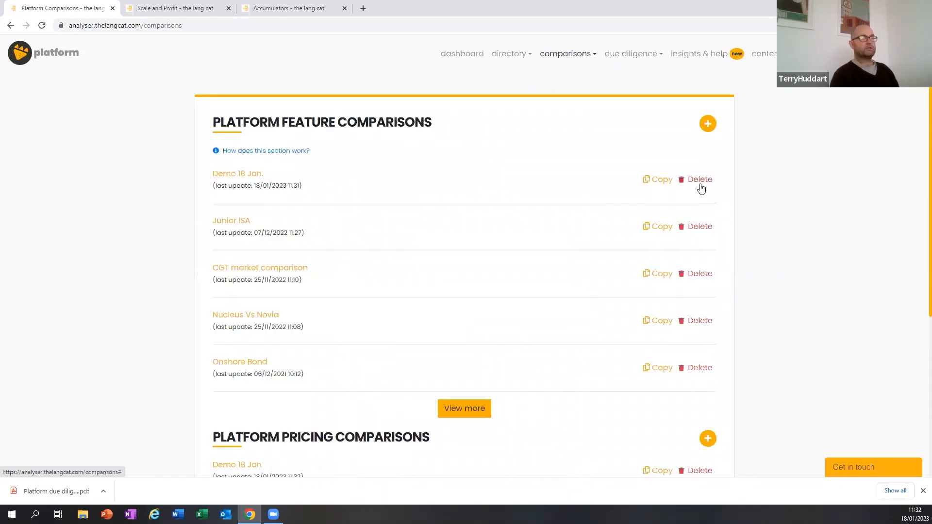
{"action": "mouse_move", "coordinate": [540, 98]}
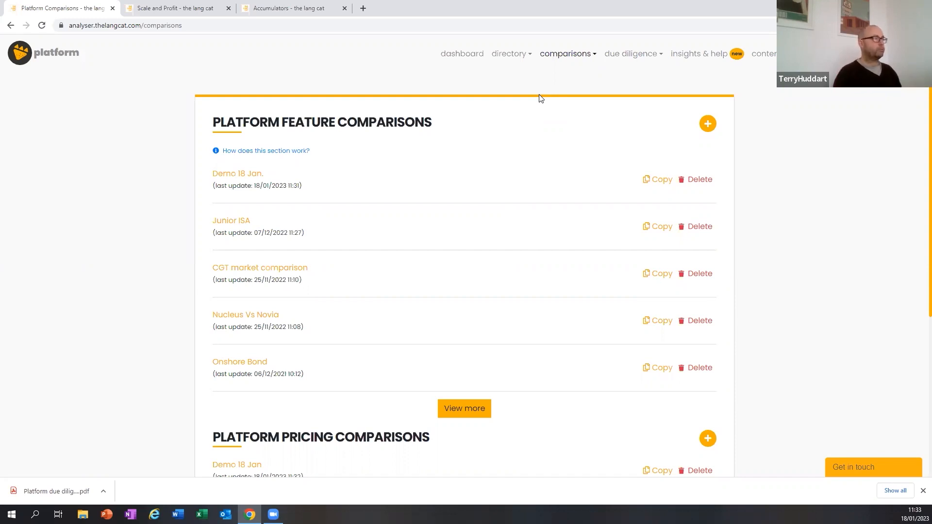
{"action": "mouse_move", "coordinate": [525, 95]}
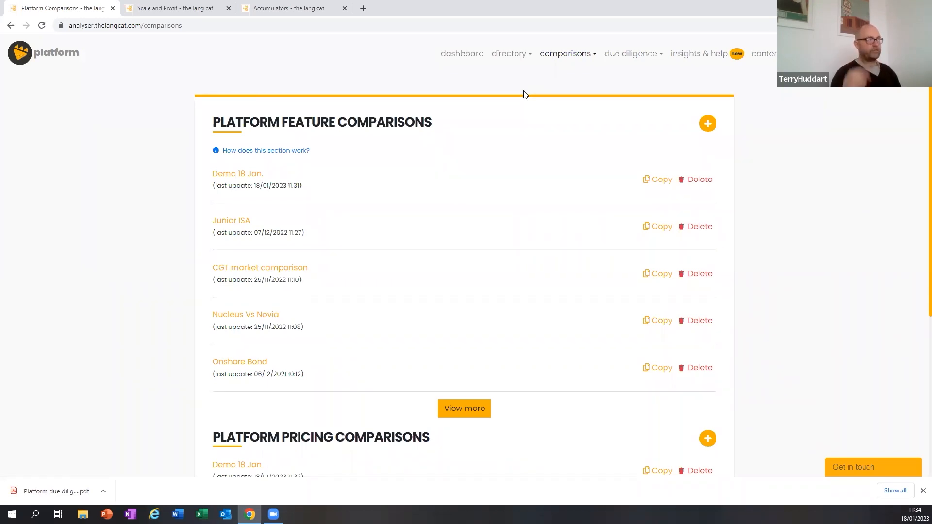
{"action": "mouse_move", "coordinate": [558, 86]}
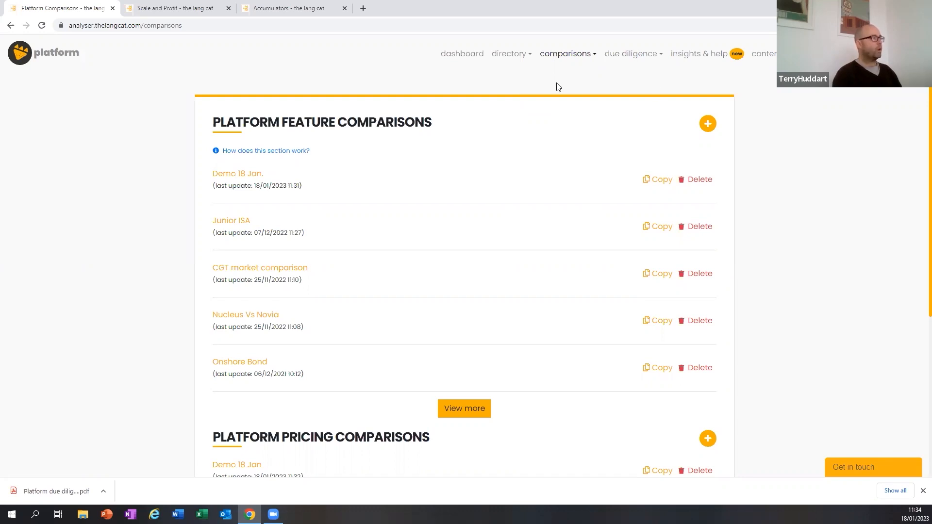
{"action": "mouse_move", "coordinate": [630, 79]}
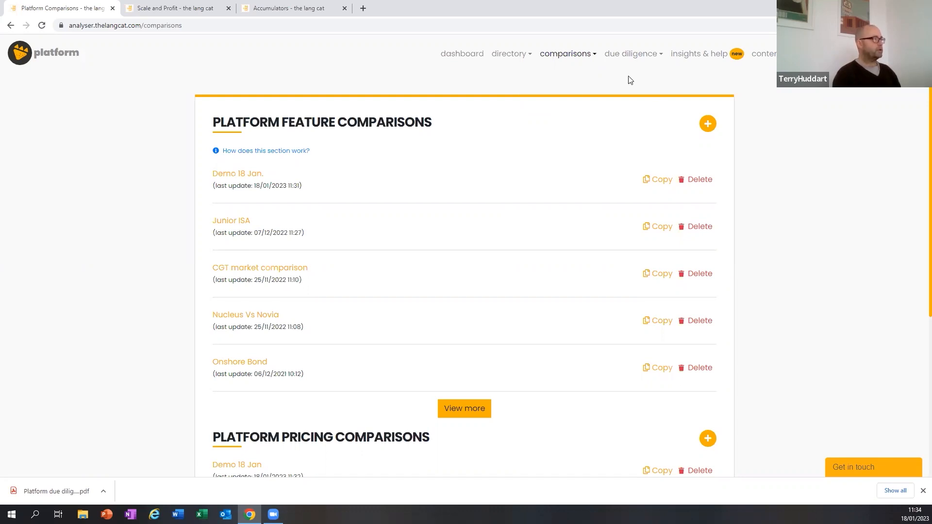
{"action": "mouse_move", "coordinate": [571, 61]}
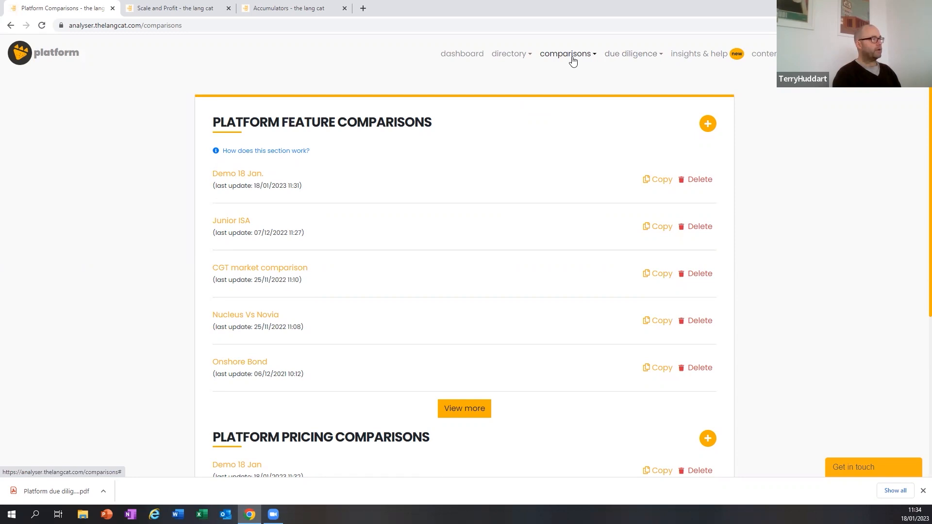
{"action": "left_click", "coordinate": [565, 53]}
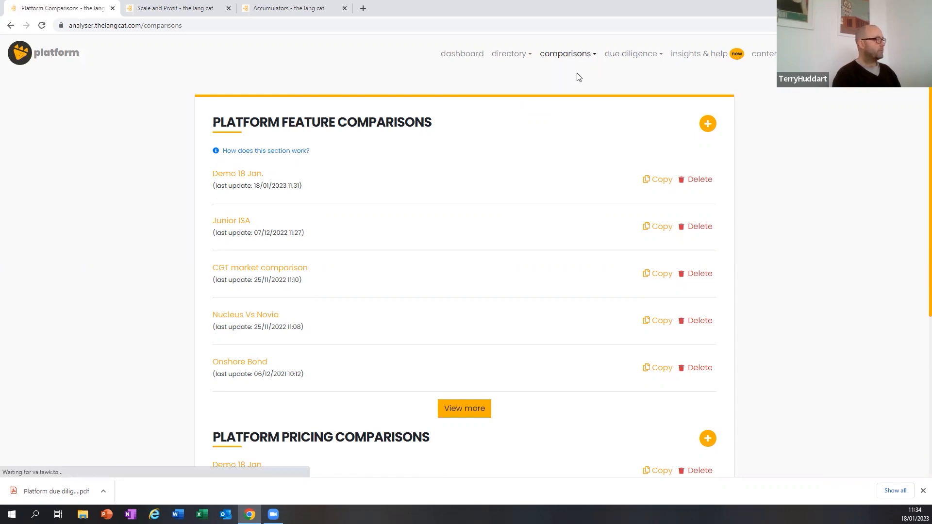
{"action": "left_click", "coordinate": [238, 174]}
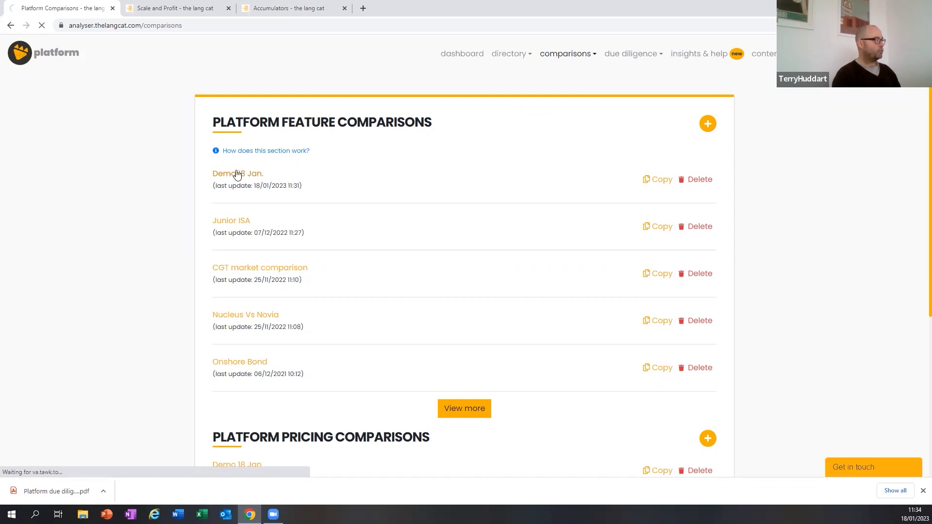
{"action": "left_click", "coordinate": [237, 173]}
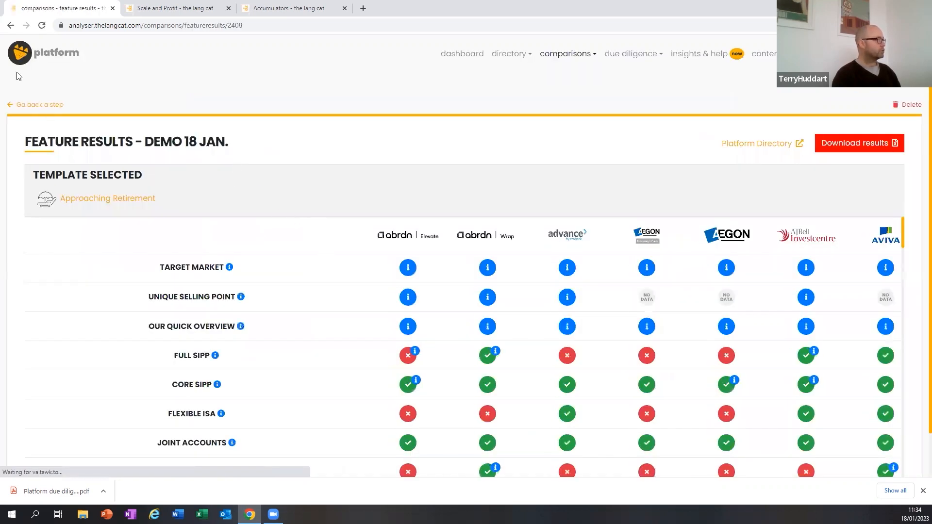
{"action": "left_click", "coordinate": [40, 104]}
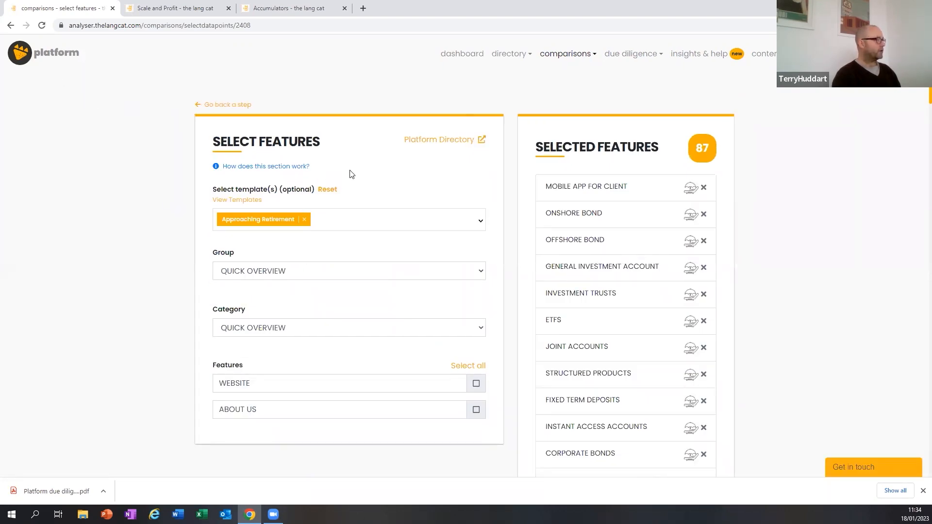
{"action": "left_click", "coordinate": [564, 53]}
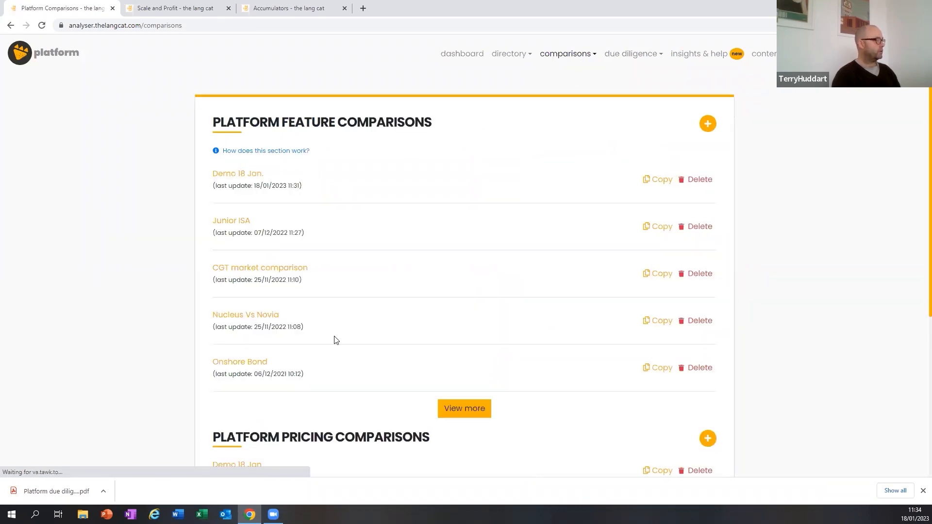
{"action": "scroll", "scroll_direction": "down", "scroll_amount": 3}
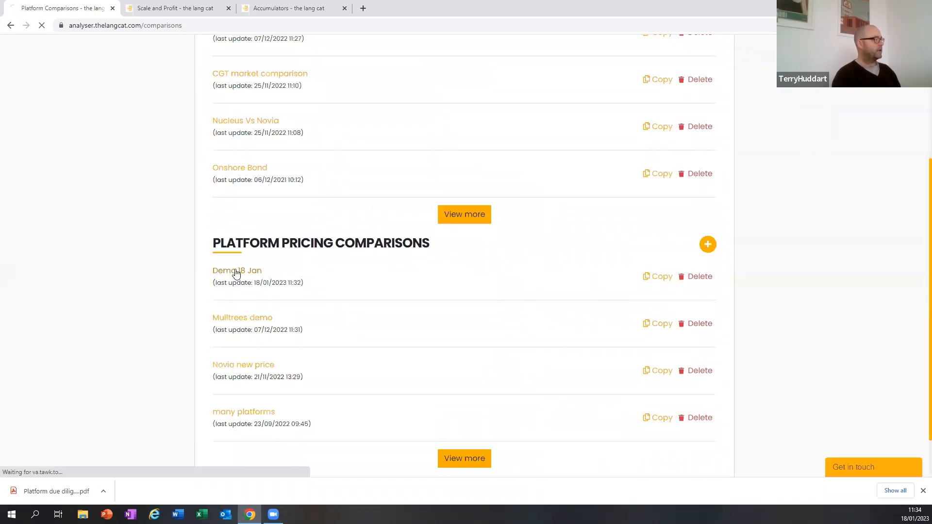
Enable additional fees, apply a 0.30% investment cost to all platforms, and rerun pricing
{"action": "left_click", "coordinate": [237, 270]}
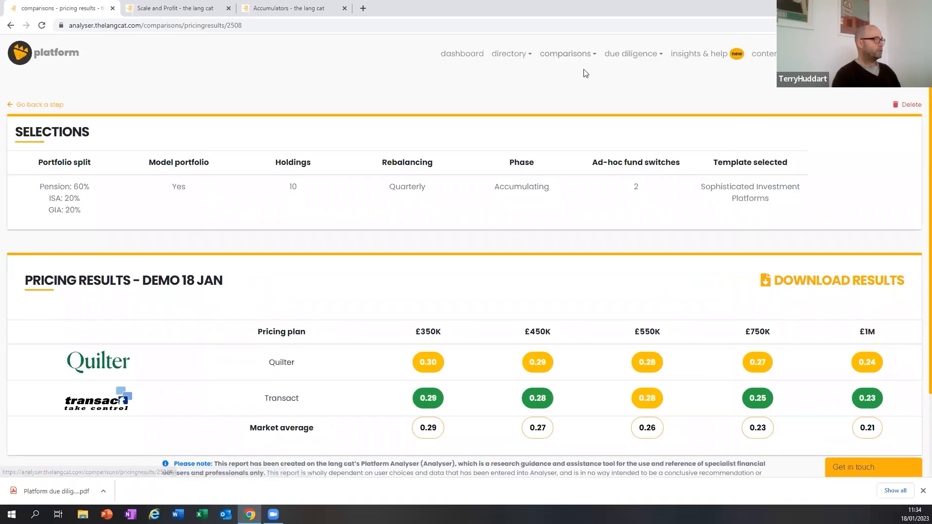
{"action": "left_click", "coordinate": [35, 104]}
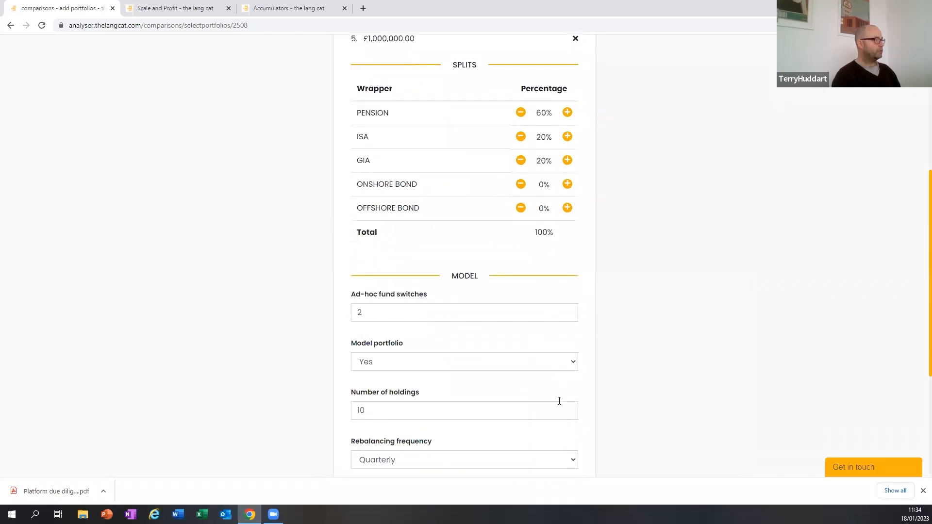
{"action": "scroll", "scroll_direction": "down", "scroll_amount": 3}
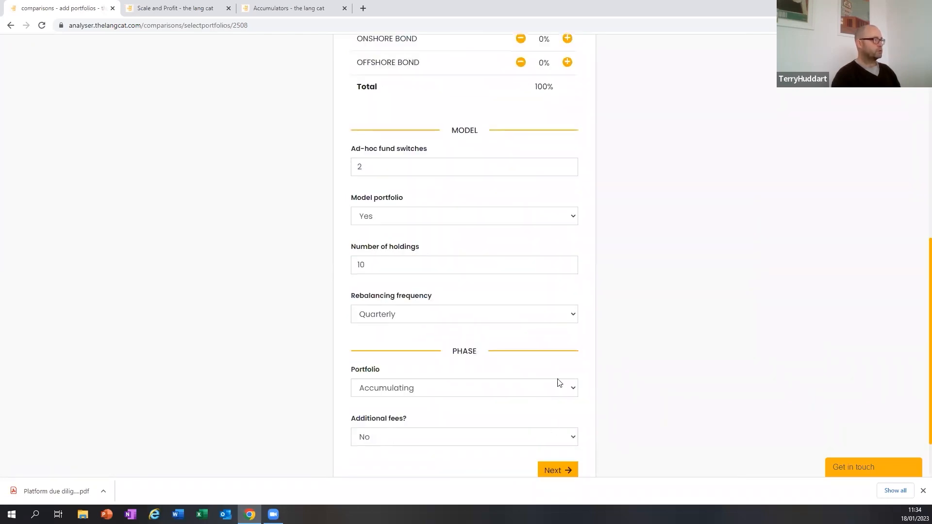
{"action": "left_click", "coordinate": [464, 437]}
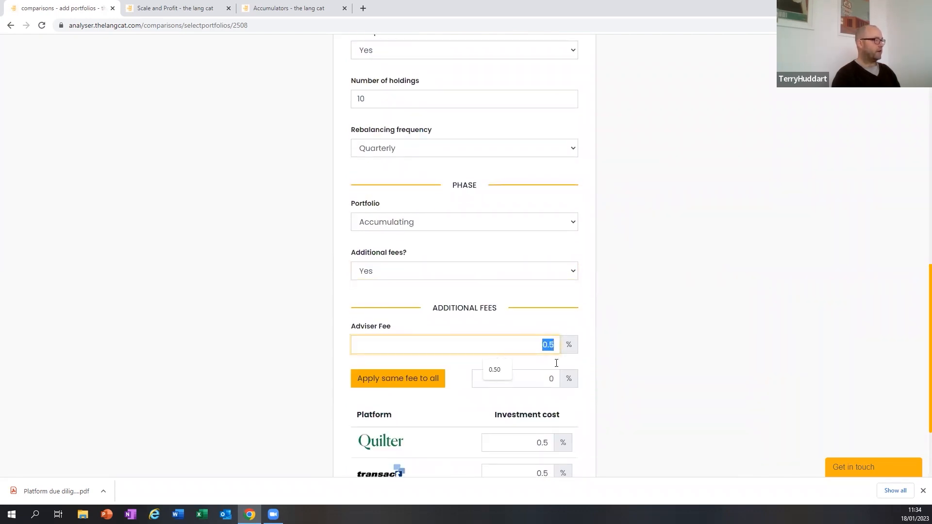
{"action": "left_click", "coordinate": [517, 379]}
{"action": "type", "text": ".30"}
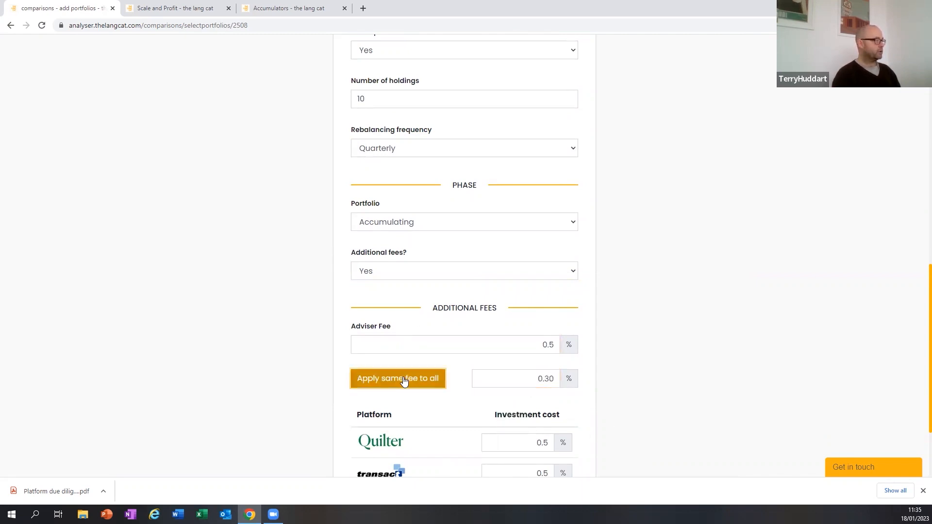
{"action": "left_click", "coordinate": [398, 378]}
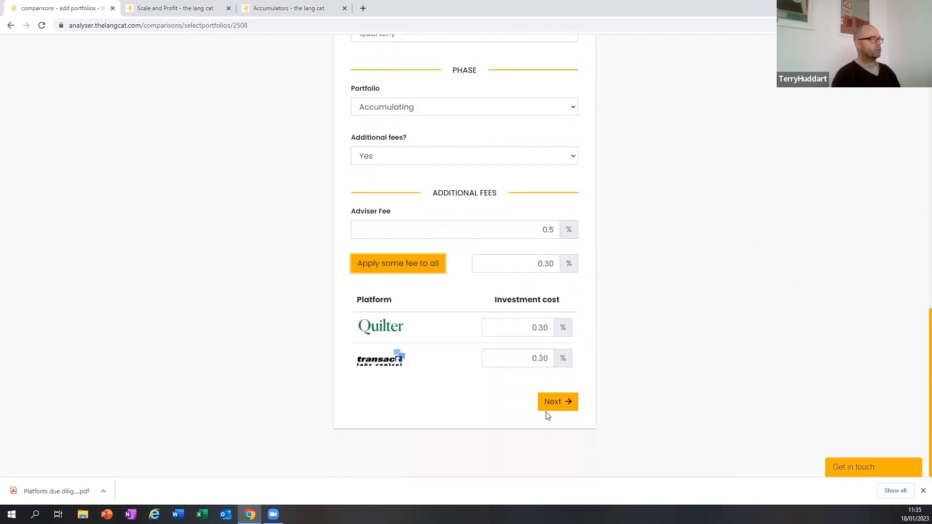
{"action": "left_click", "coordinate": [558, 401]}
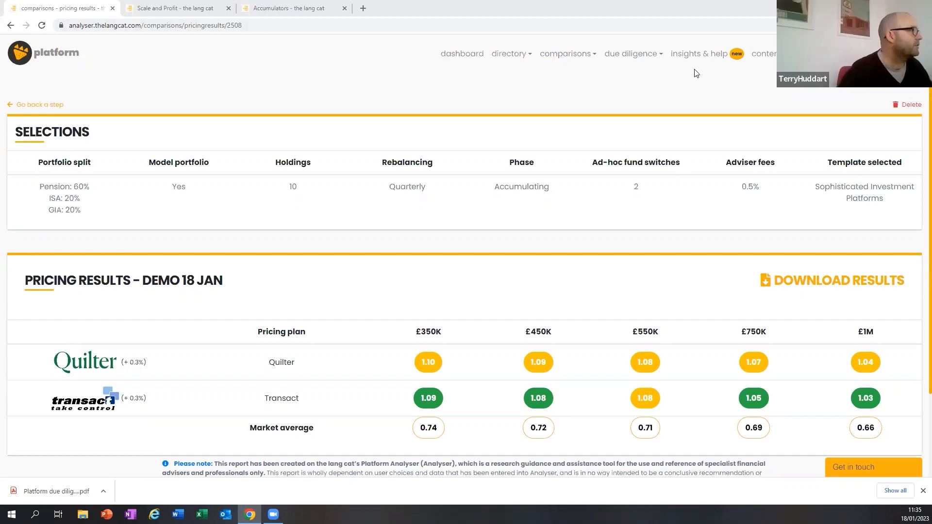
Browse the business analysis, feature and pricing templates under Insights & help > Templates
{"action": "left_click", "coordinate": [699, 54]}
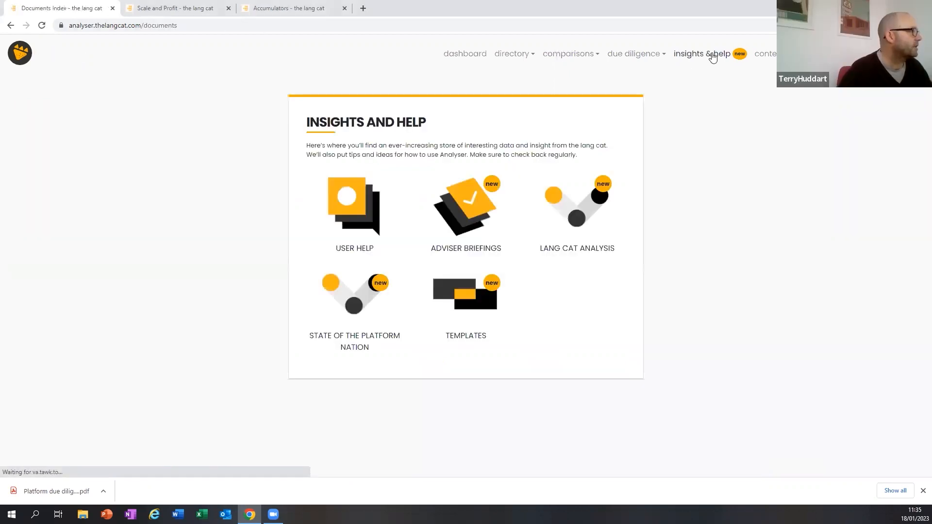
{"action": "left_click", "coordinate": [465, 293]}
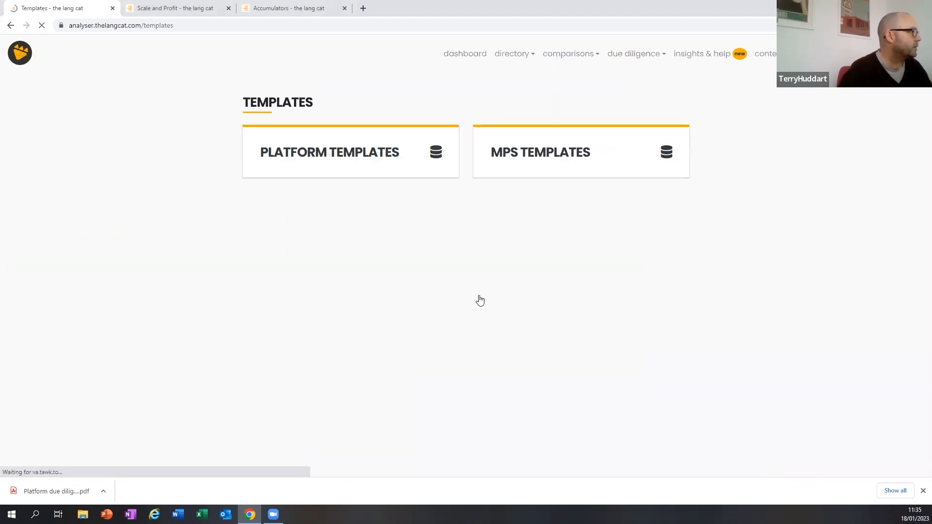
{"action": "left_click", "coordinate": [330, 151]}
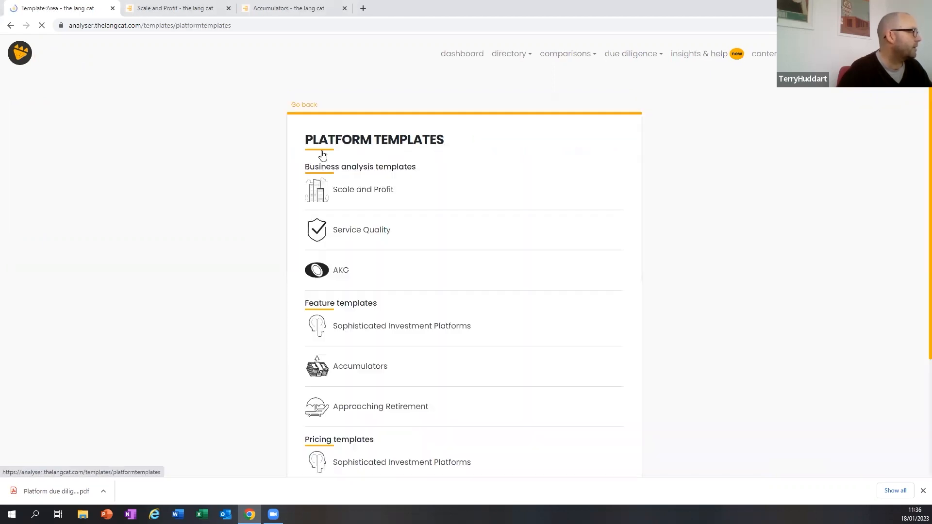
{"action": "scroll", "scroll_direction": "down", "scroll_amount": 3}
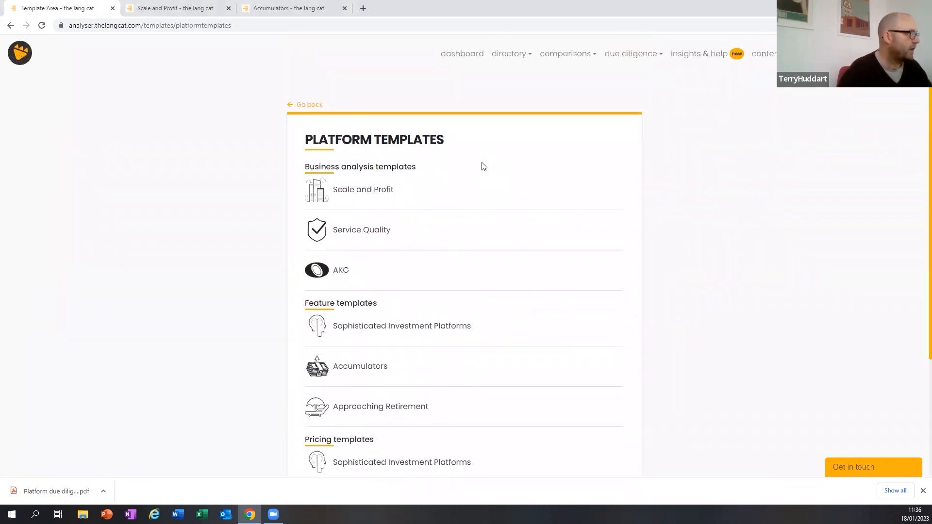
{"action": "scroll", "scroll_direction": "down", "scroll_amount": 3}
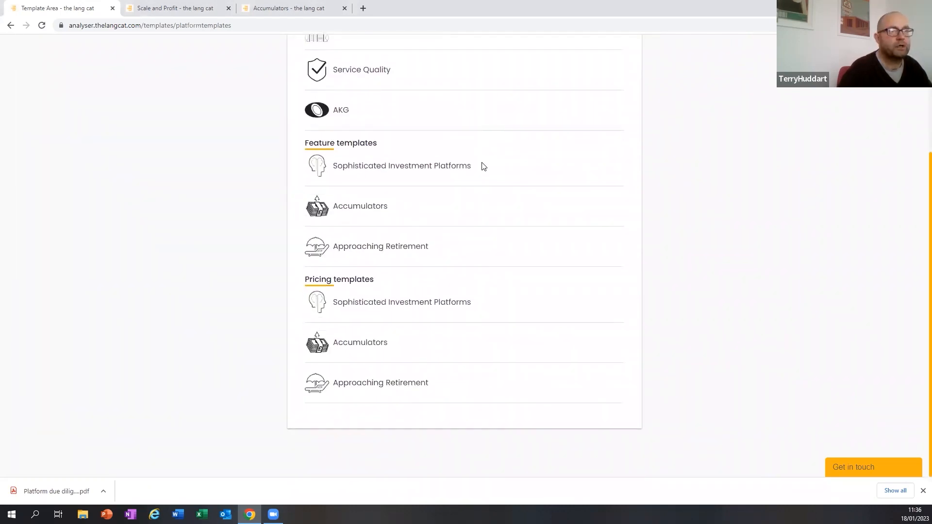
{"action": "scroll", "scroll_direction": "up", "scroll_amount": 3}
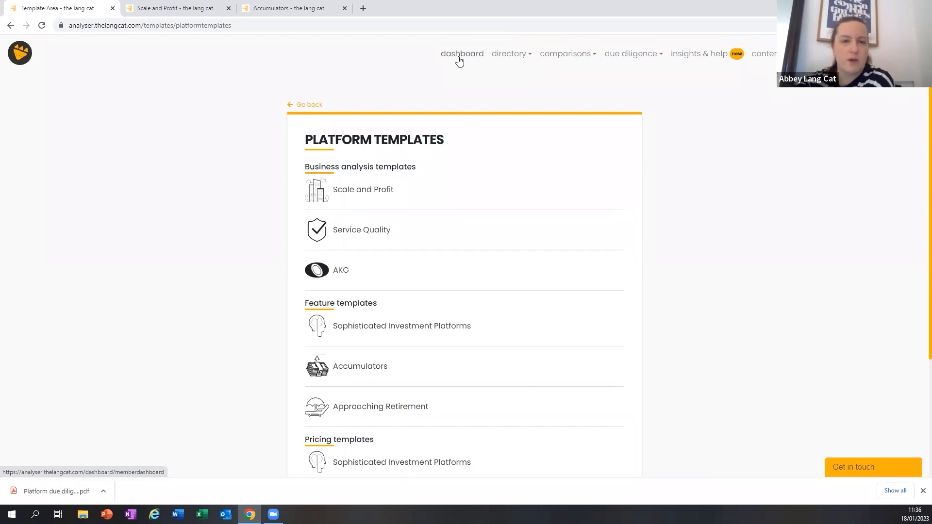
Go to the member dashboard showing 6 segments, 25 reports and 29 pricing deals
{"action": "left_click", "coordinate": [462, 53]}
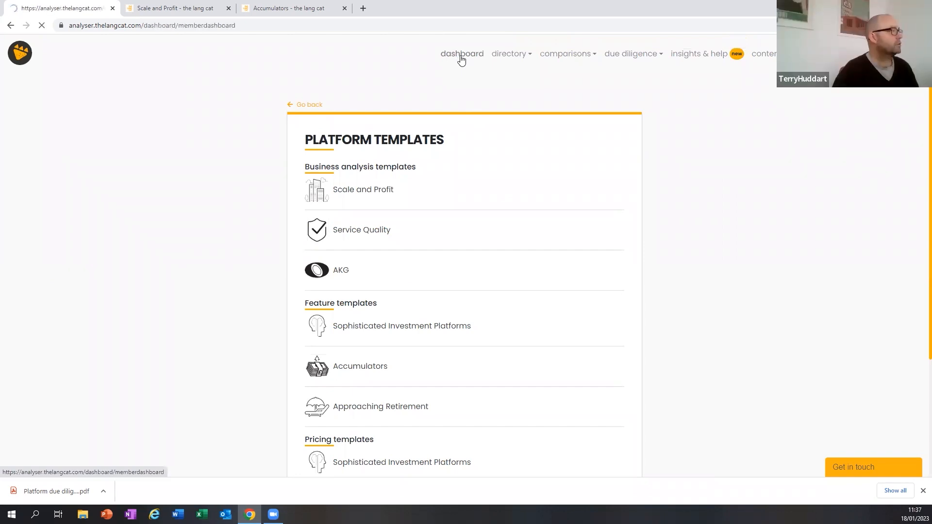
{"action": "left_click", "coordinate": [462, 53]}
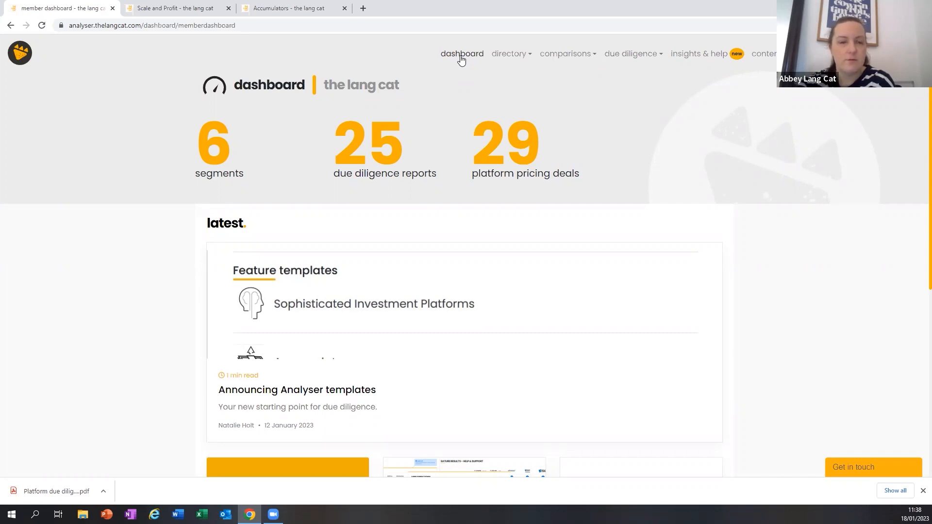
{"action": "mouse_move", "coordinate": [655, 203]}
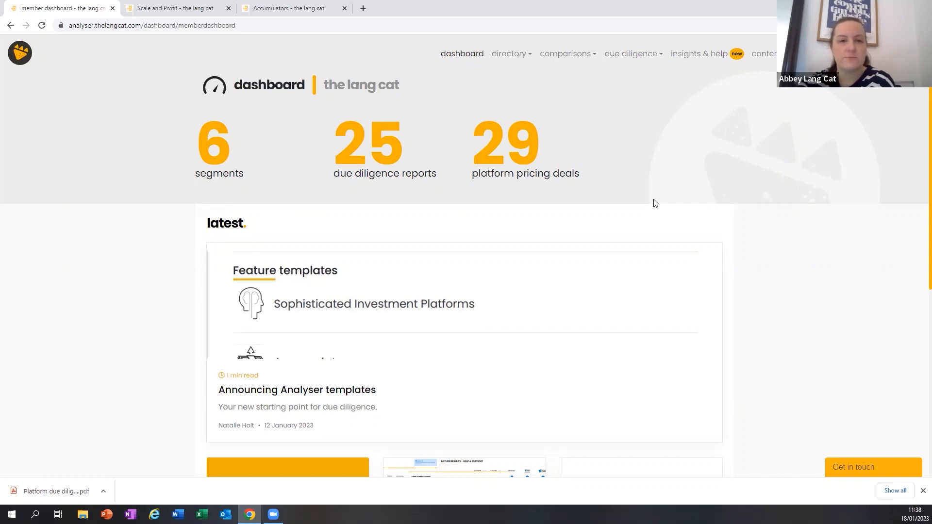